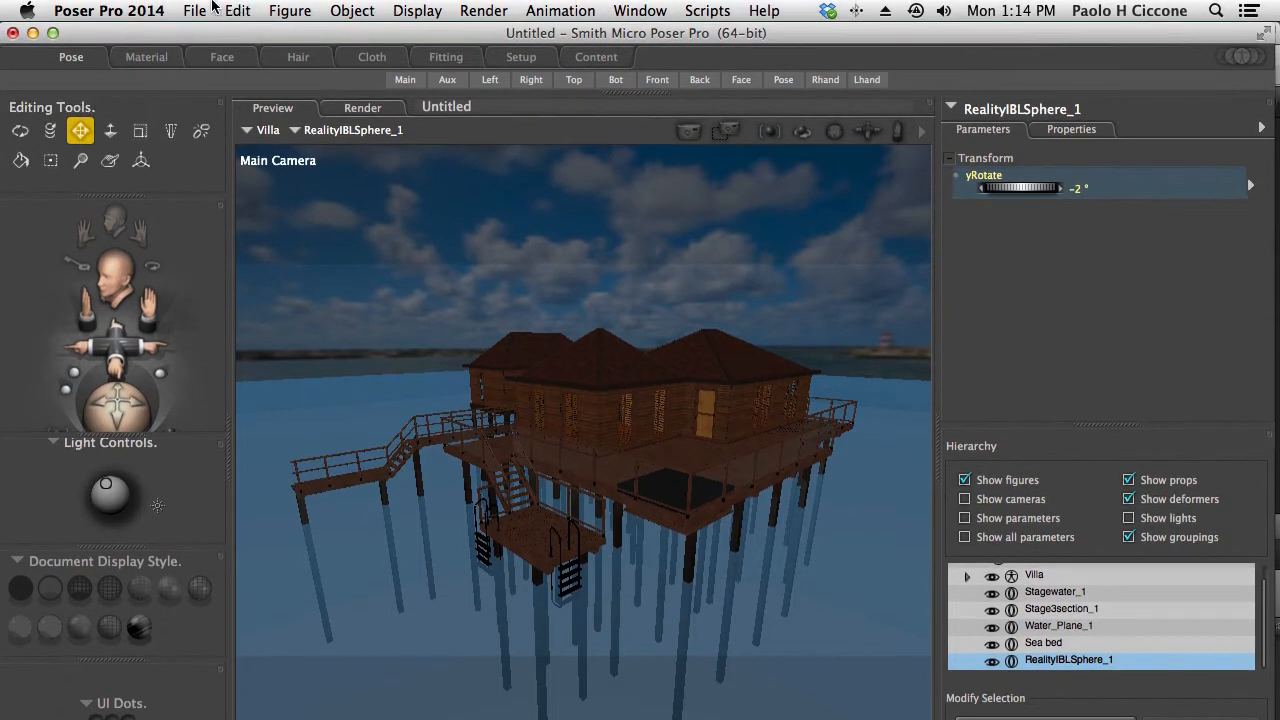
Start closing the scene but cancel the save prompt, keeping the BoraBora villa open.
click(194, 11)
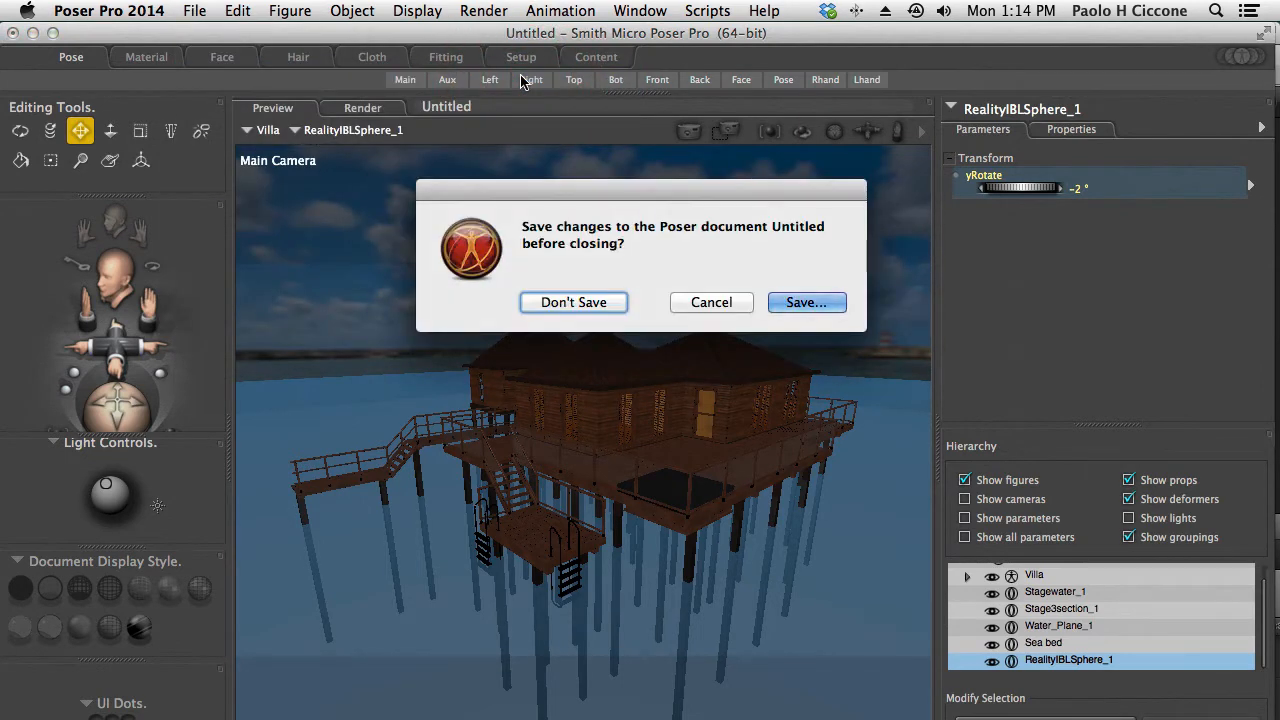
click(573, 302)
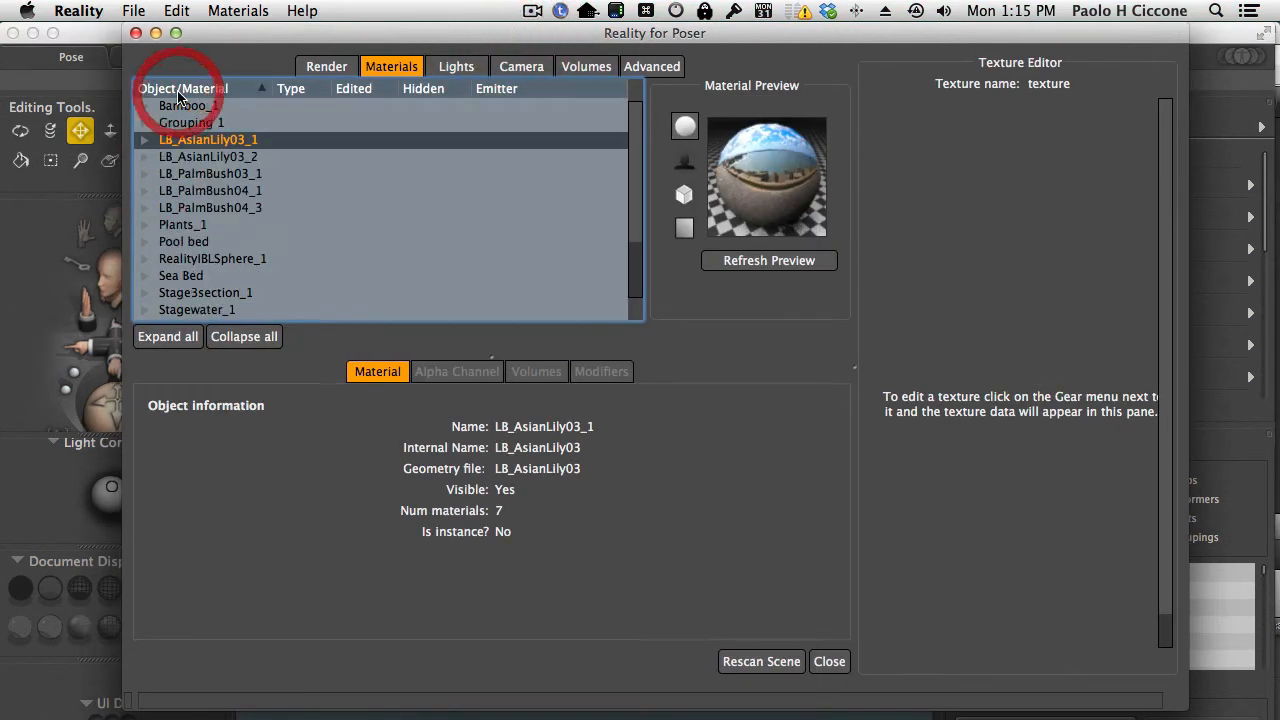
Expand Villa's materials, sort edited ones to the top, and select Aluminium.
scroll(down, 3)
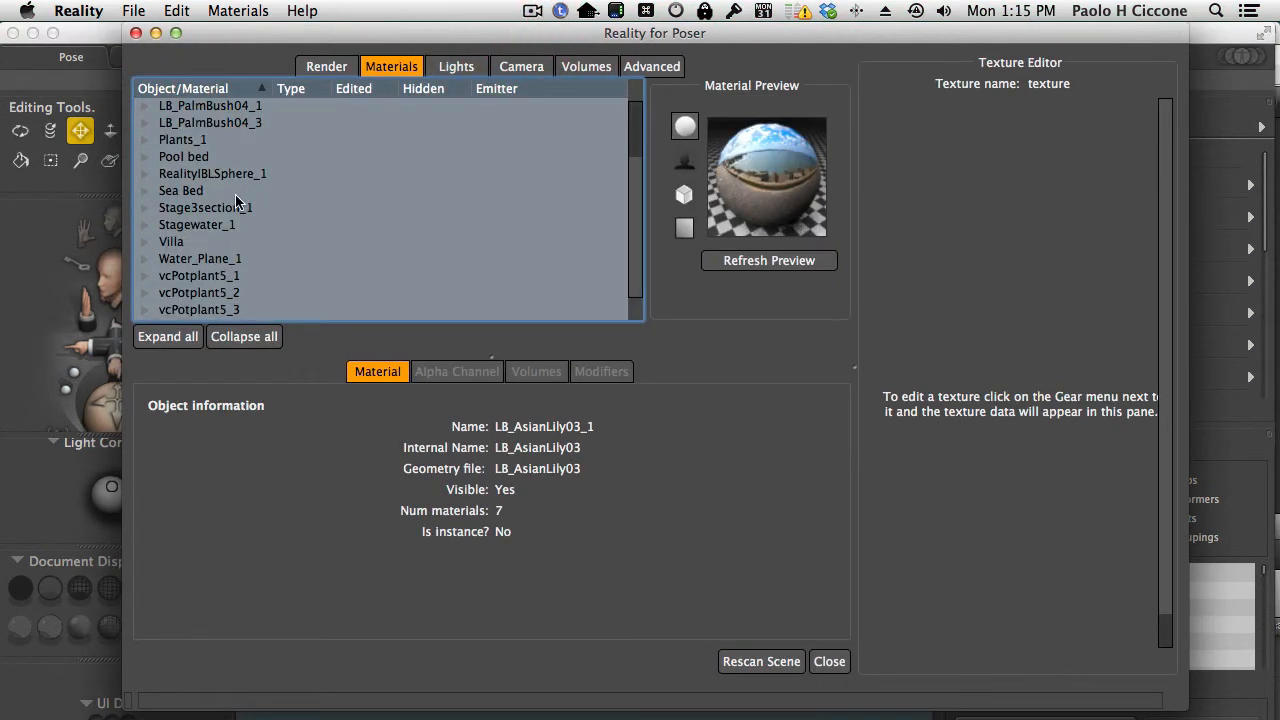
click(146, 241)
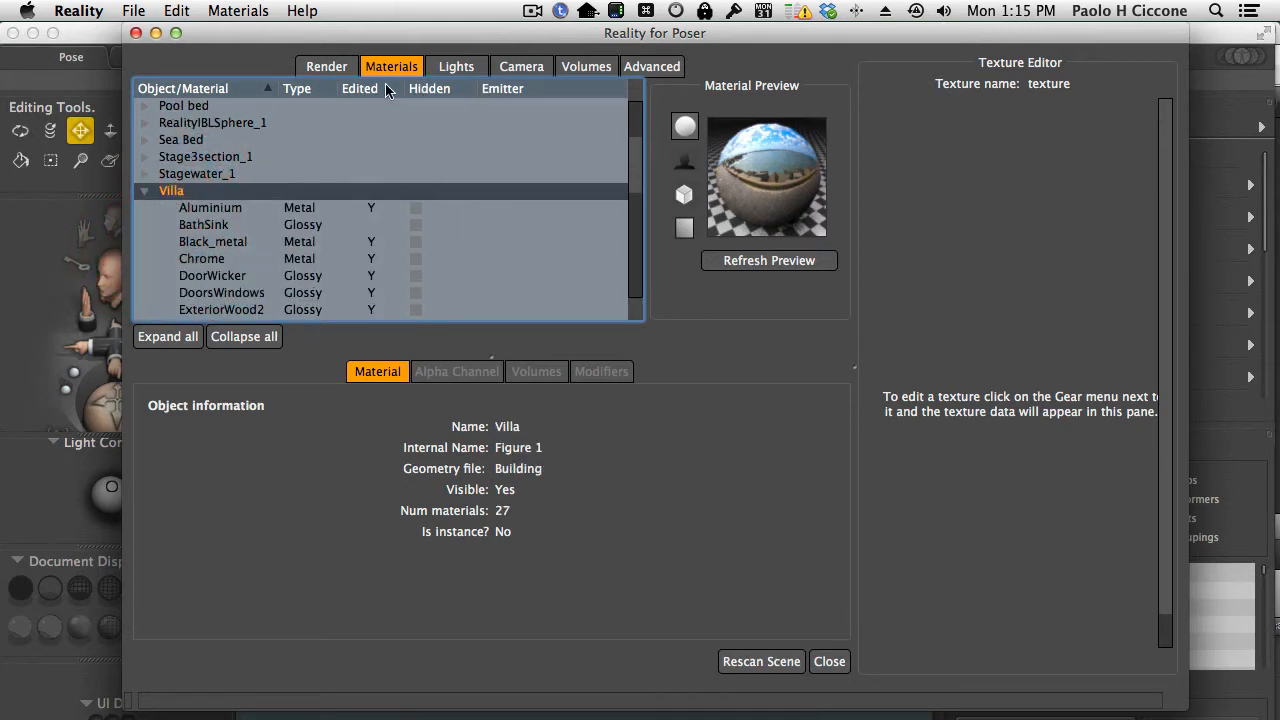
mouse_move(370, 97)
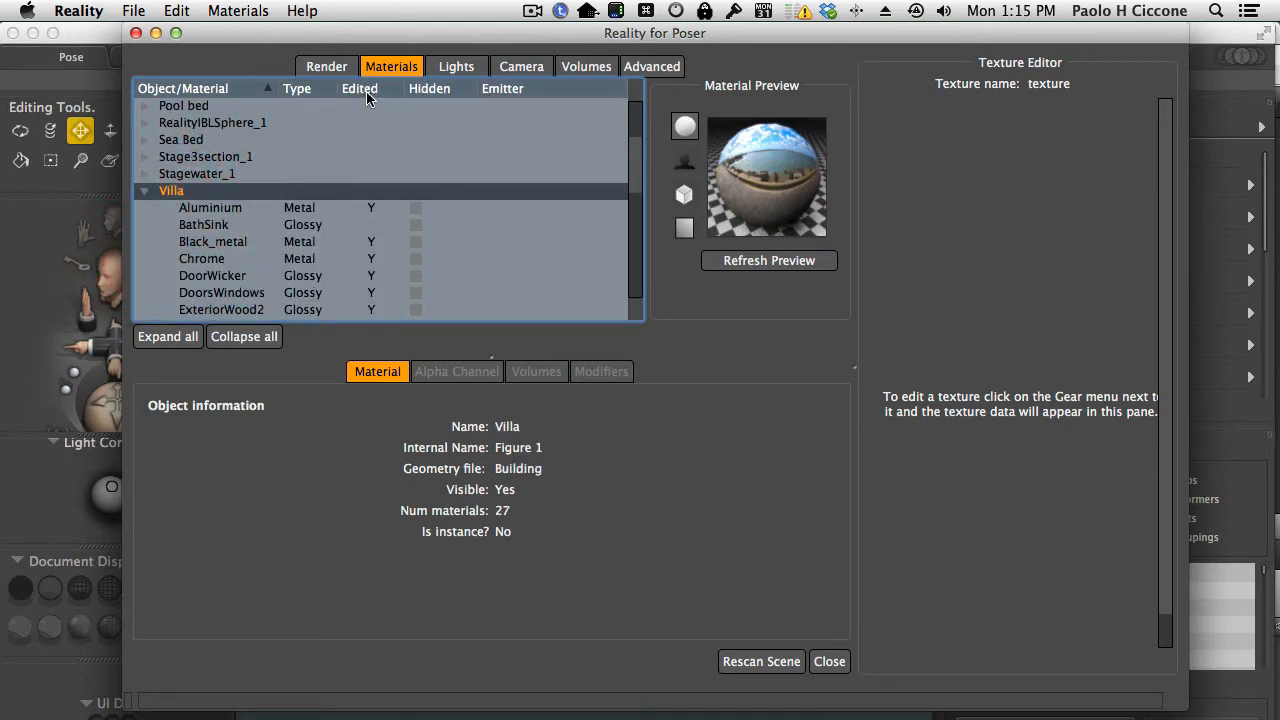
click(359, 88)
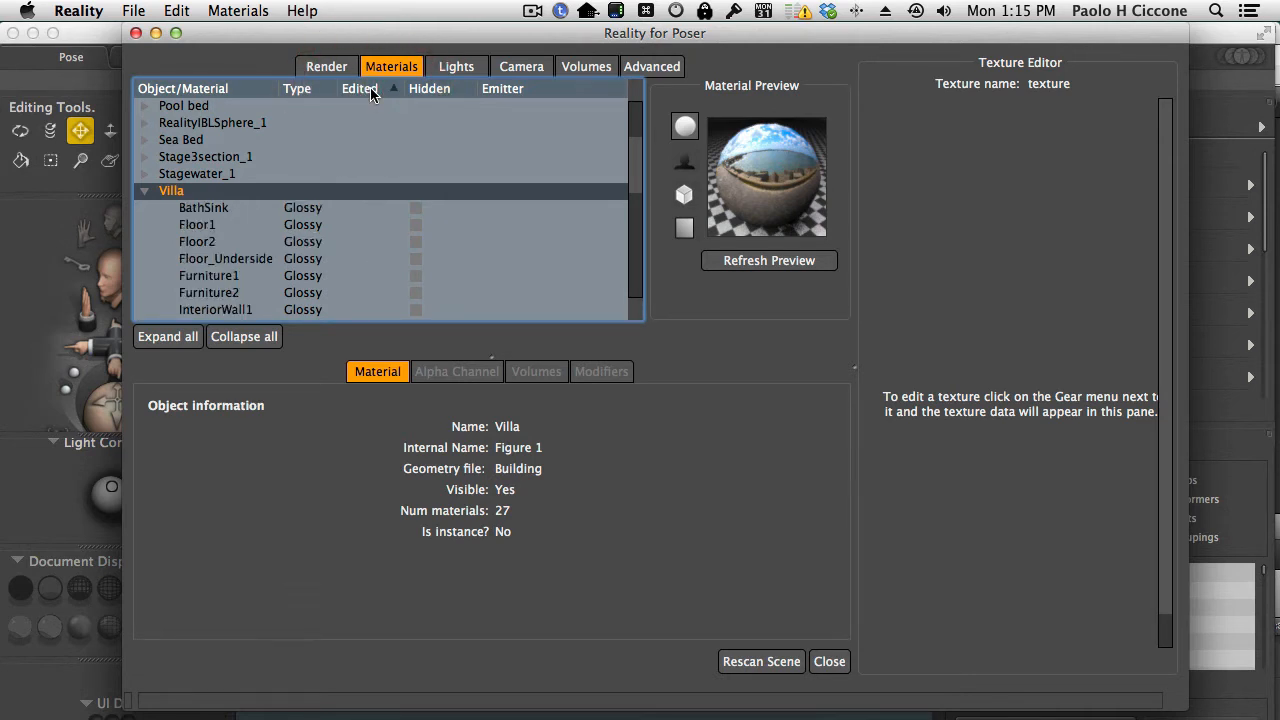
click(358, 88)
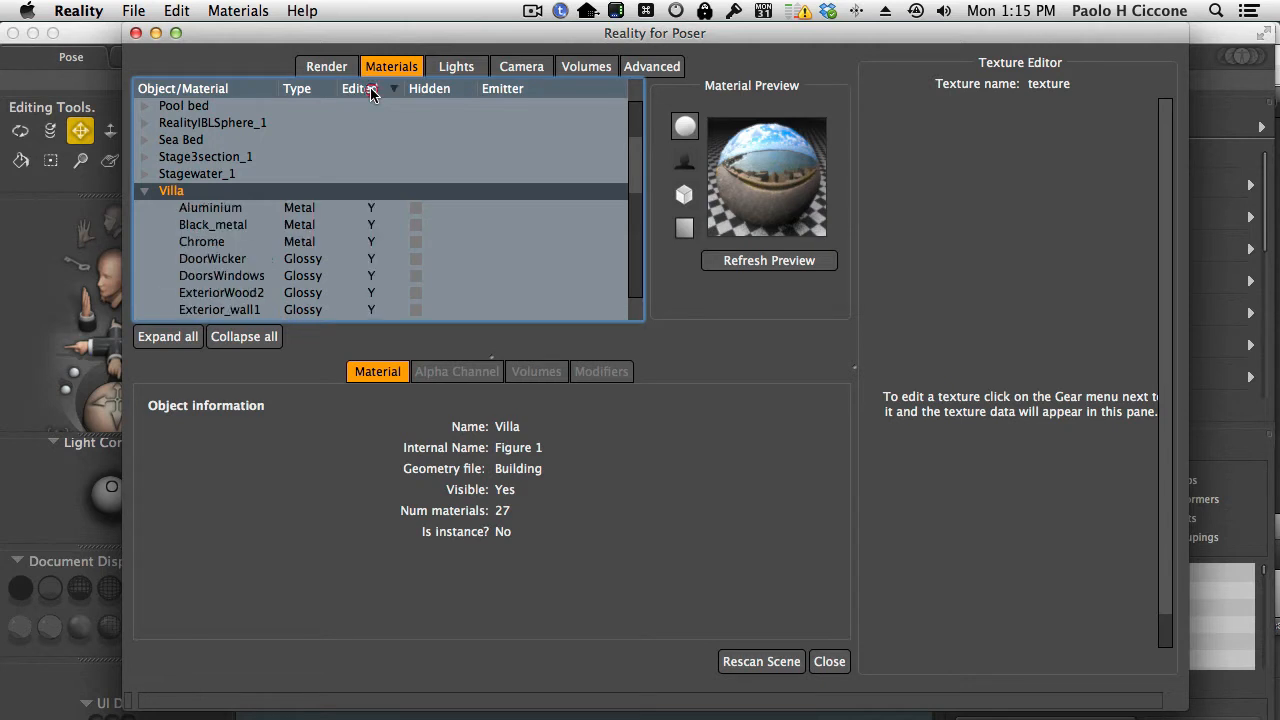
scroll(down, 3)
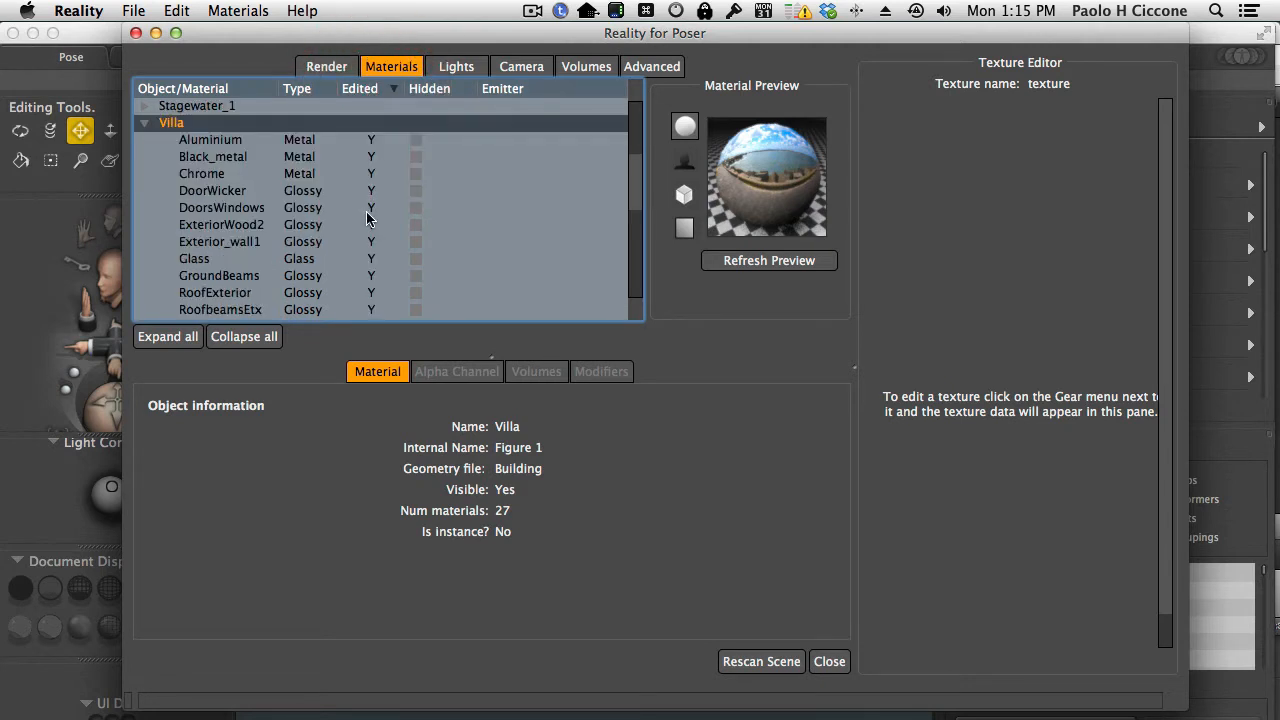
click(210, 139)
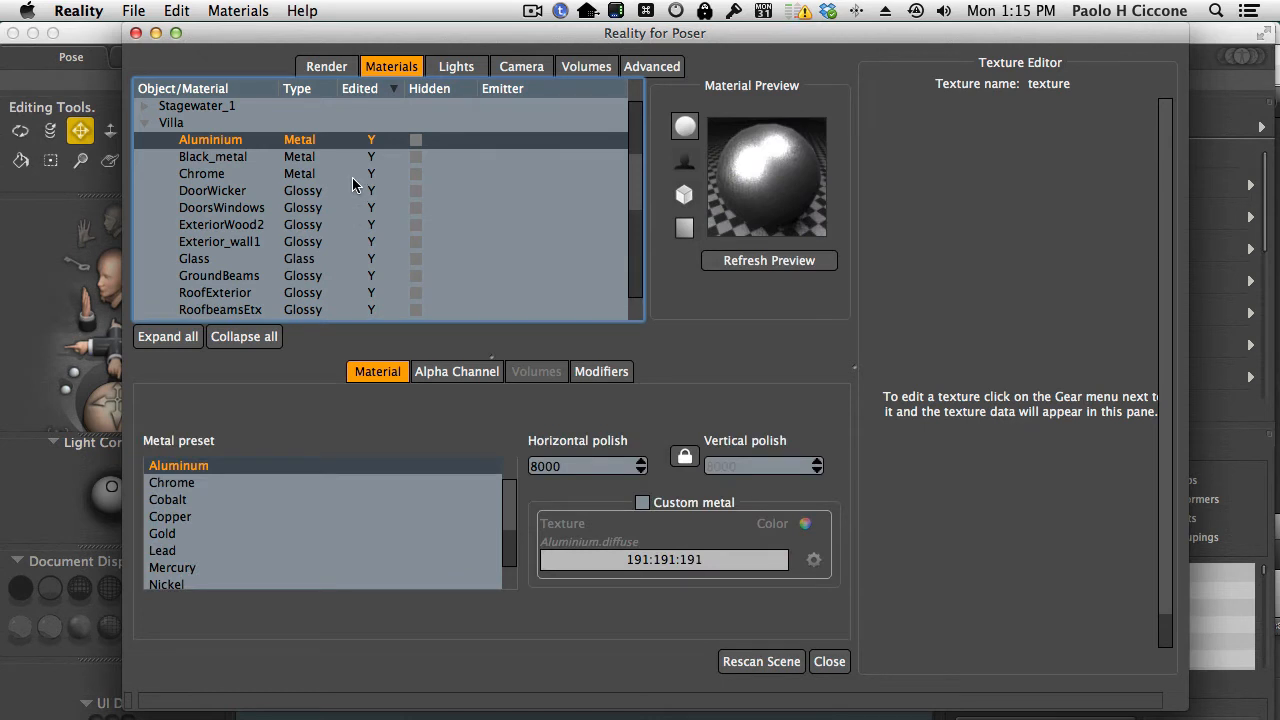
click(213, 156)
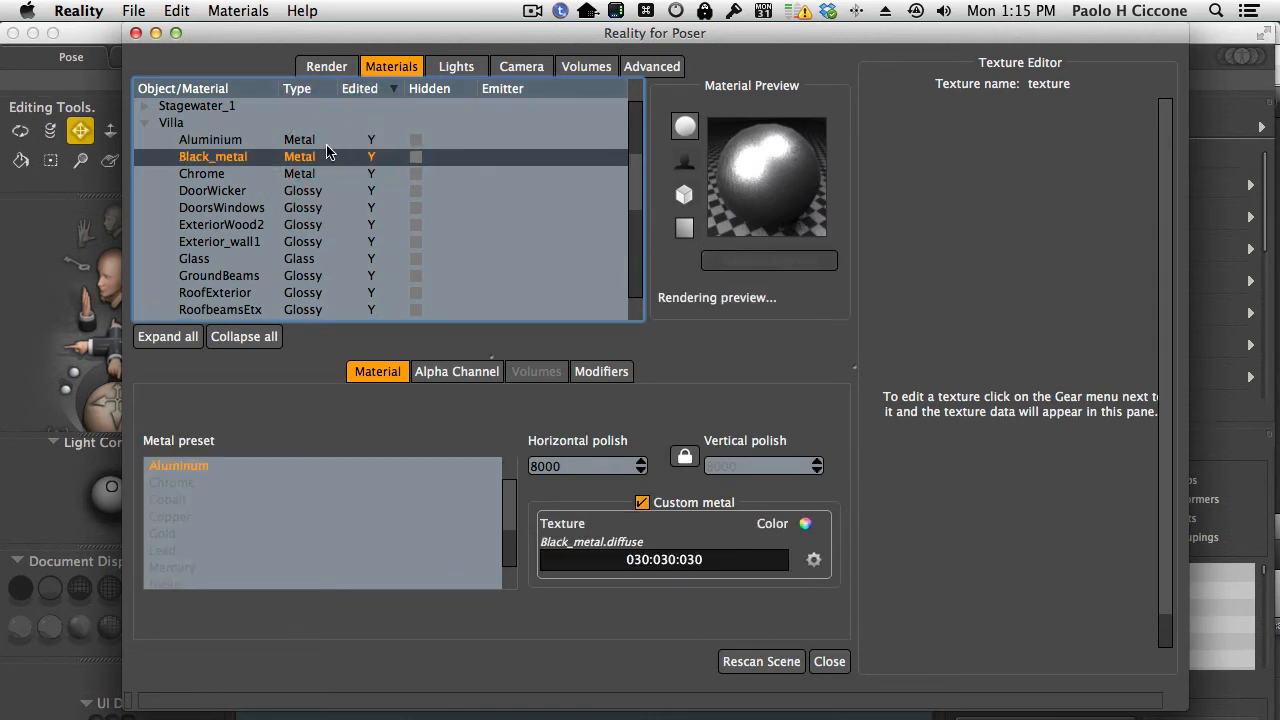
click(202, 173)
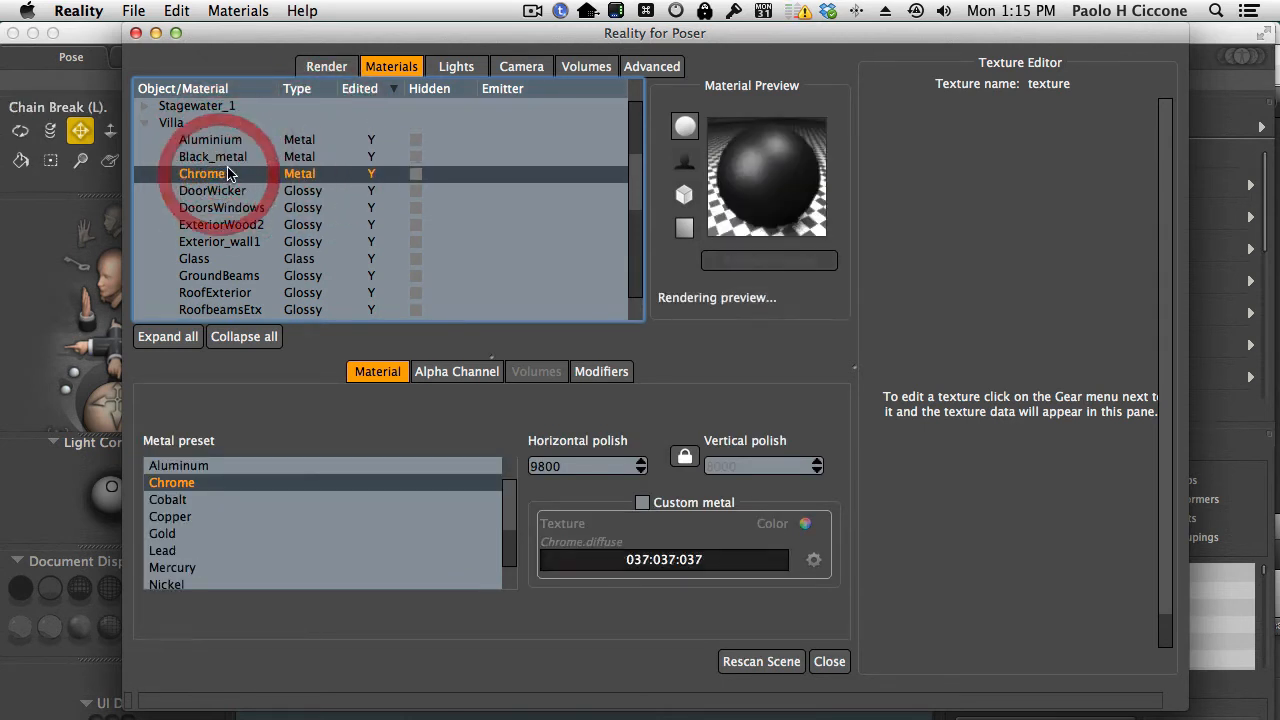
click(210, 139)
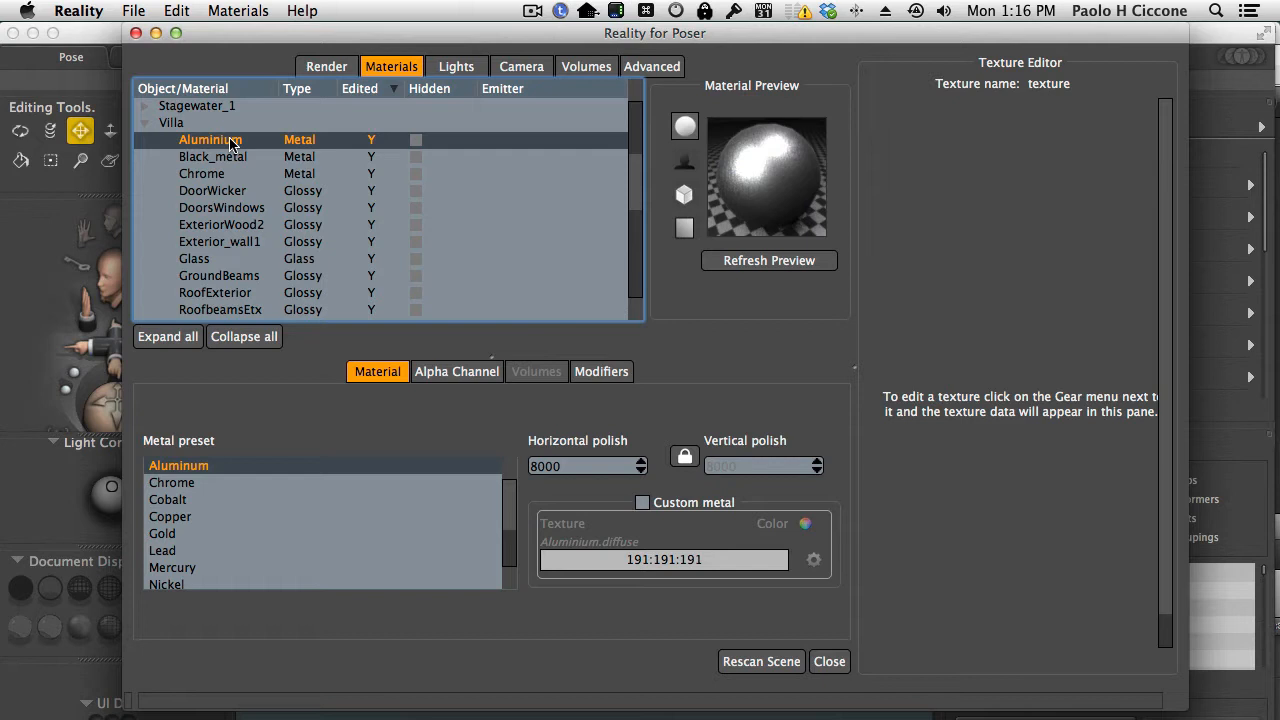
mouse_move(315, 222)
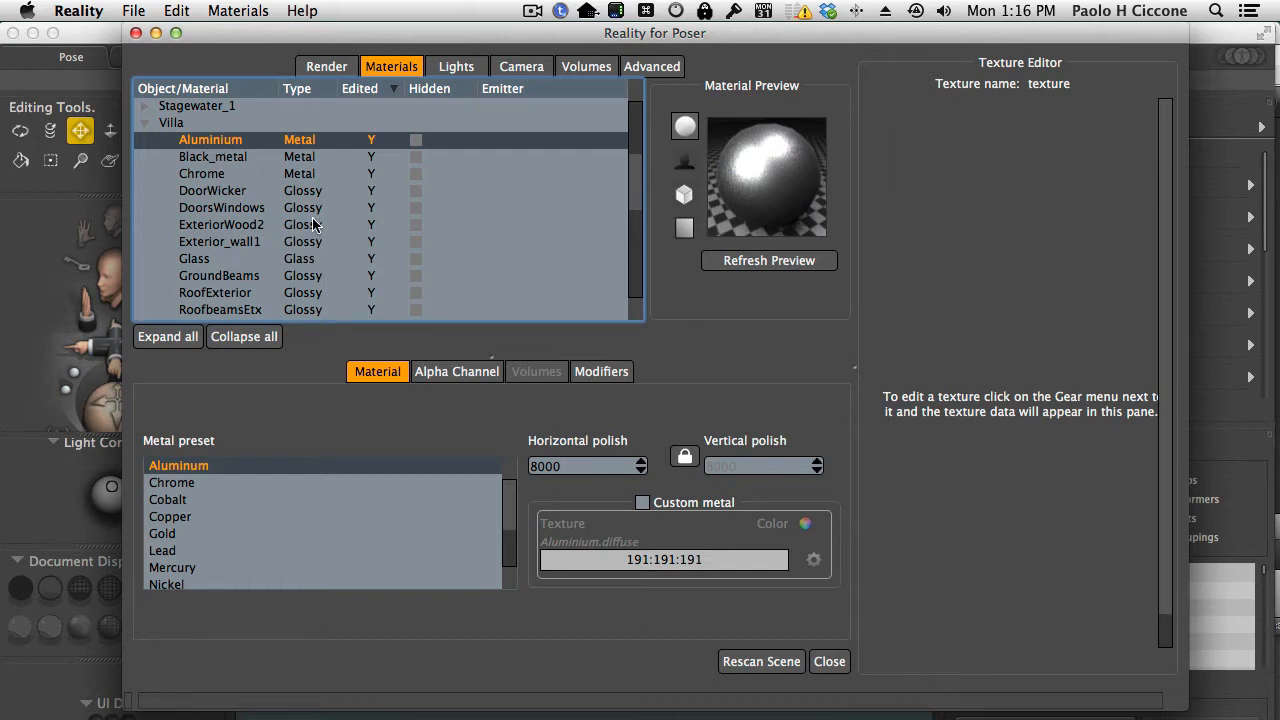
click(221, 207)
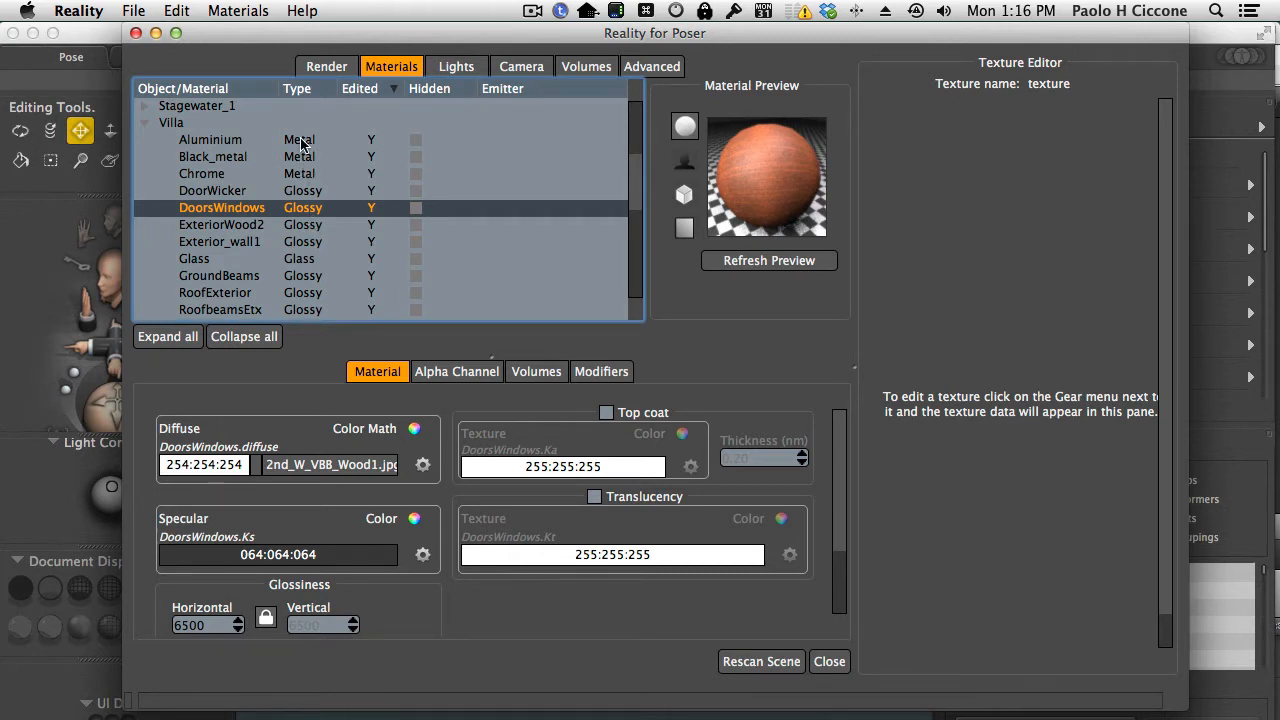
click(210, 139)
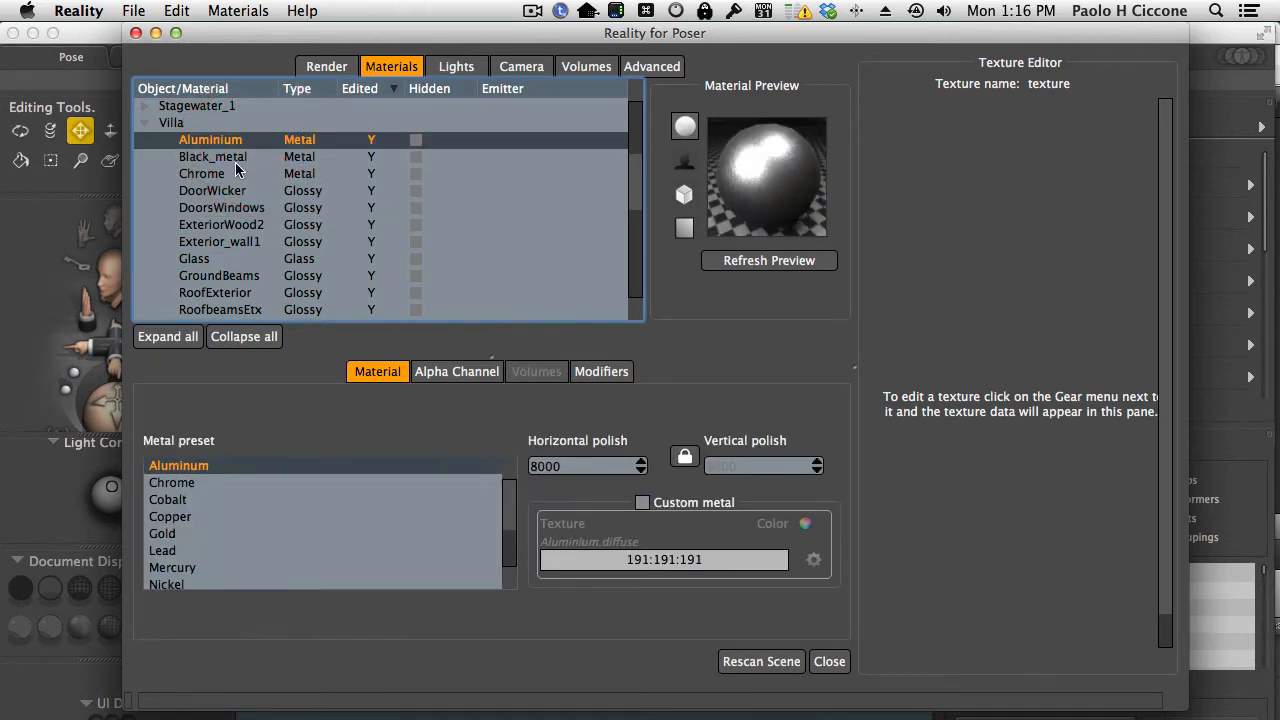
click(213, 156)
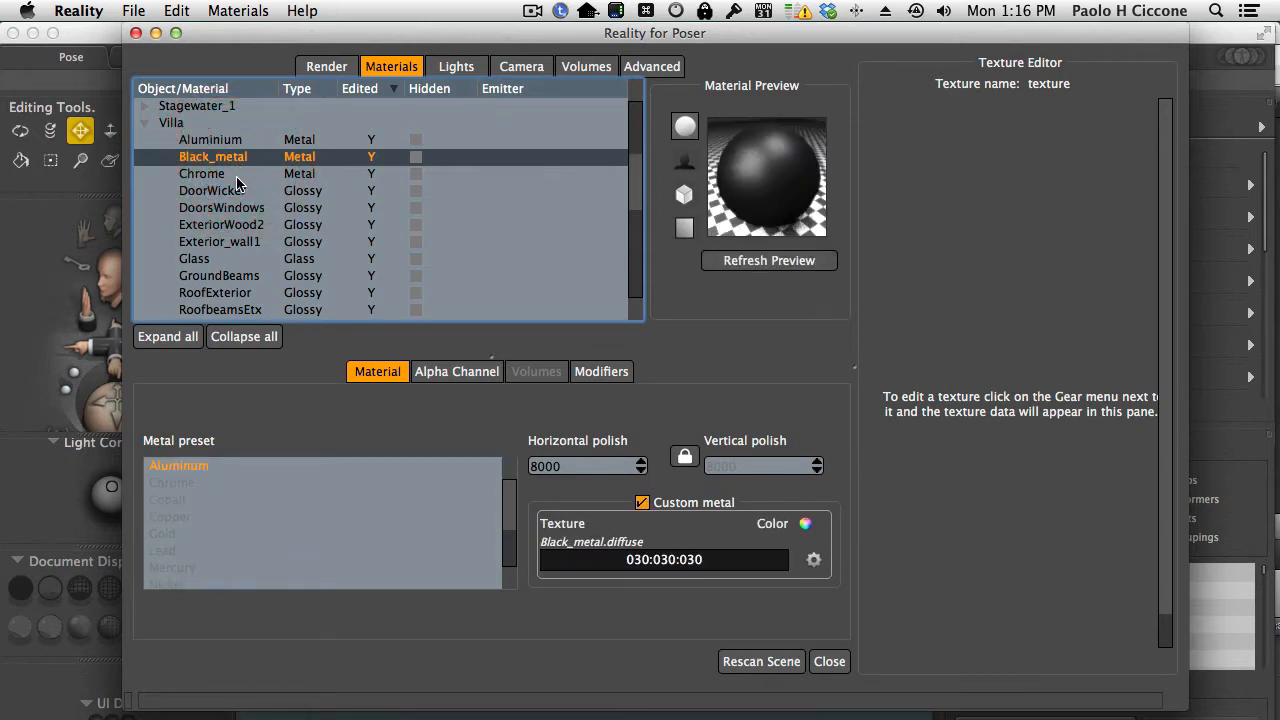
click(201, 173)
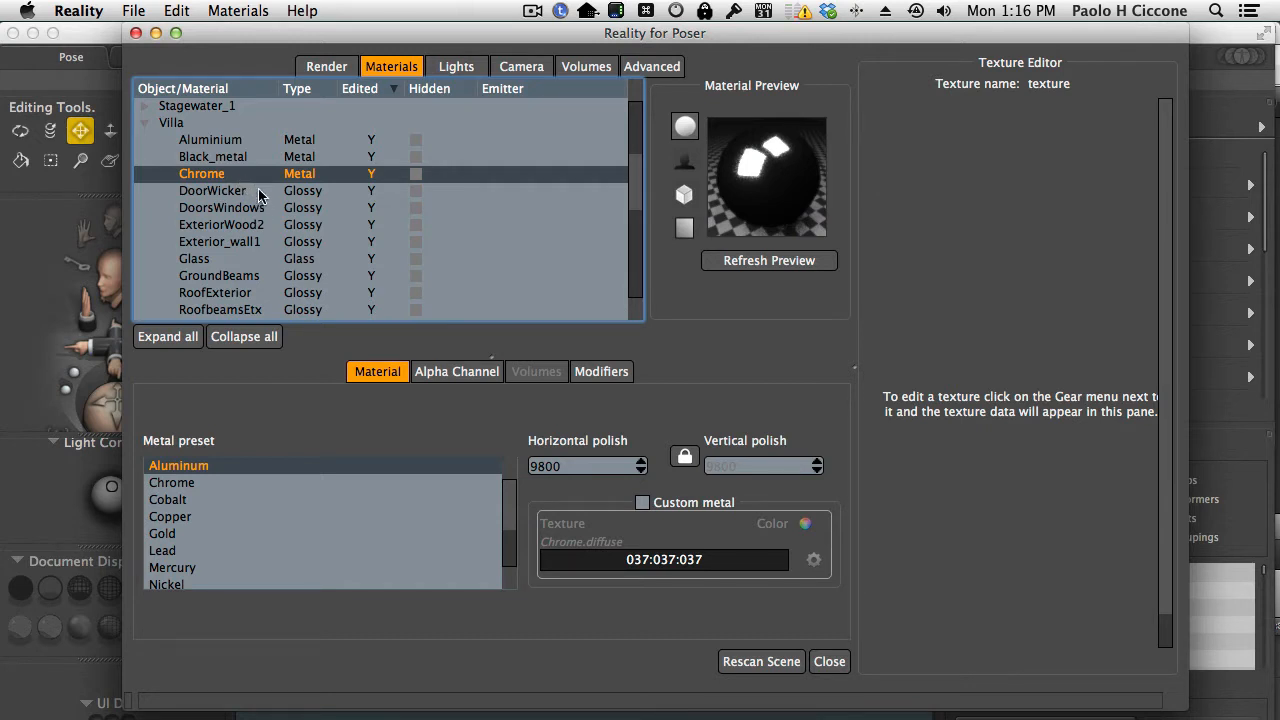
mouse_move(293, 183)
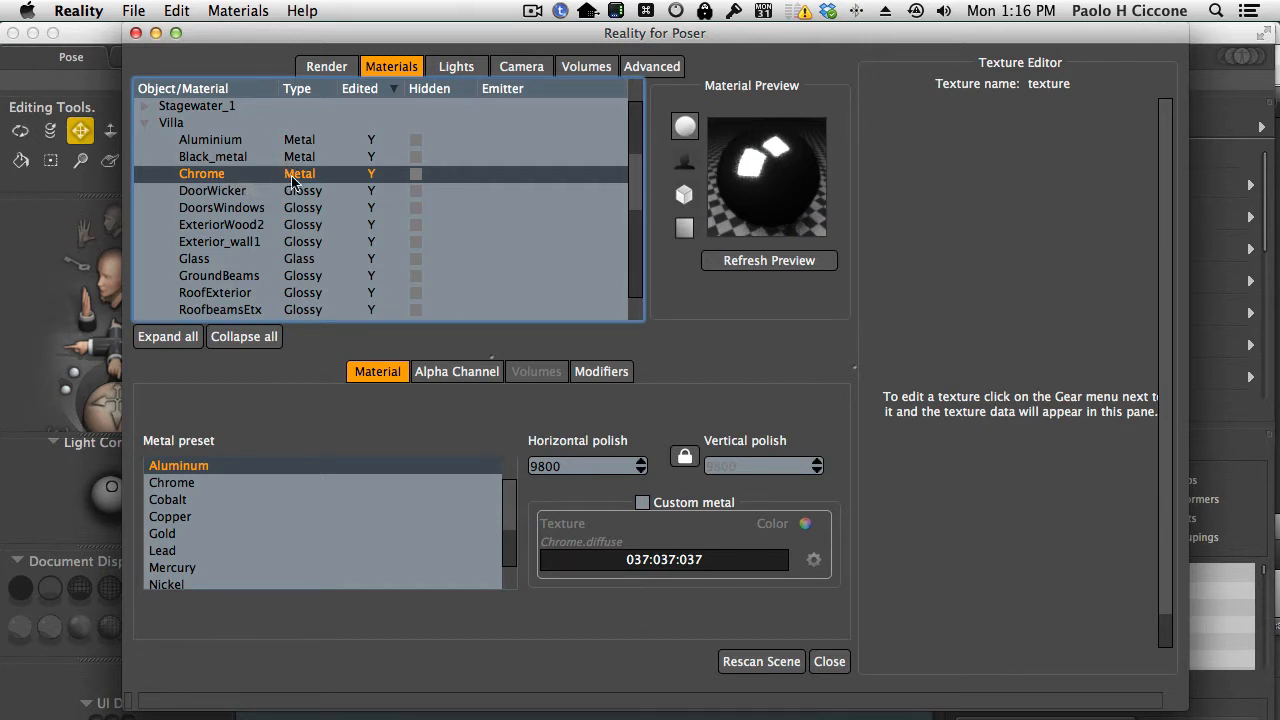
mouse_move(303, 197)
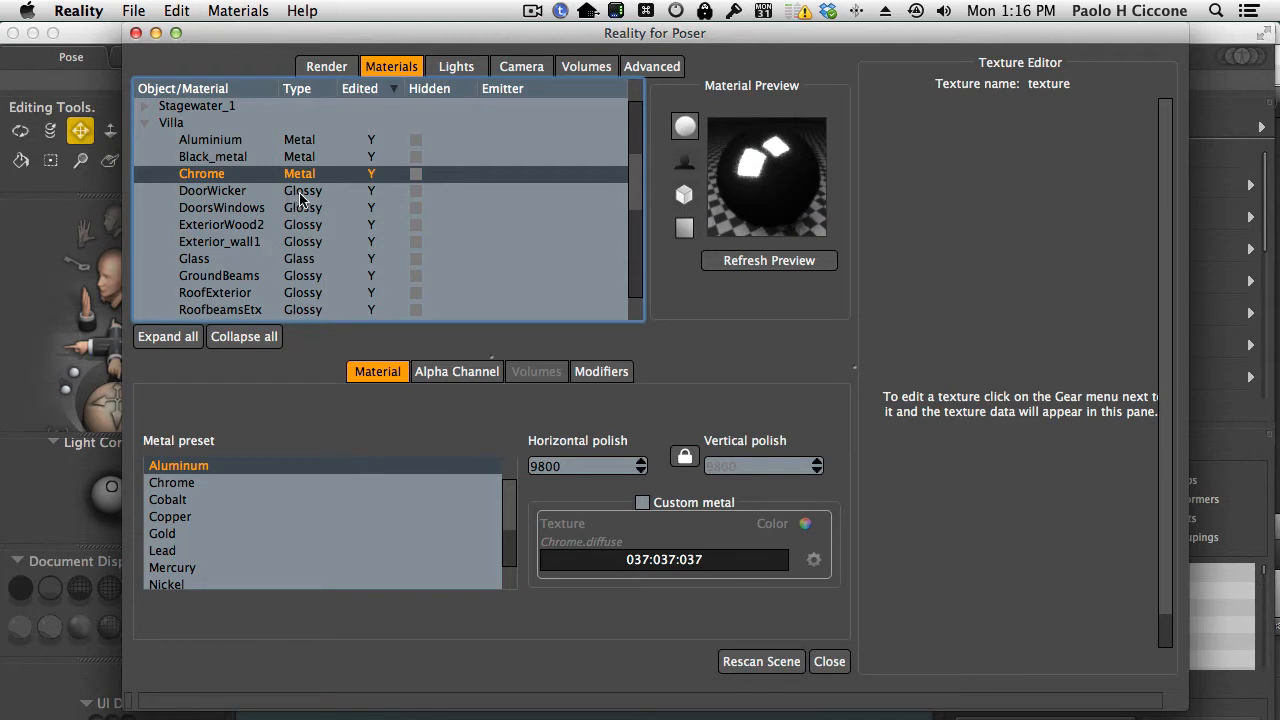
Convert Aluminium, Black_metal and Chrome to the Metal type, then view Black_metal.
click(221, 207)
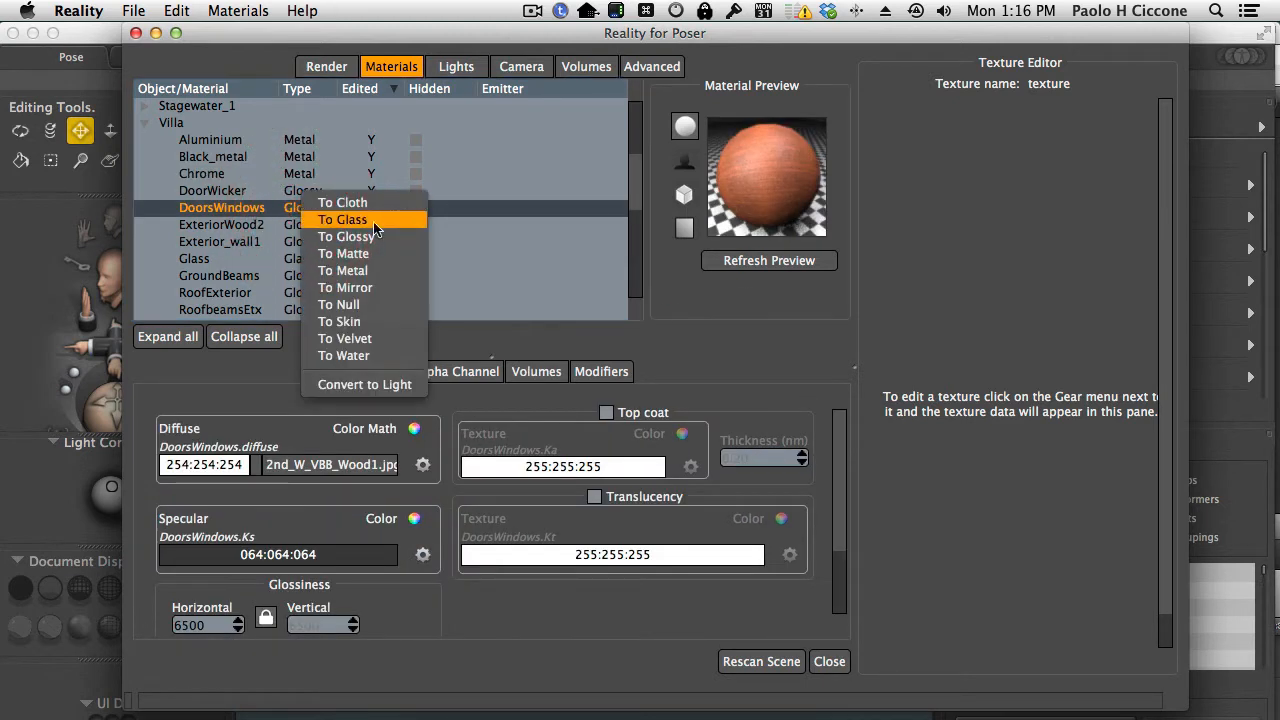
mouse_move(405, 236)
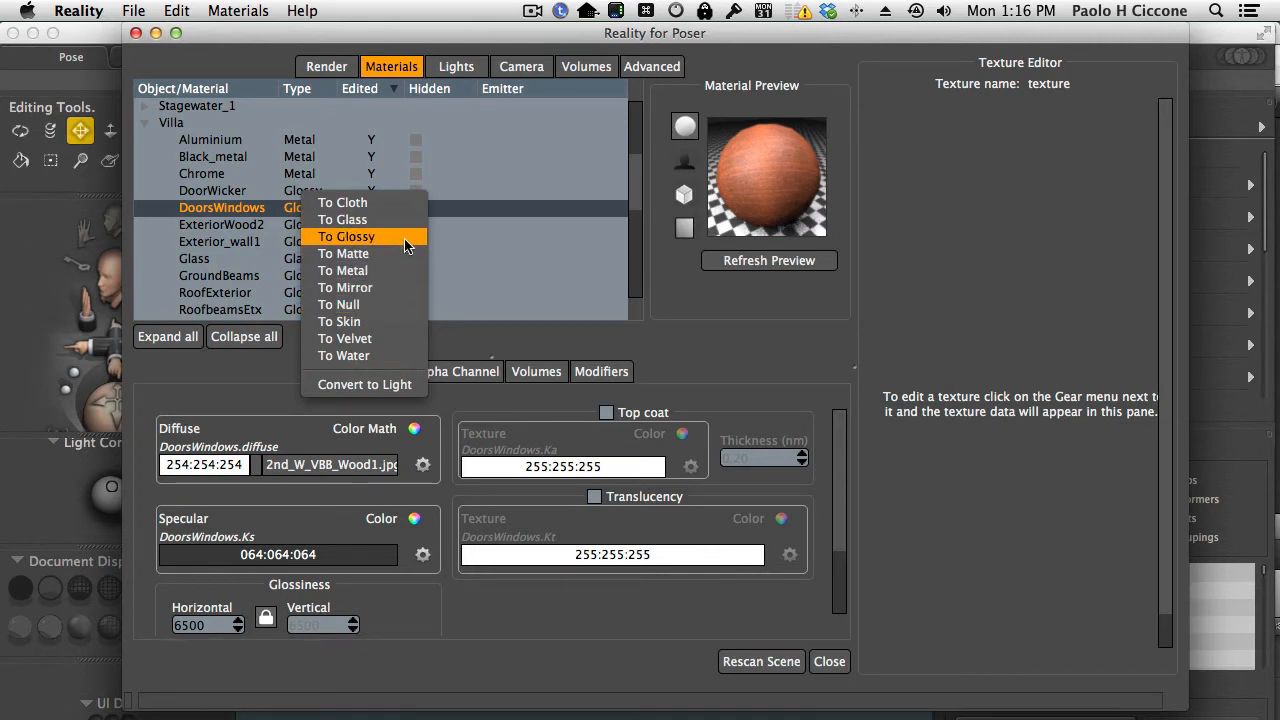
mouse_move(404, 253)
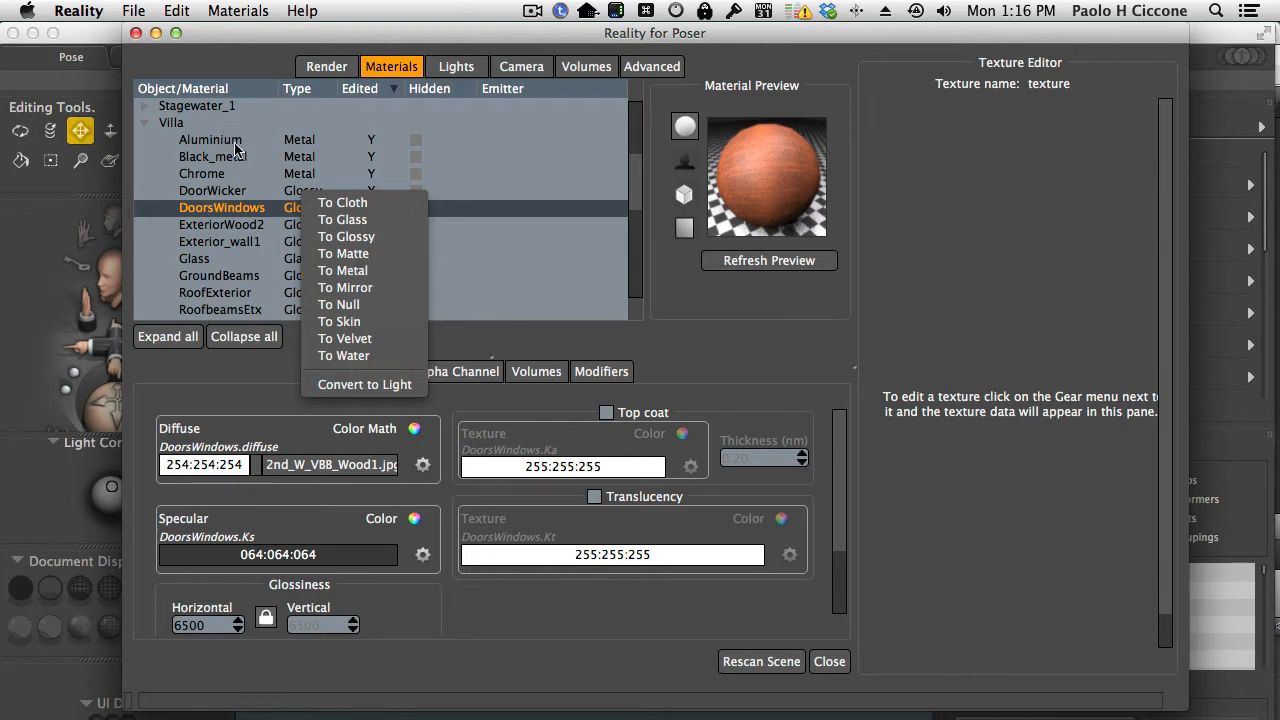
click(210, 173)
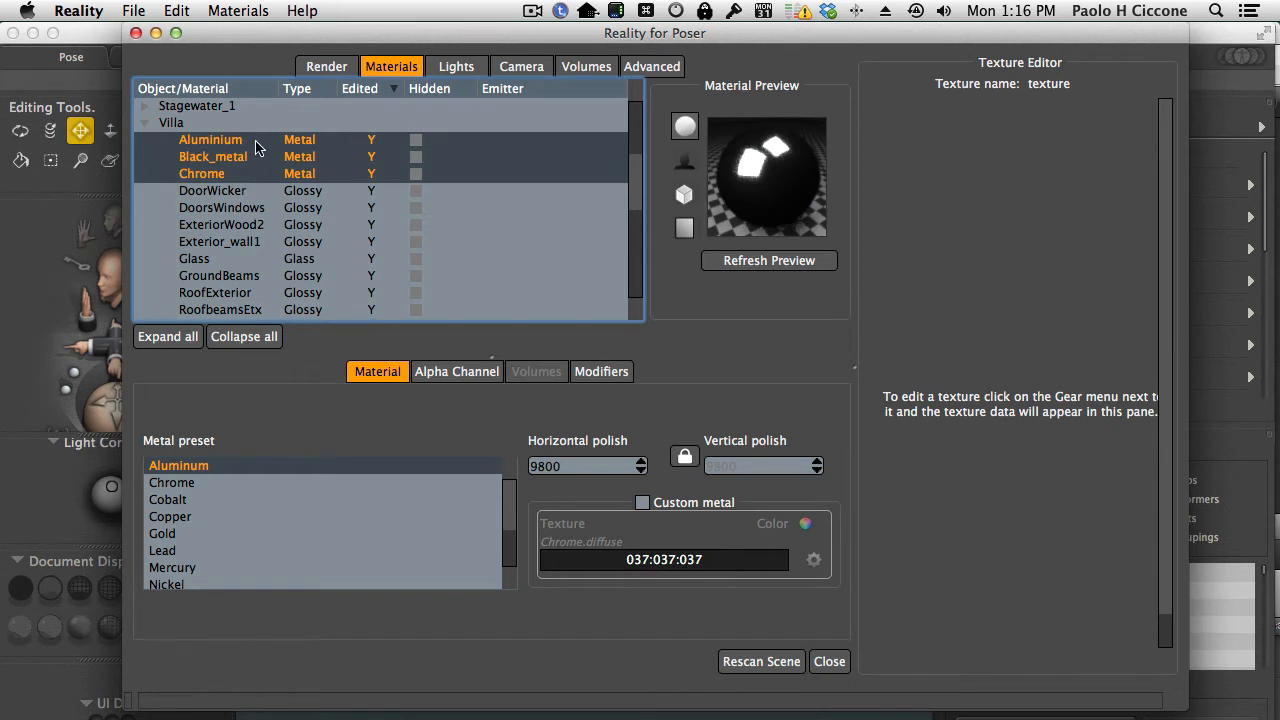
right_click(210, 139)
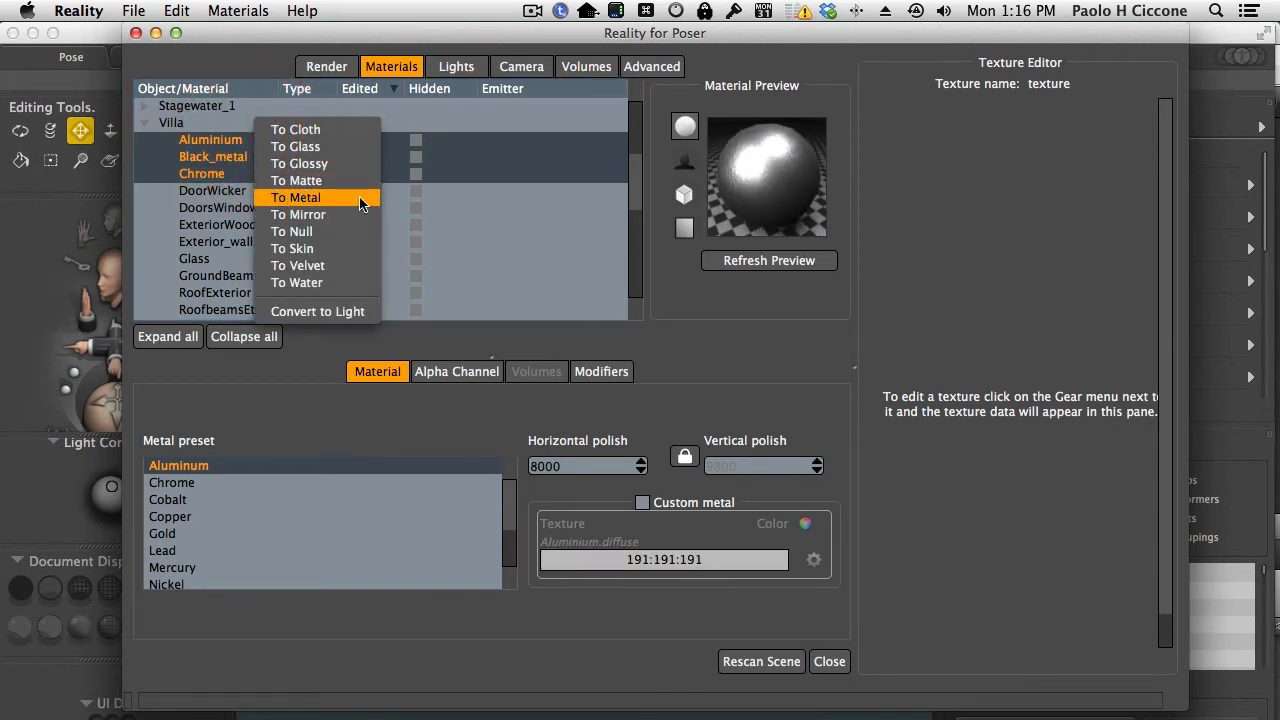
click(295, 197)
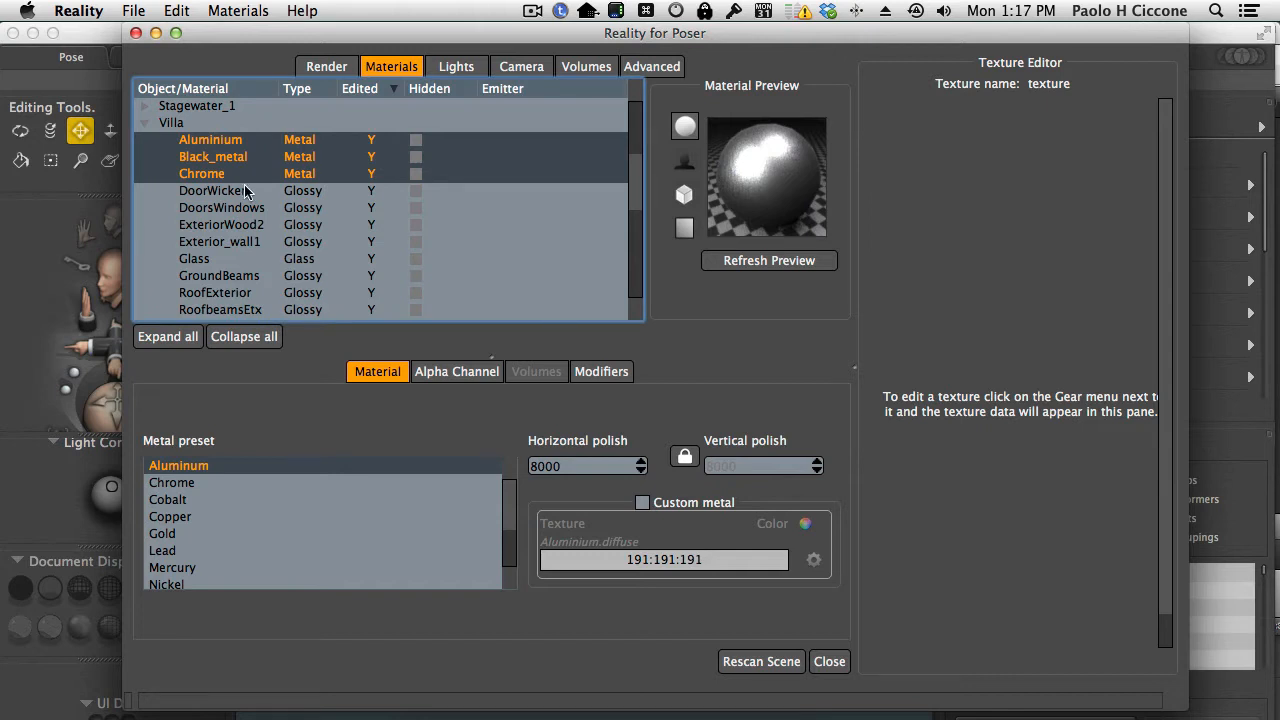
click(212, 156)
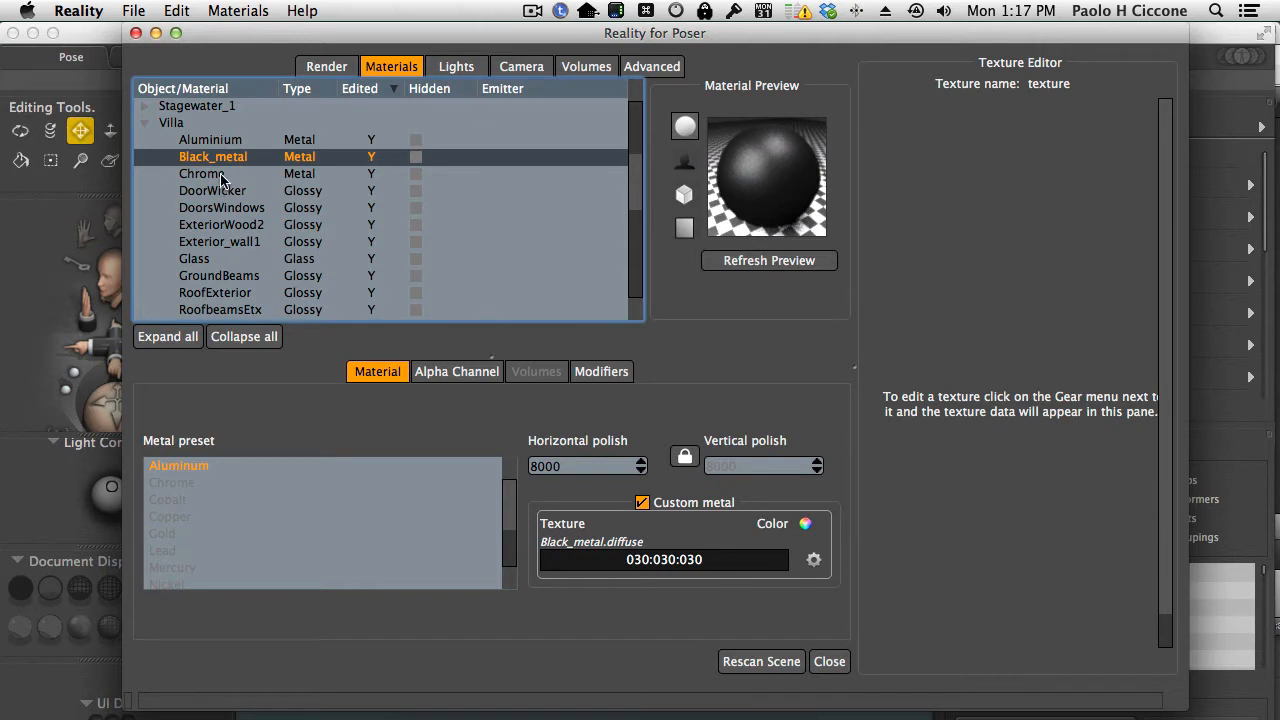
Review Aluminium's Aluminium metal preset and its horizontal polish of 8000.
click(210, 139)
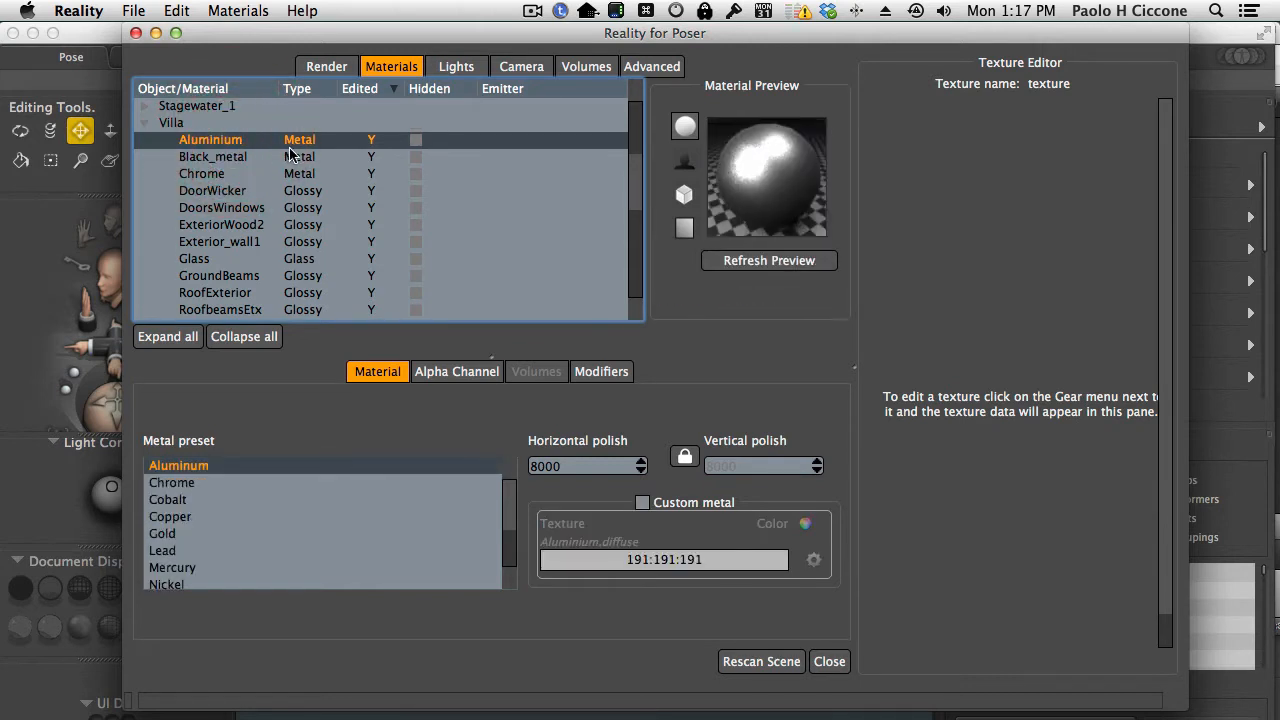
mouse_move(250, 153)
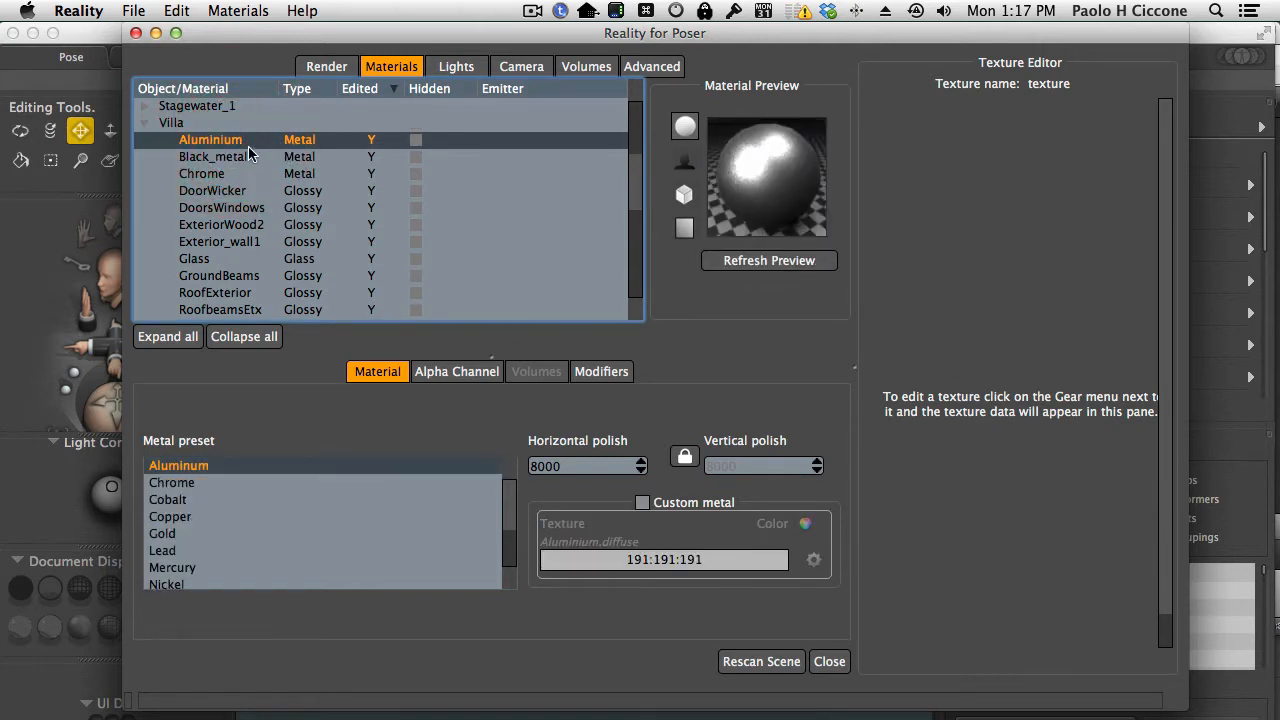
mouse_move(220, 554)
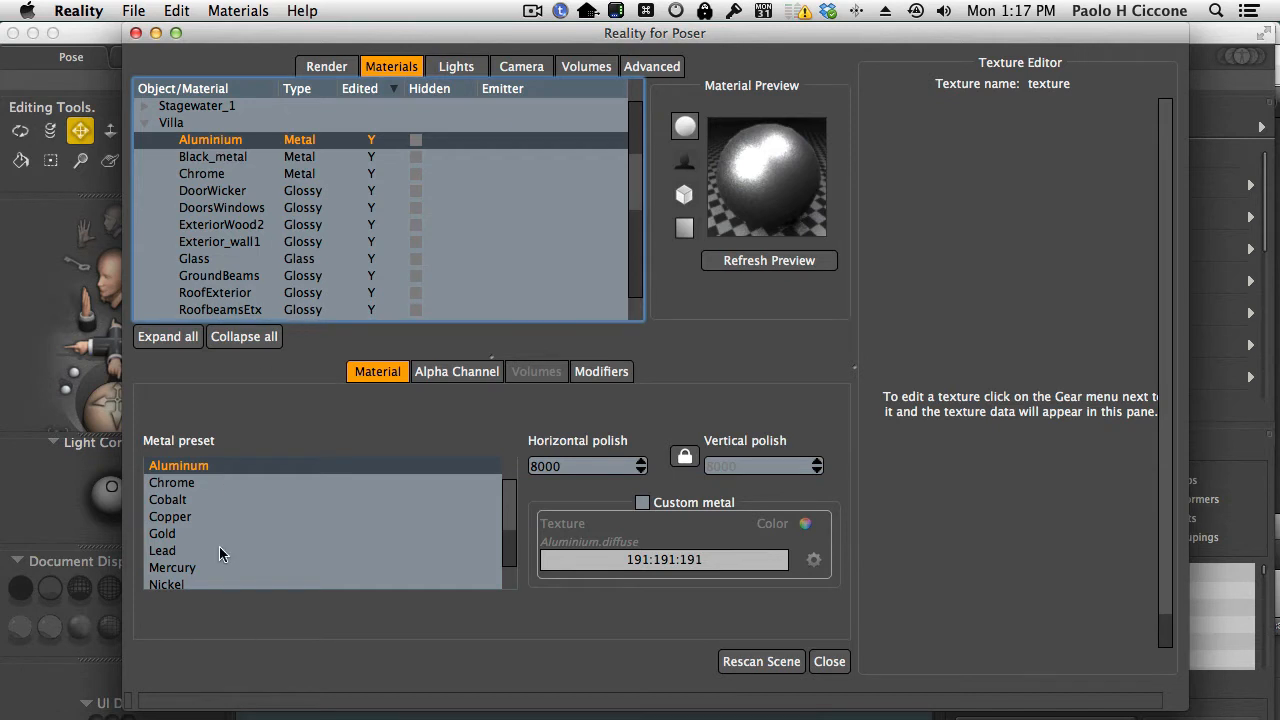
mouse_move(347, 477)
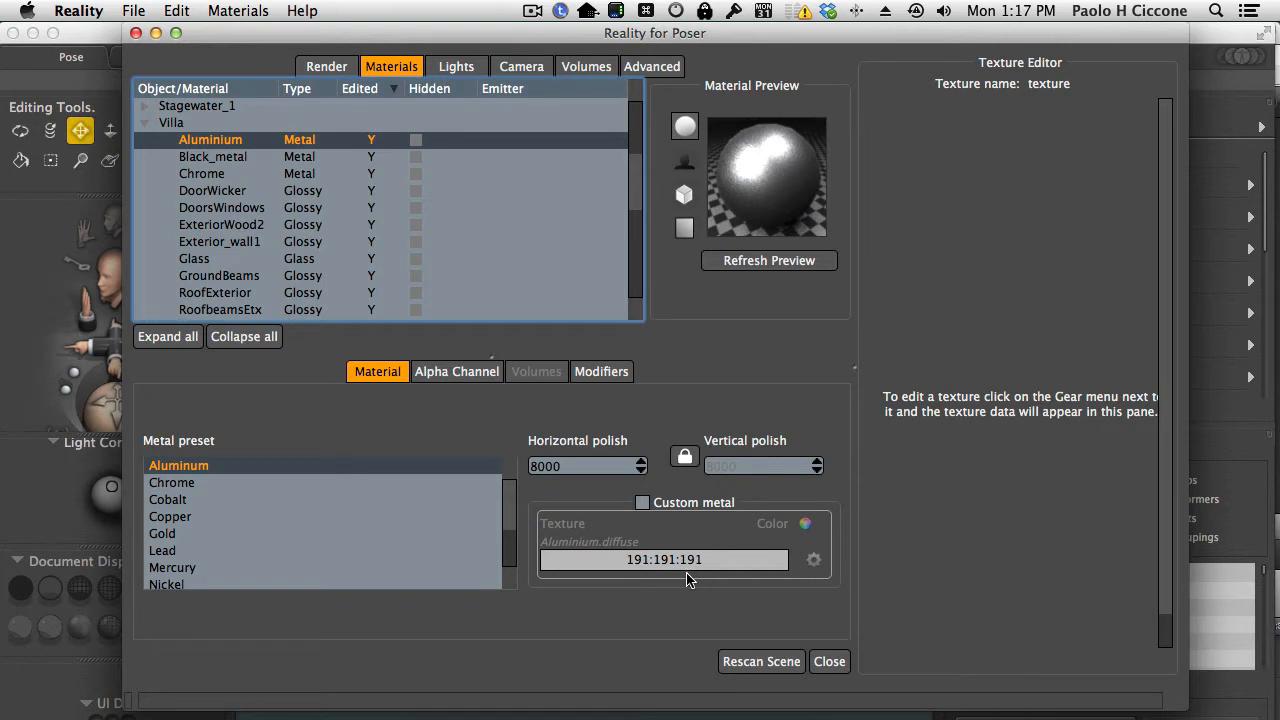
mouse_move(713, 560)
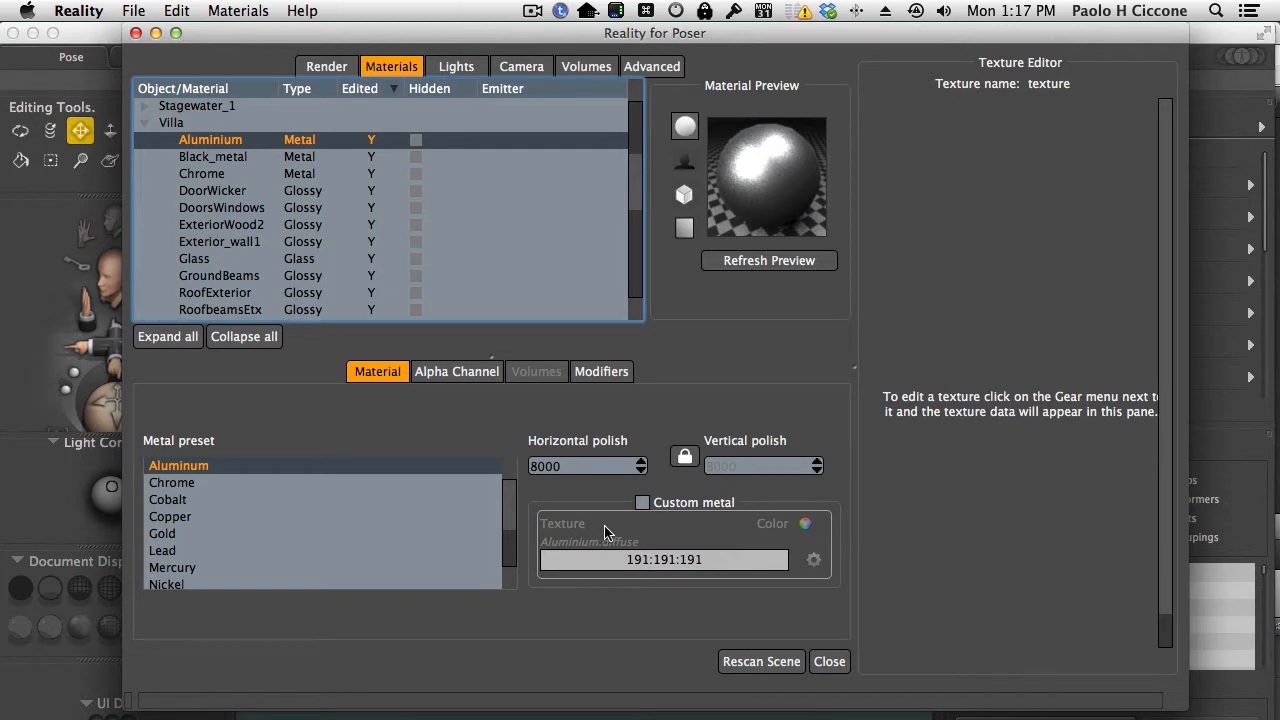
mouse_move(277, 482)
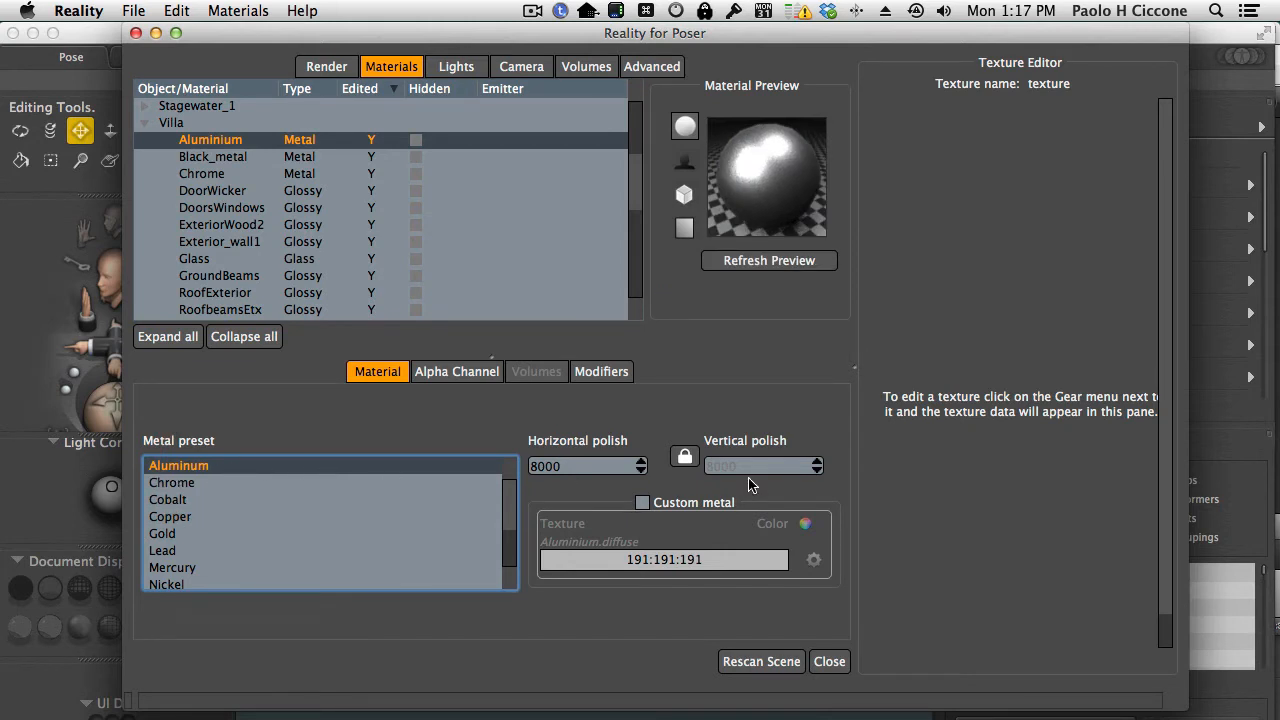
click(587, 466)
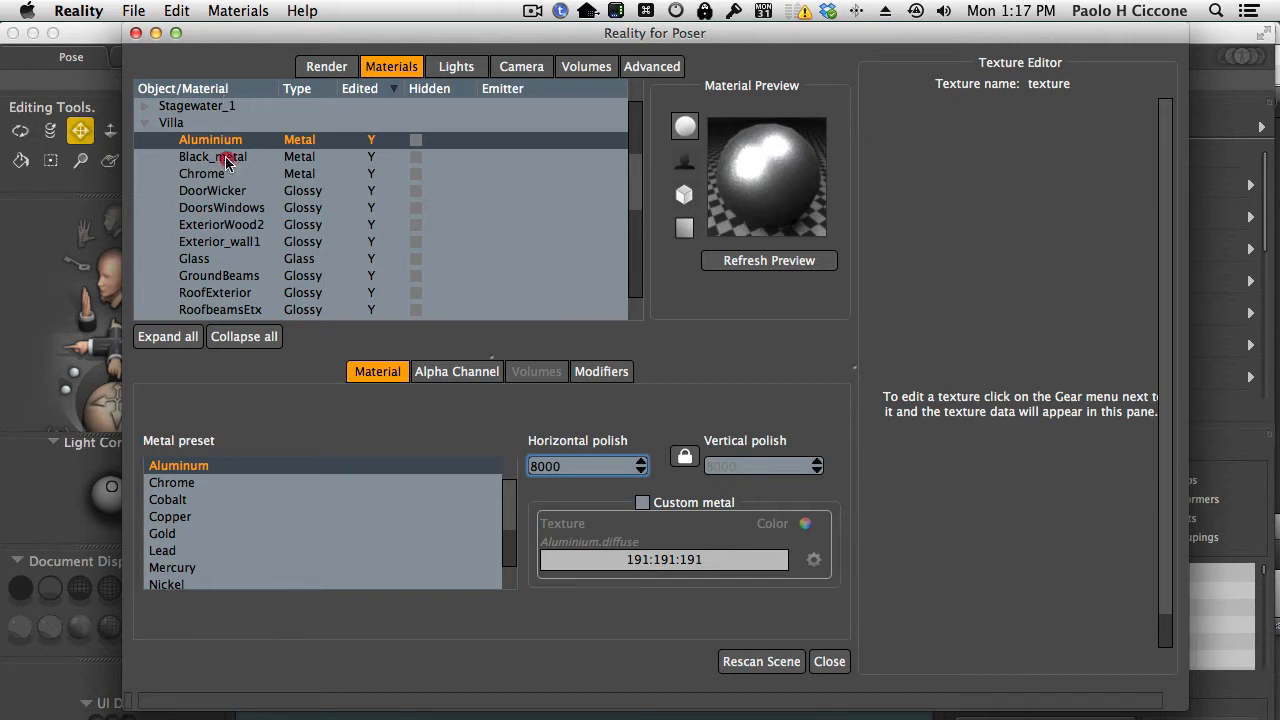
Inspect Black_metal's custom colour and Chrome's metal preset.
click(213, 156)
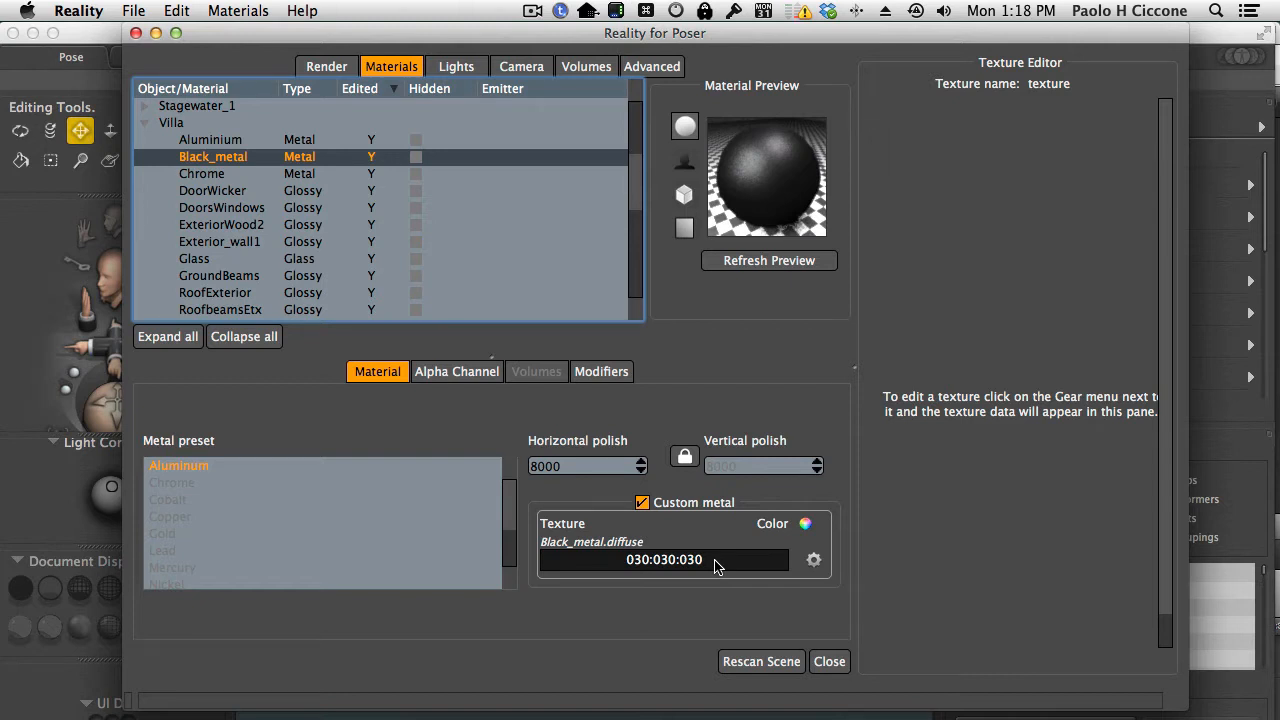
mouse_move(717, 540)
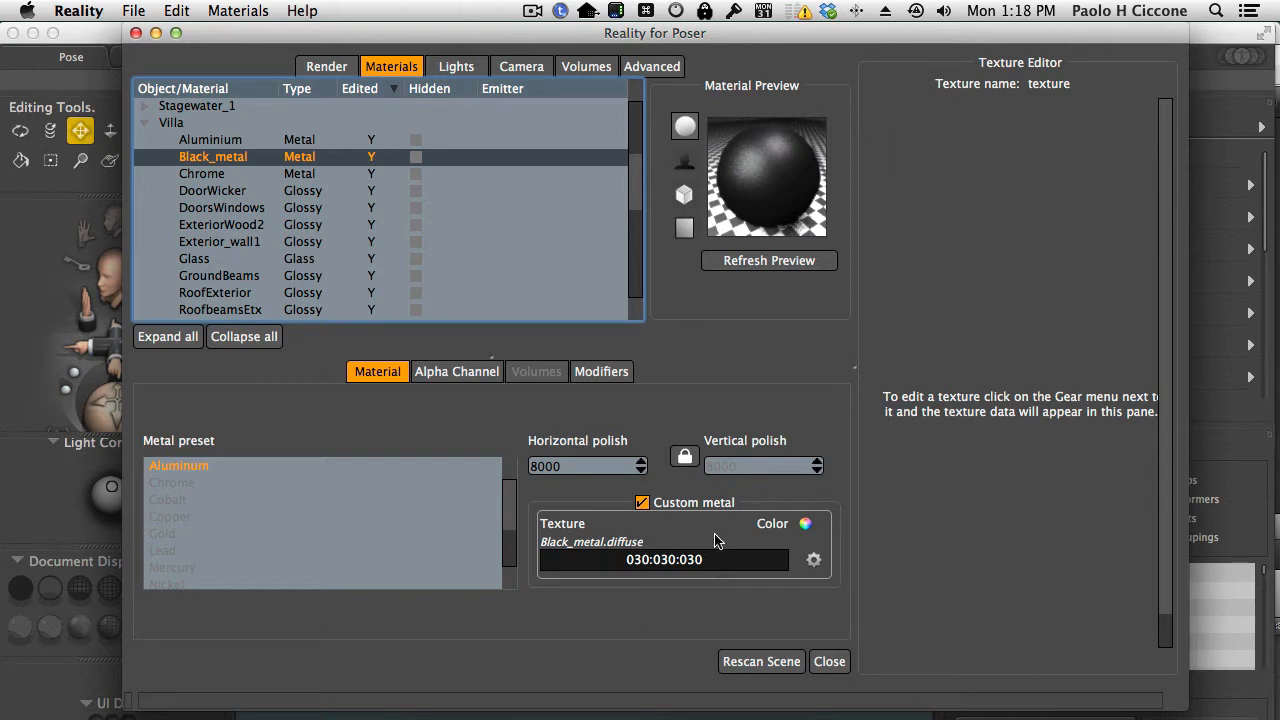
mouse_move(698, 570)
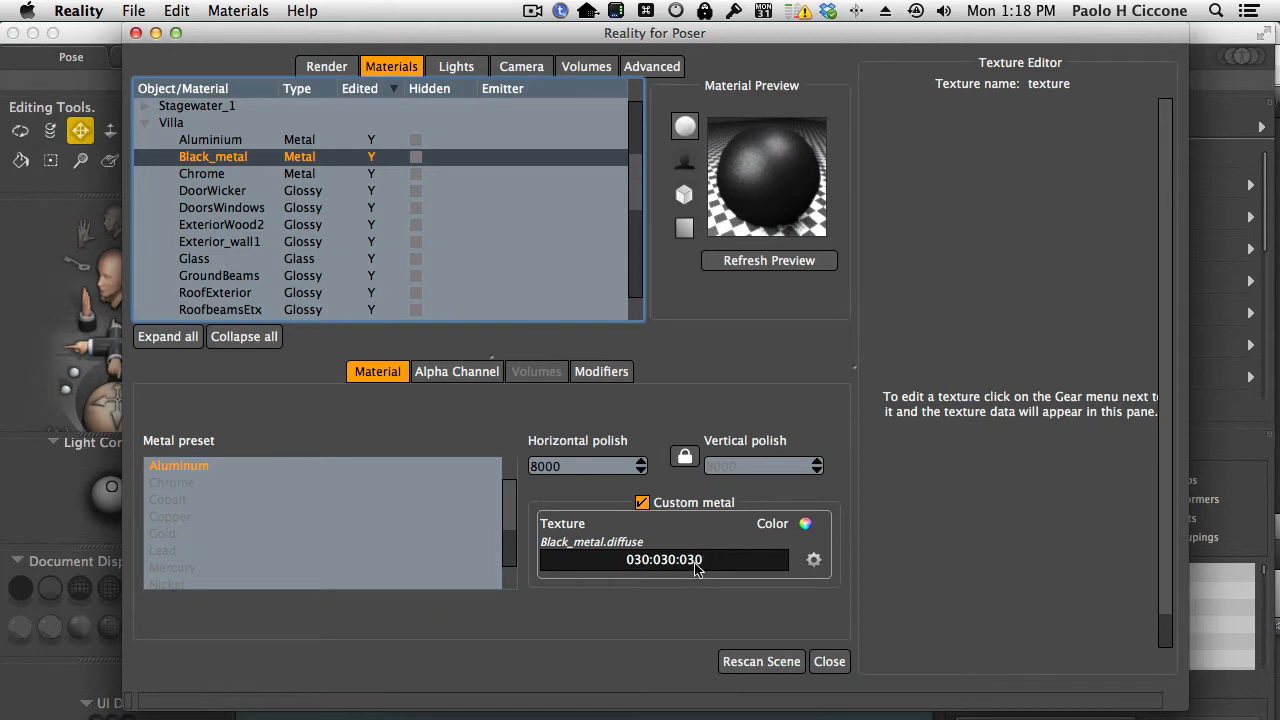
click(580, 466)
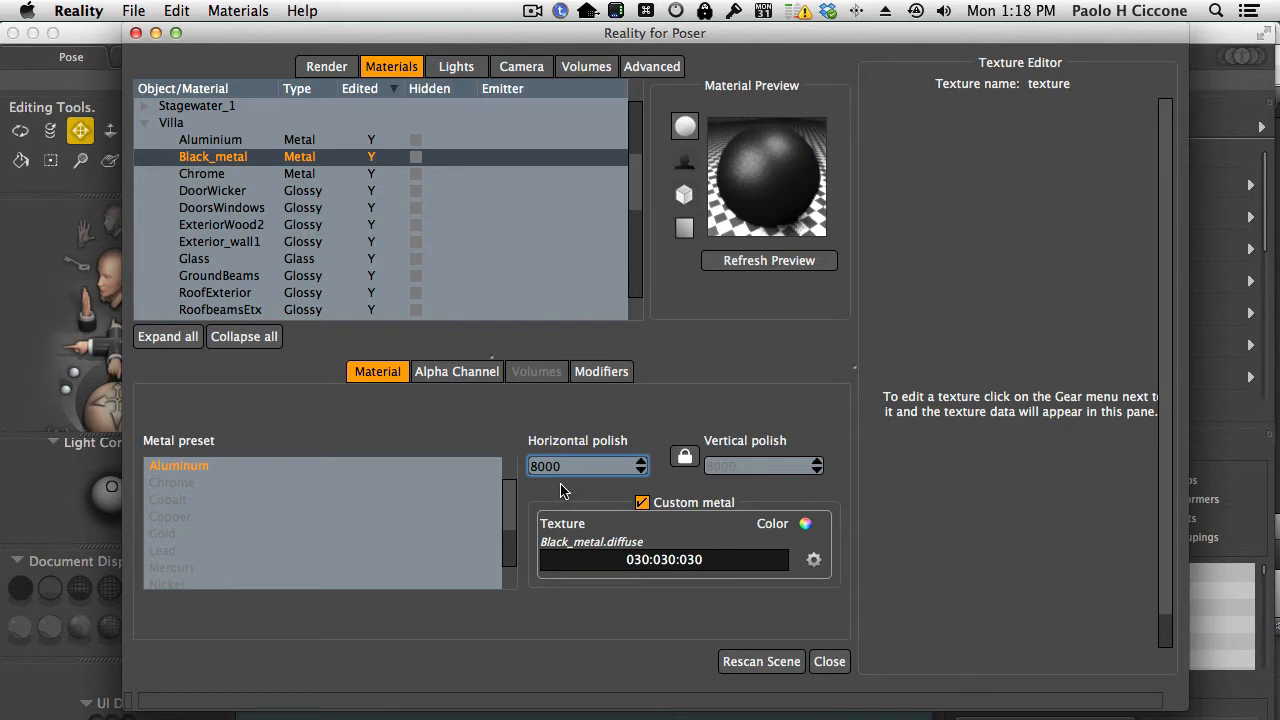
mouse_move(566, 486)
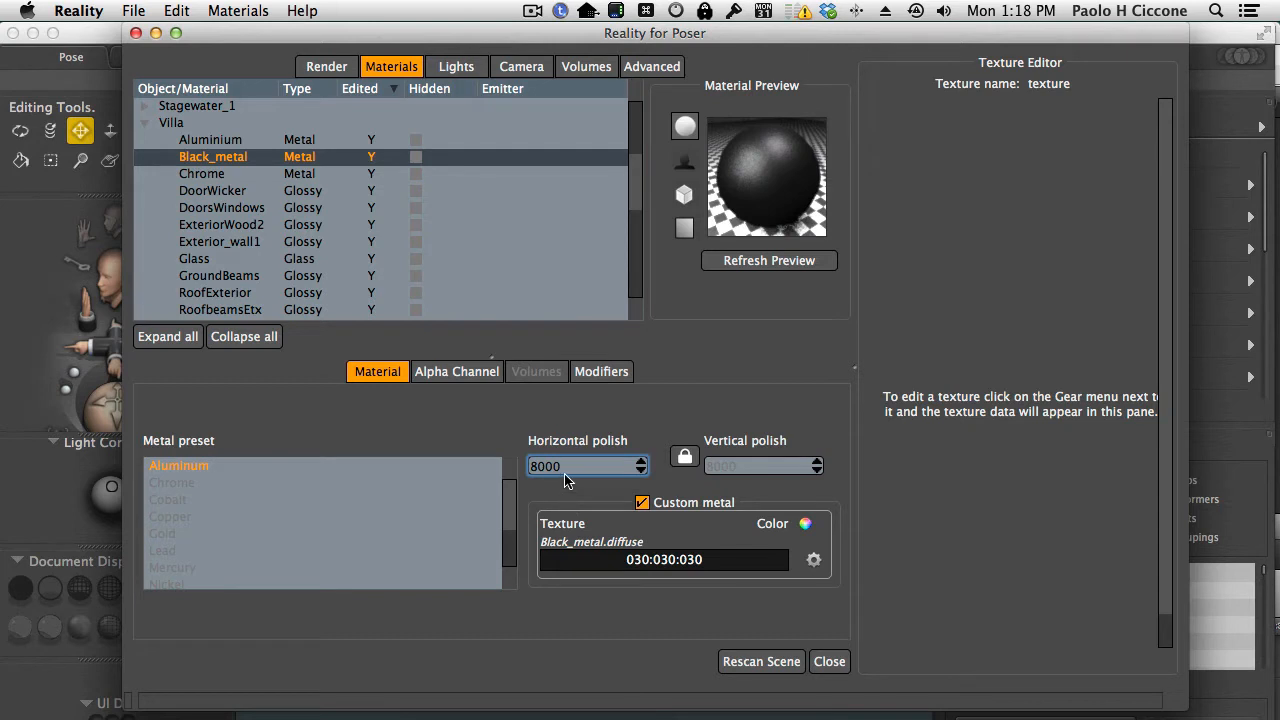
mouse_move(220, 181)
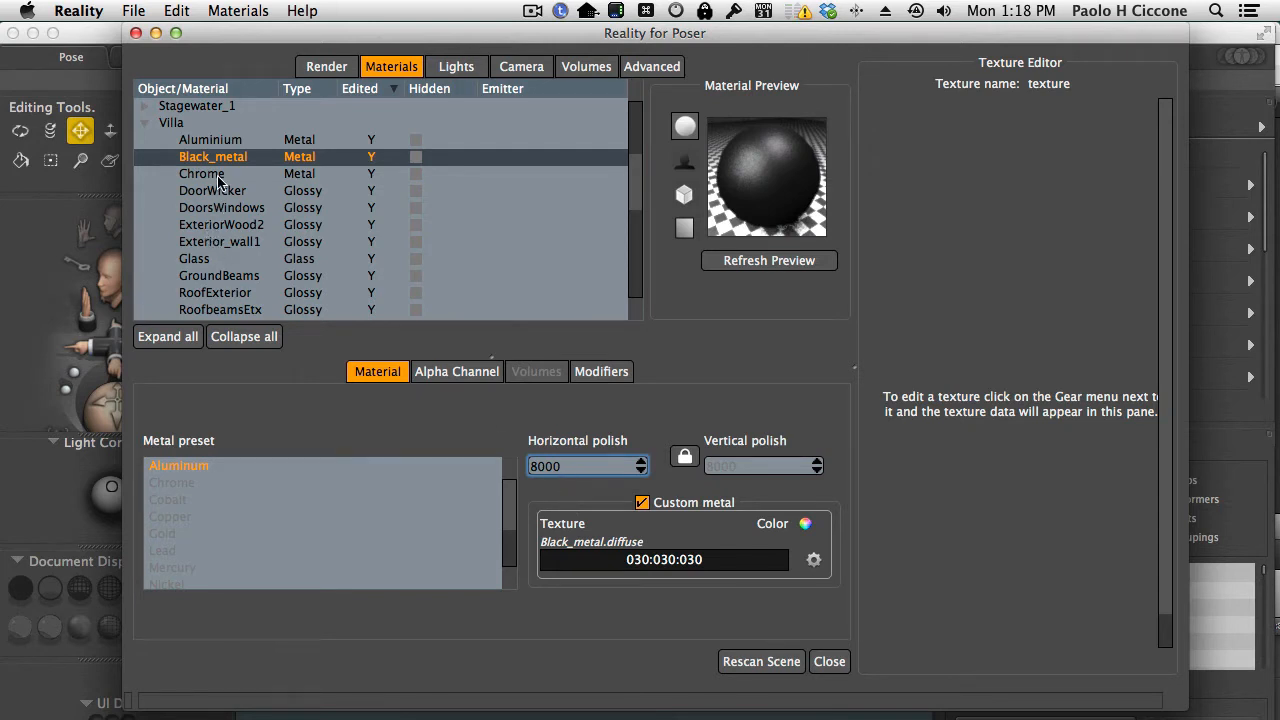
click(201, 173)
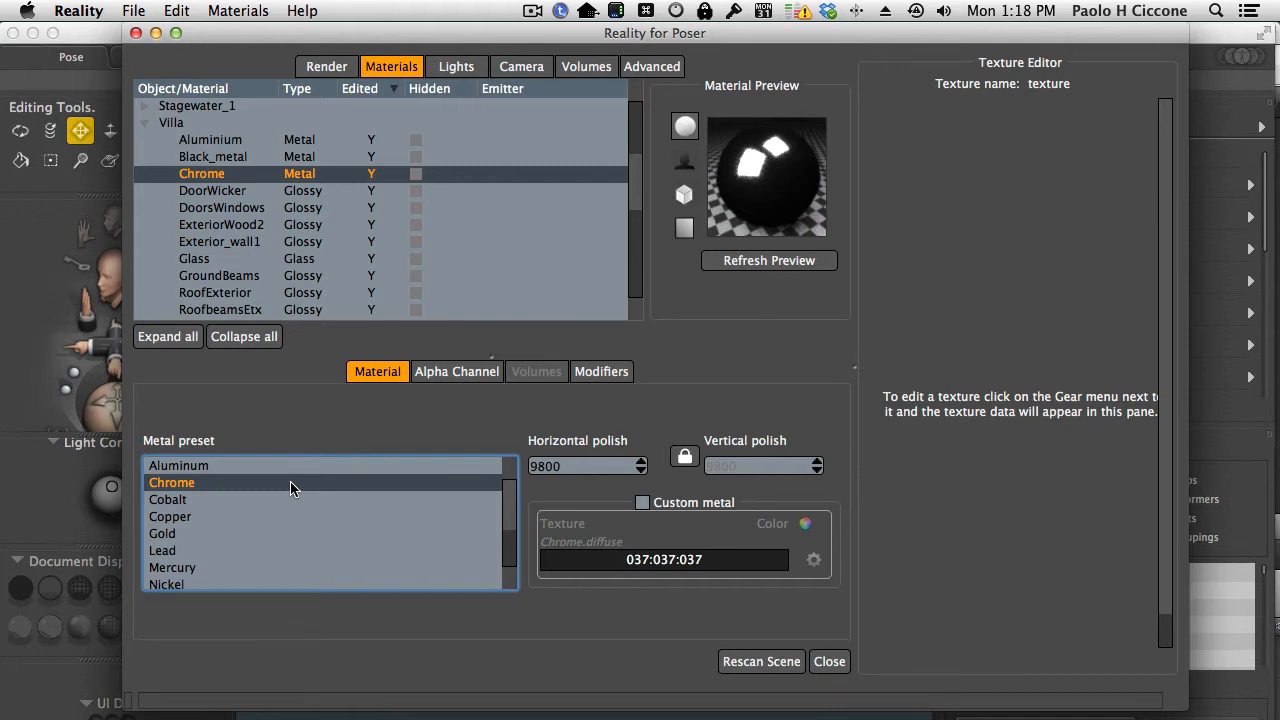
click(585, 466)
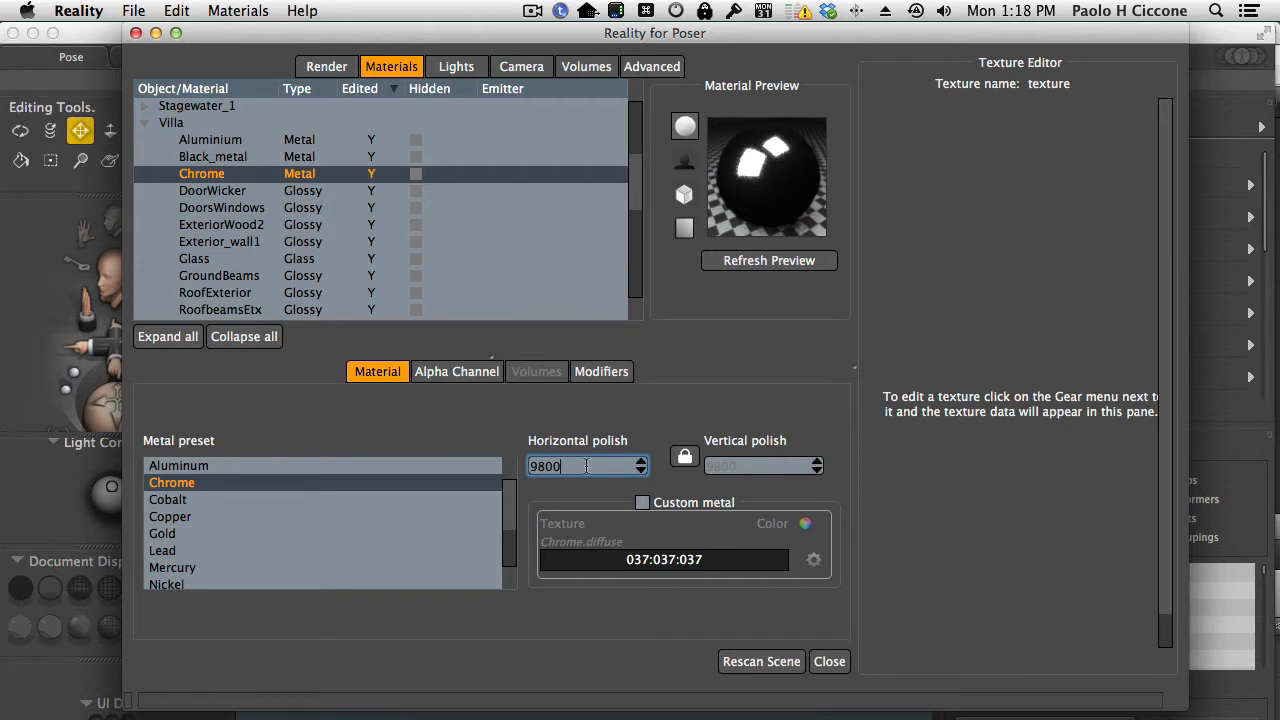
mouse_move(247, 200)
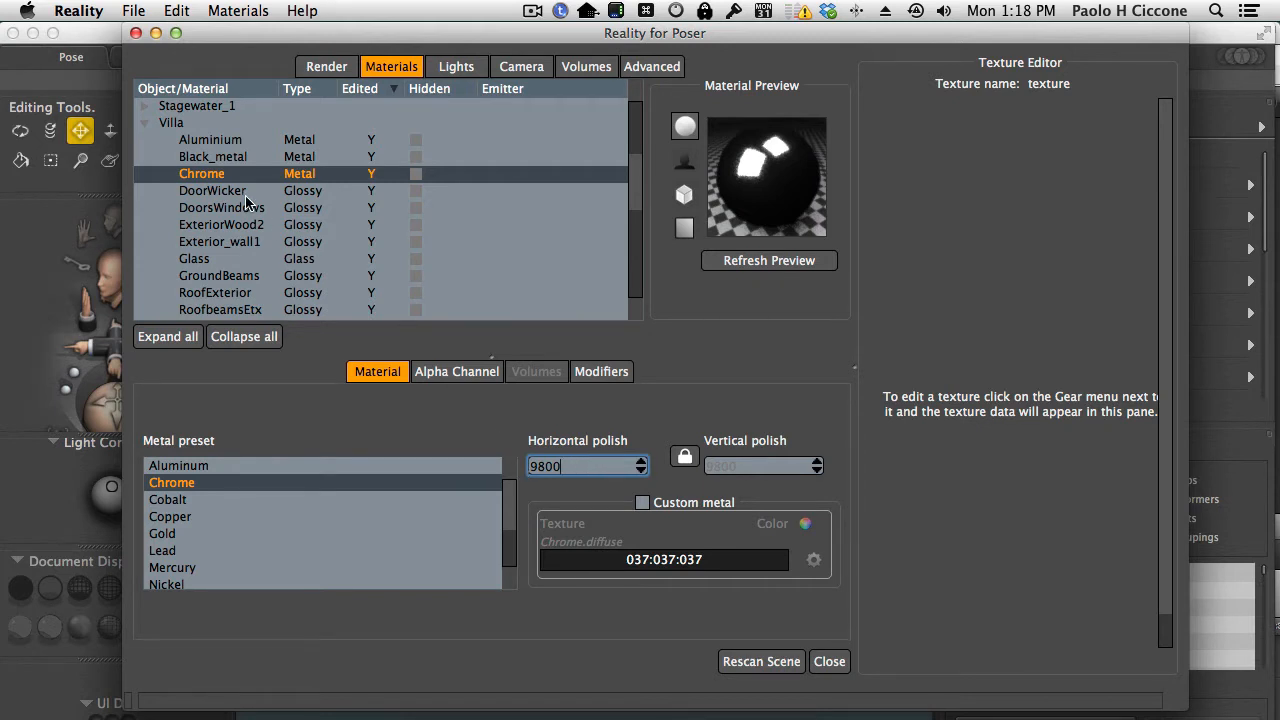
Check DoorWicker's modifiers and glossiness, then view RoofExterior's glossy roofing material.
click(213, 190)
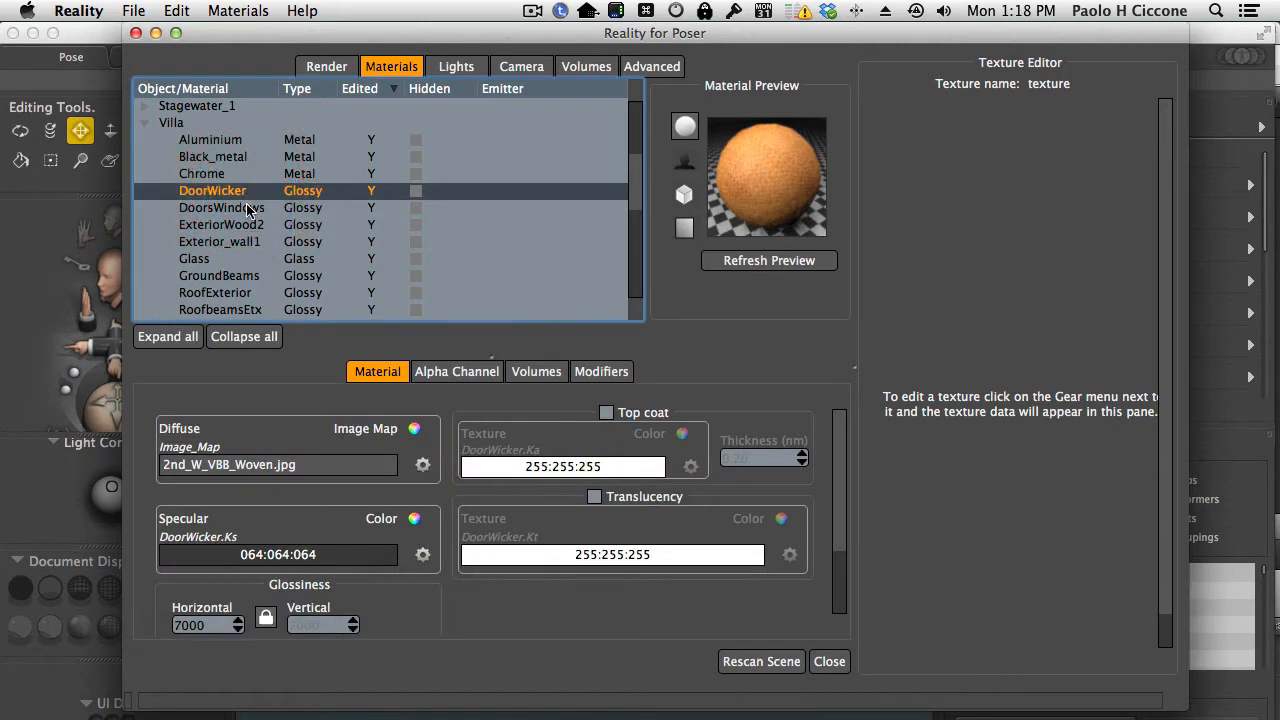
click(601, 371)
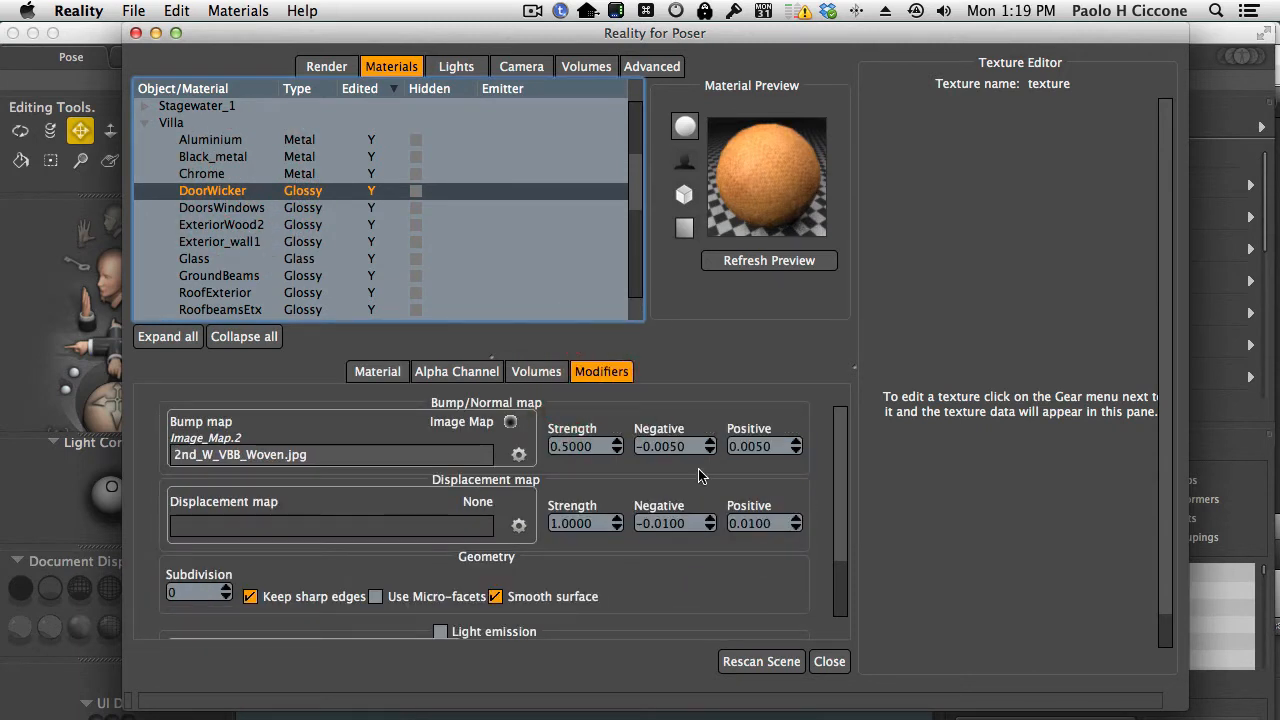
mouse_move(675, 458)
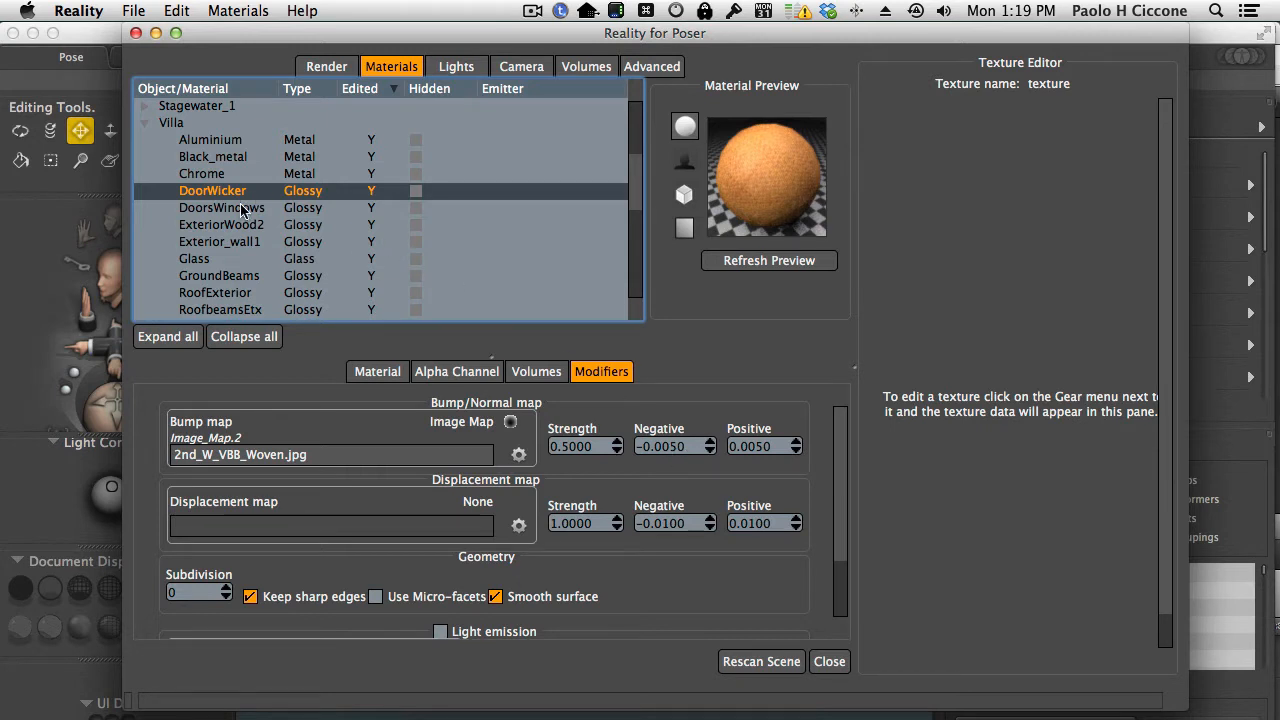
click(377, 371)
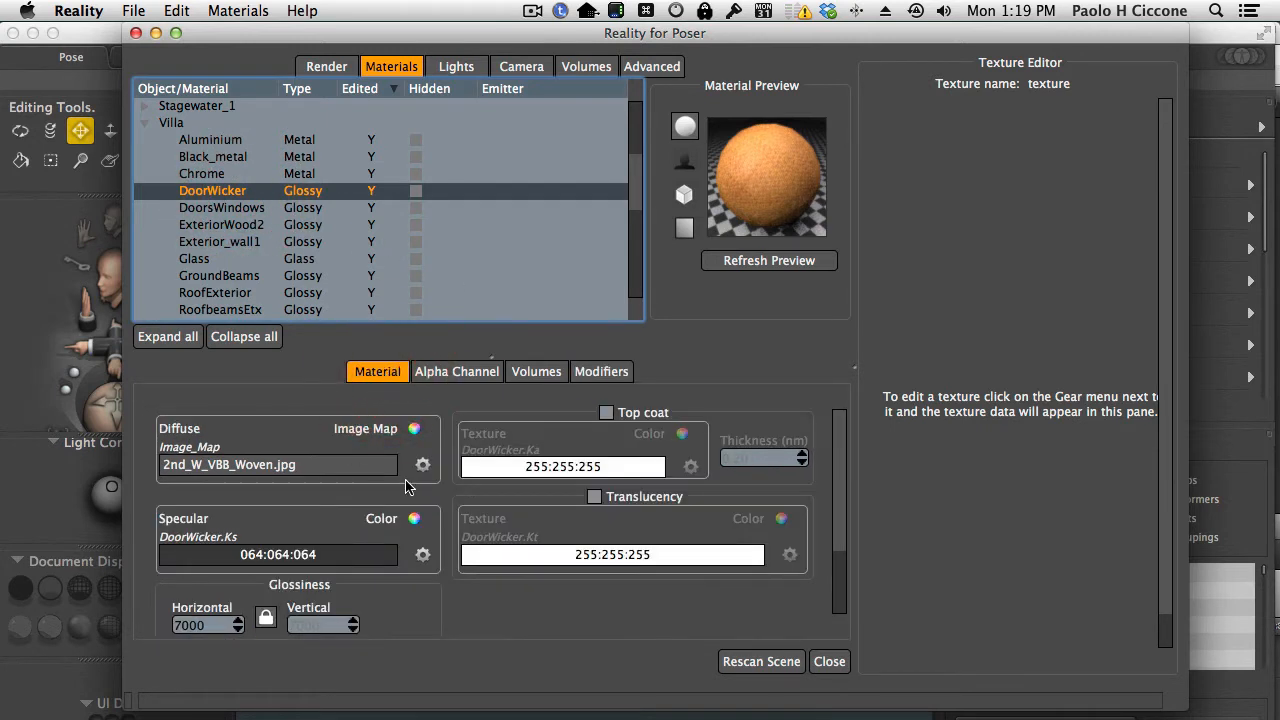
click(205, 624)
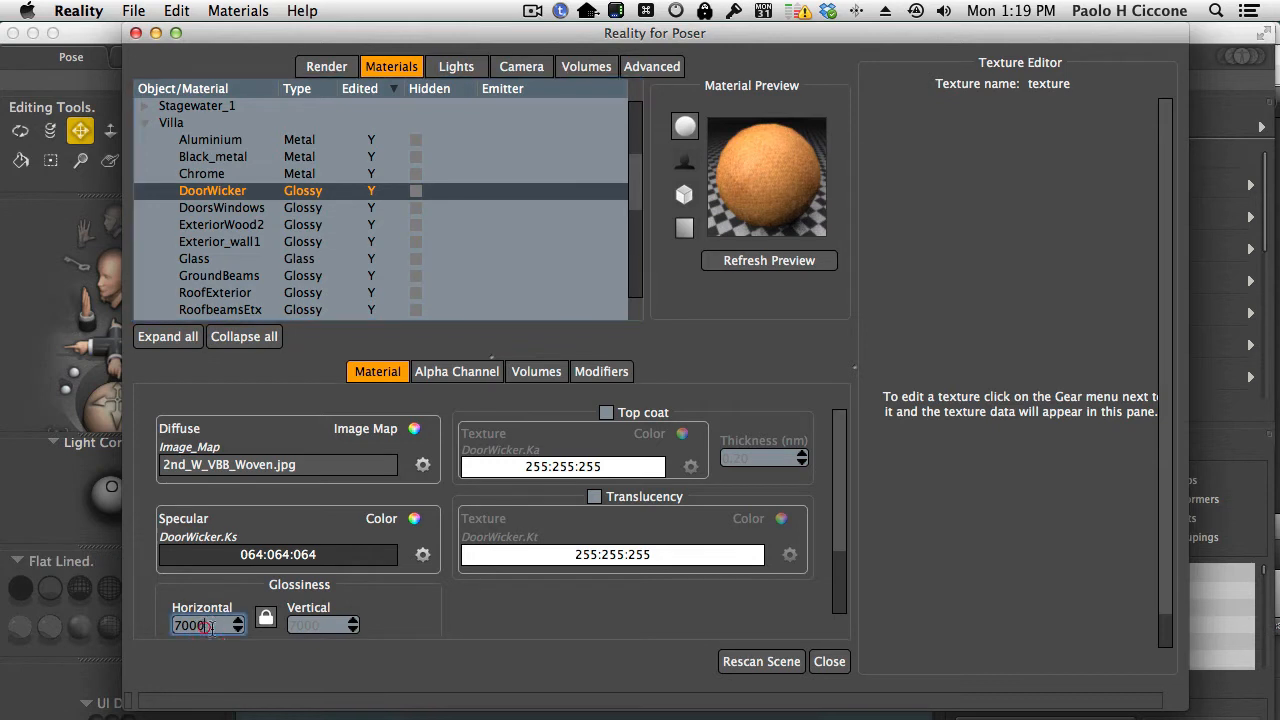
click(221, 207)
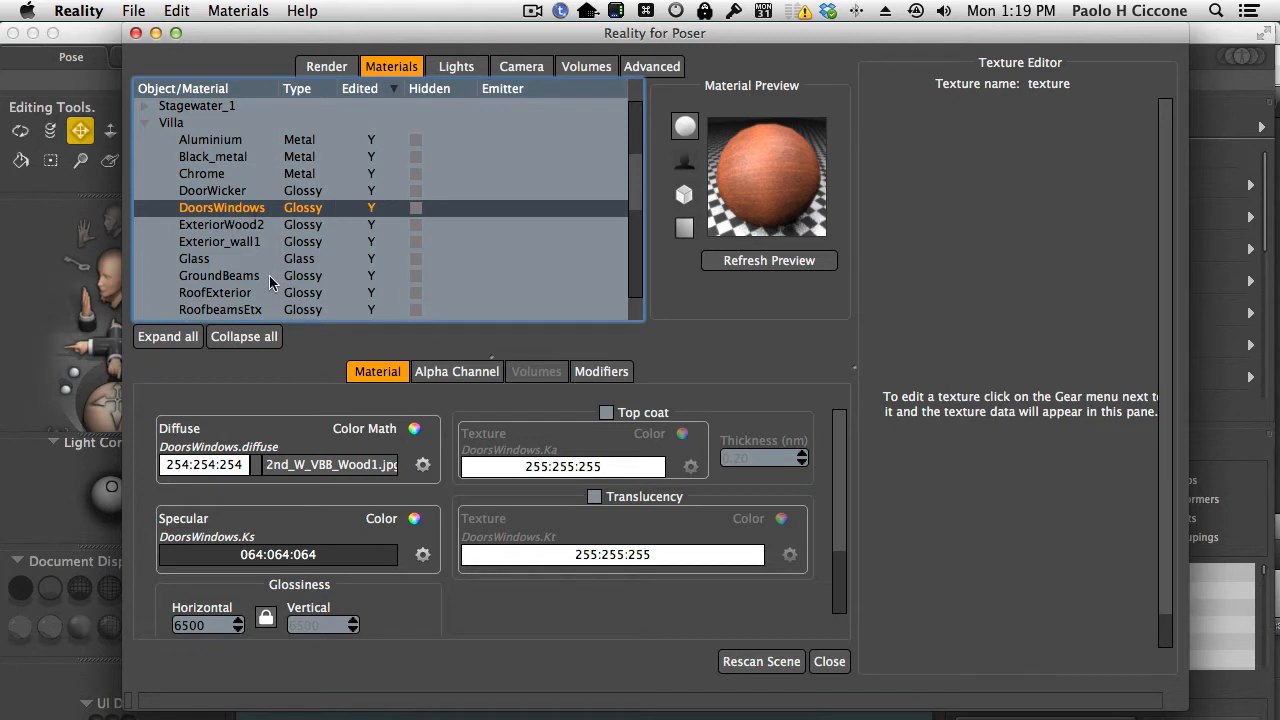
click(214, 292)
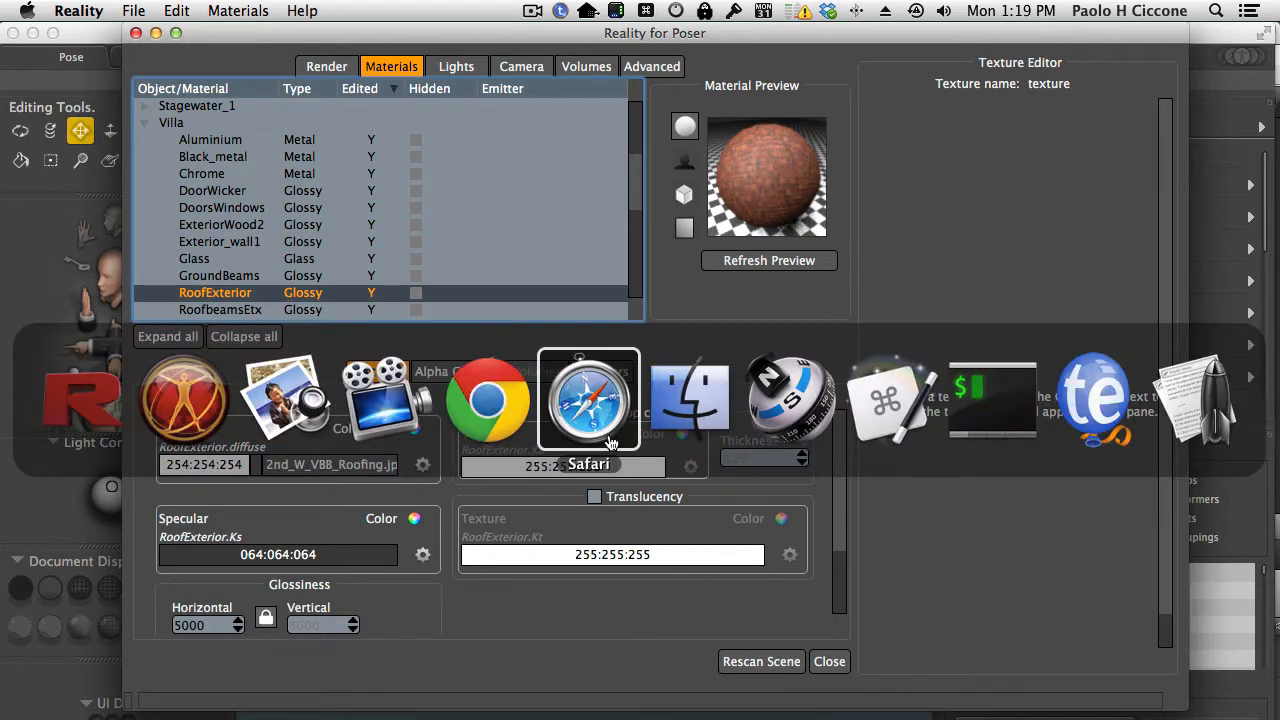
mouse_move(690, 400)
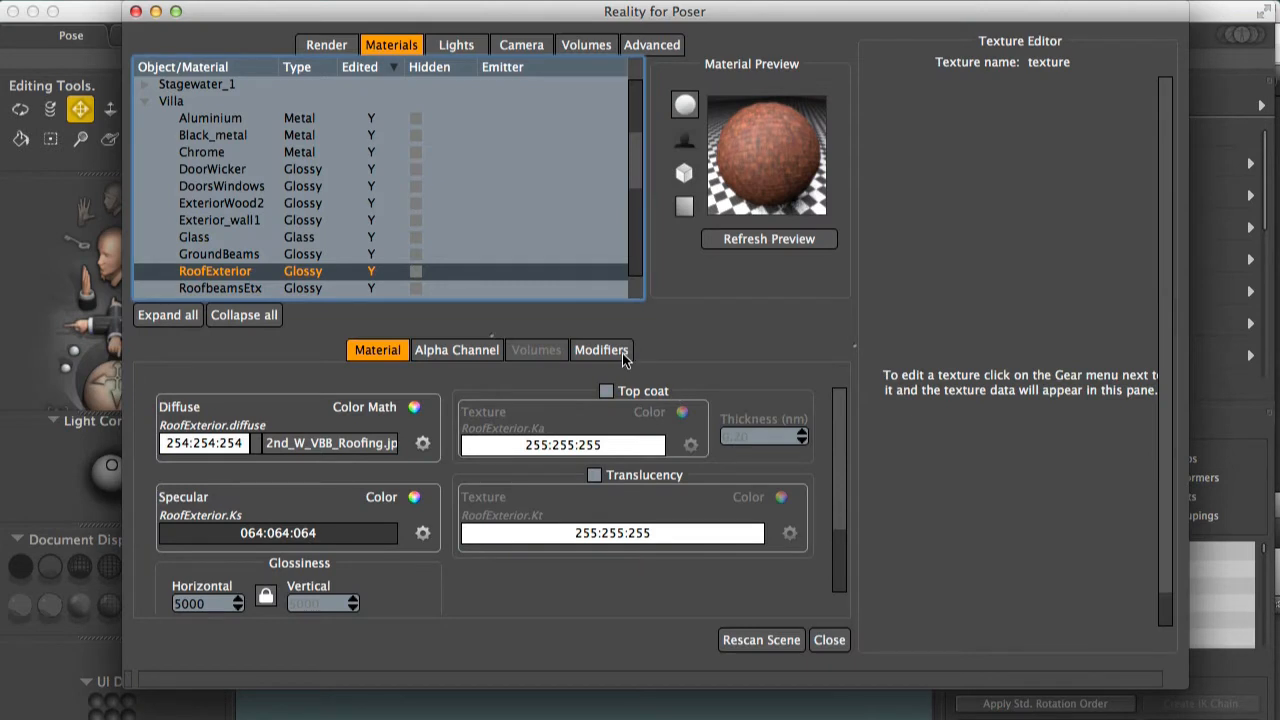
Review RoofExterior's bump (±0.0025) and displacement (±0.02) modifier ranges.
click(601, 350)
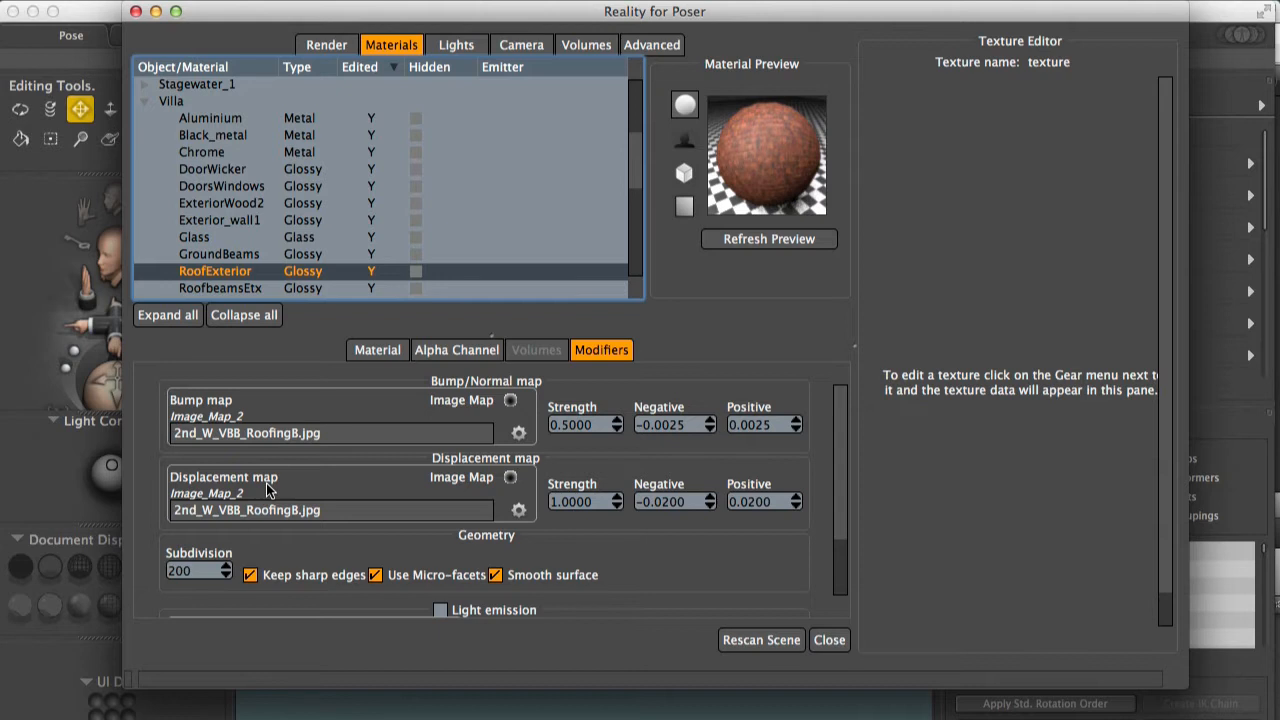
mouse_move(377, 443)
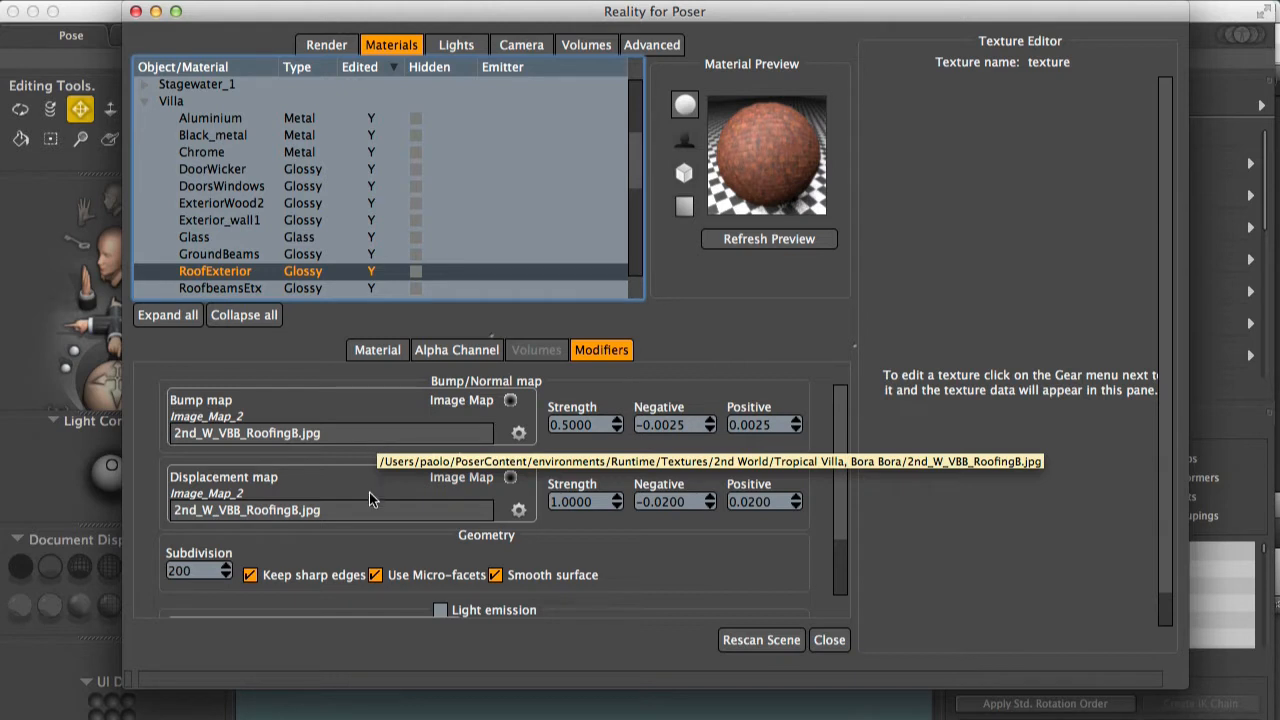
mouse_move(375, 522)
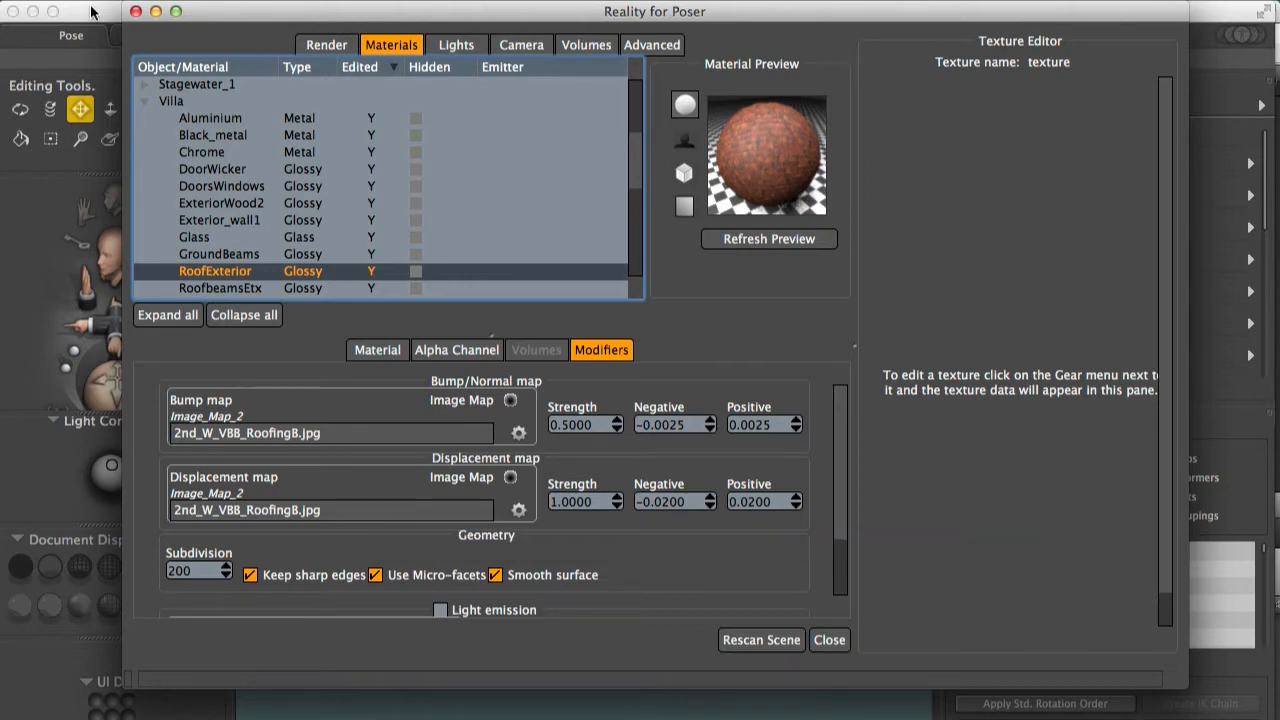
Leave Reality for the Poser scene and browse to the Reality props library.
click(829, 640)
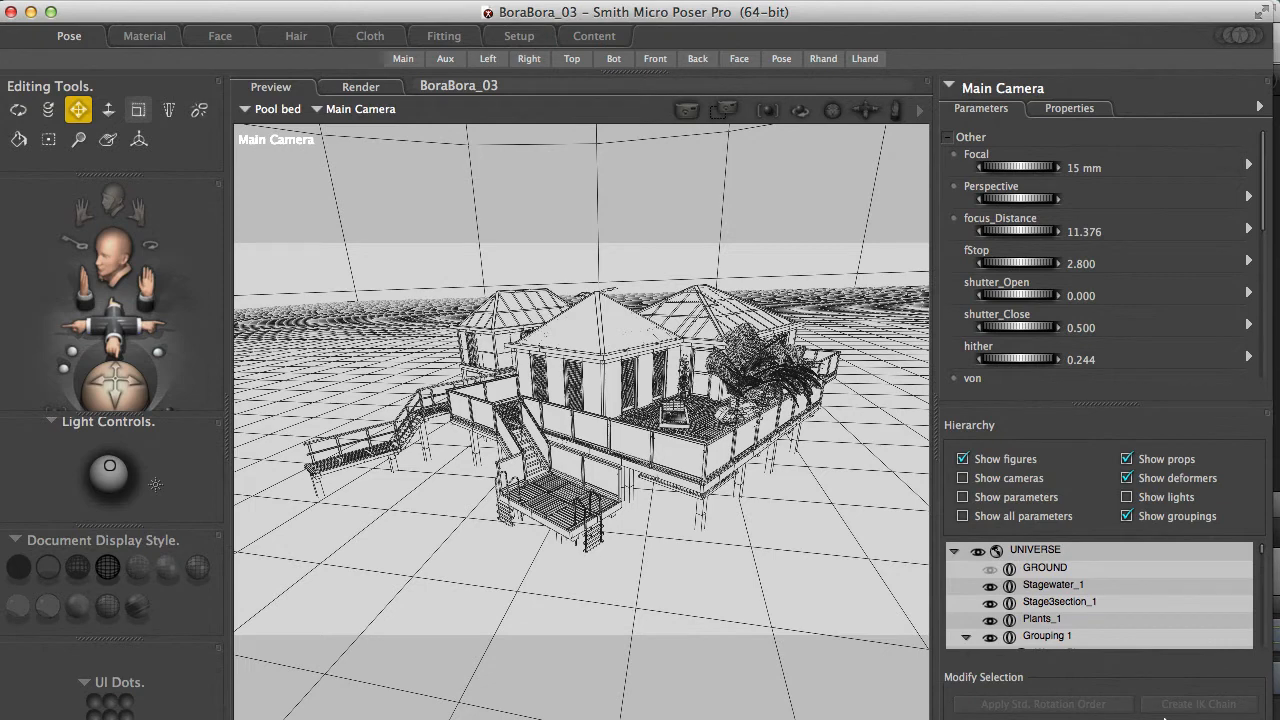
mouse_move(1176, 698)
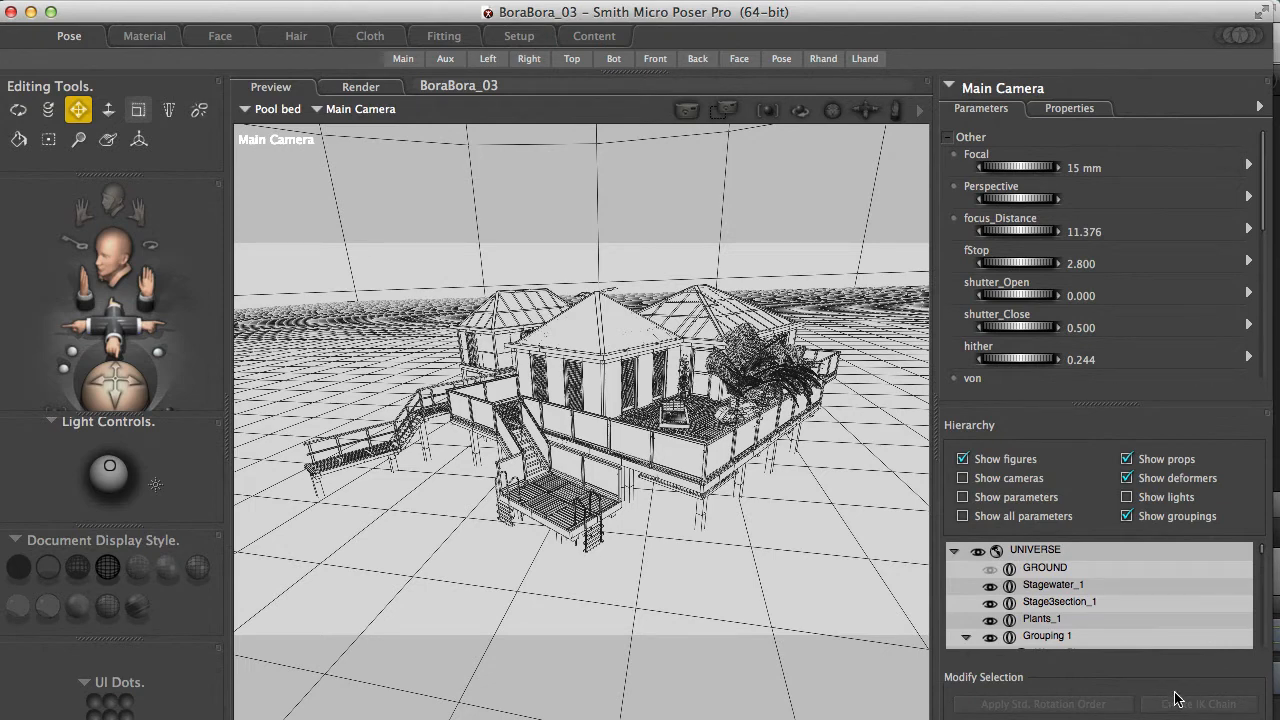
mouse_move(470, 64)
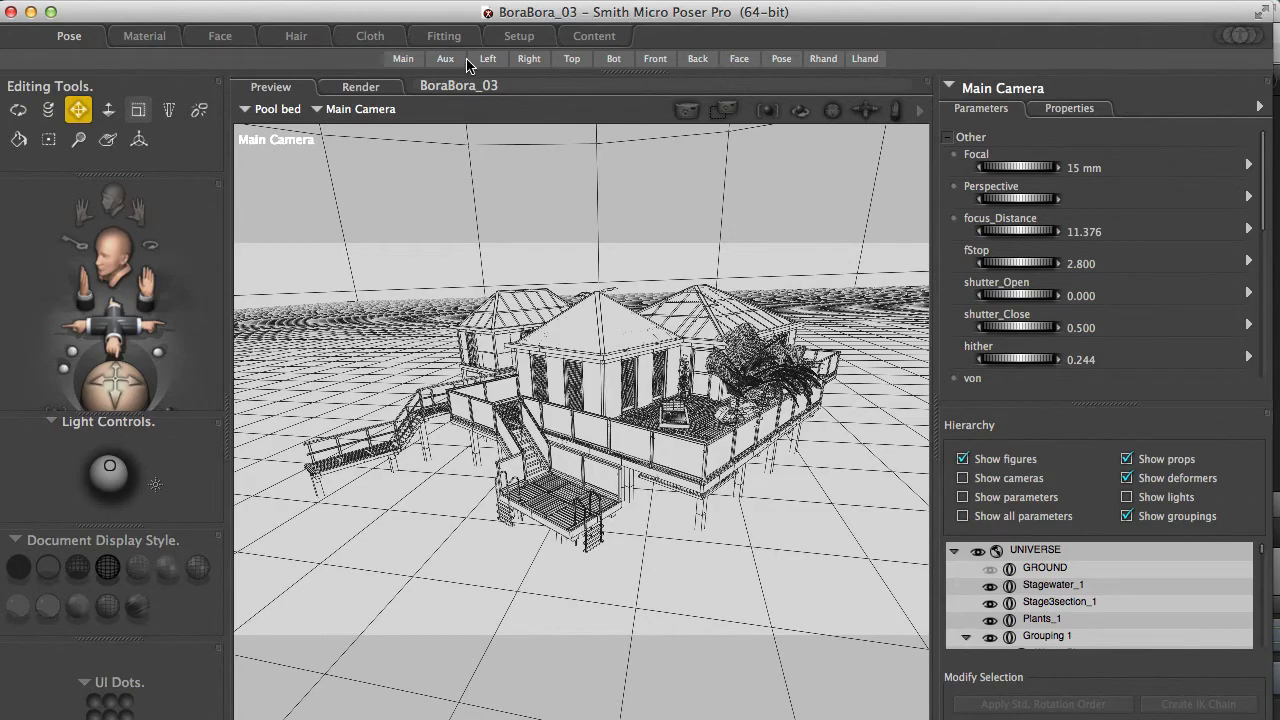
click(445, 58)
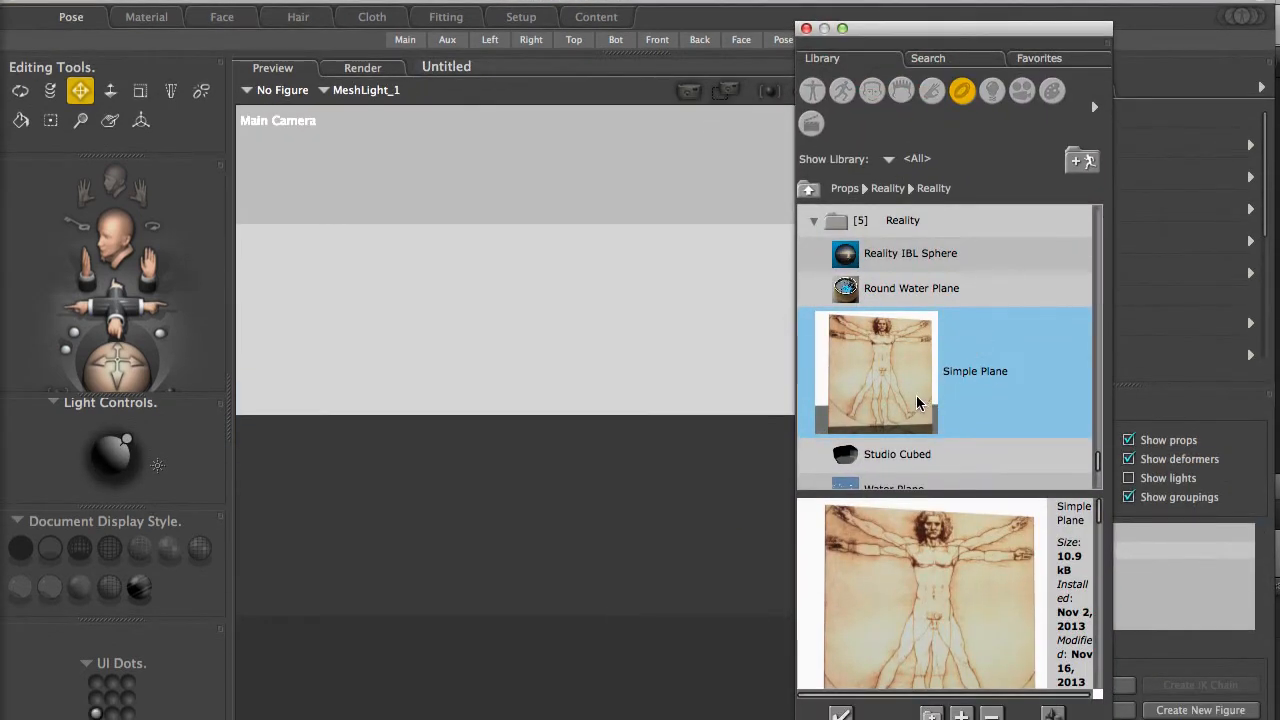
Add a Simple Plane prop from the Reality library, close the library, and select MeshLight_1.
double_click(880, 371)
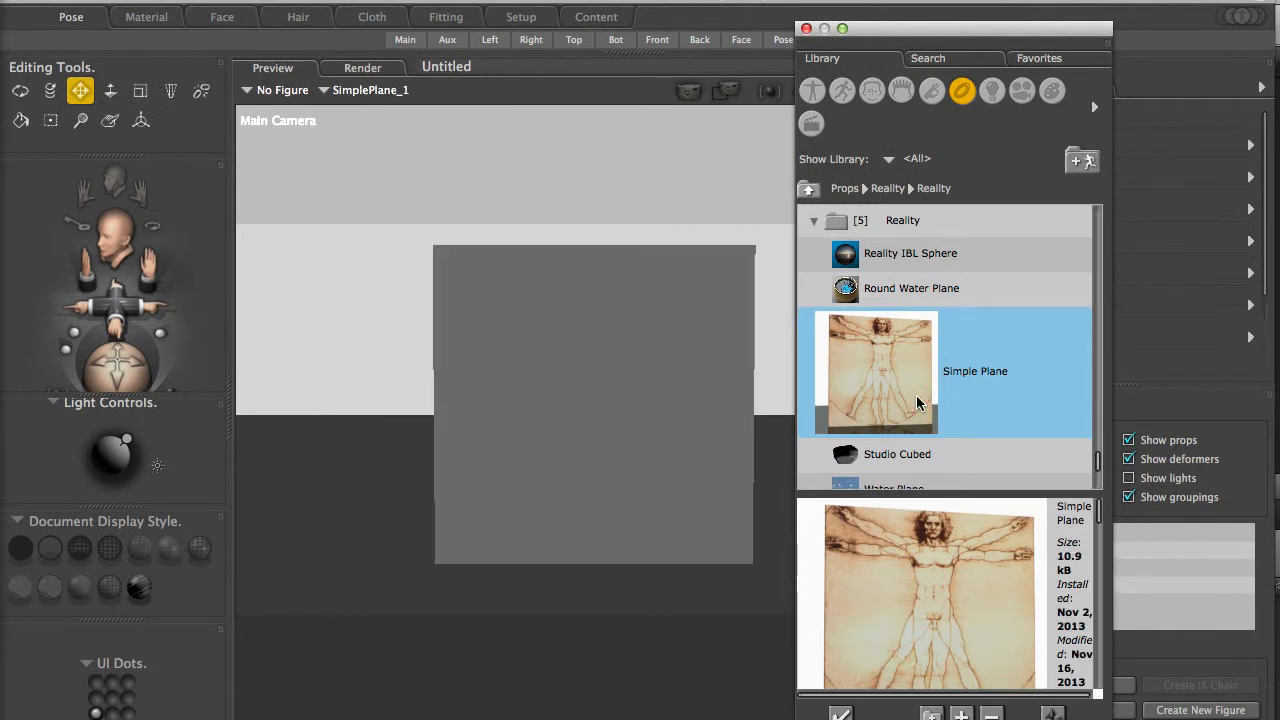
click(141, 120)
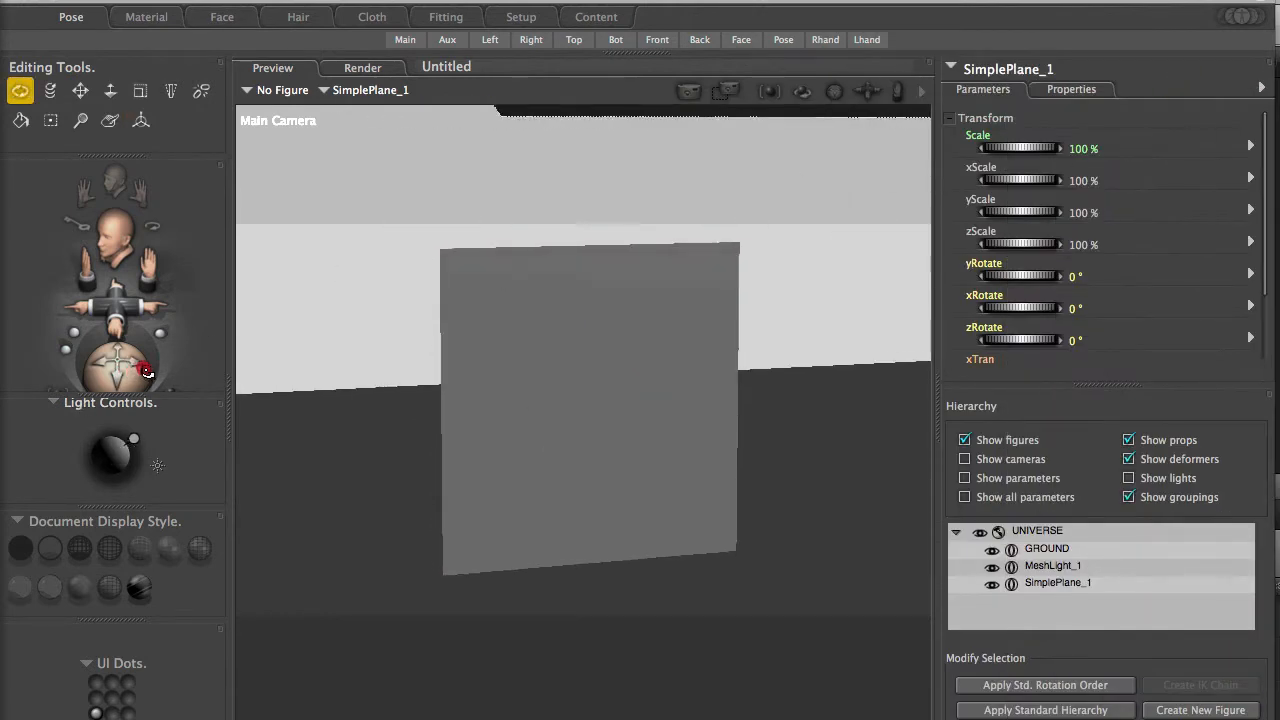
click(141, 120)
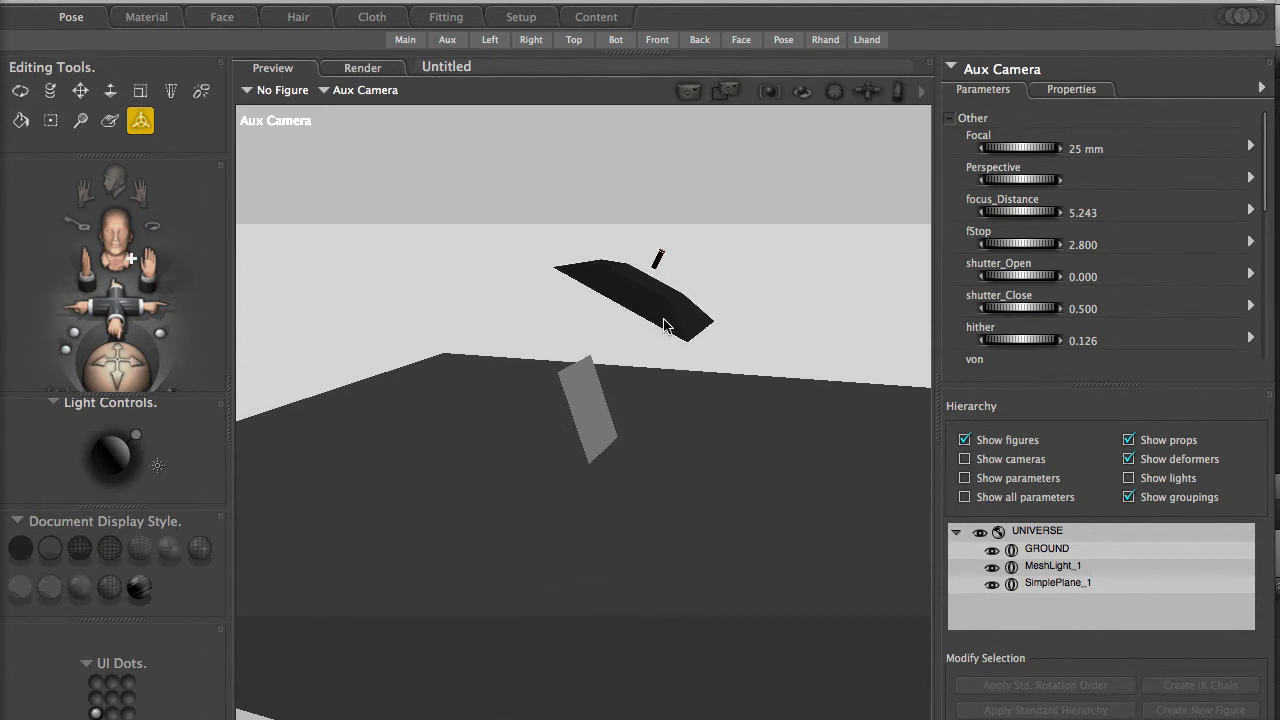
click(1052, 565)
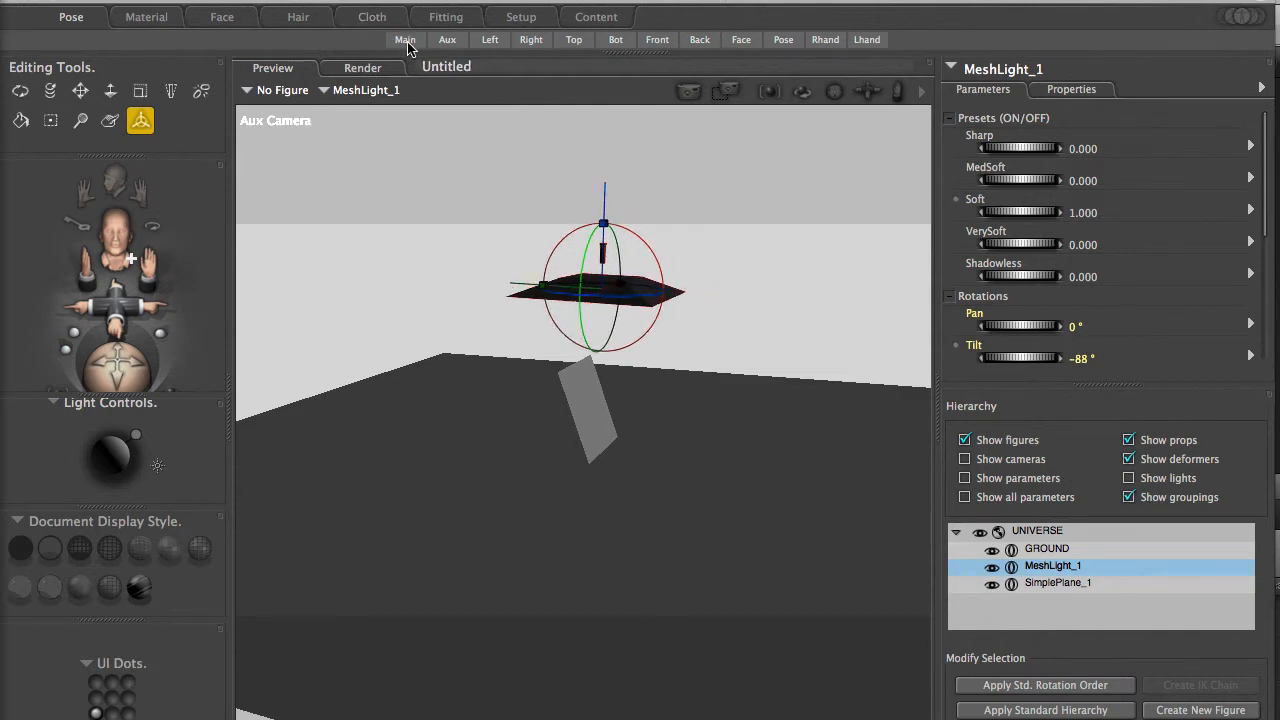
View through the Main camera and bring up Reality listing MeshLight_1, GROUND and SimplePlane_1.
click(404, 39)
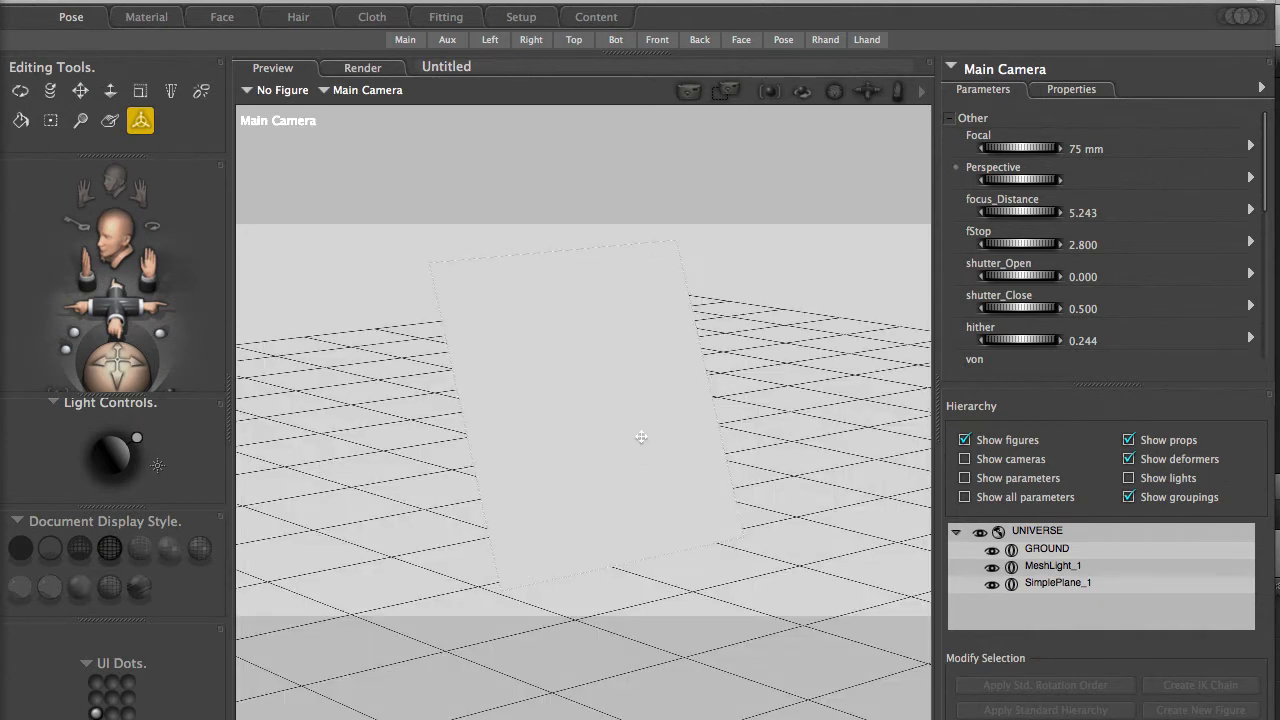
mouse_move(616, 451)
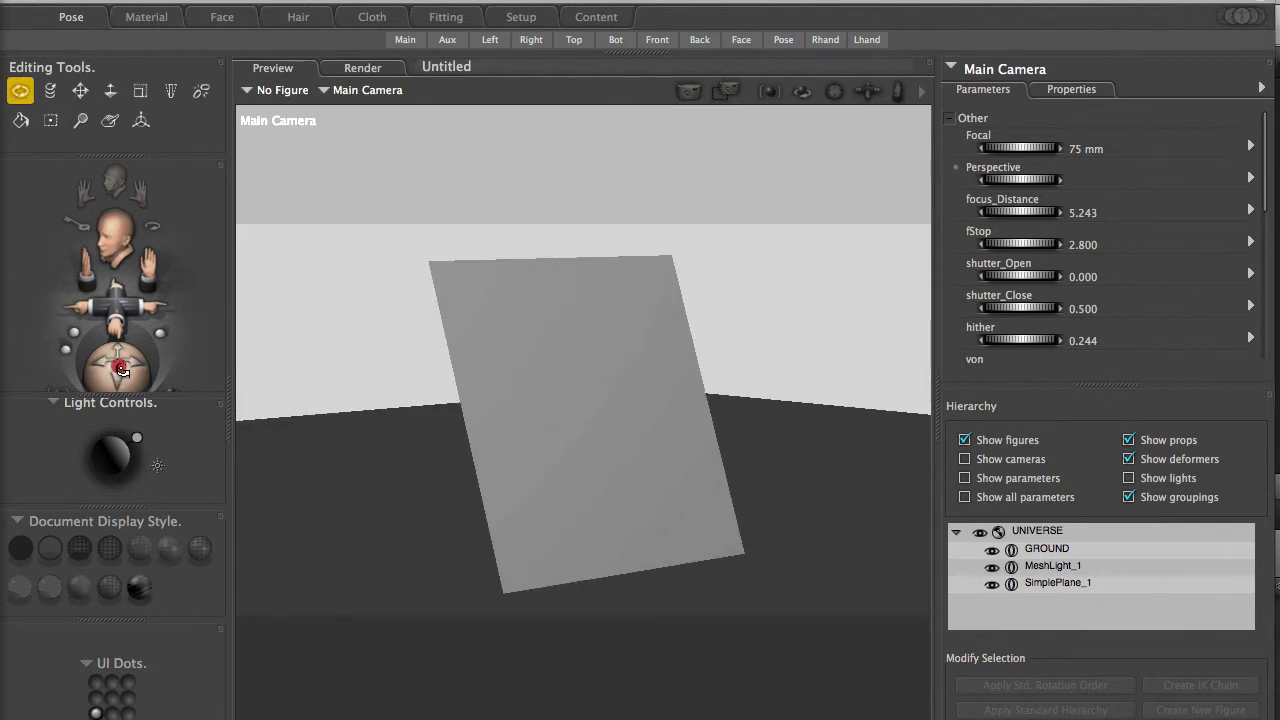
click(140, 120)
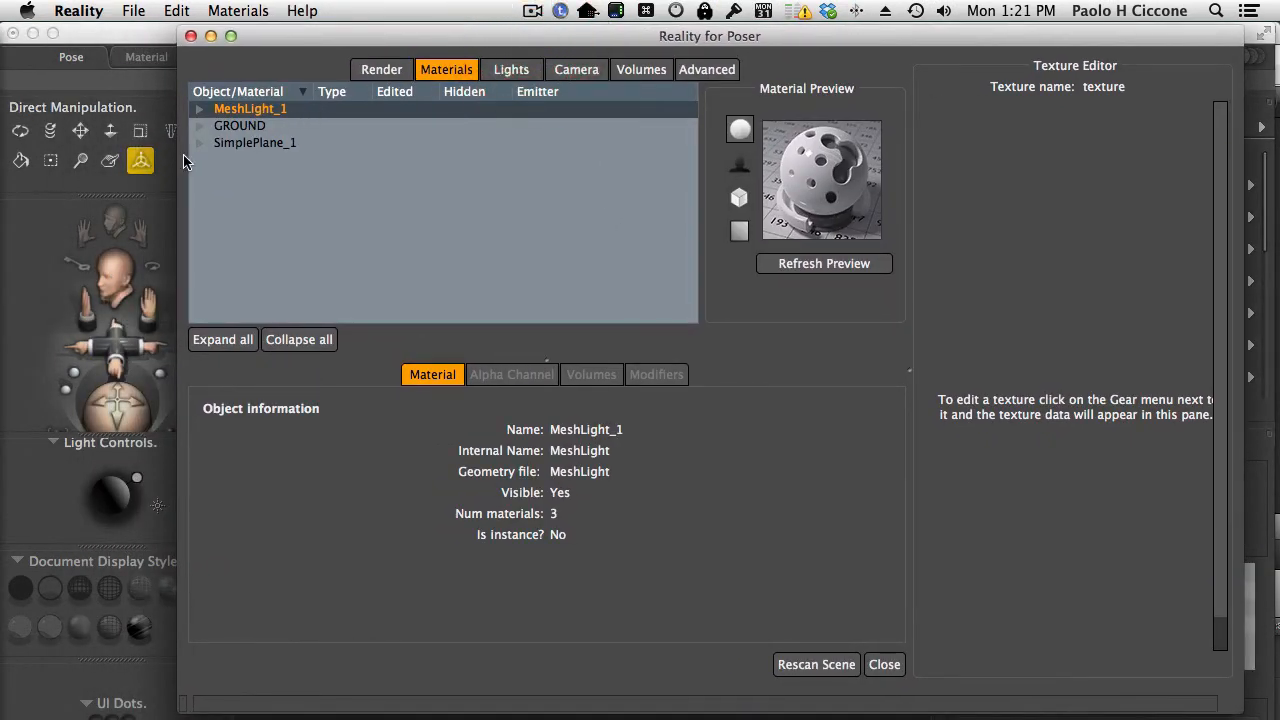
Expand SimplePlane_1 and show its RealityPlane glossy material (diffuse 204:204:204, glossiness 7000).
click(255, 142)
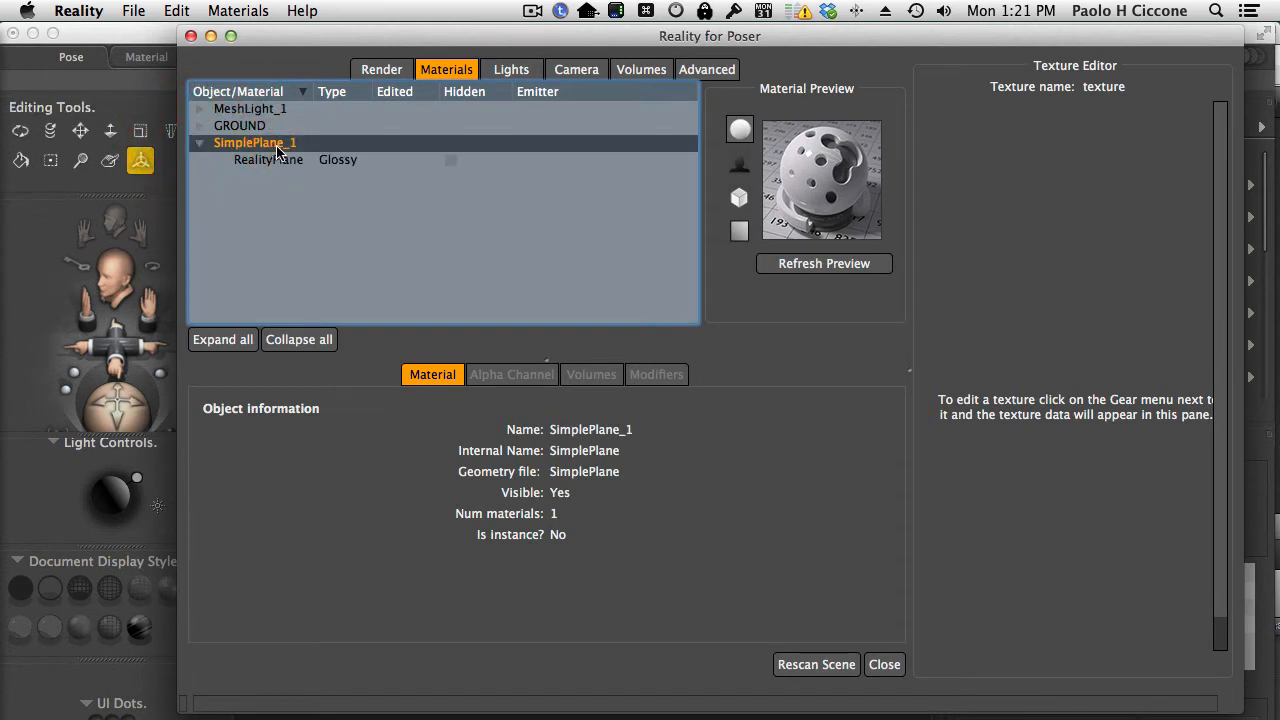
click(268, 159)
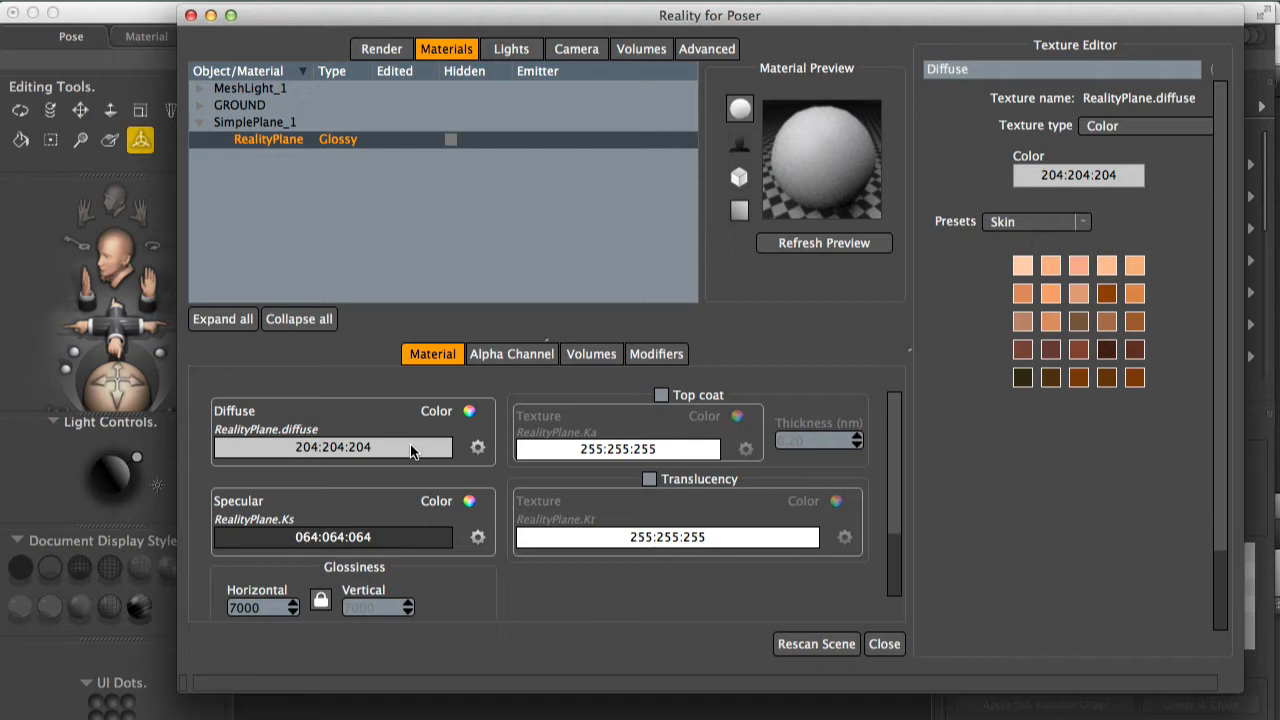
Change RealityPlane's diffuse texture type from Color to an empty Image Map.
click(357, 447)
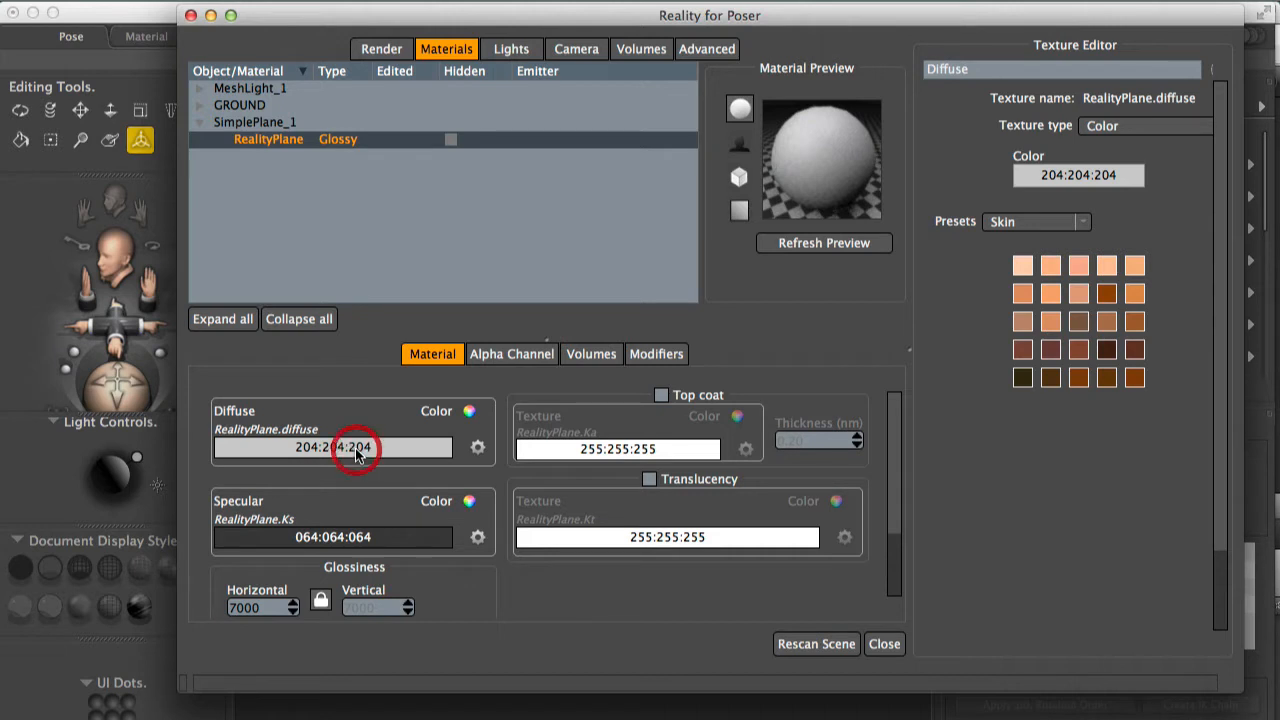
mouse_move(385, 470)
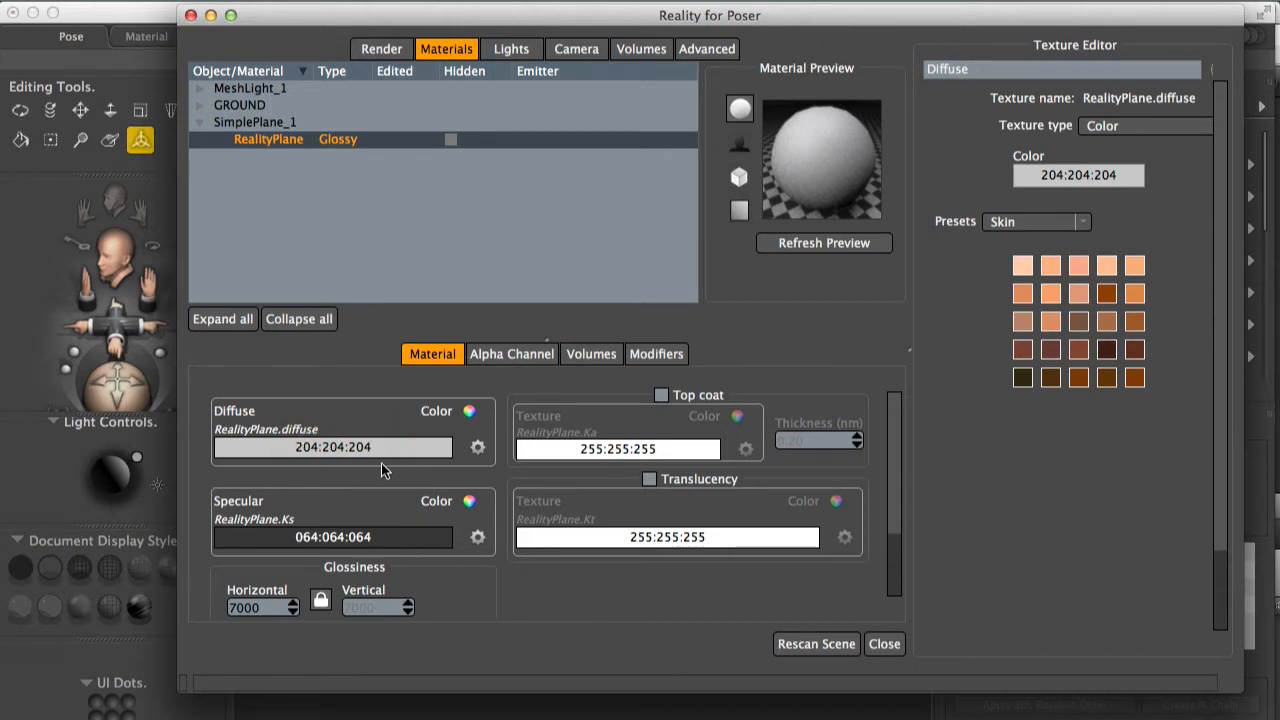
mouse_move(850, 50)
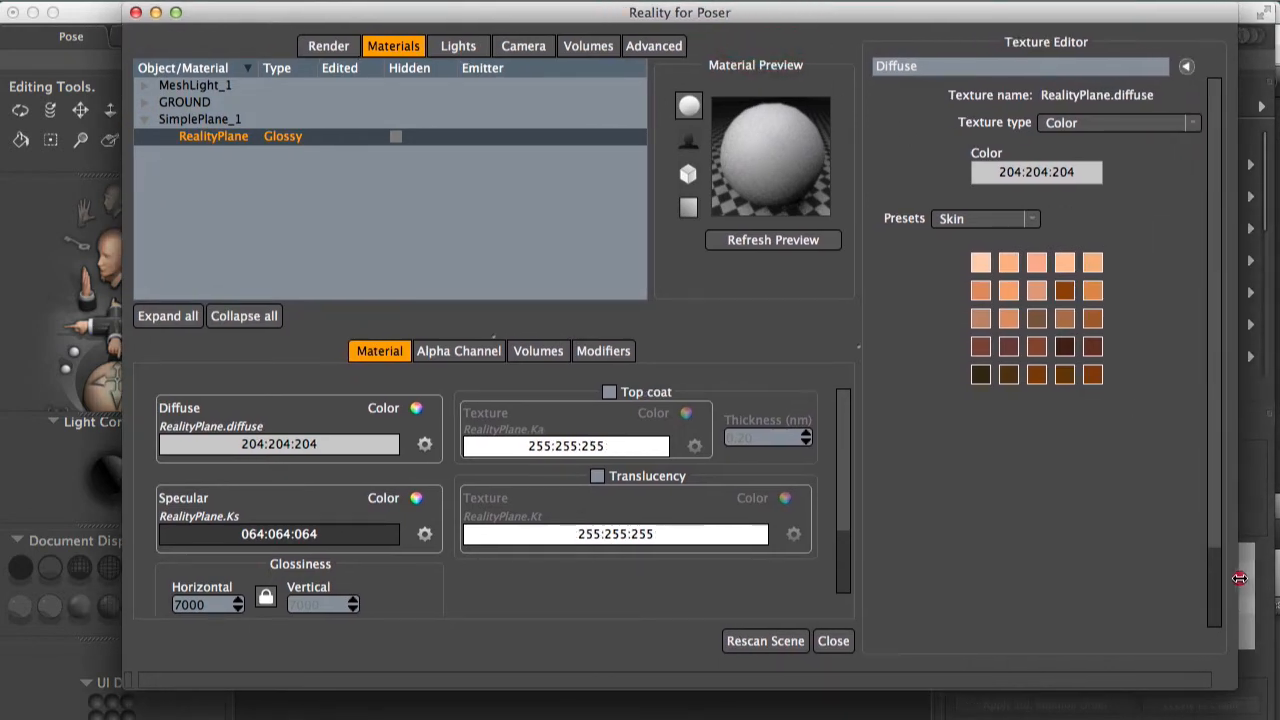
mouse_move(1050, 208)
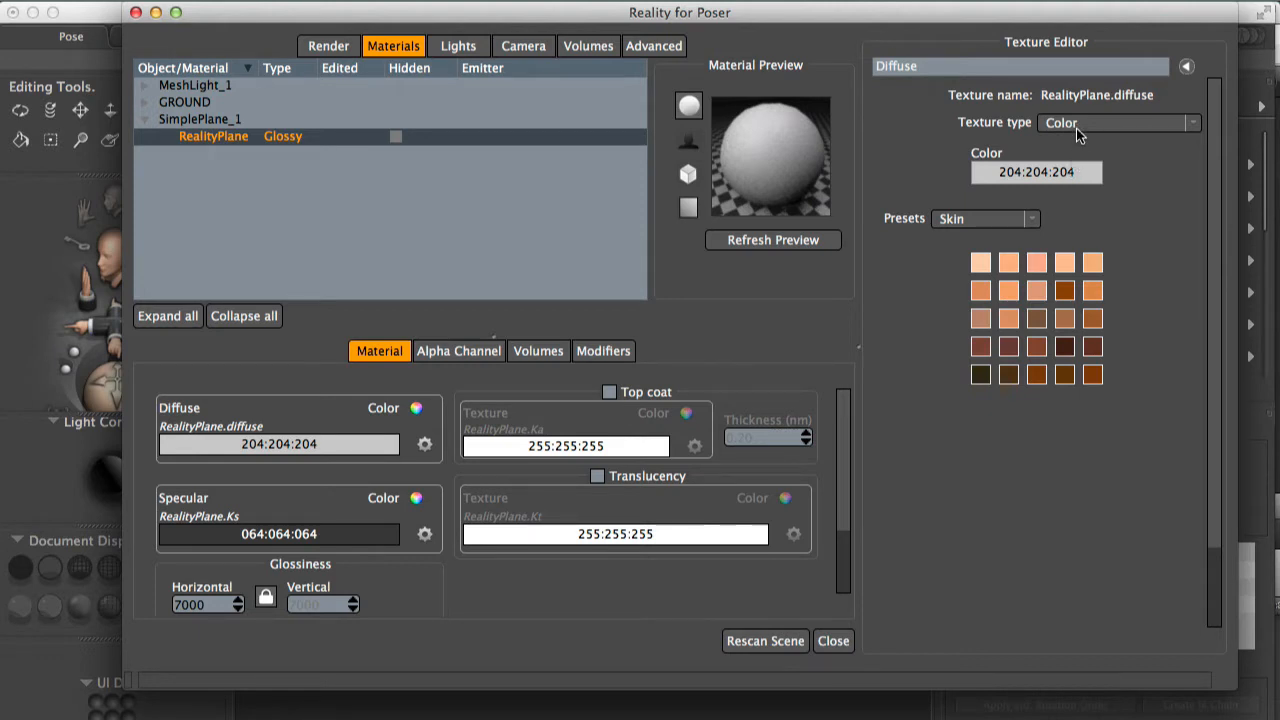
click(1115, 122)
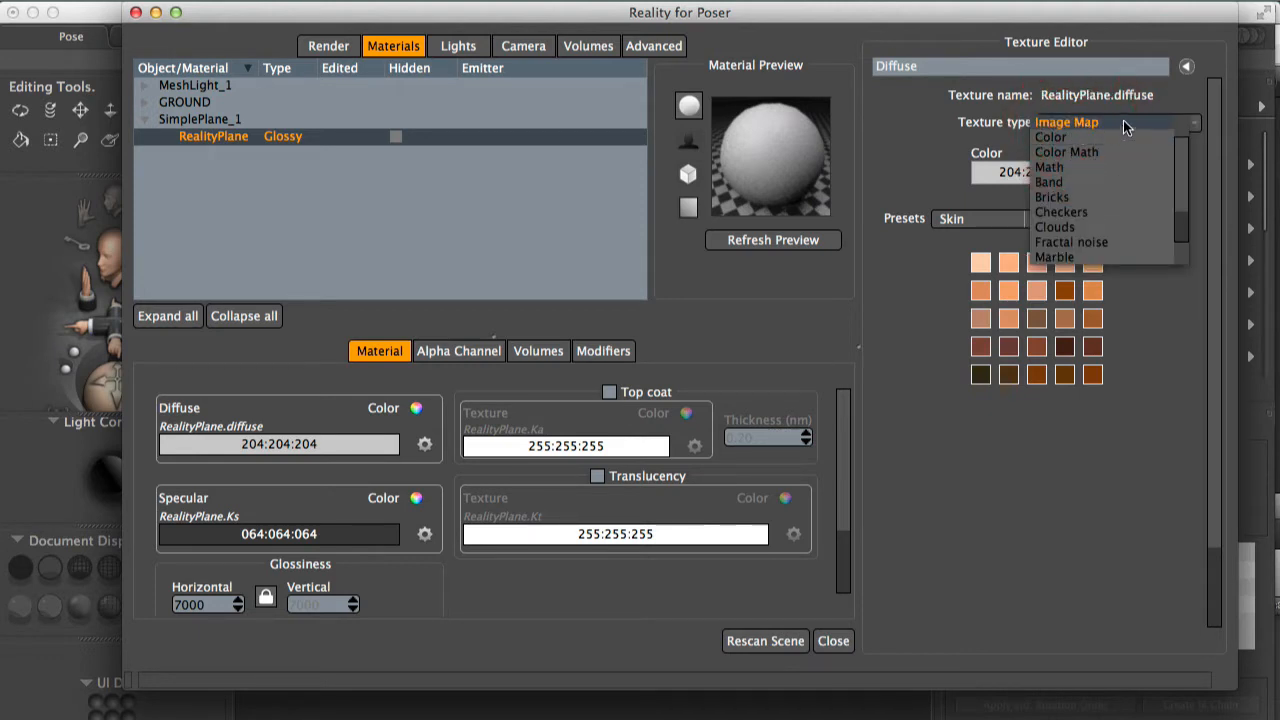
click(1066, 122)
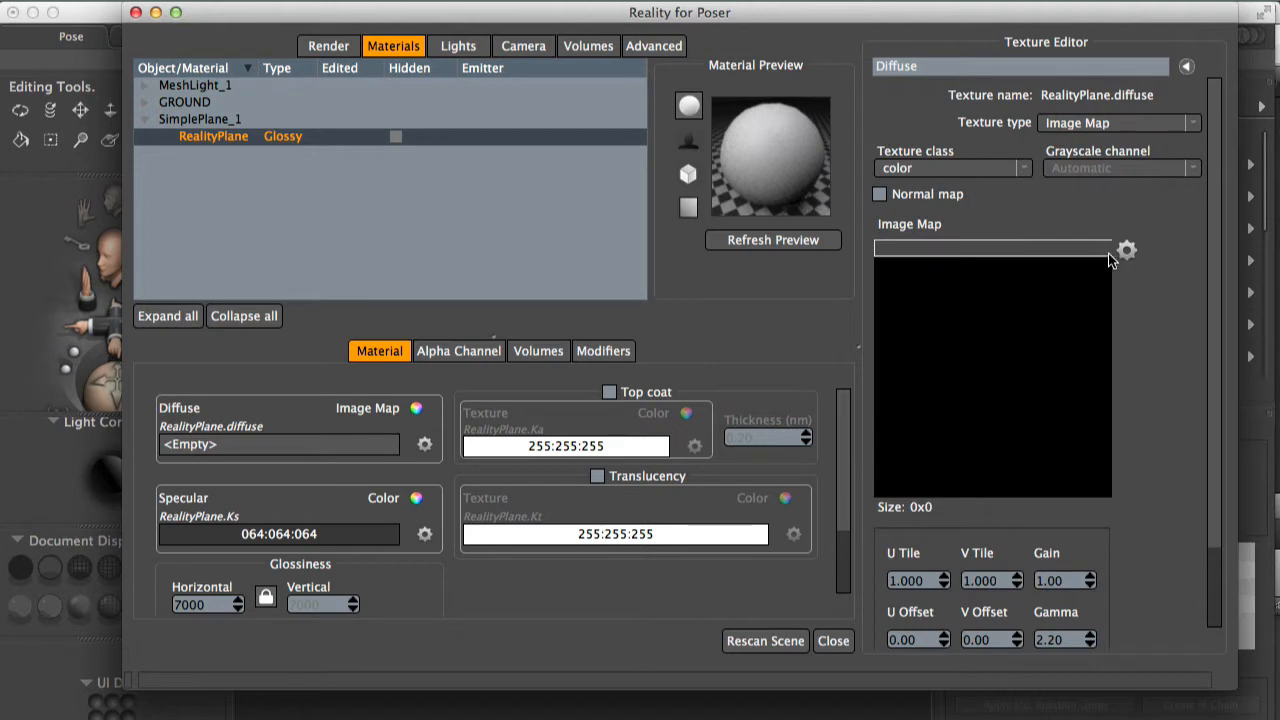
click(1127, 250)
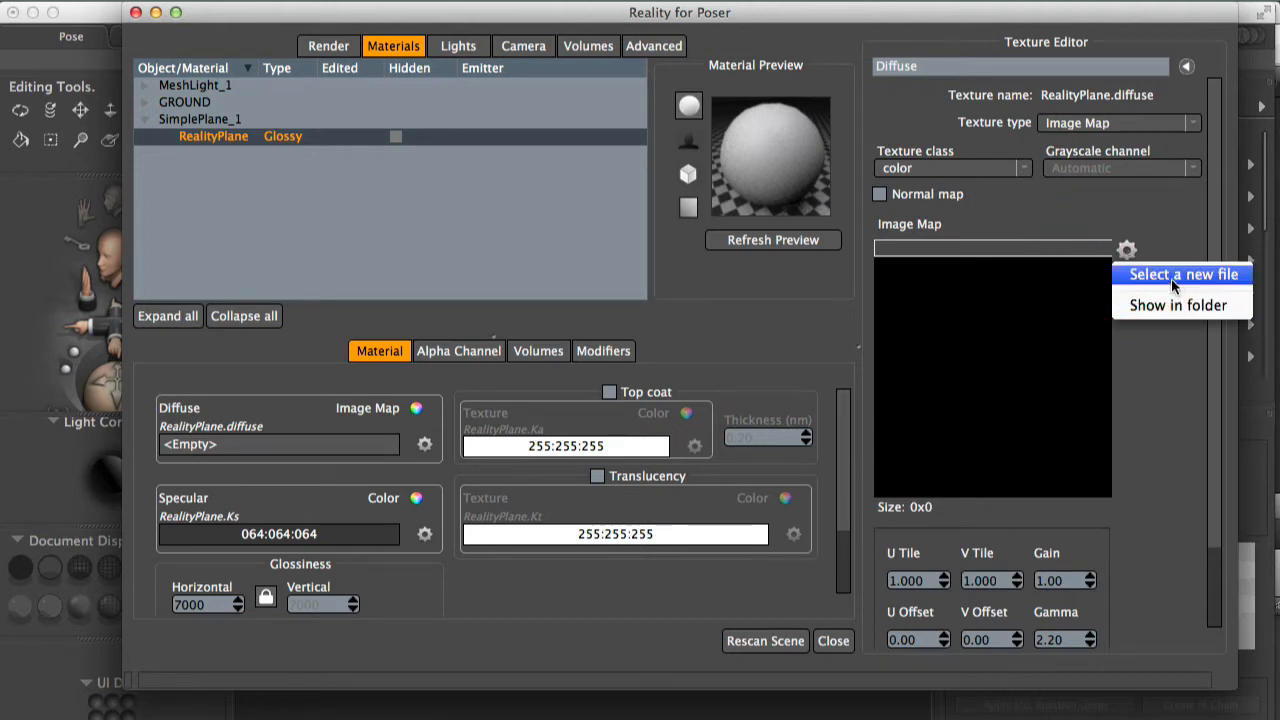
mouse_move(1173, 285)
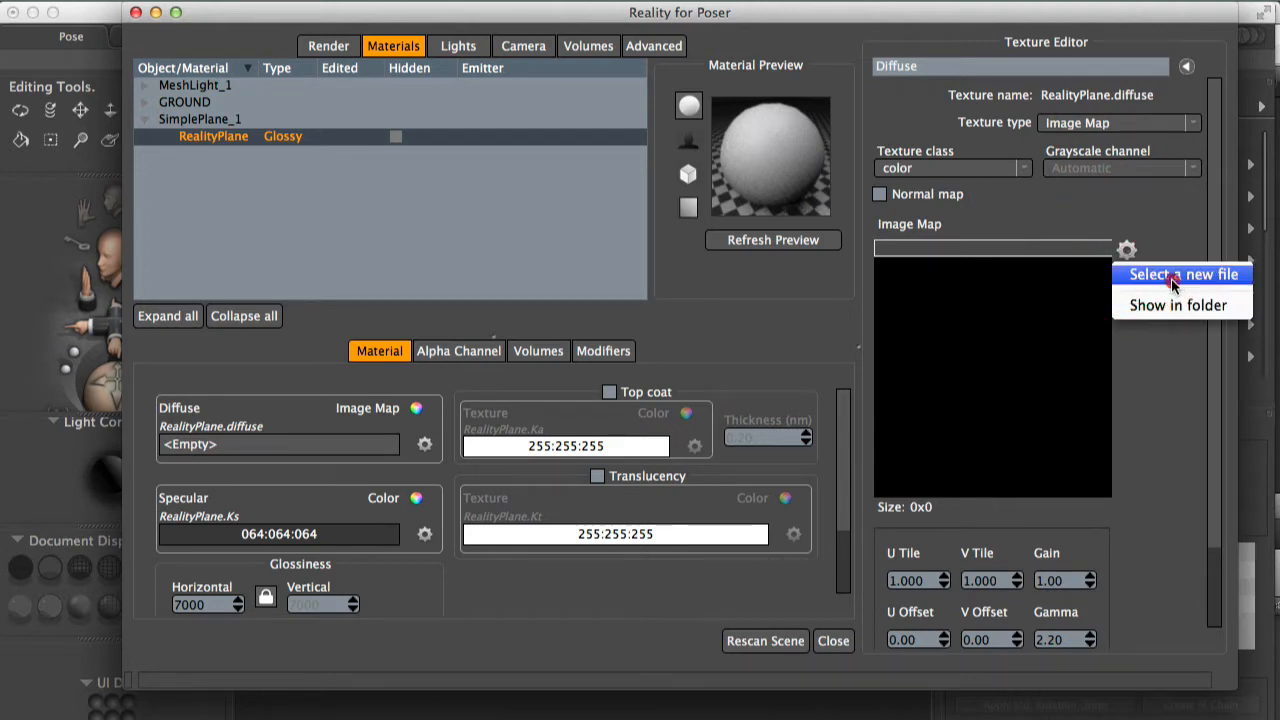
Load 2nd_W_VBB_Roofing.jpg from the Tropical Villa, Bora Bora textures as the diffuse image.
click(1184, 274)
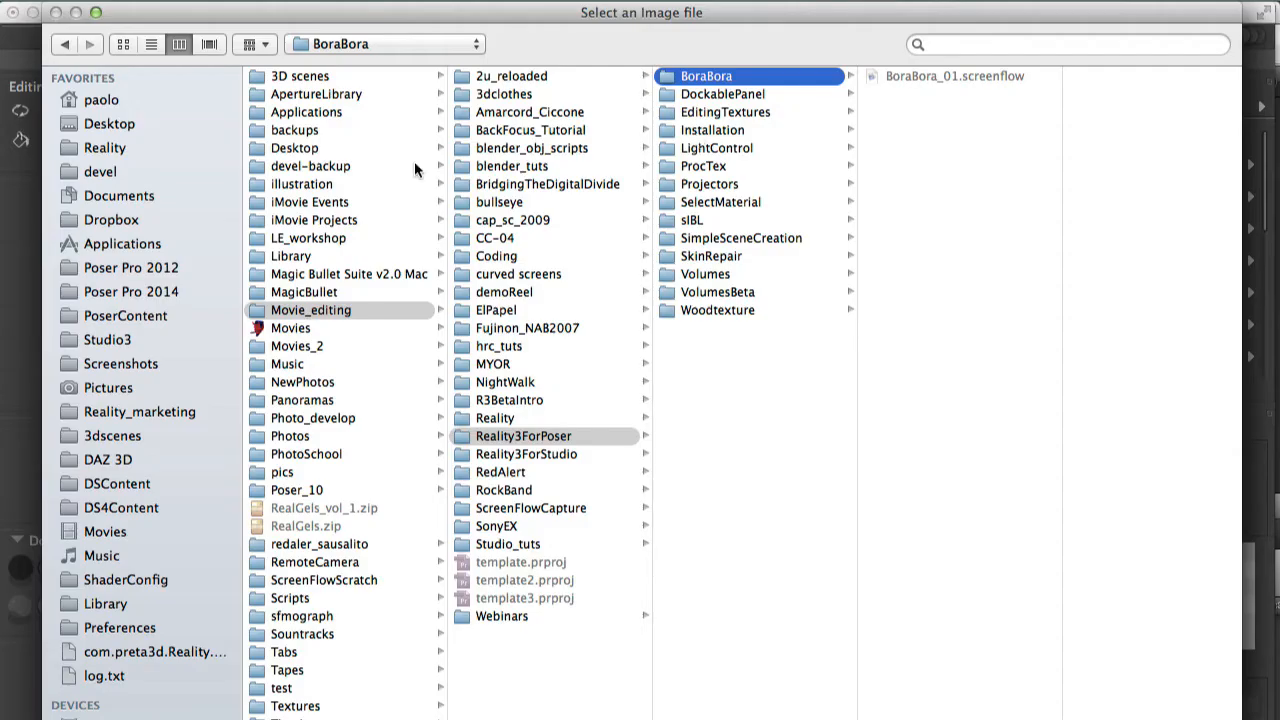
mouse_move(312, 258)
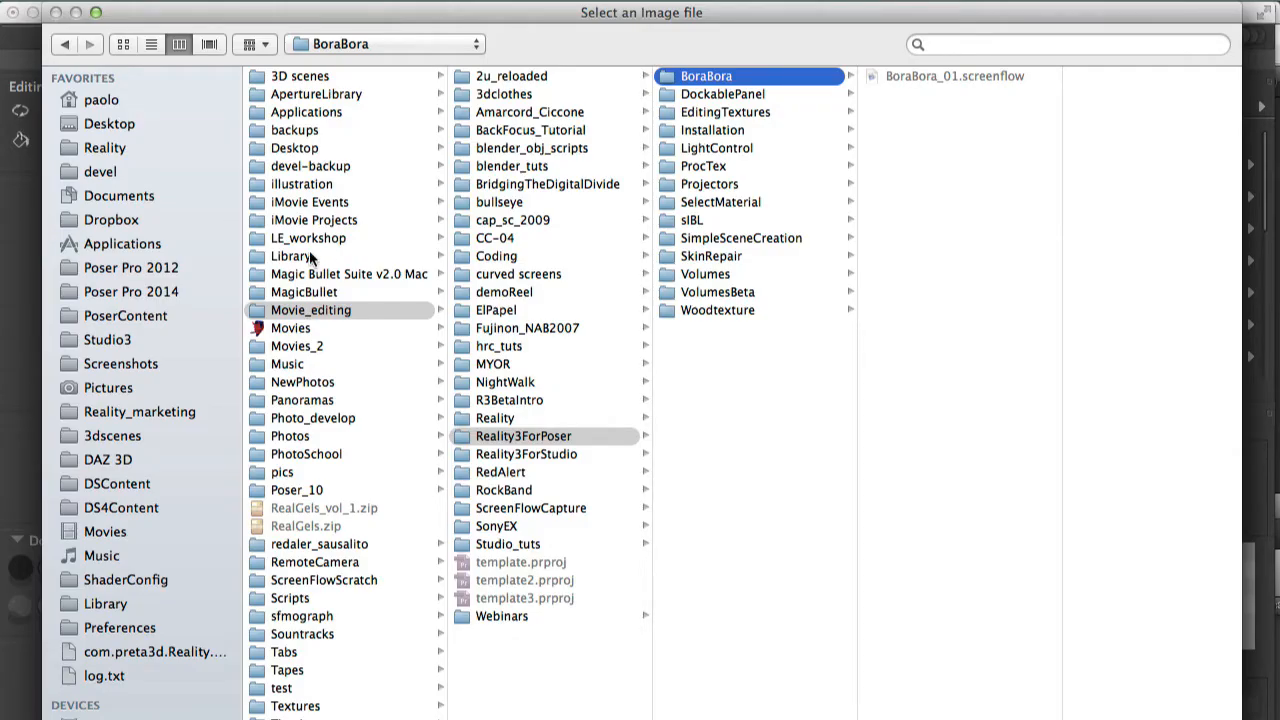
mouse_move(180, 418)
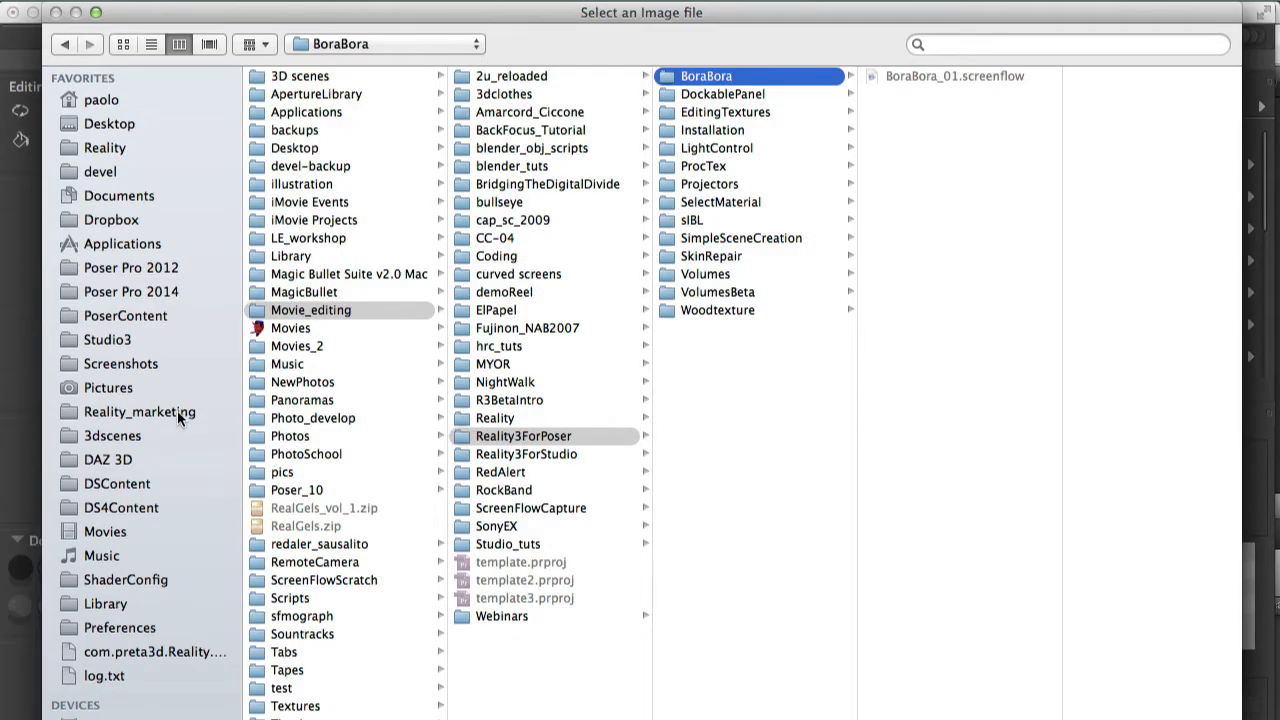
click(126, 315)
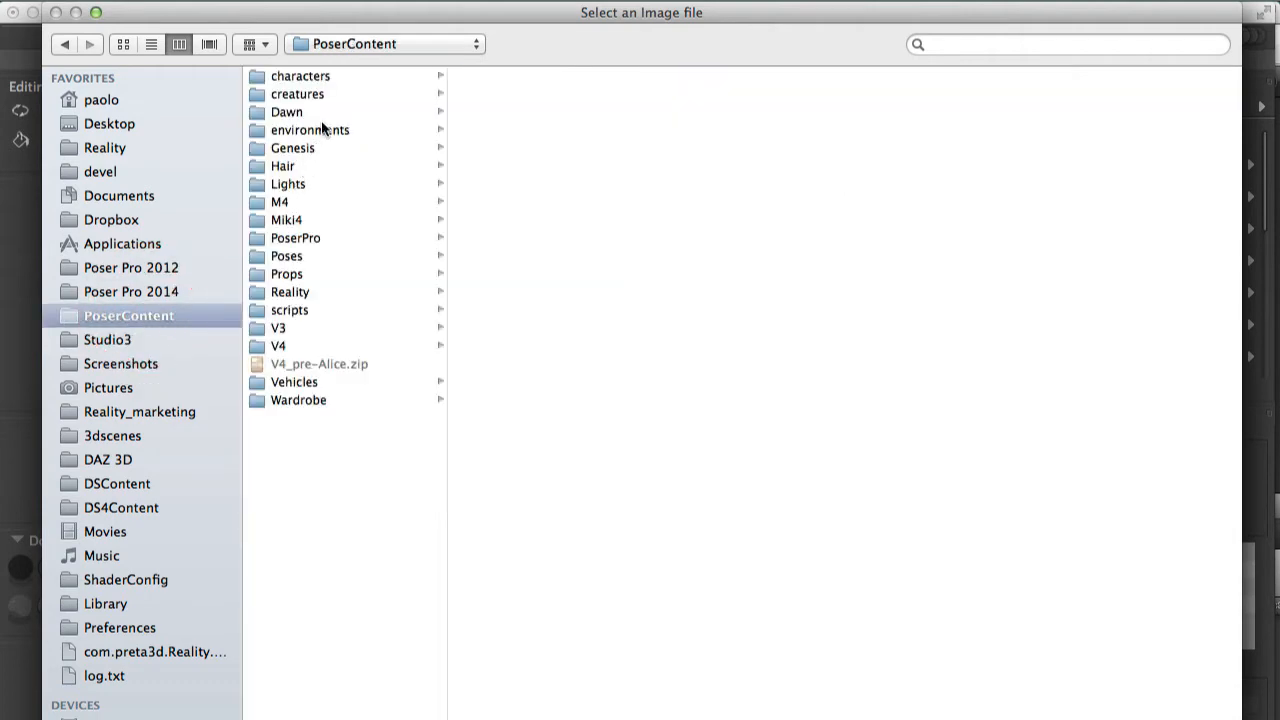
click(310, 130)
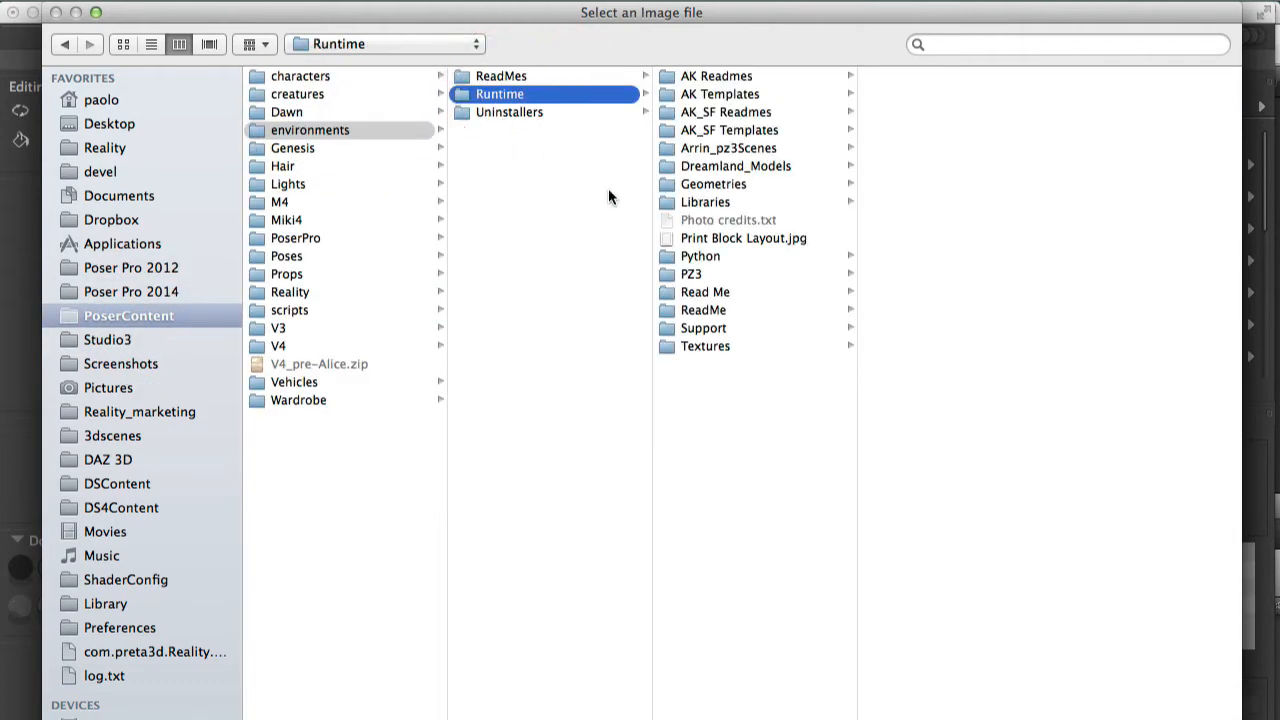
click(705, 346)
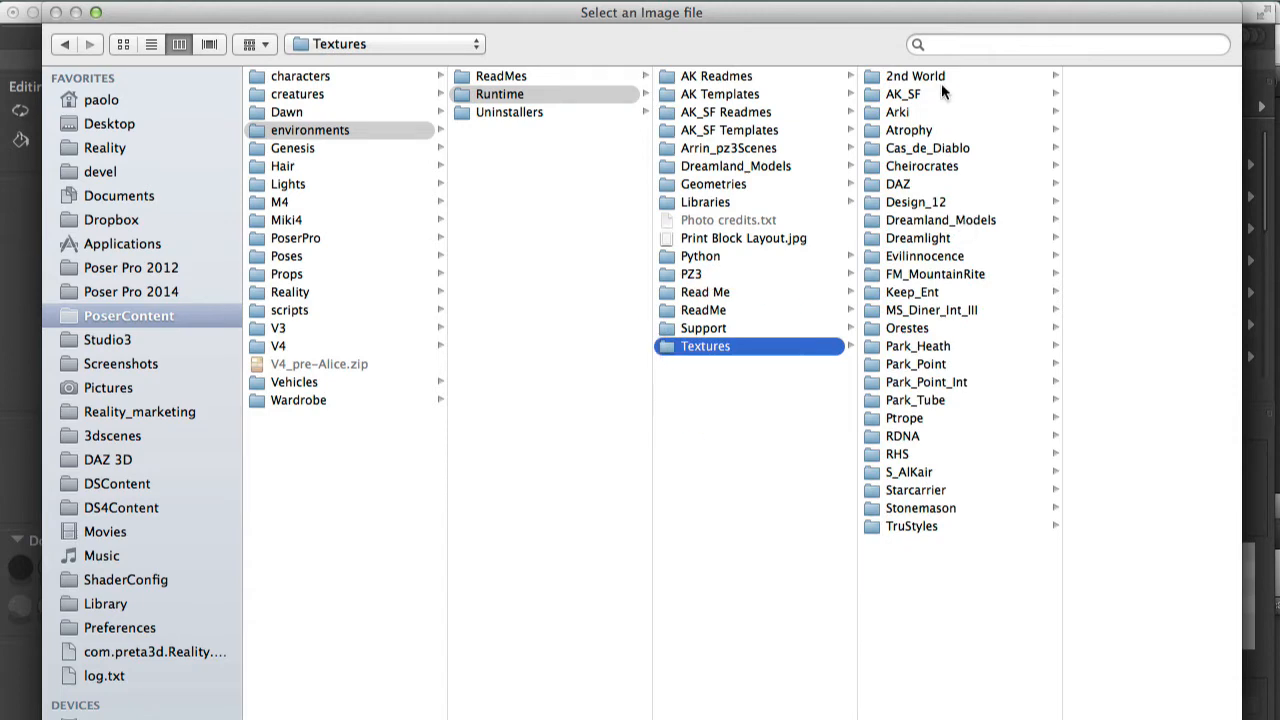
click(915, 76)
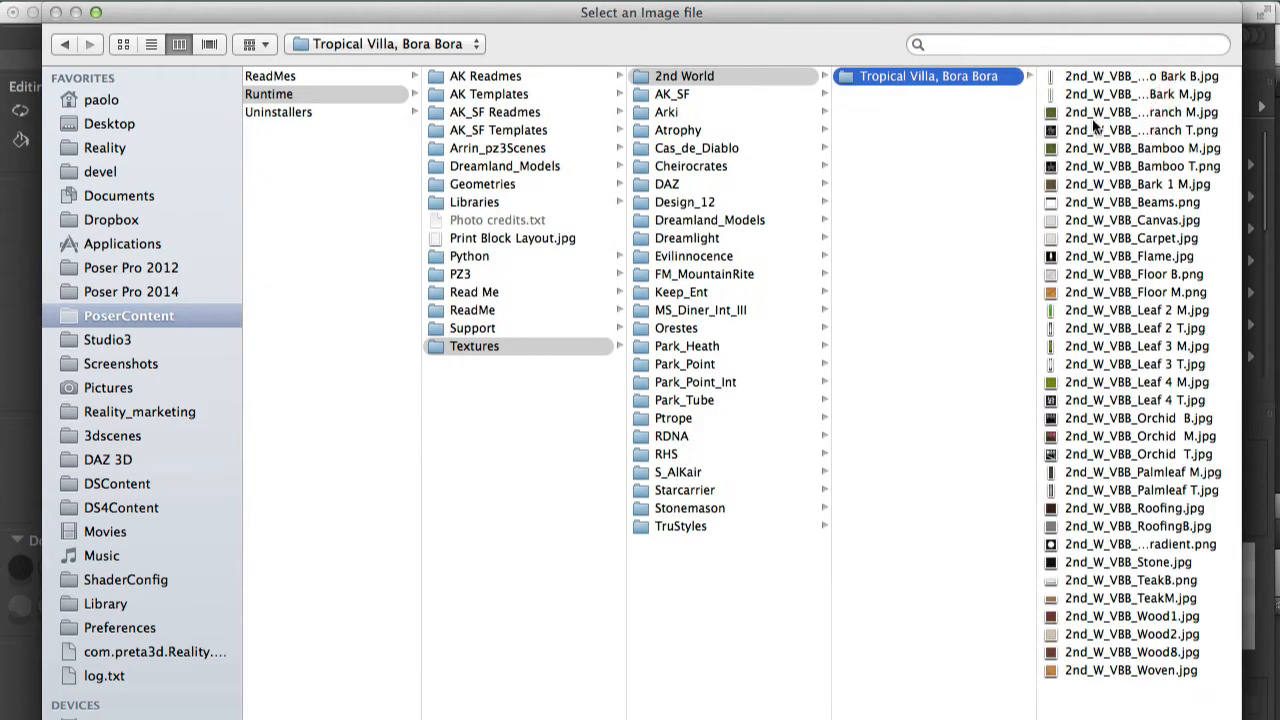
mouse_move(1060, 468)
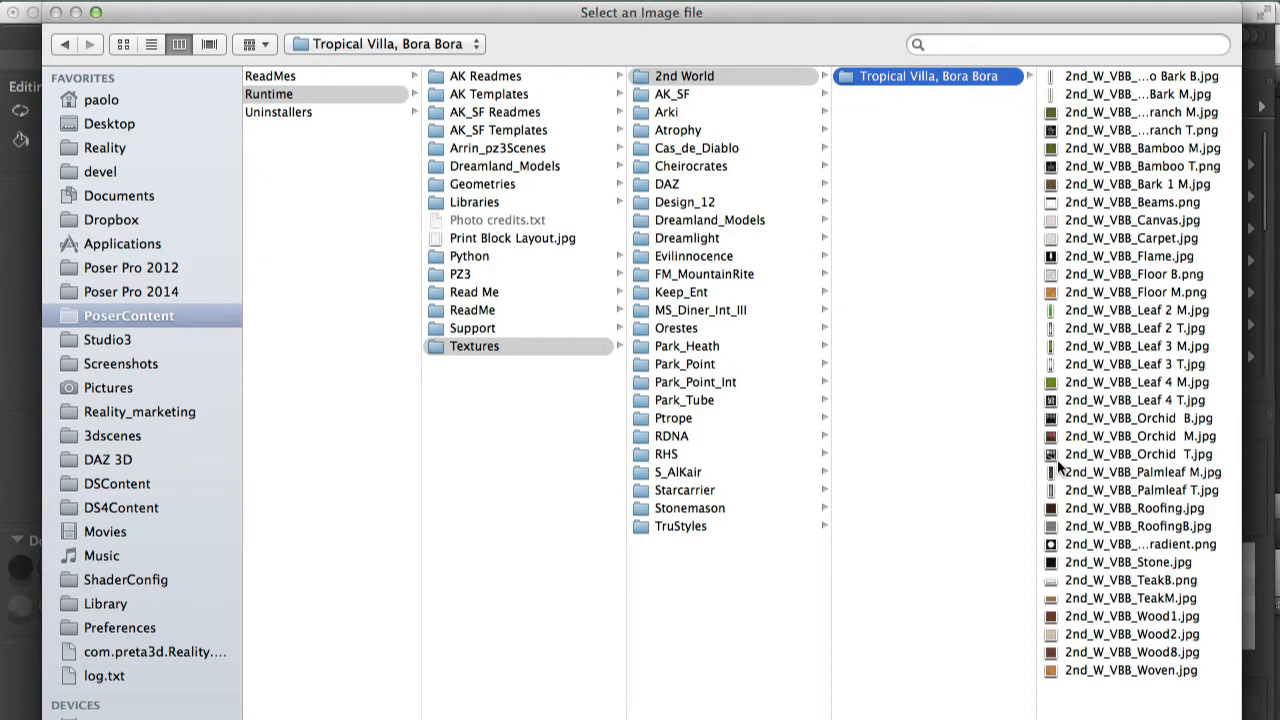
mouse_move(1190, 570)
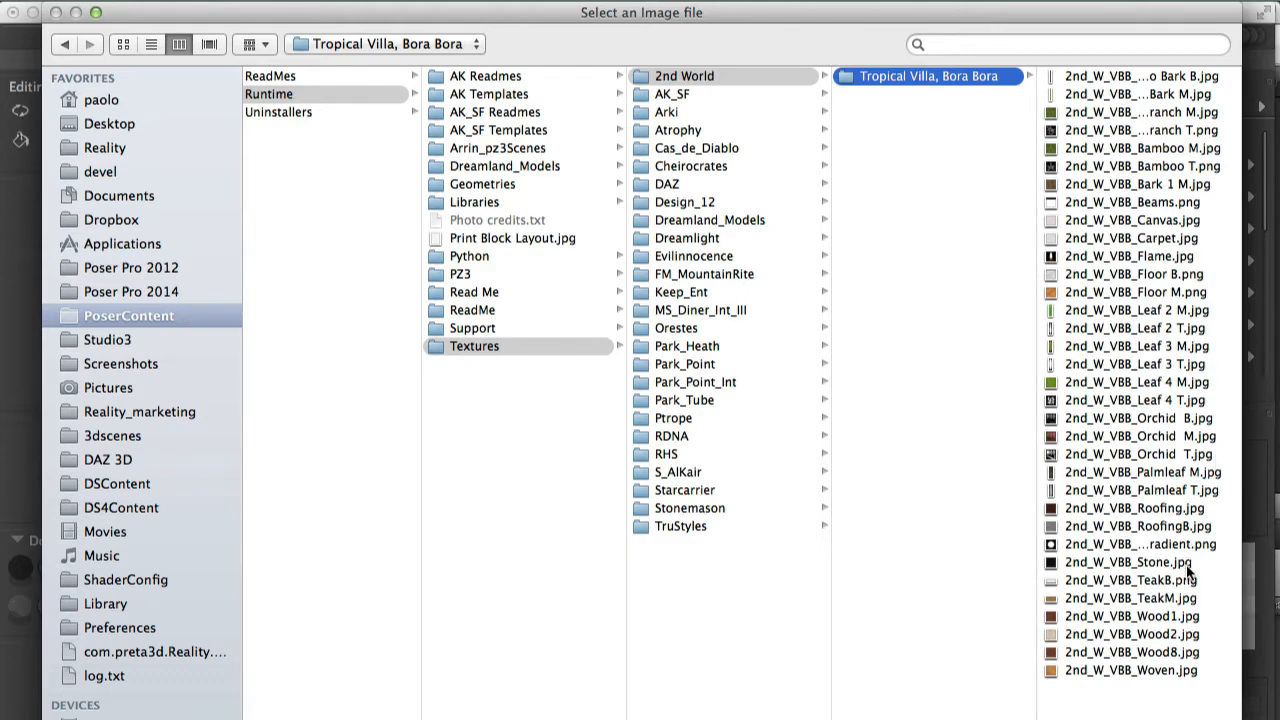
click(1135, 508)
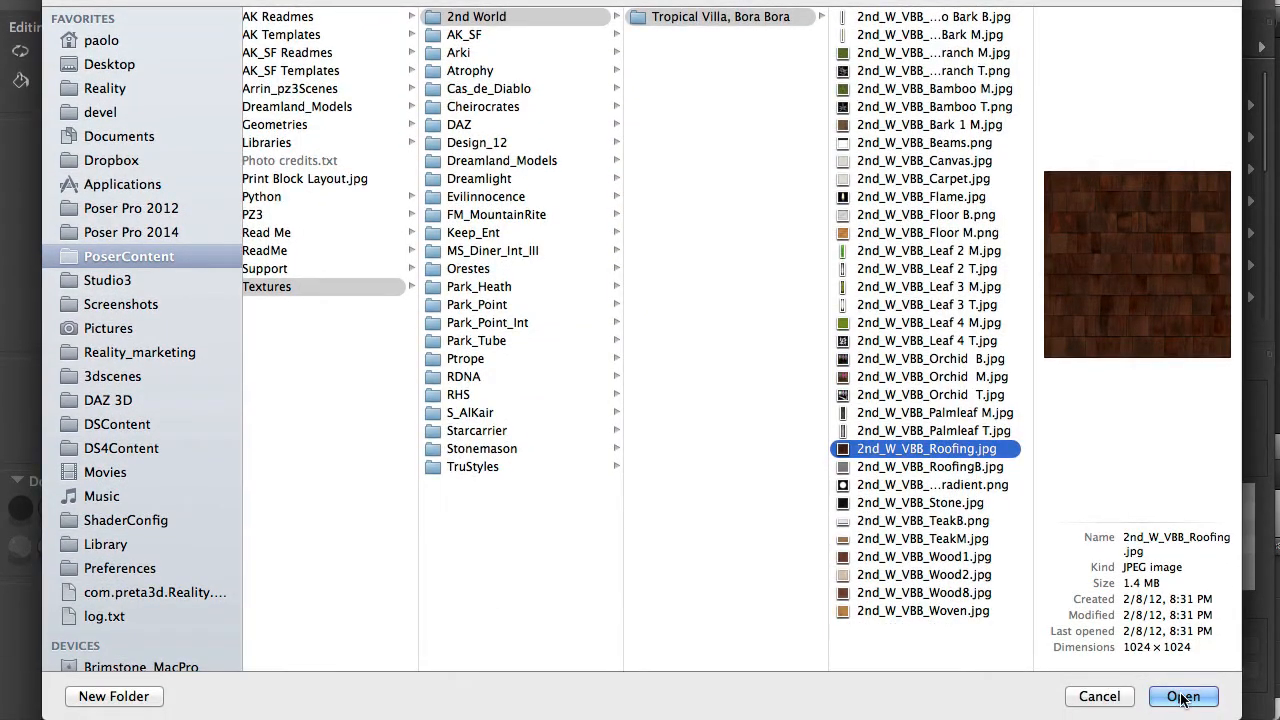
click(1183, 696)
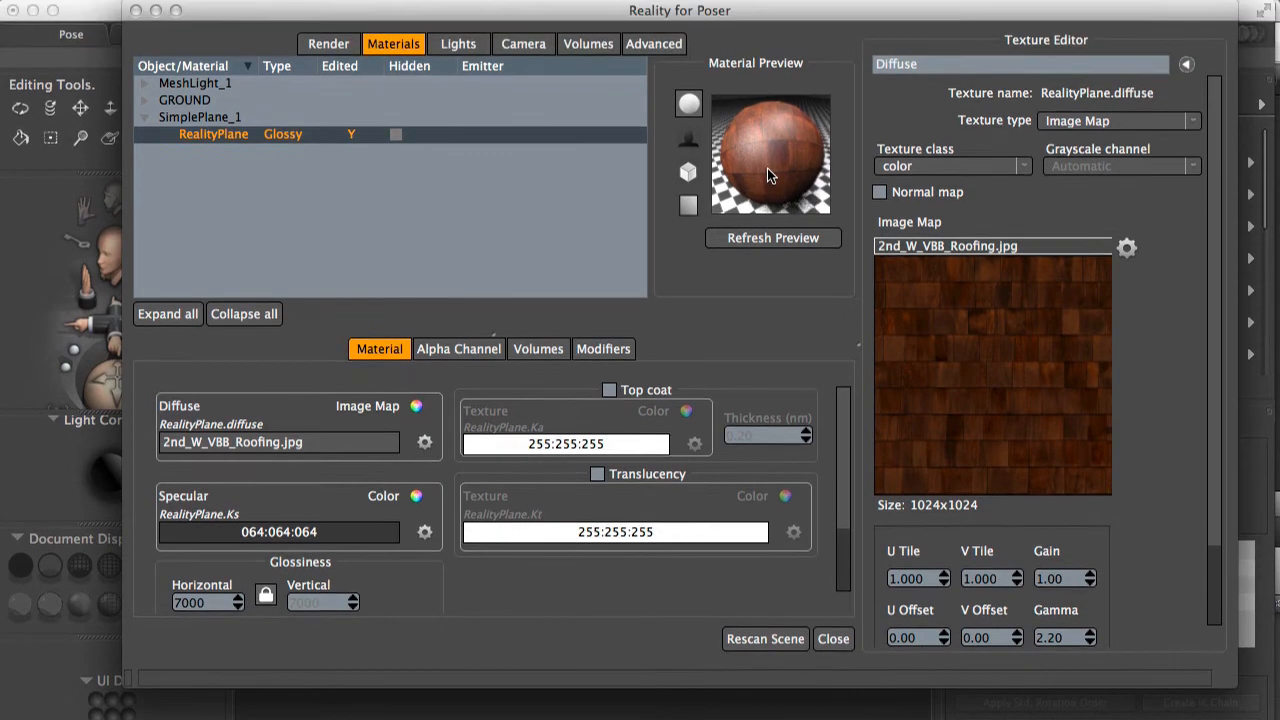
mouse_move(670, 357)
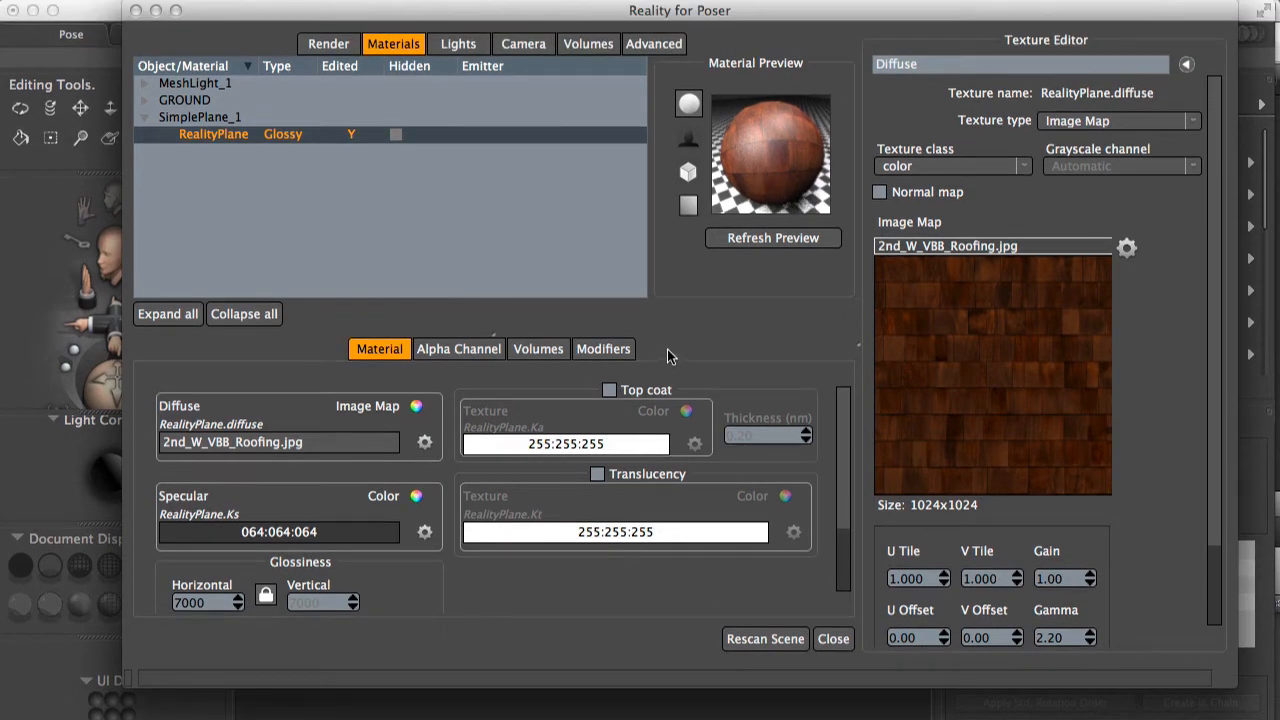
Set horizontal glossiness to 6000 and darken the specular colour to 028:028:028.
click(200, 602)
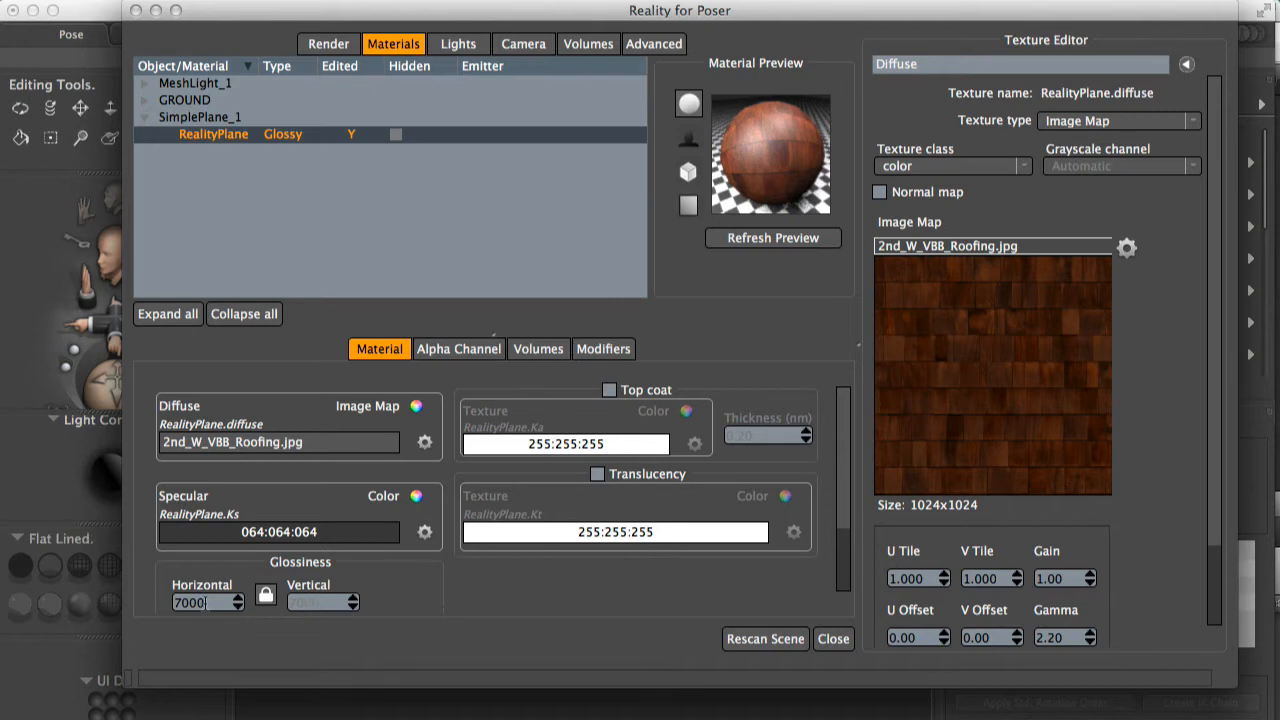
click(205, 601)
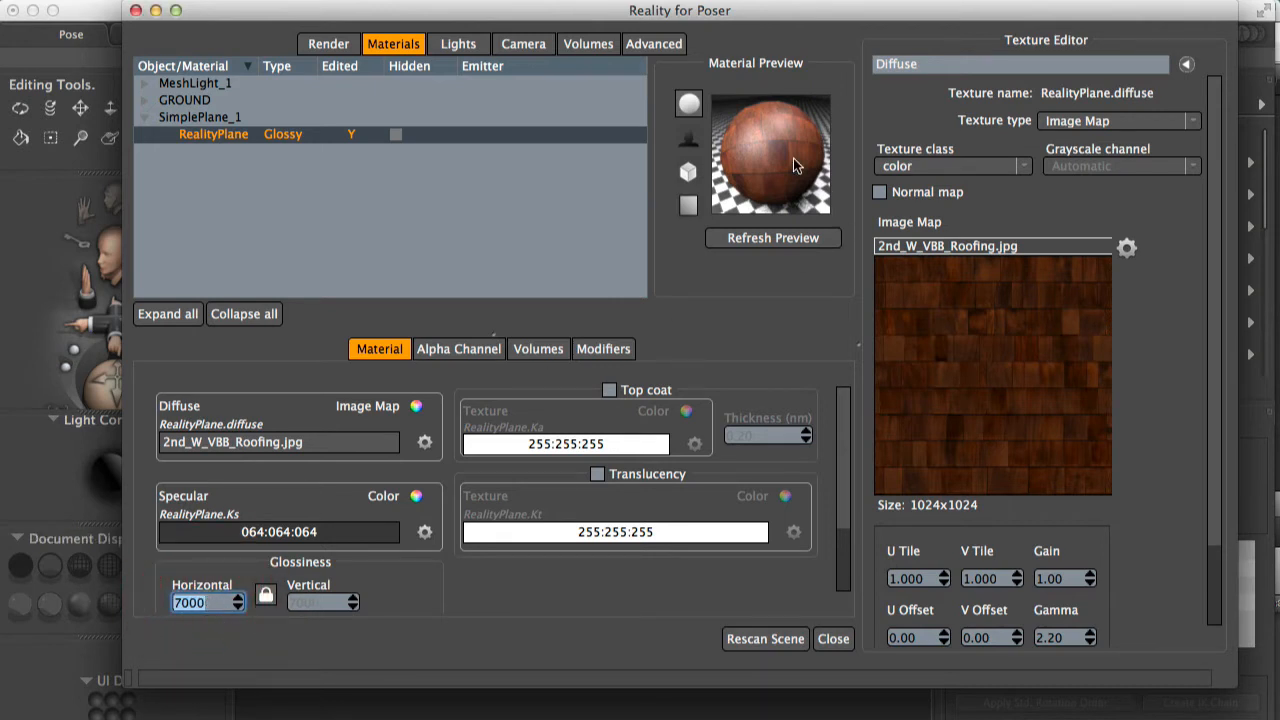
text(6000)
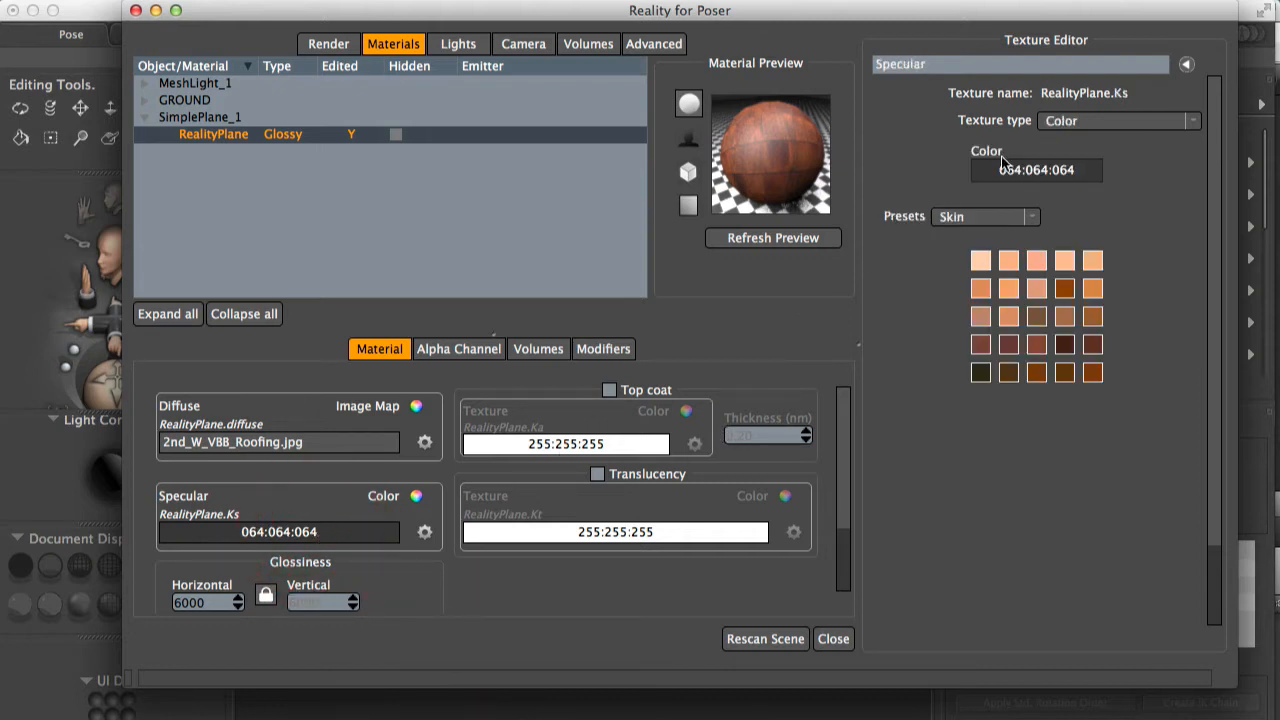
click(1037, 169)
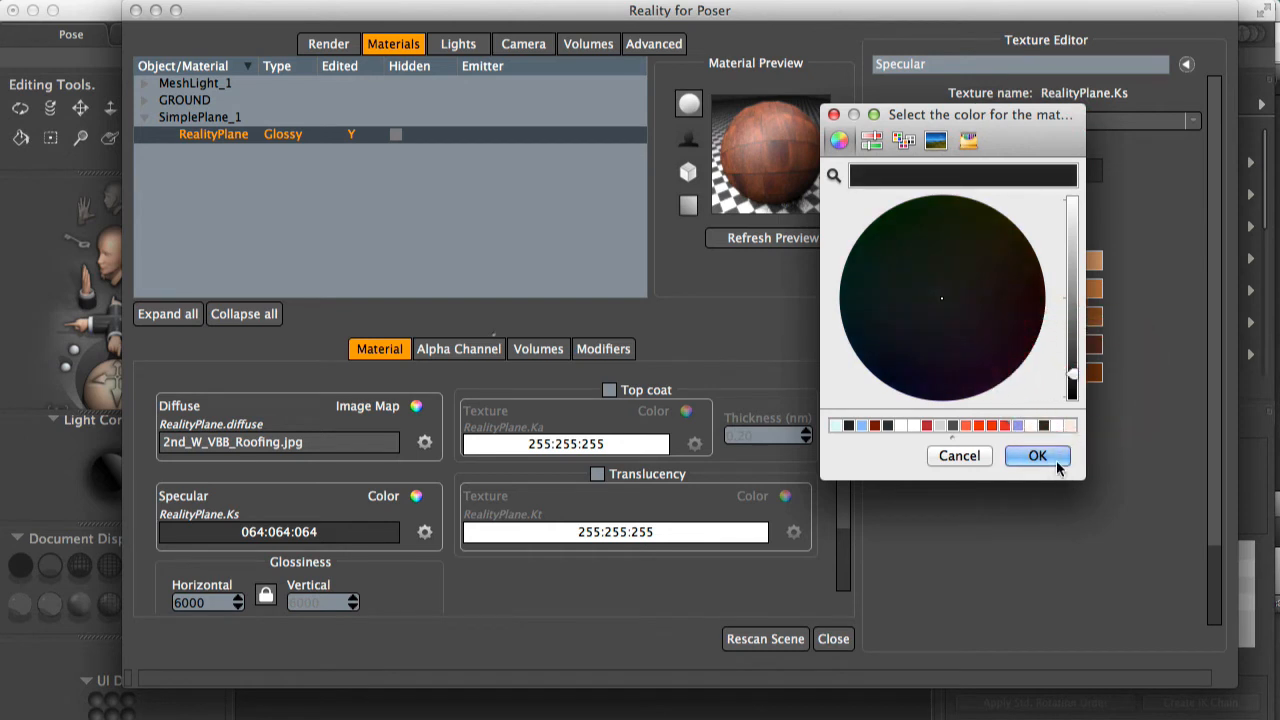
click(1037, 456)
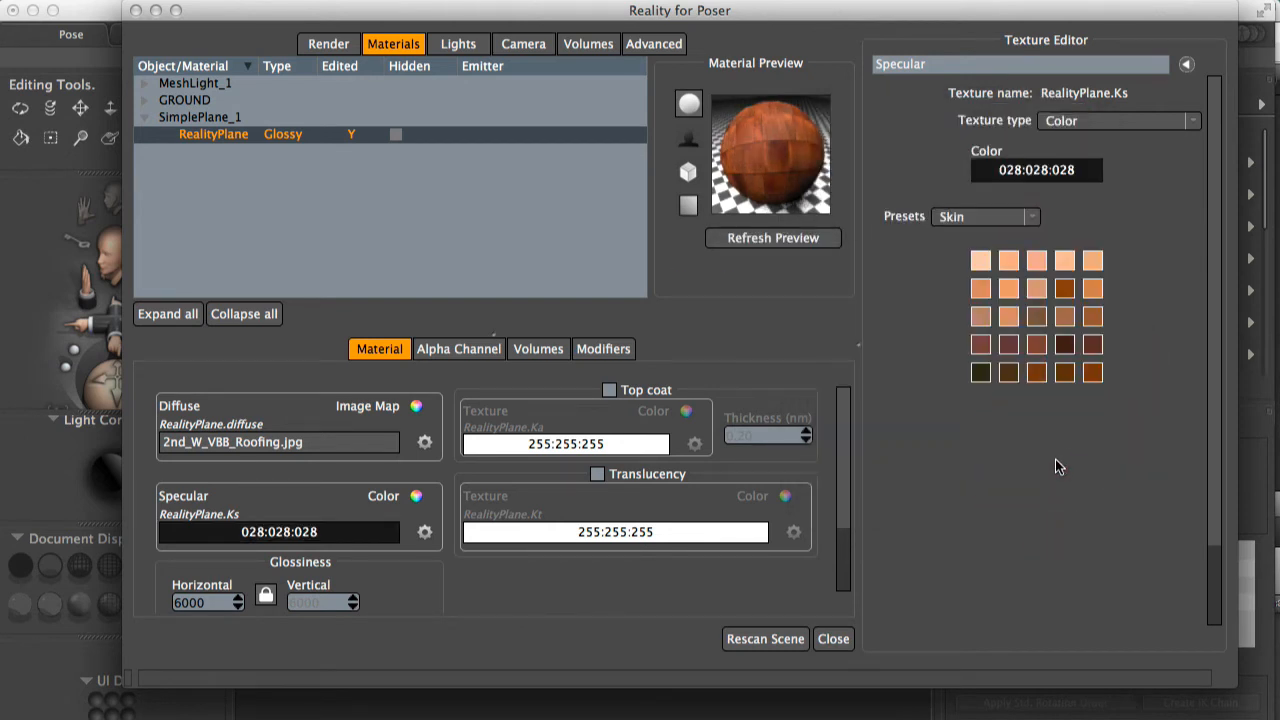
mouse_move(589, 147)
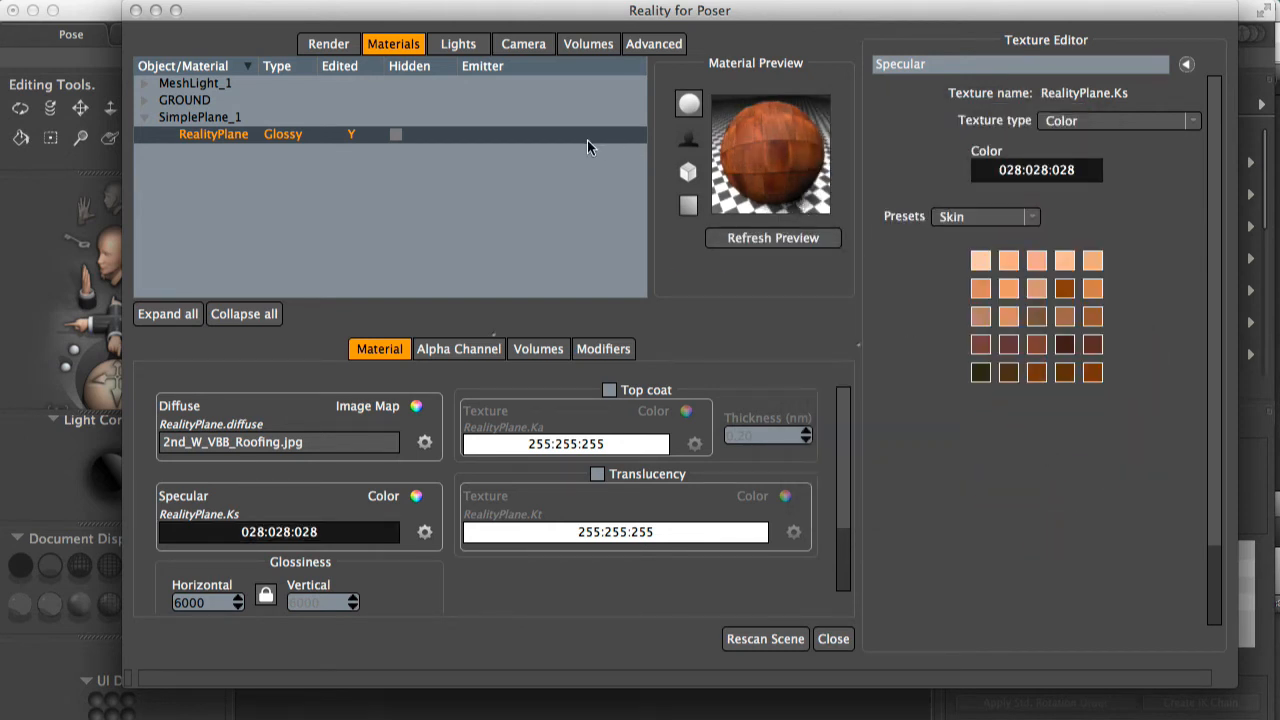
Reduce the output frame size to 960x540 and render the frame in LuxRender.
click(328, 43)
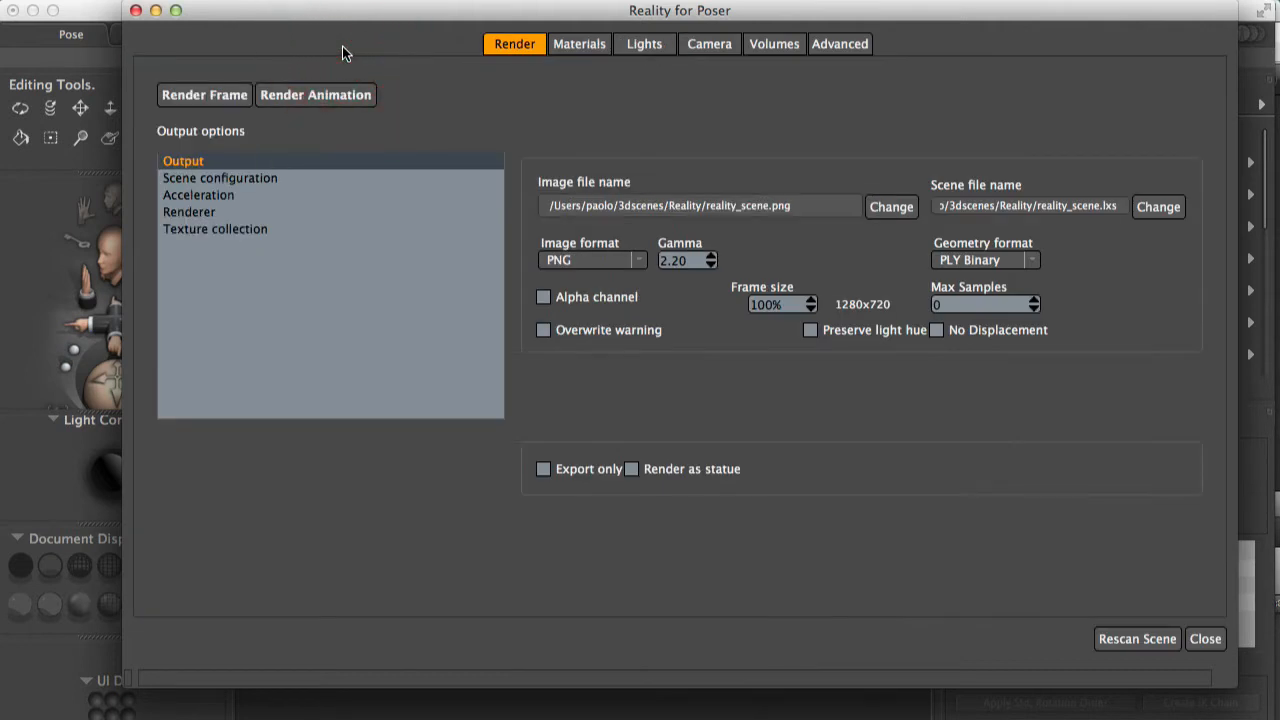
click(811, 308)
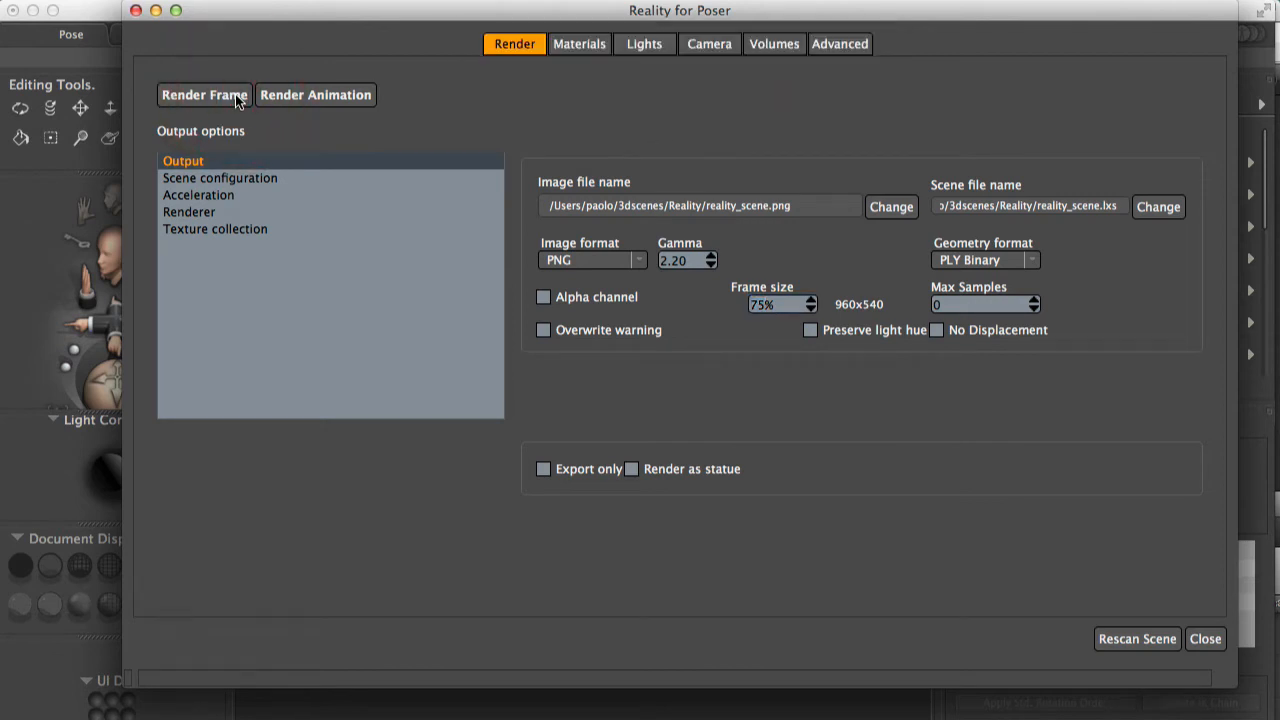
click(204, 94)
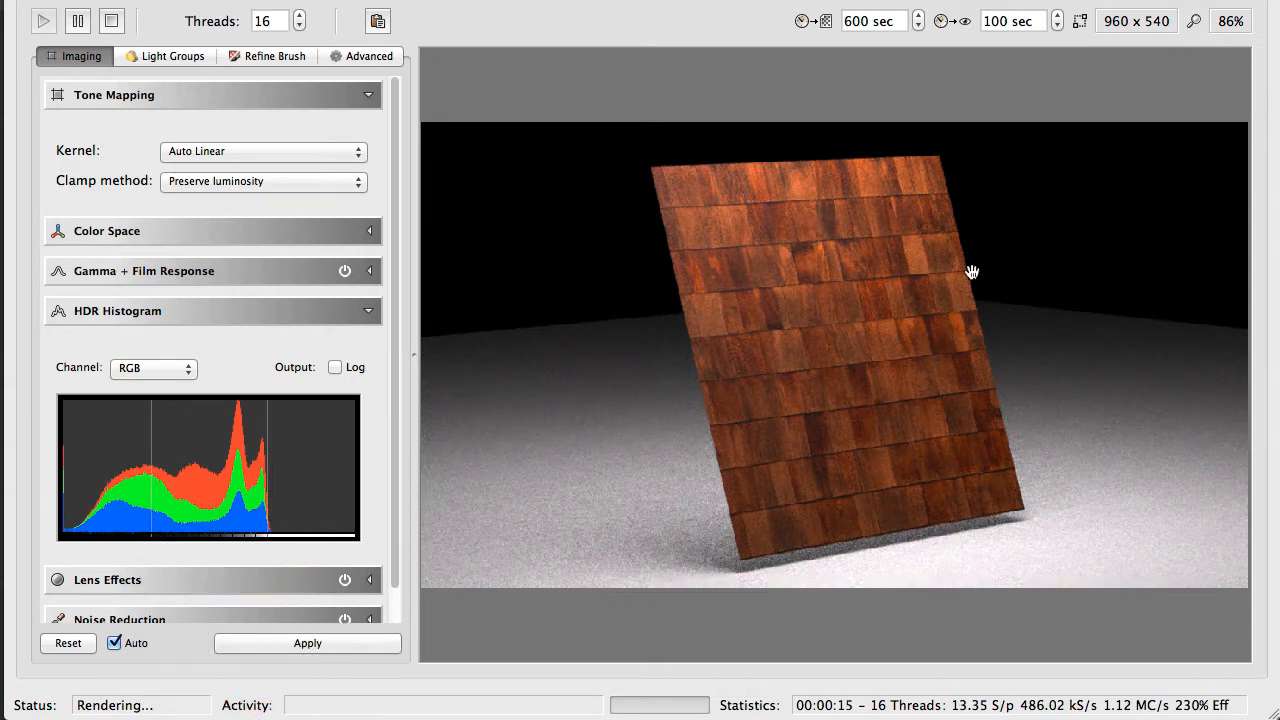
mouse_move(785, 204)
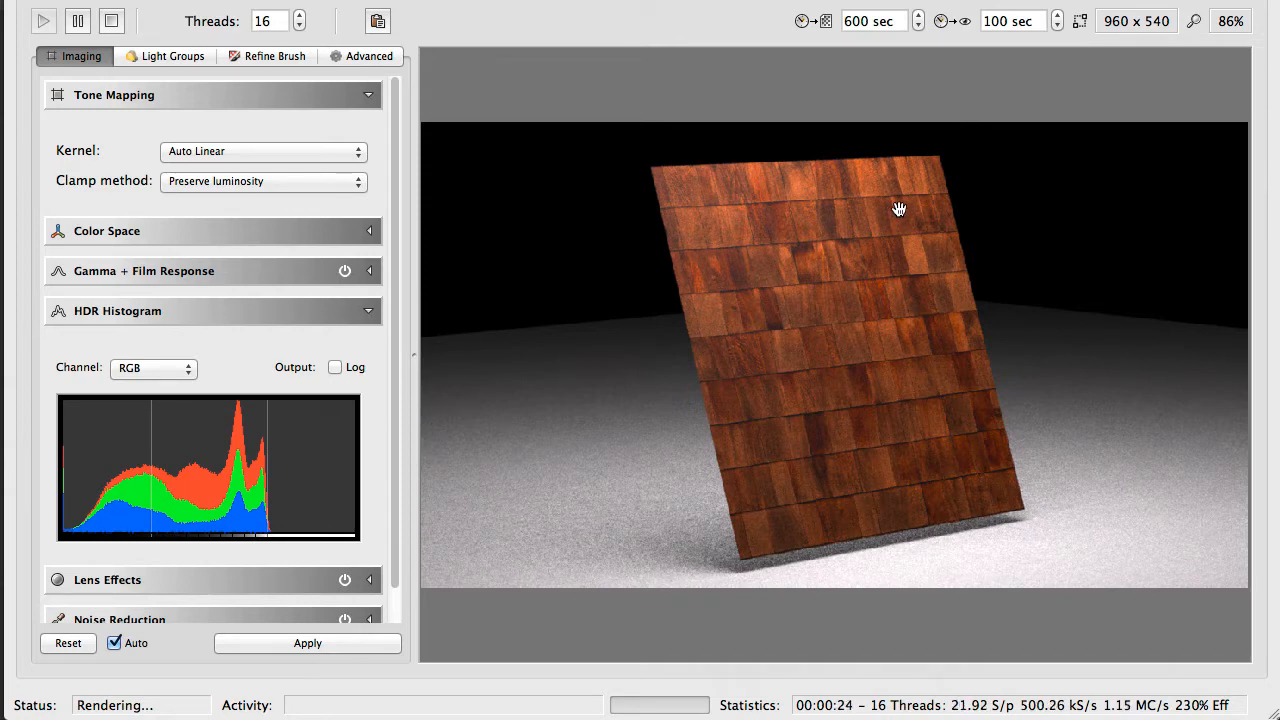
mouse_move(871, 181)
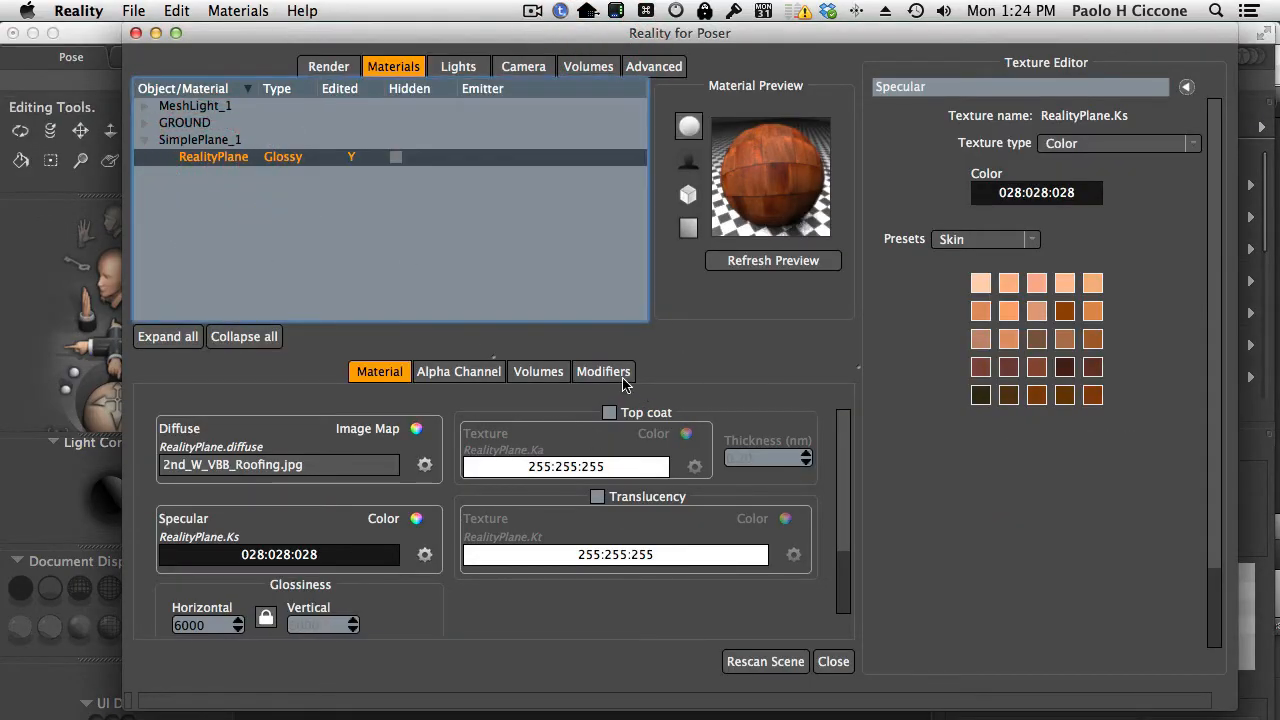
Add a new empty Image Map texture to RealityPlane's displacement modifier.
click(603, 371)
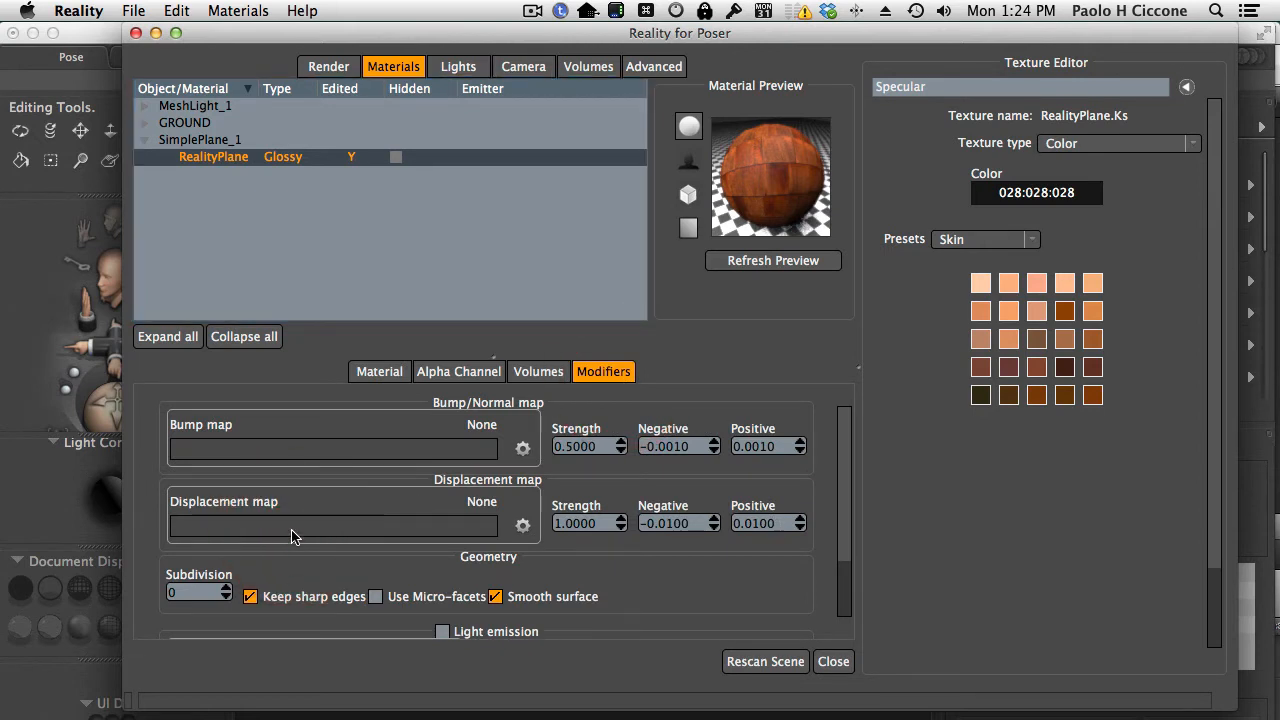
mouse_move(316, 544)
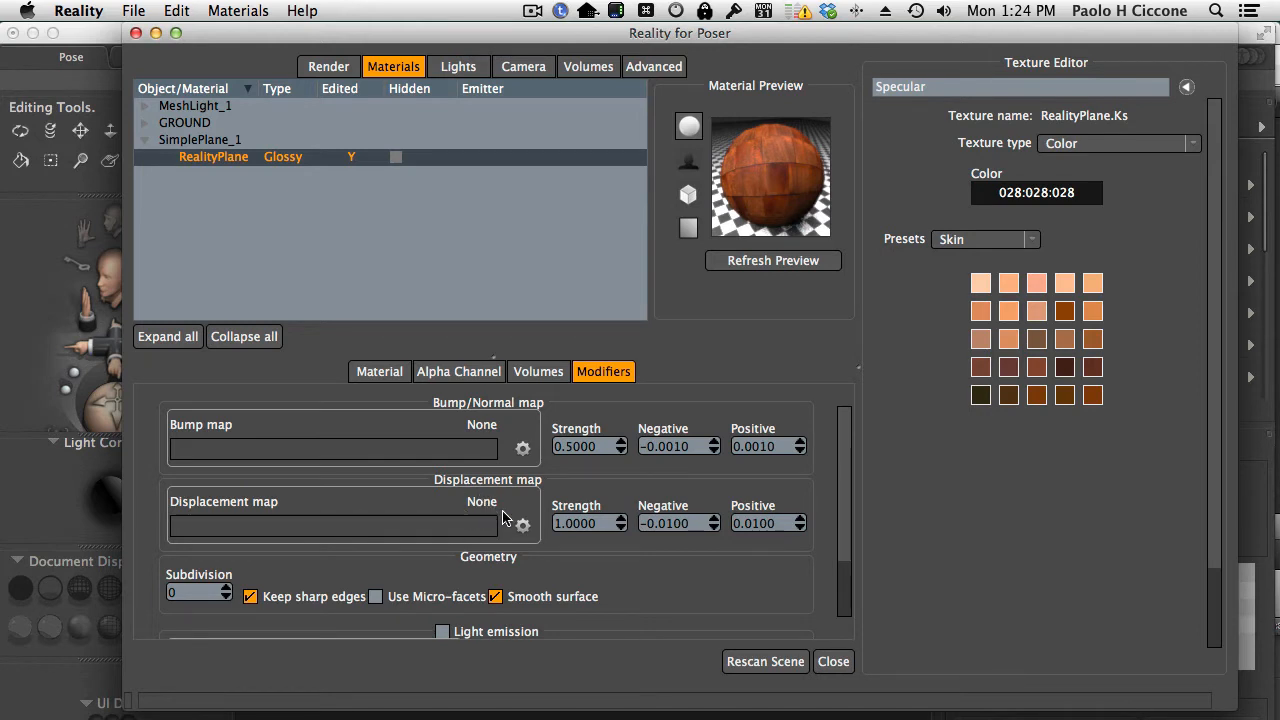
mouse_move(497, 515)
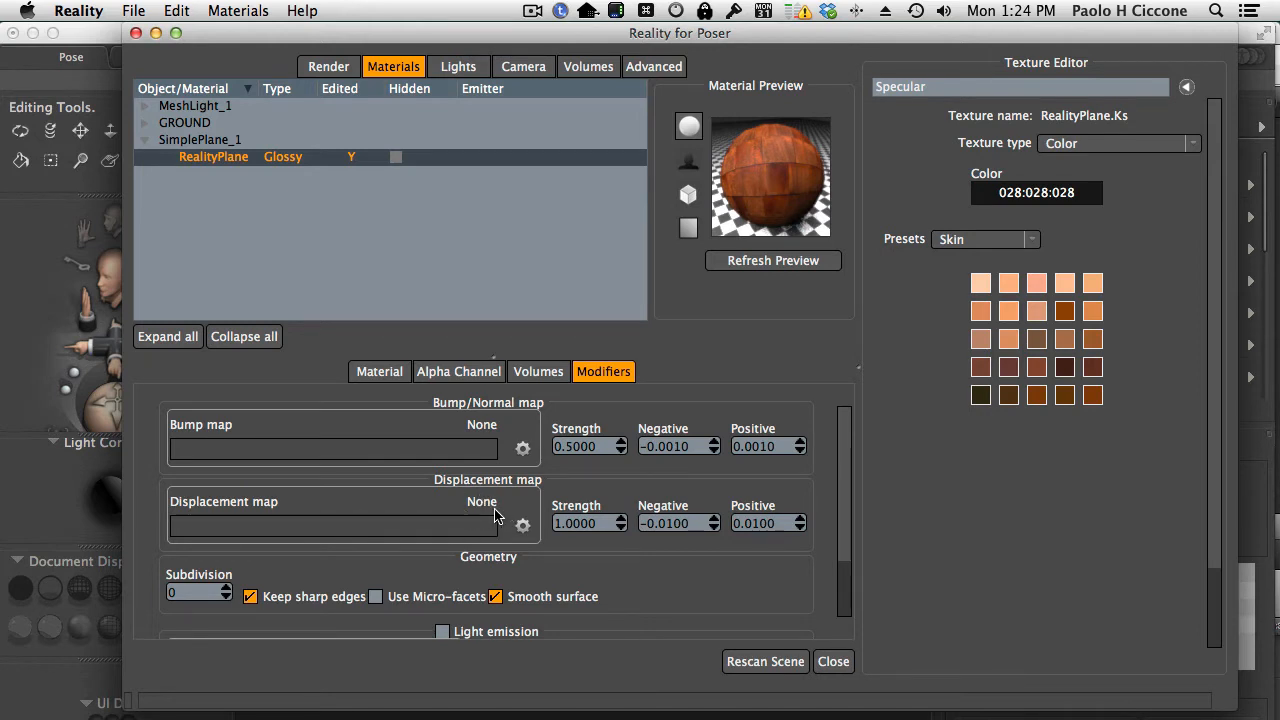
mouse_move(303, 525)
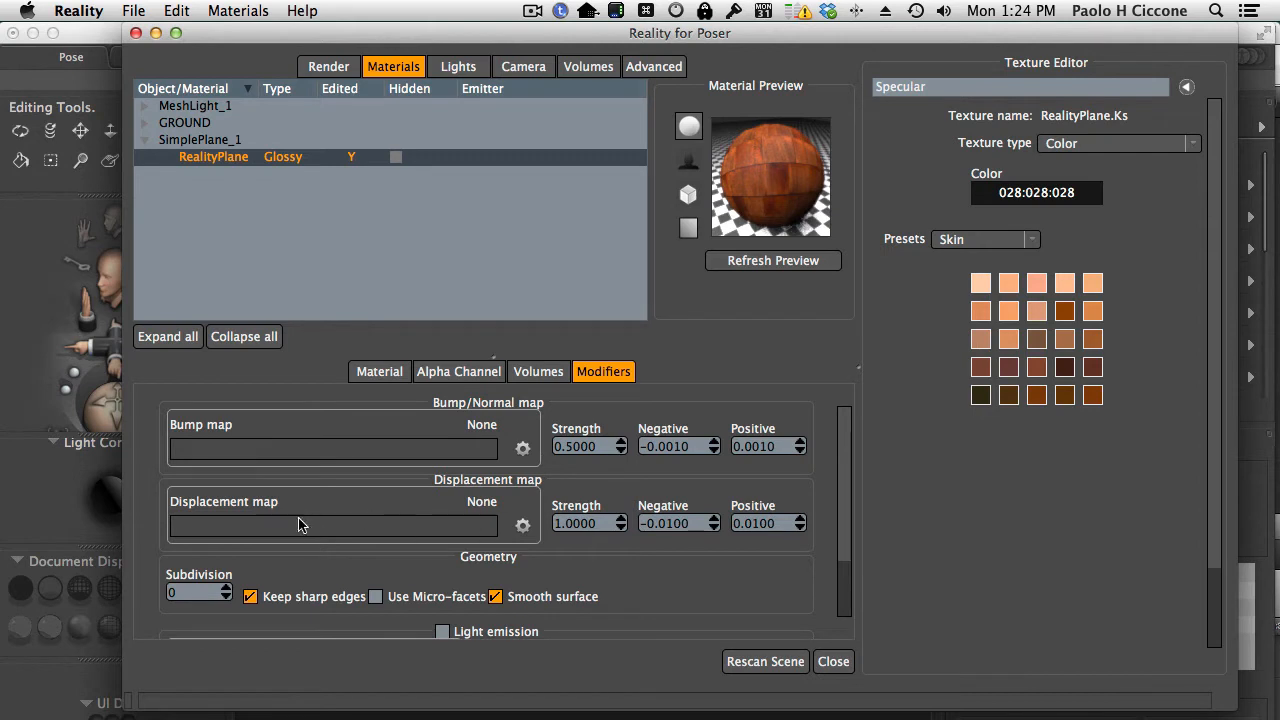
mouse_move(393, 517)
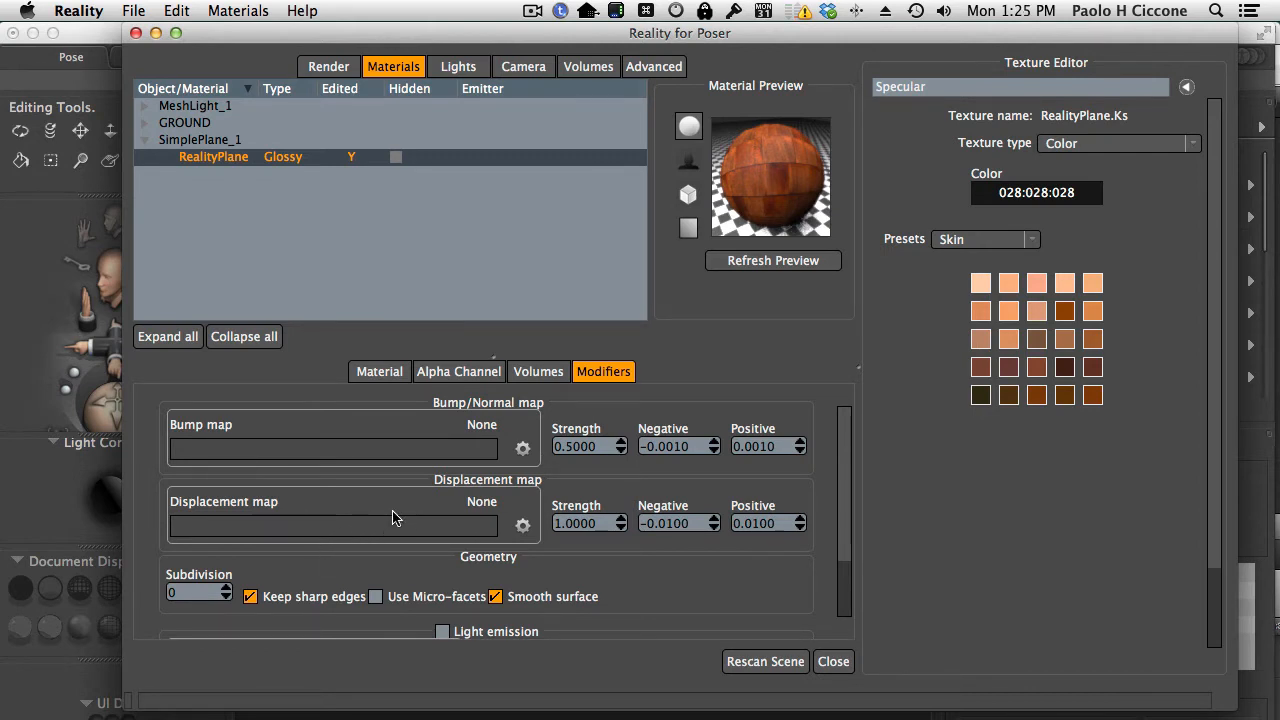
click(522, 525)
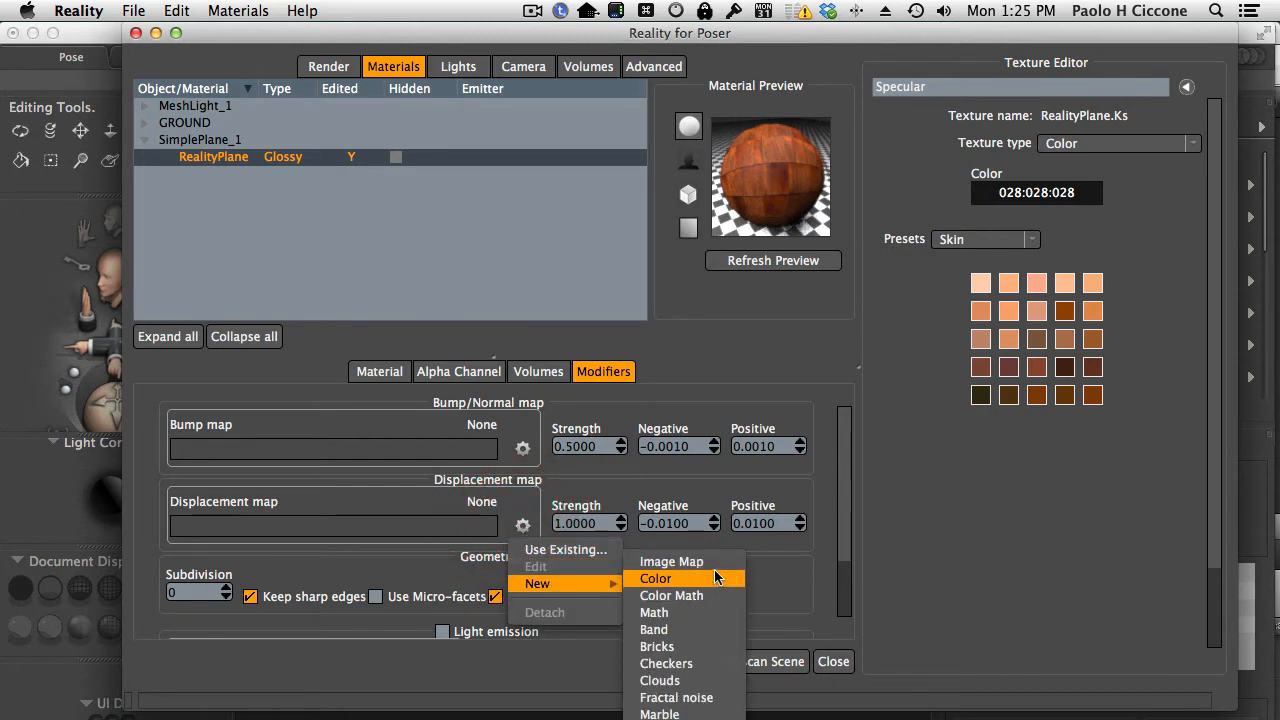
mouse_move(671, 561)
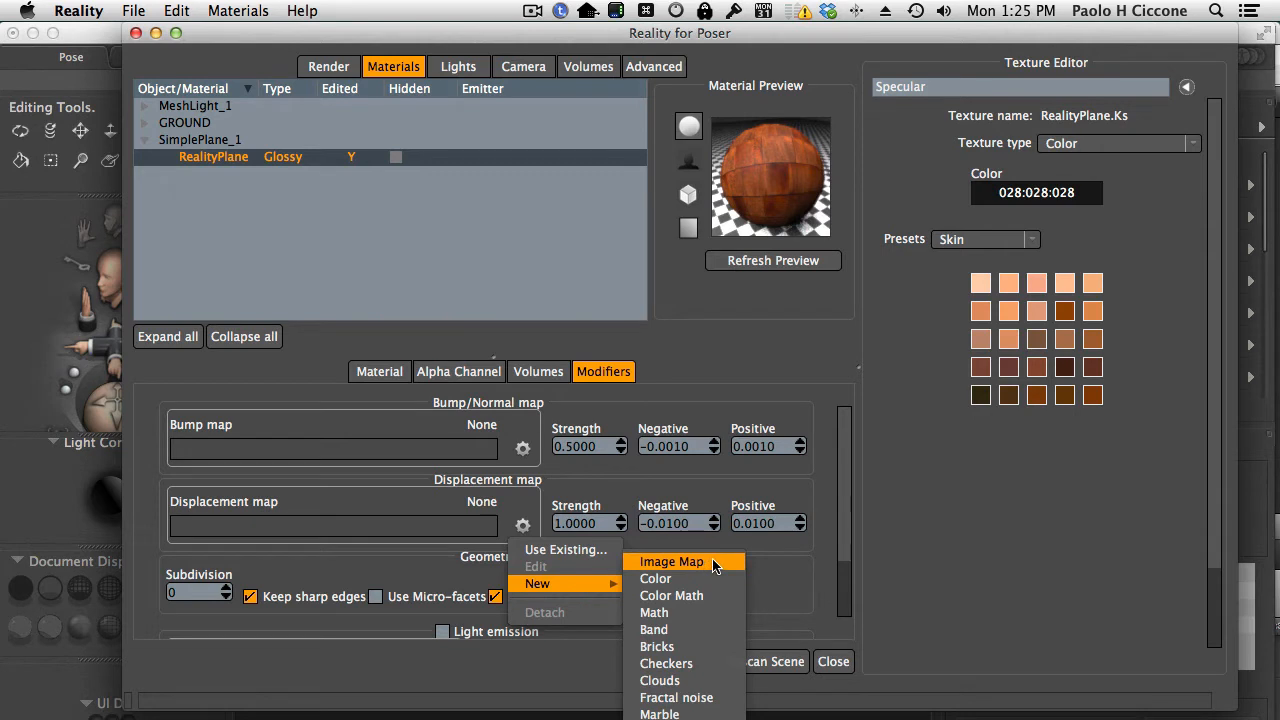
click(671, 561)
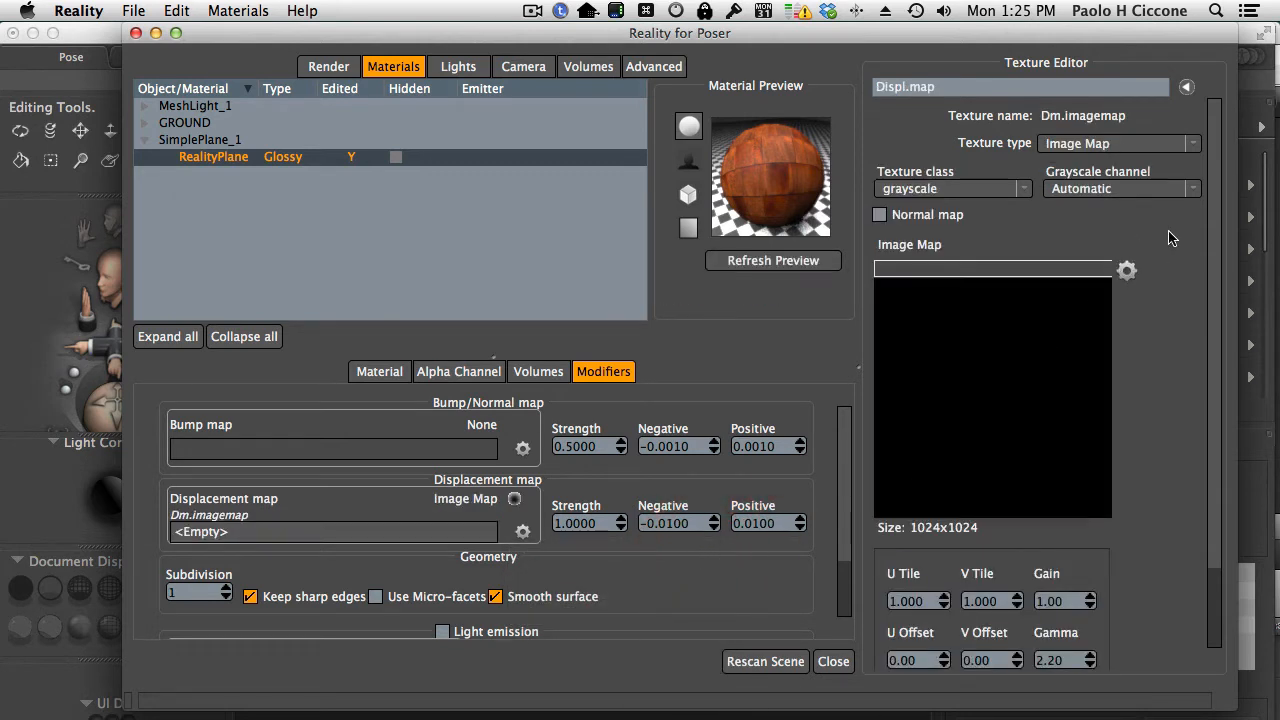
Pick the grayscale 2nd_W_VBB_RoofingB.jpg from Tropical Villa, Bora Bora as the displacement image.
click(1127, 270)
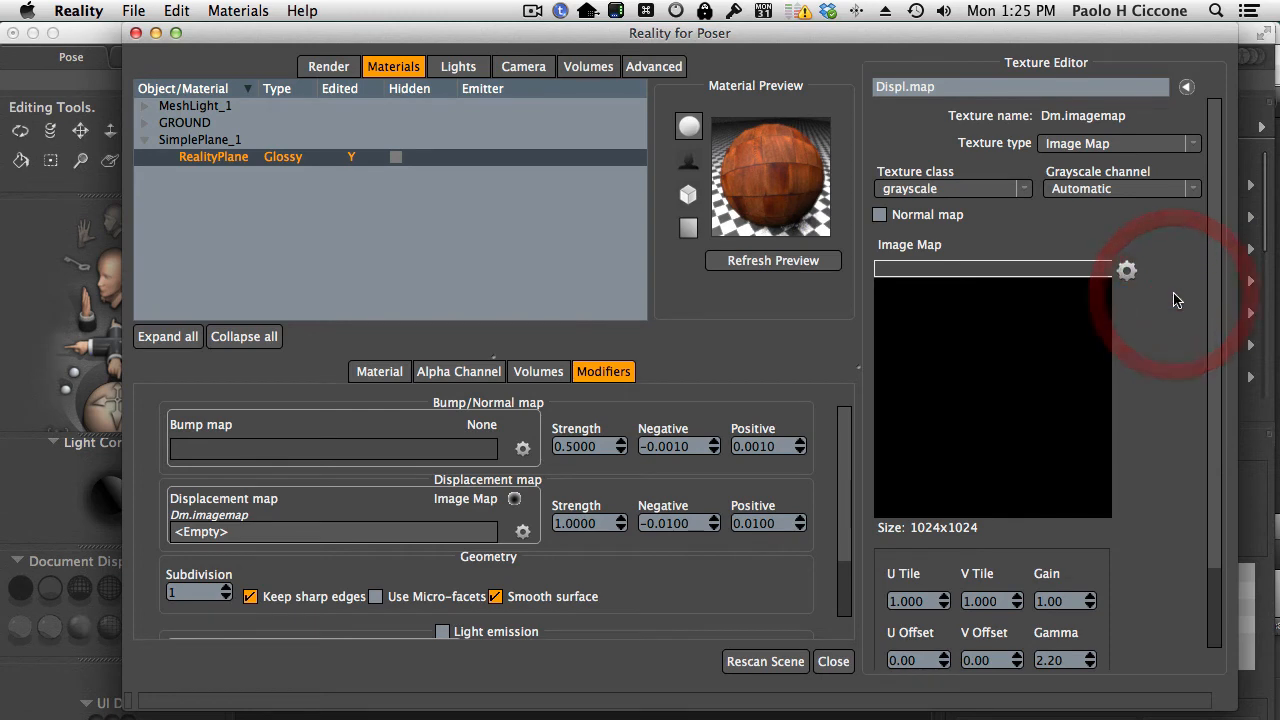
click(1127, 270)
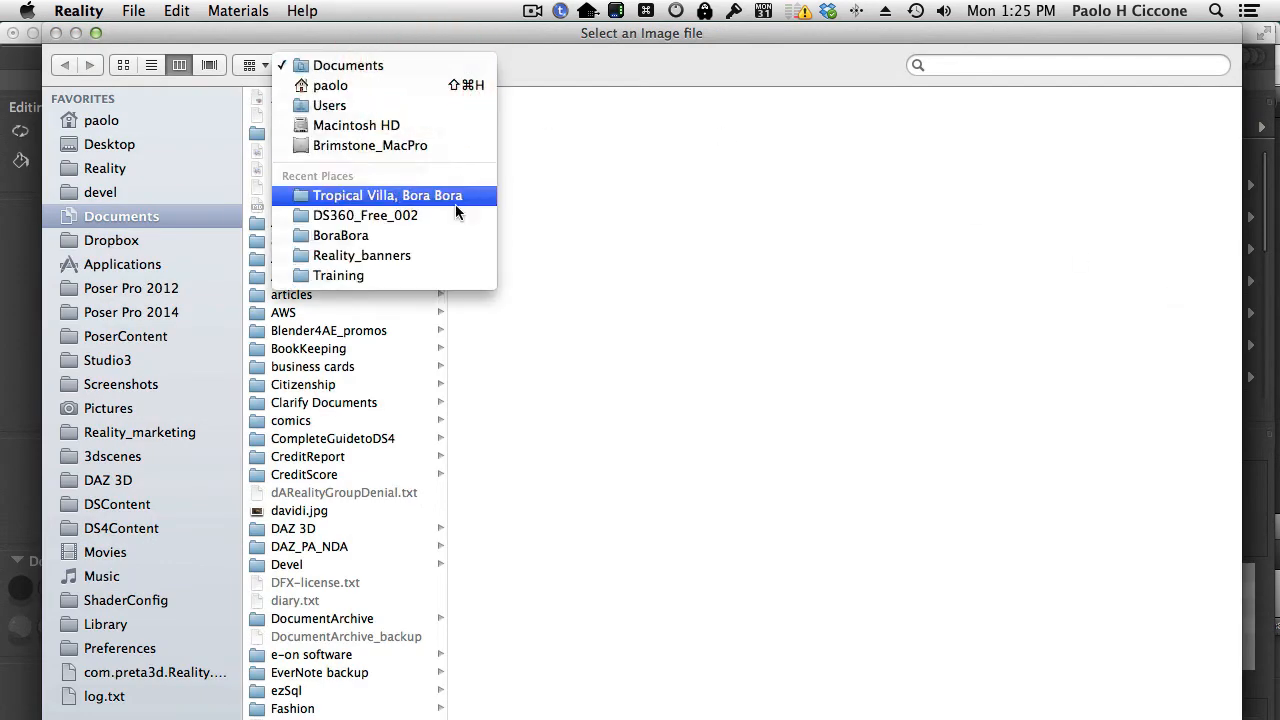
click(388, 195)
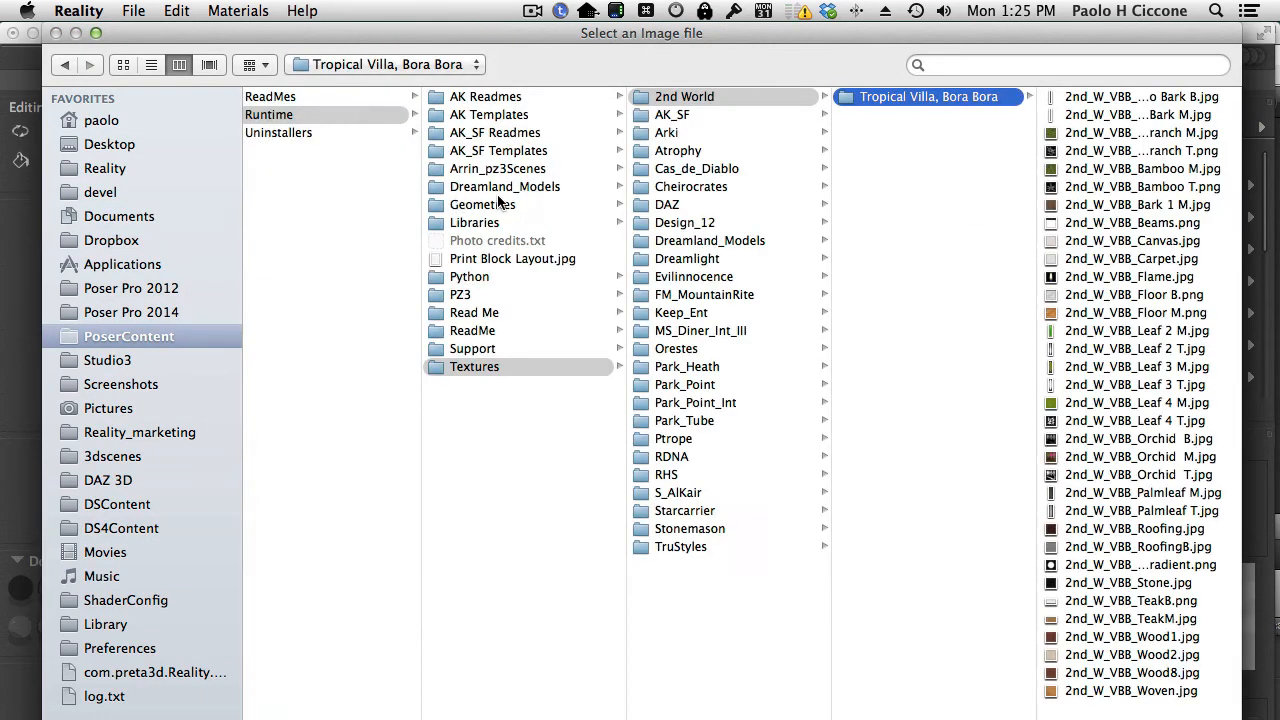
mouse_move(1170, 543)
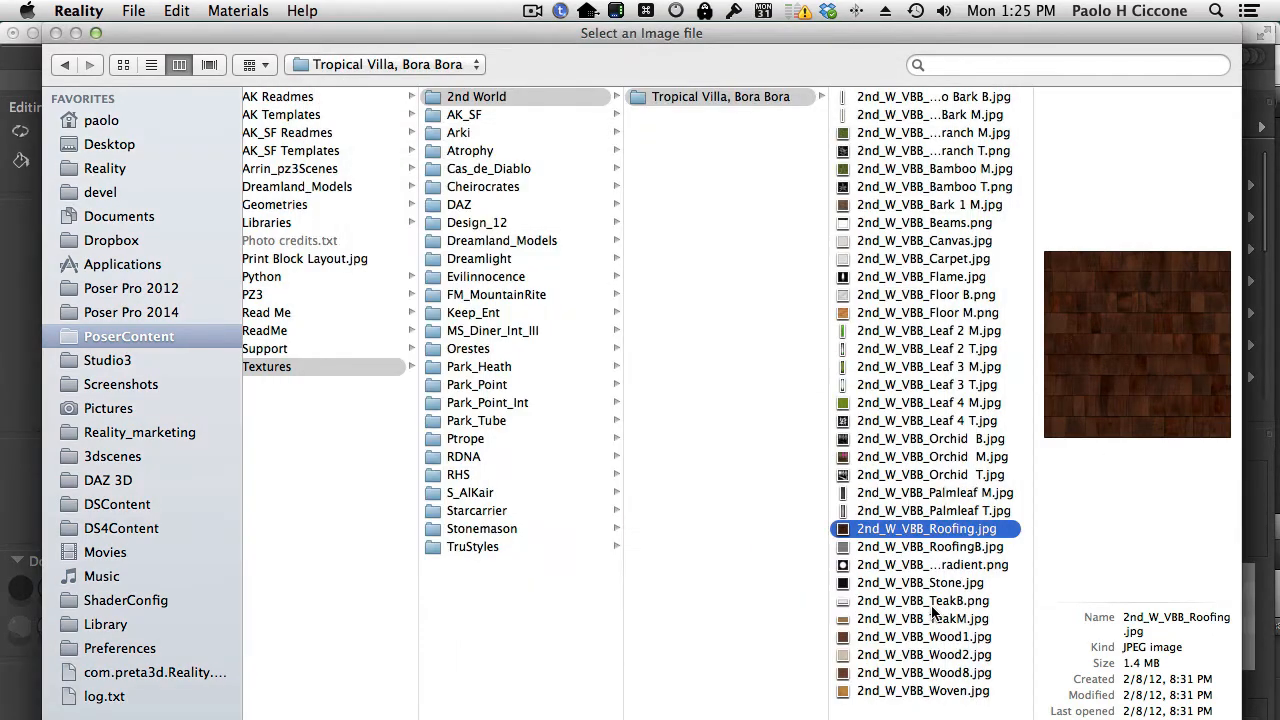
click(929, 546)
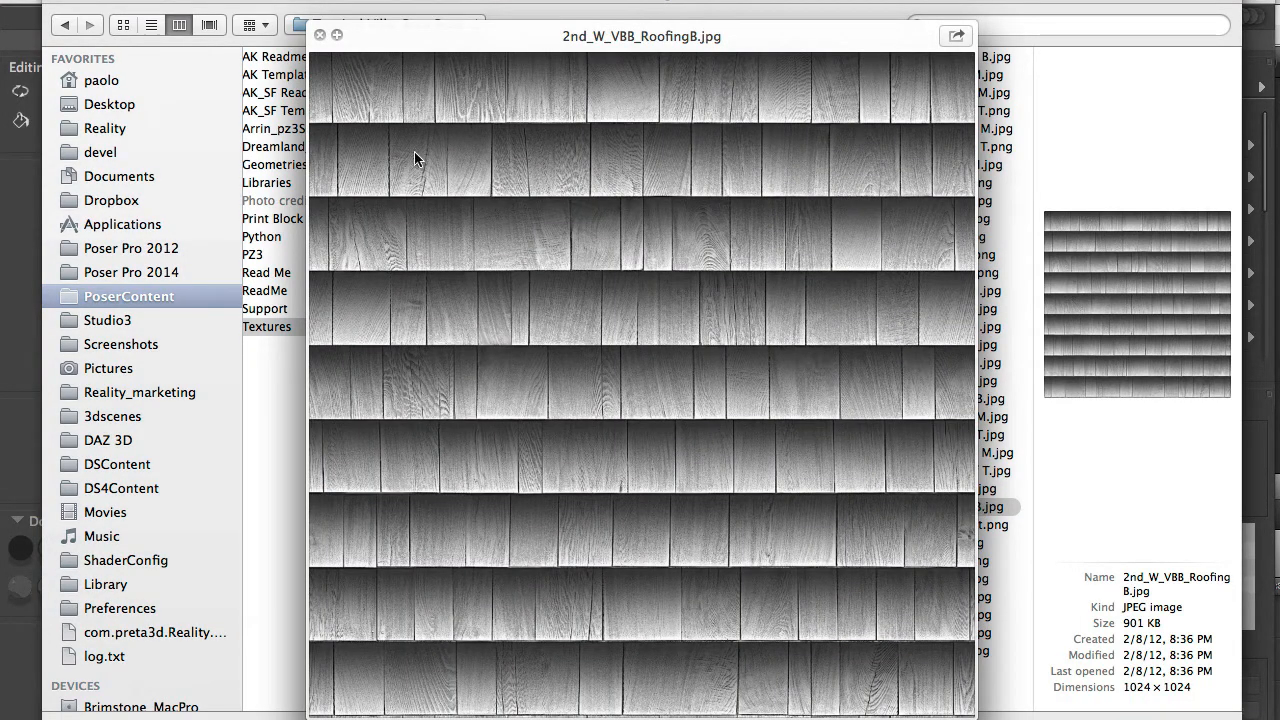
mouse_move(402, 162)
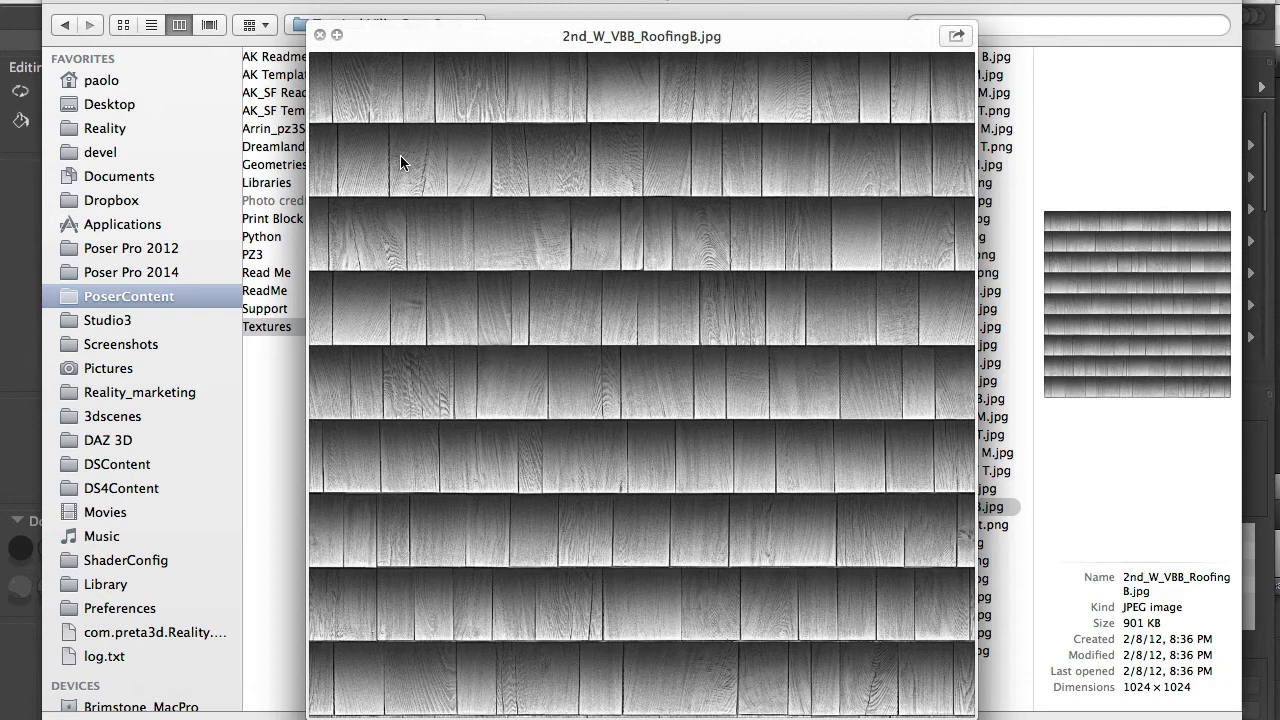
mouse_move(578, 173)
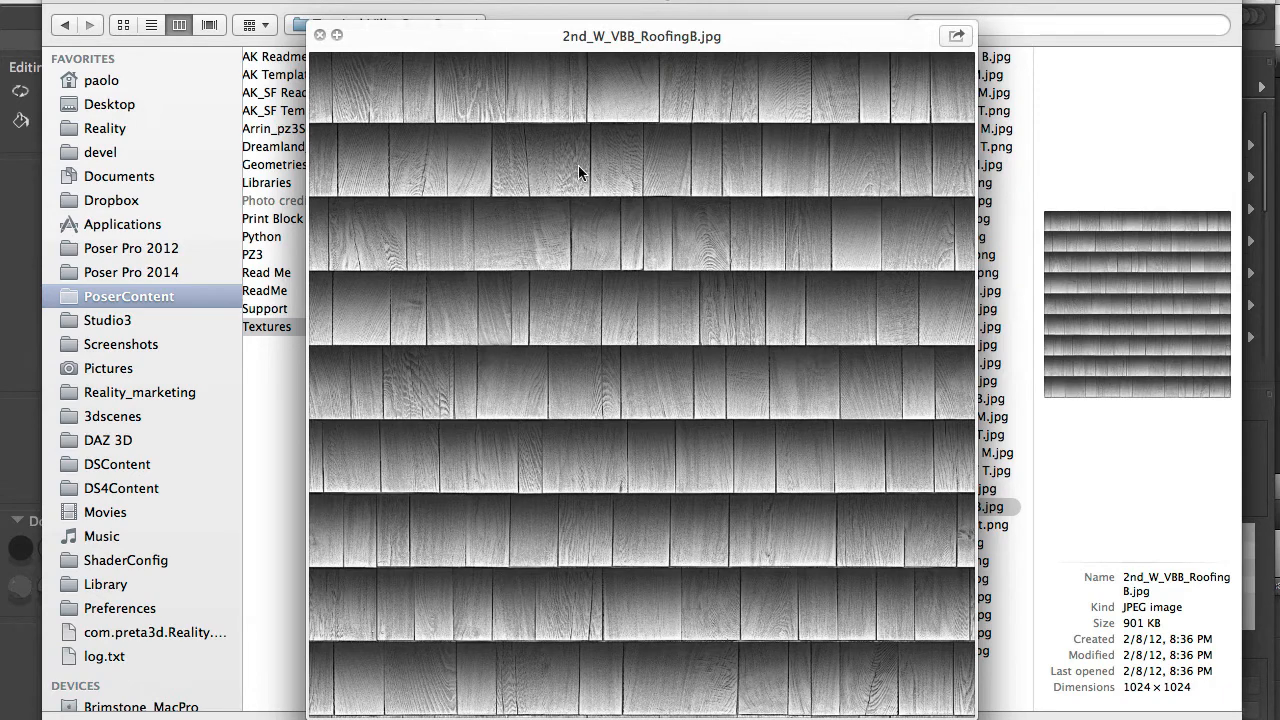
mouse_move(617, 92)
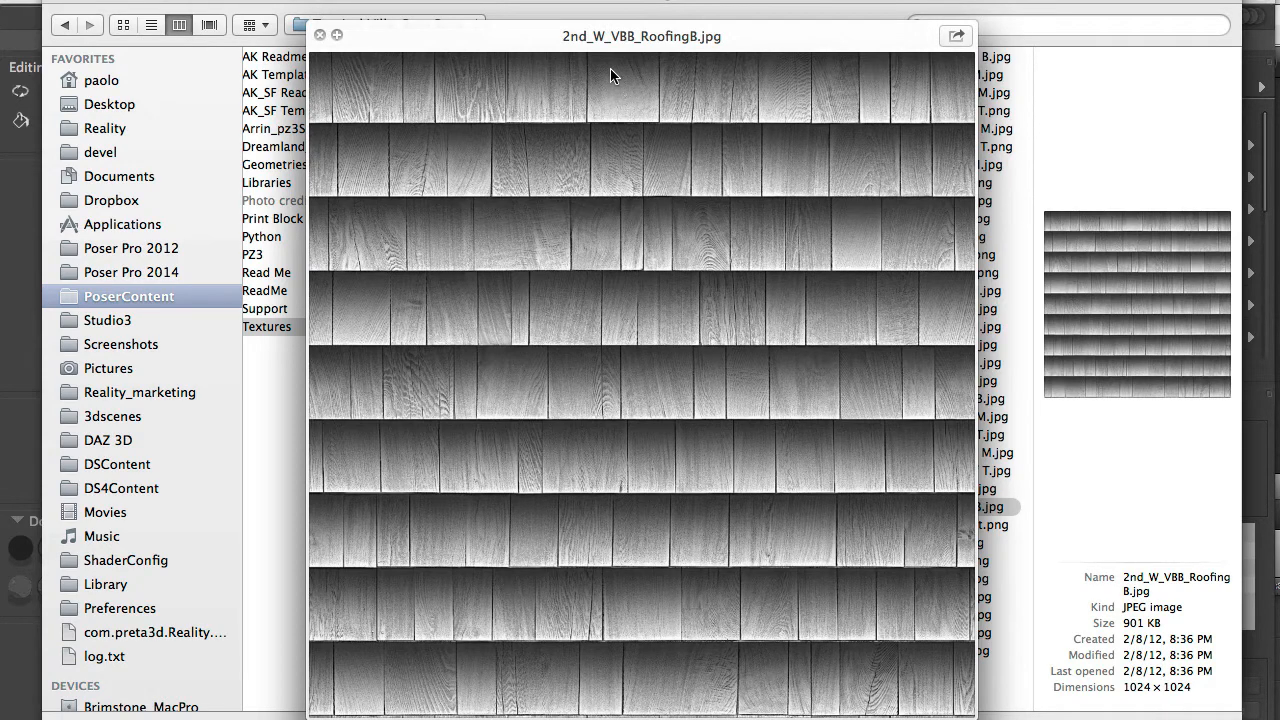
mouse_move(612, 70)
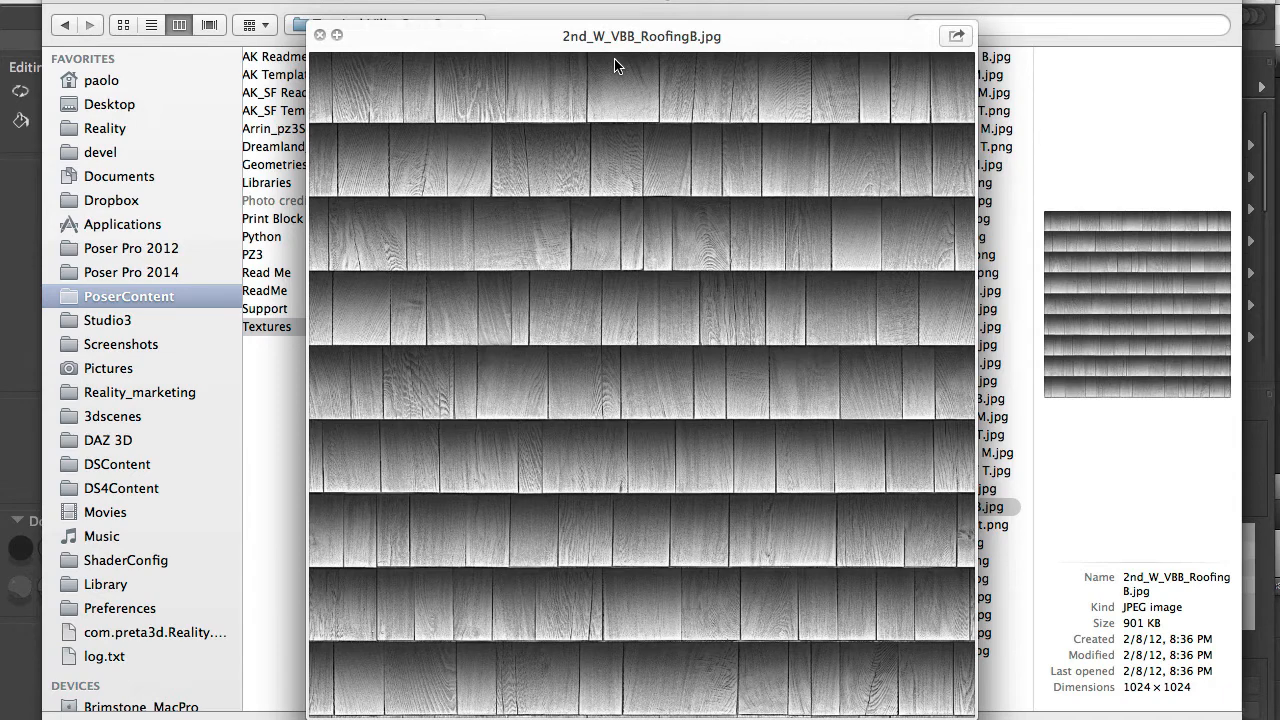
mouse_move(553, 275)
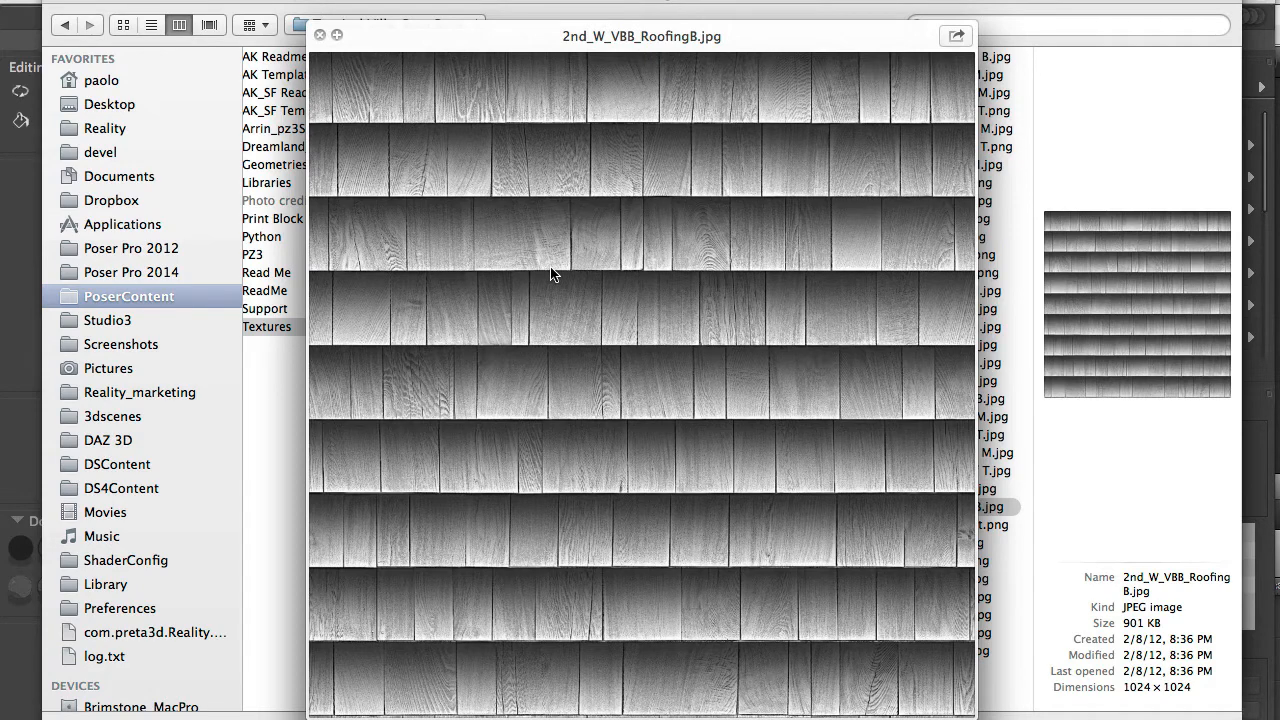
mouse_move(540, 256)
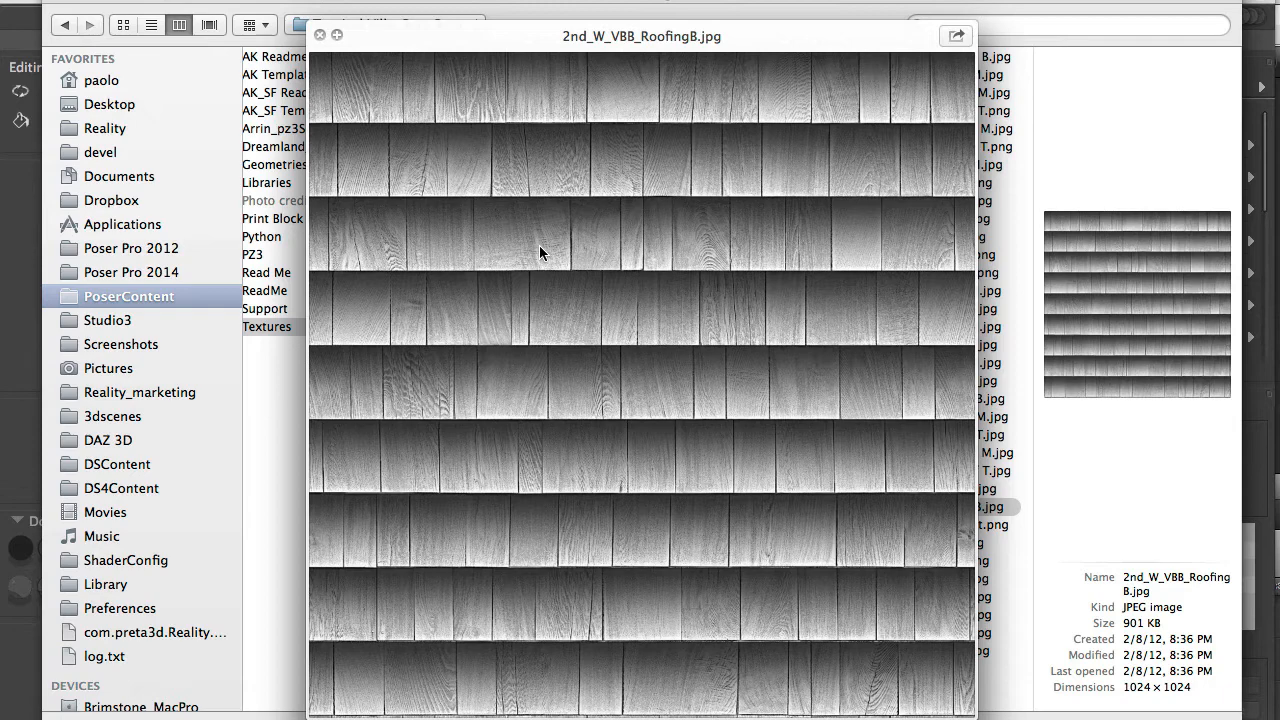
mouse_move(693, 118)
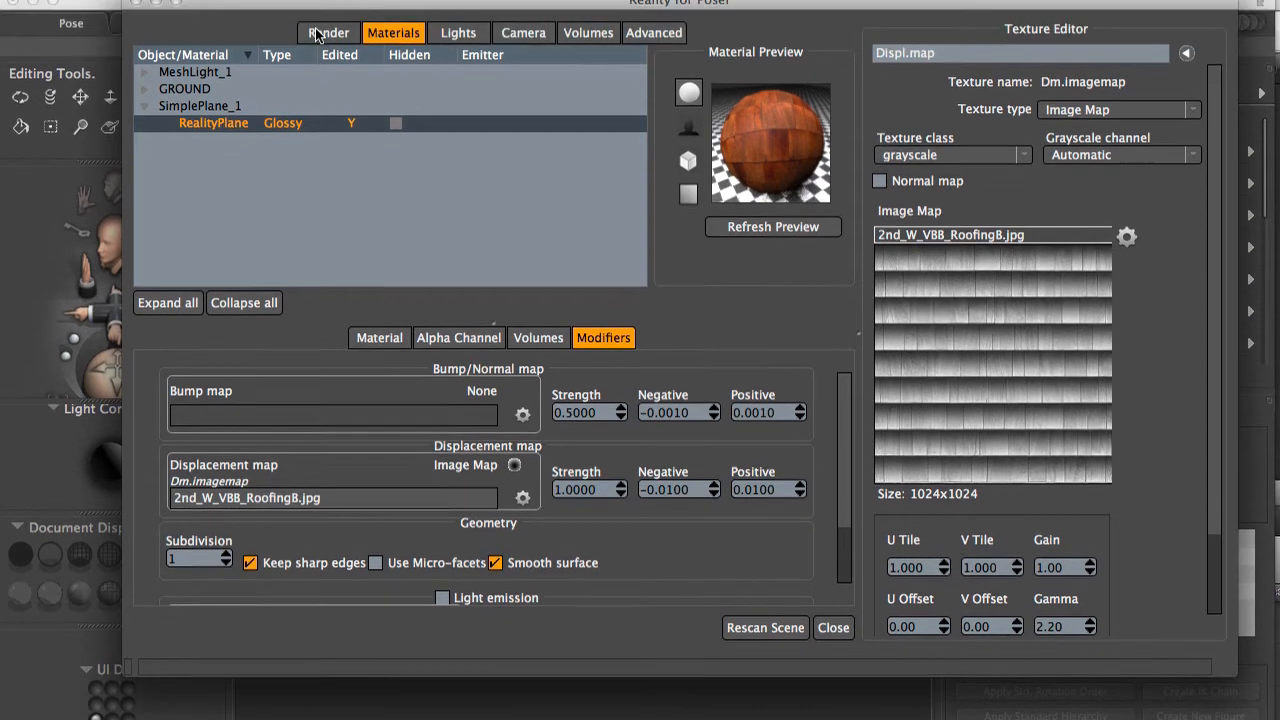
Re-render the frame in LuxRender with the RoofingB displacement and apply tone mapping.
click(328, 33)
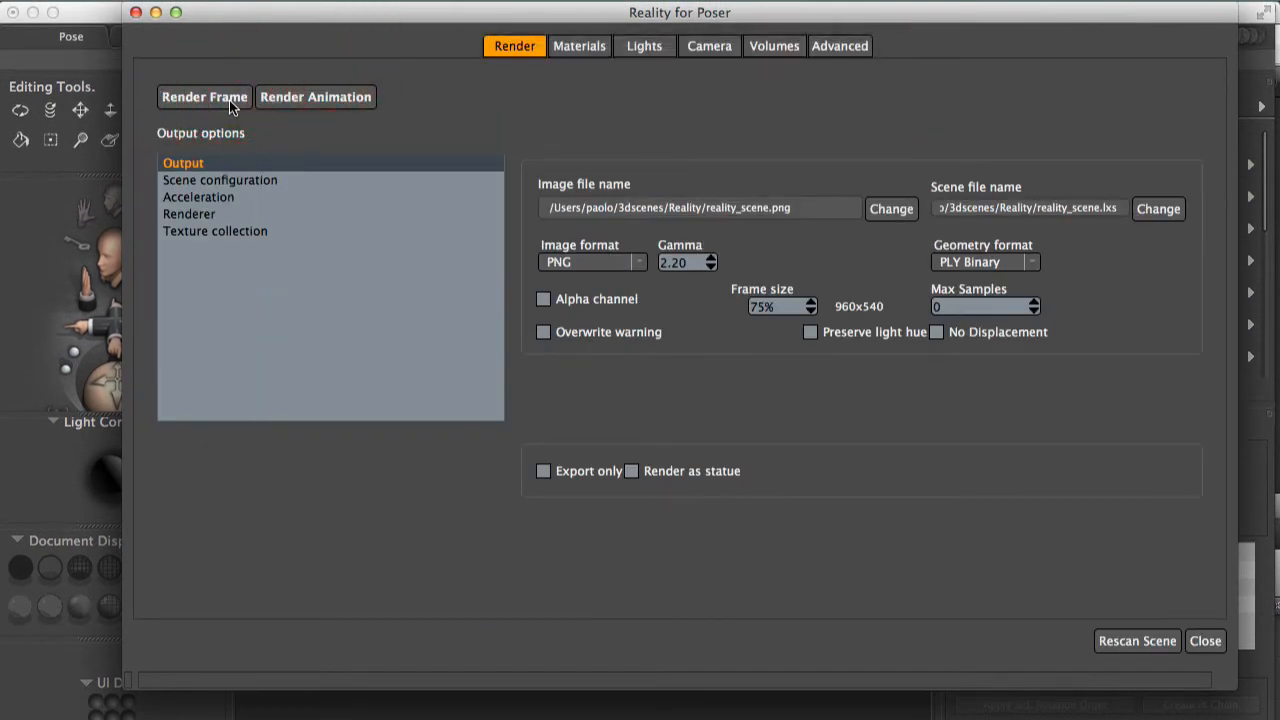
click(204, 97)
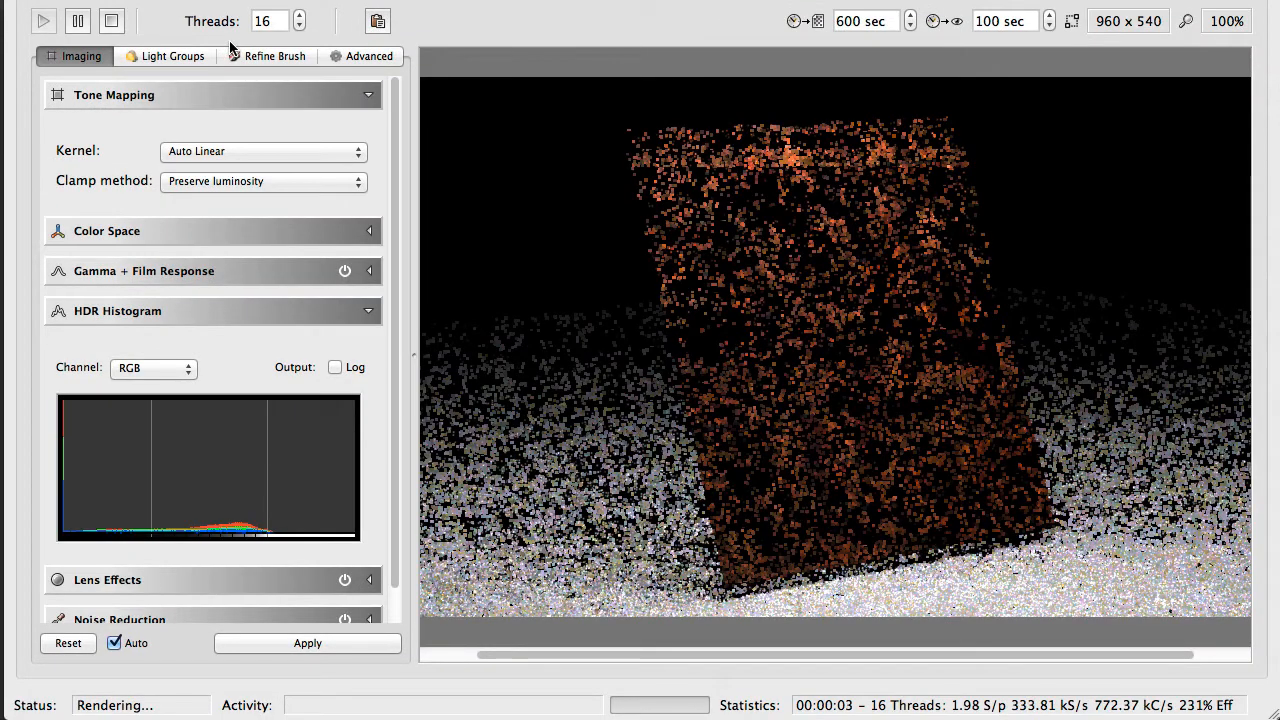
click(307, 643)
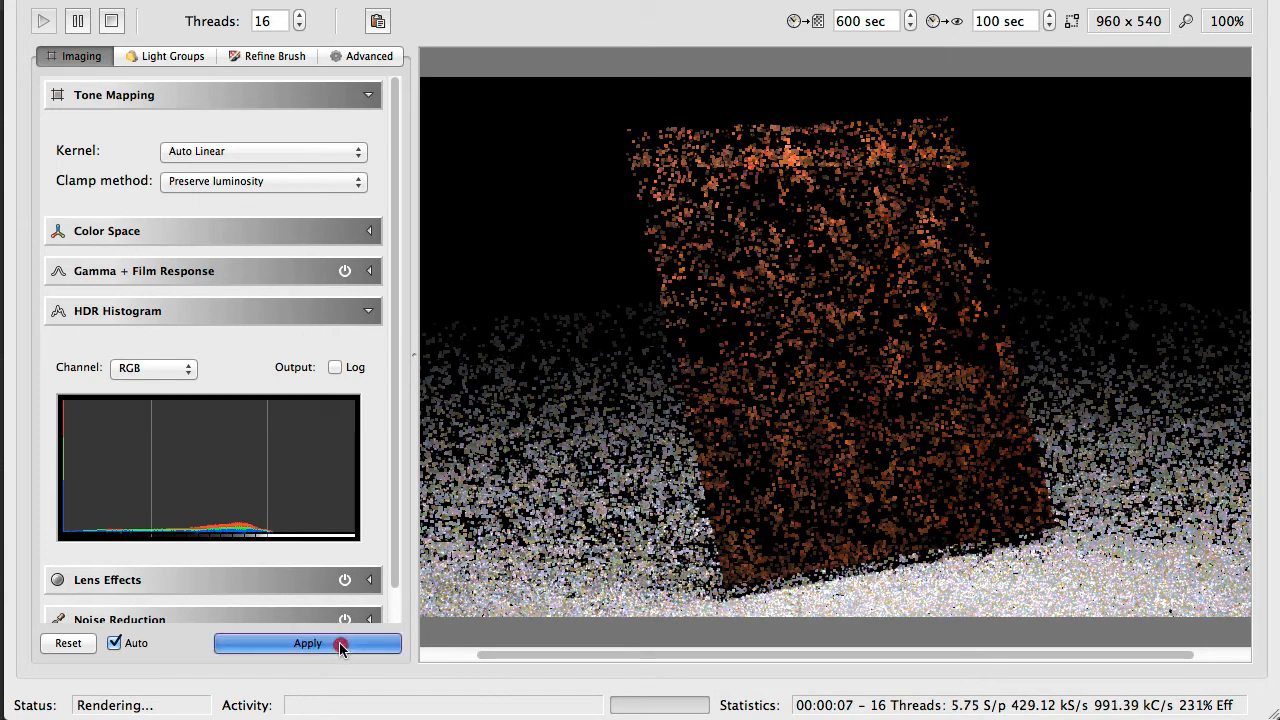
click(307, 643)
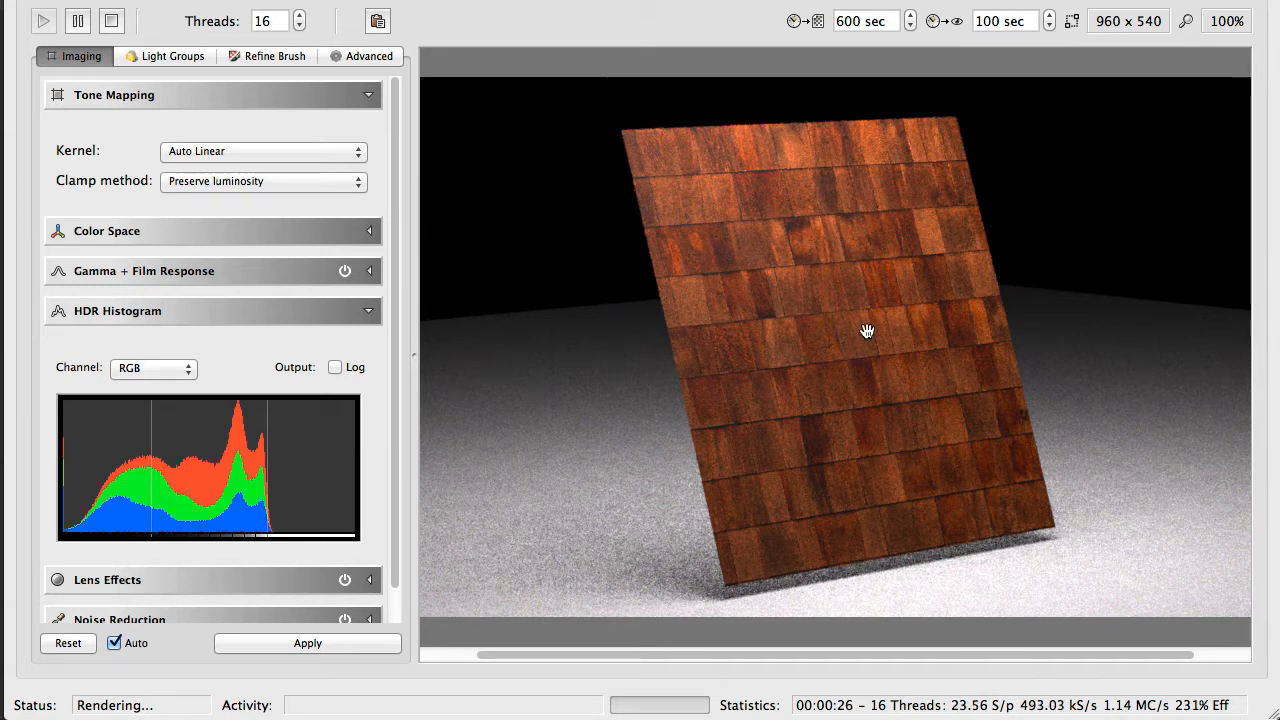
mouse_move(645, 133)
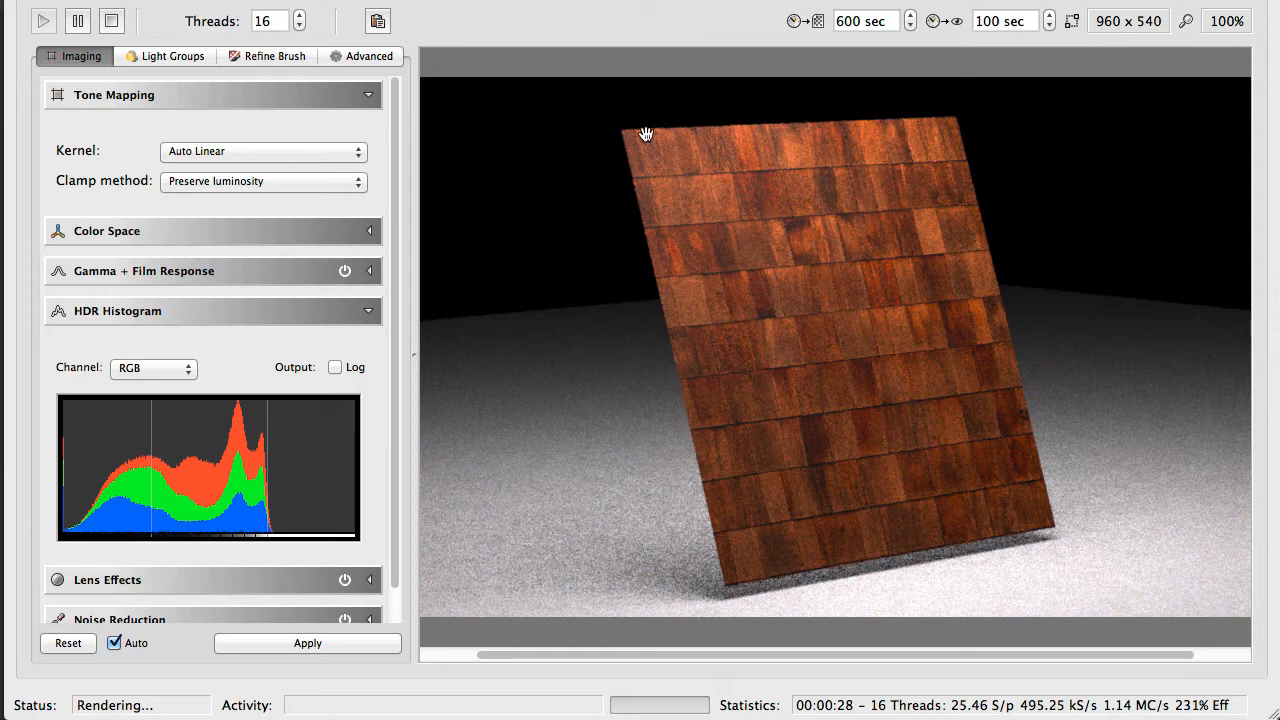
click(307, 643)
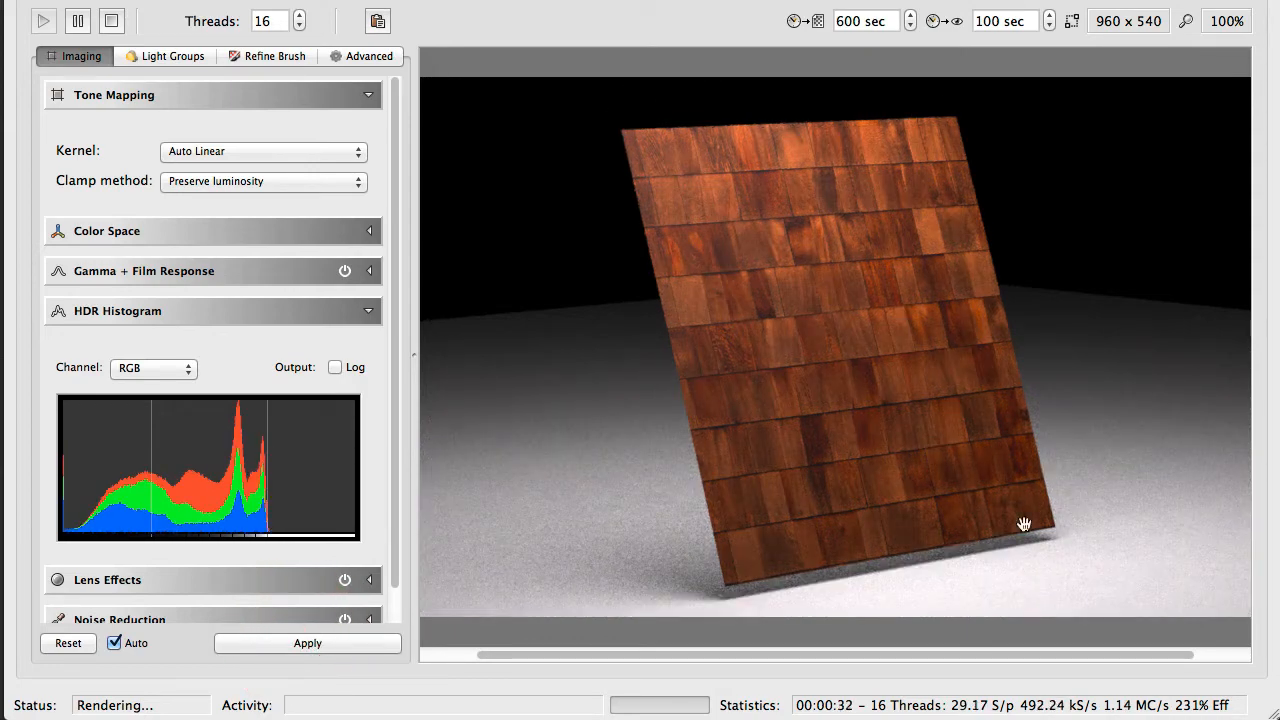
mouse_move(885, 303)
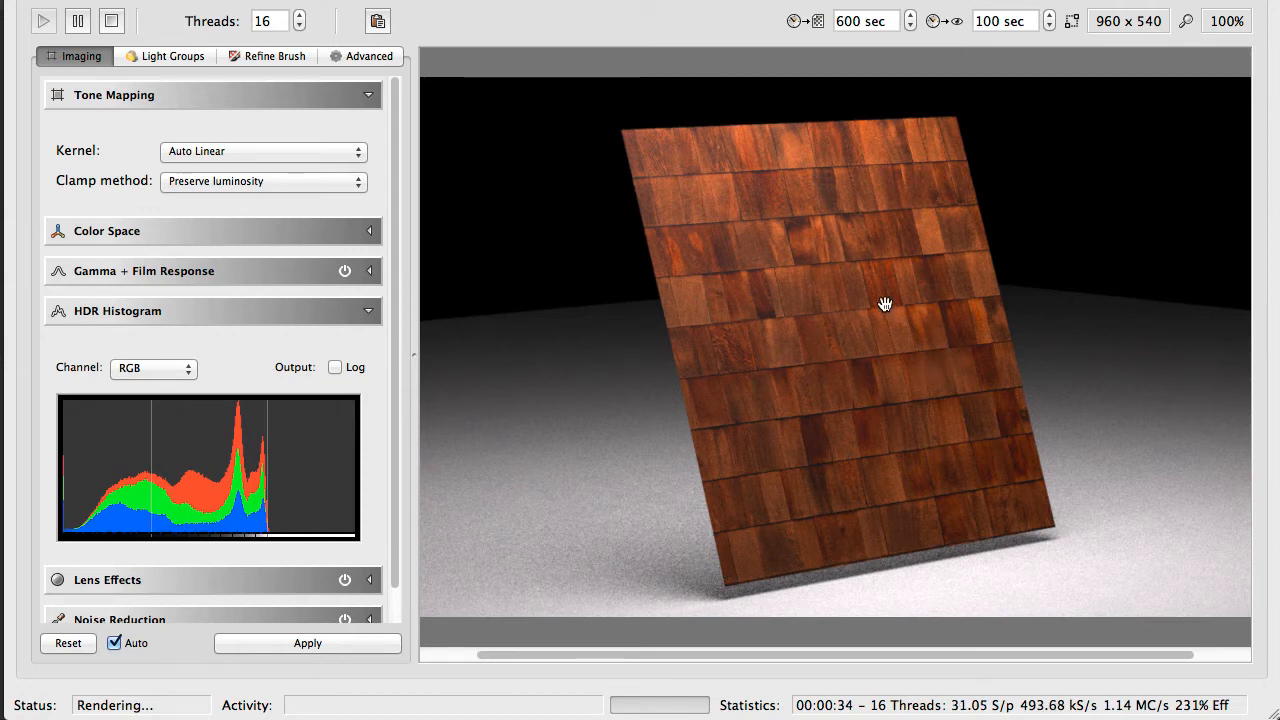
mouse_move(897, 321)
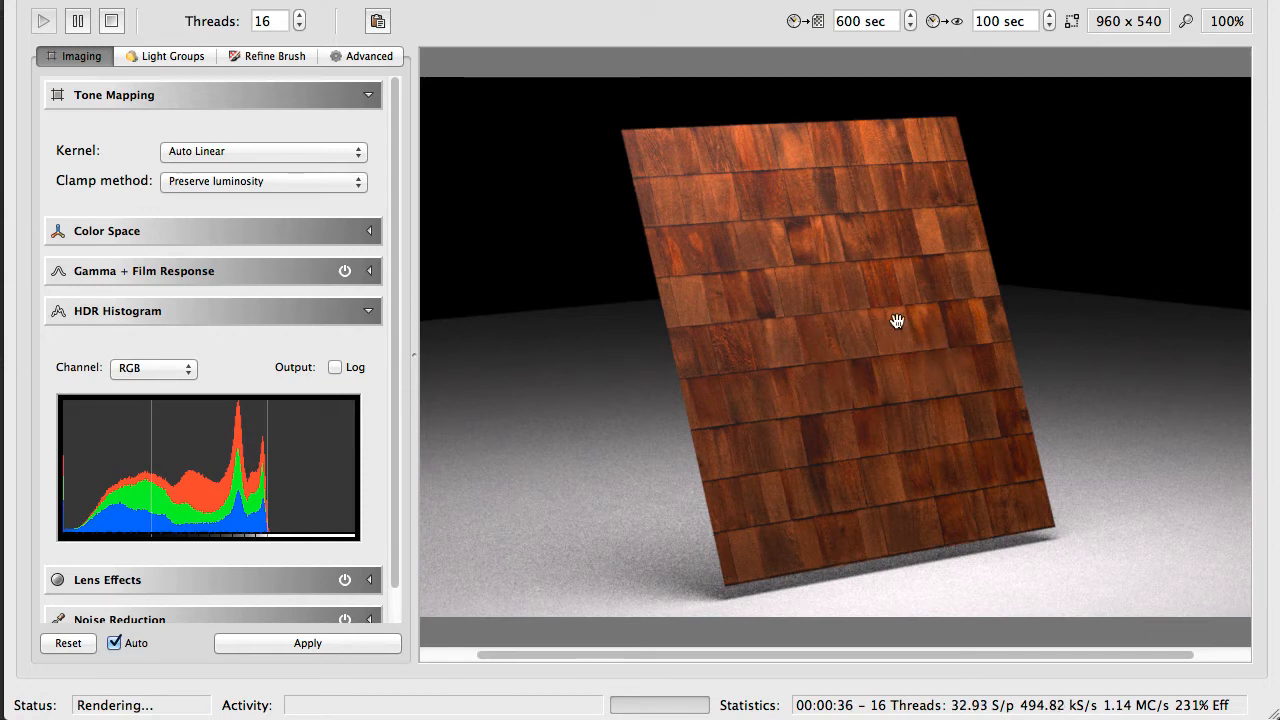
mouse_move(816, 298)
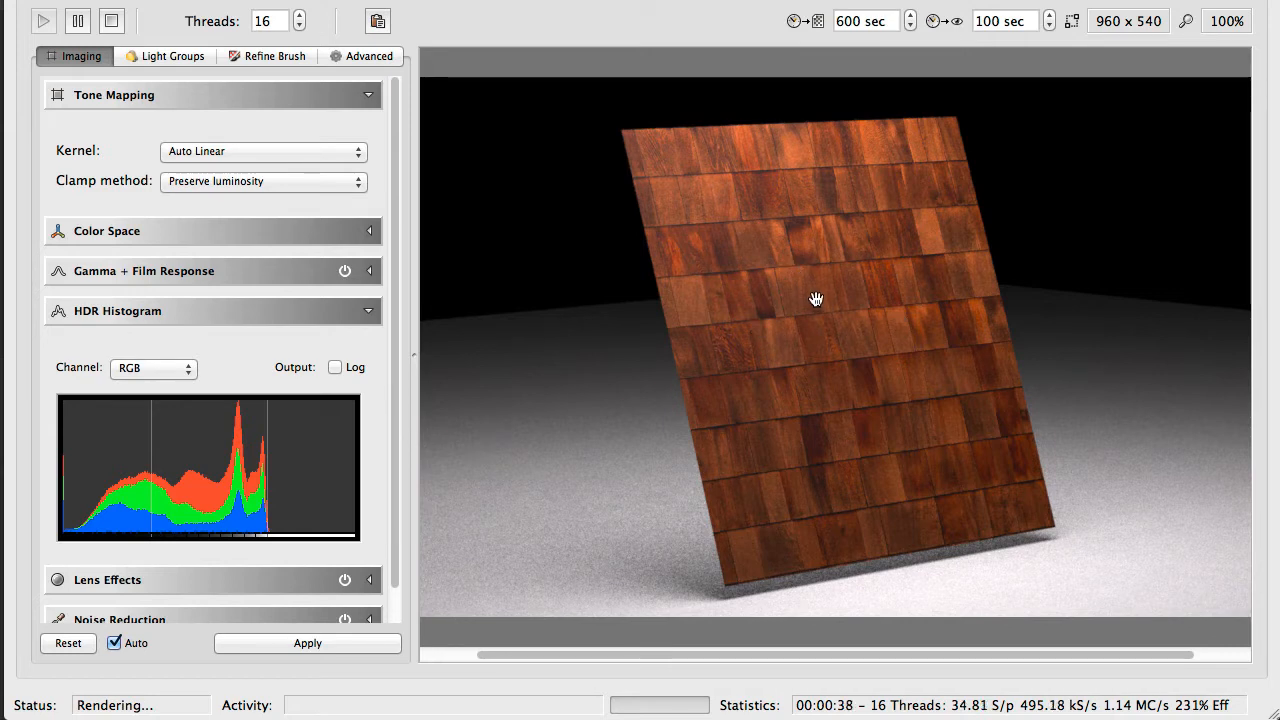
mouse_move(817, 302)
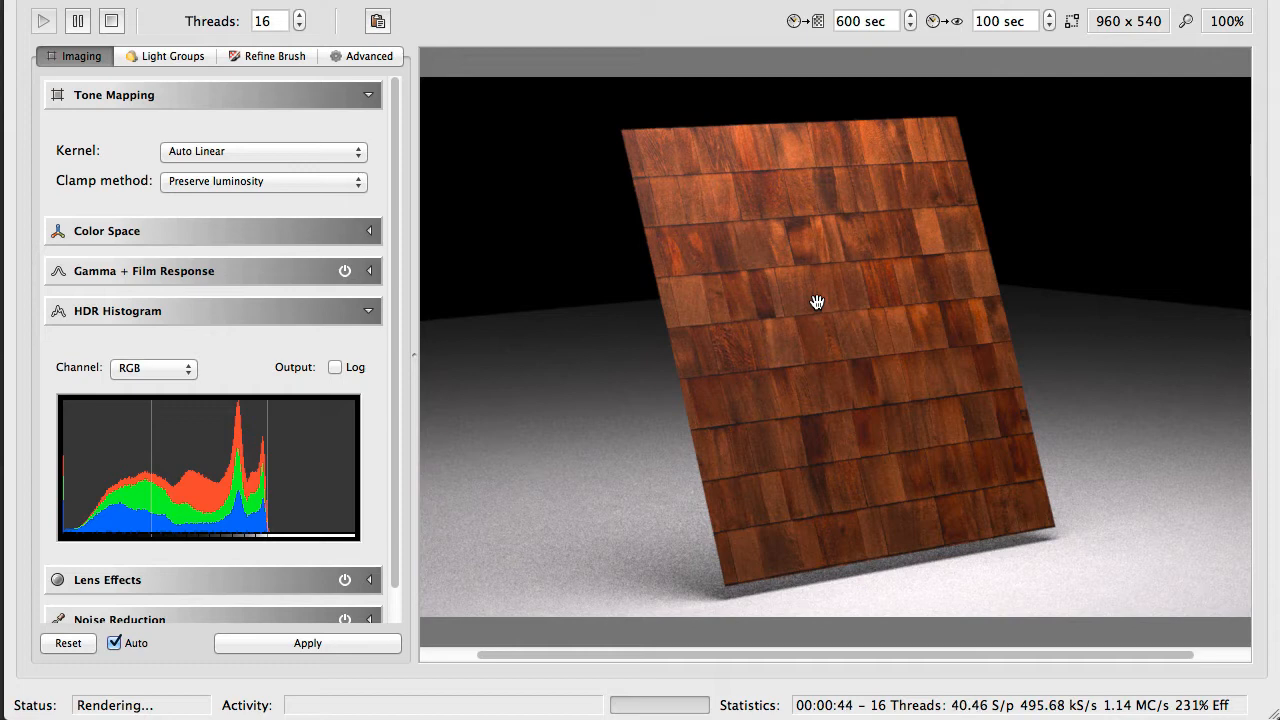
mouse_move(673, 251)
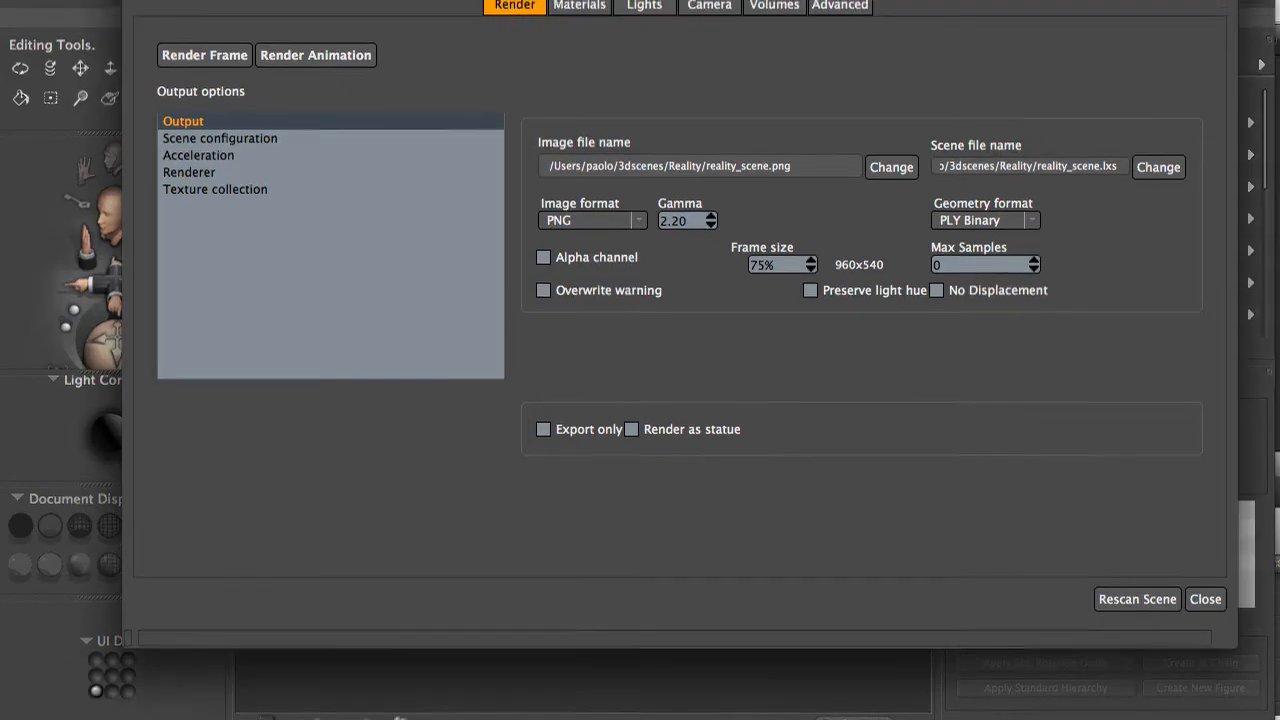
Set RealityPlane's displacement range to -0.1 negative and 0.1 positive.
click(393, 46)
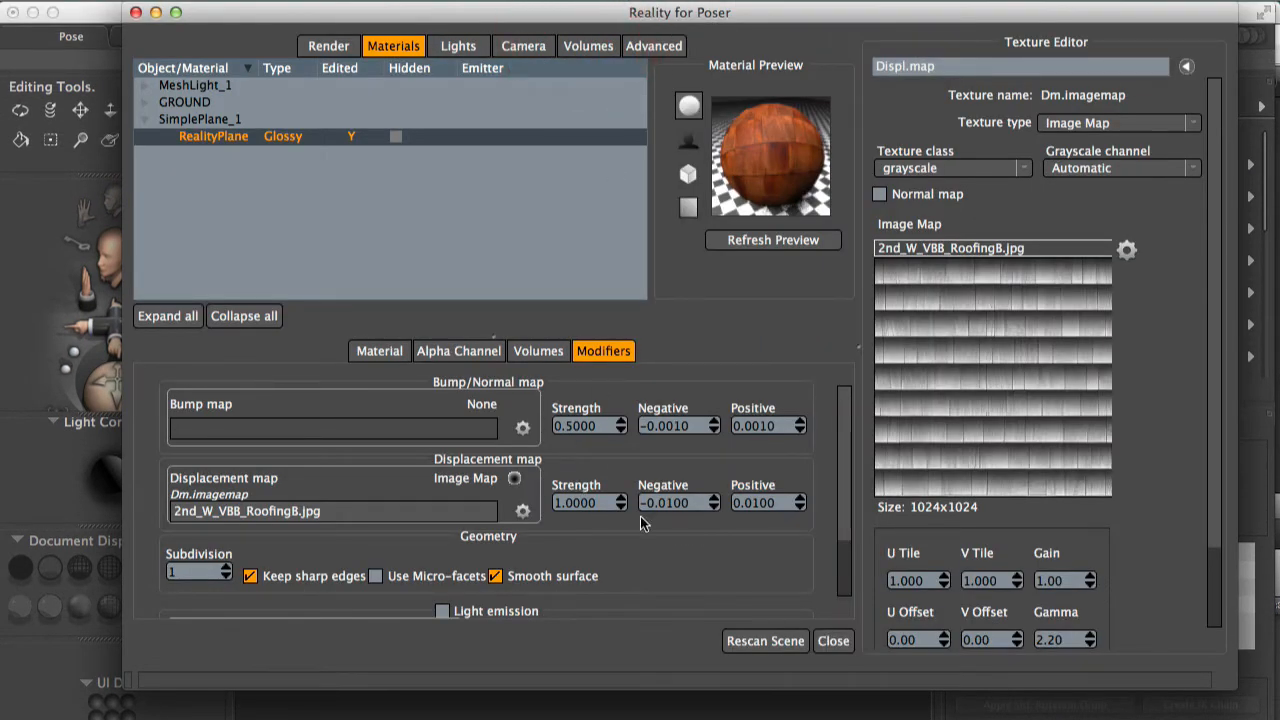
click(678, 502)
text(-0.1000)
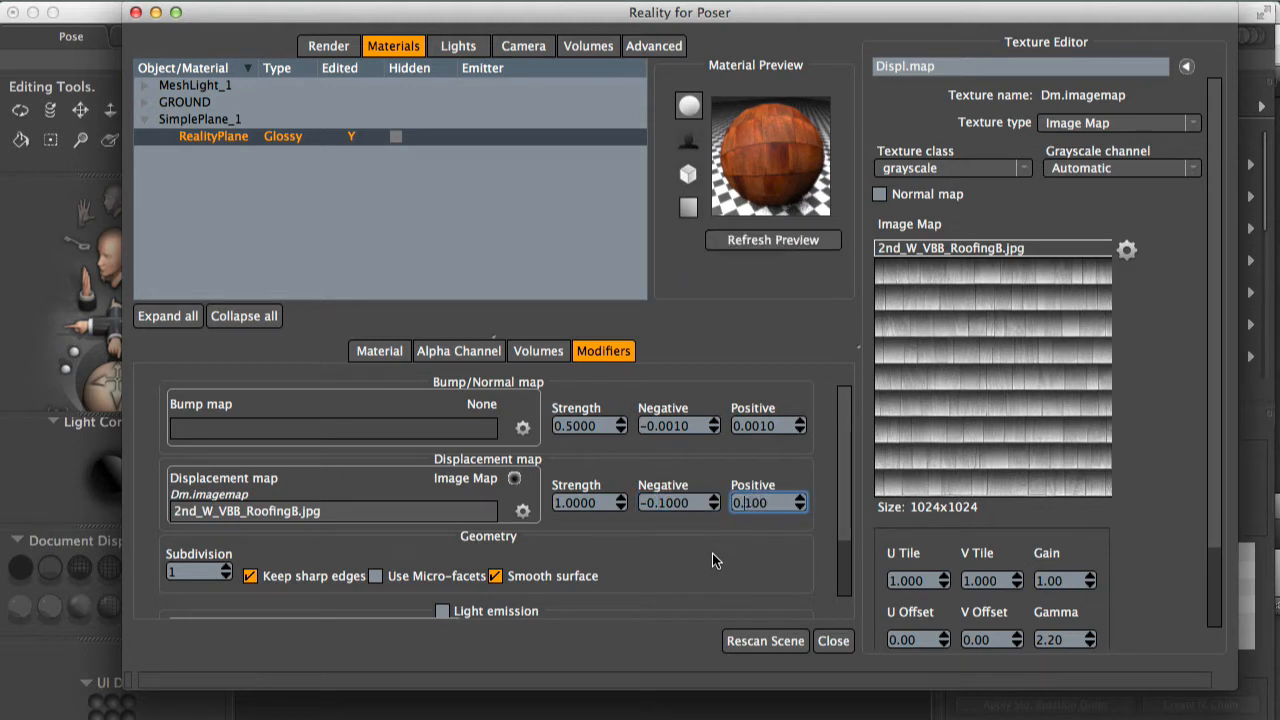
mouse_move(703, 550)
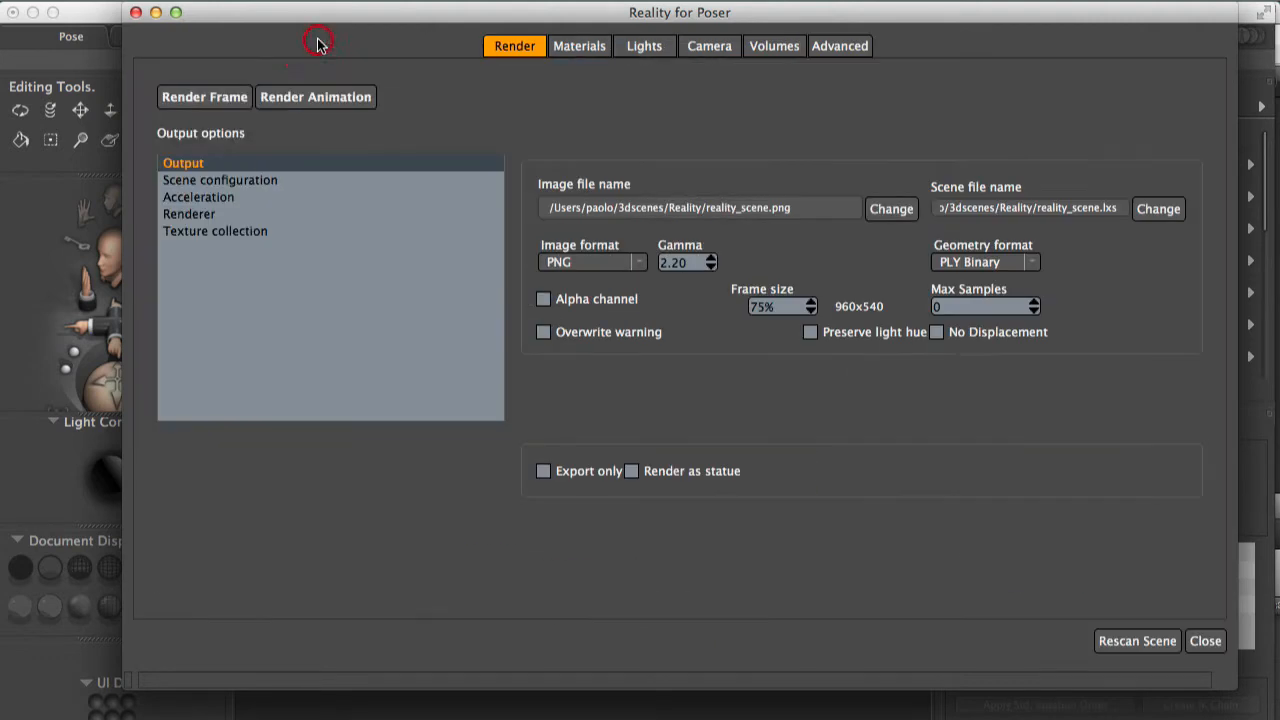
mouse_move(688, 303)
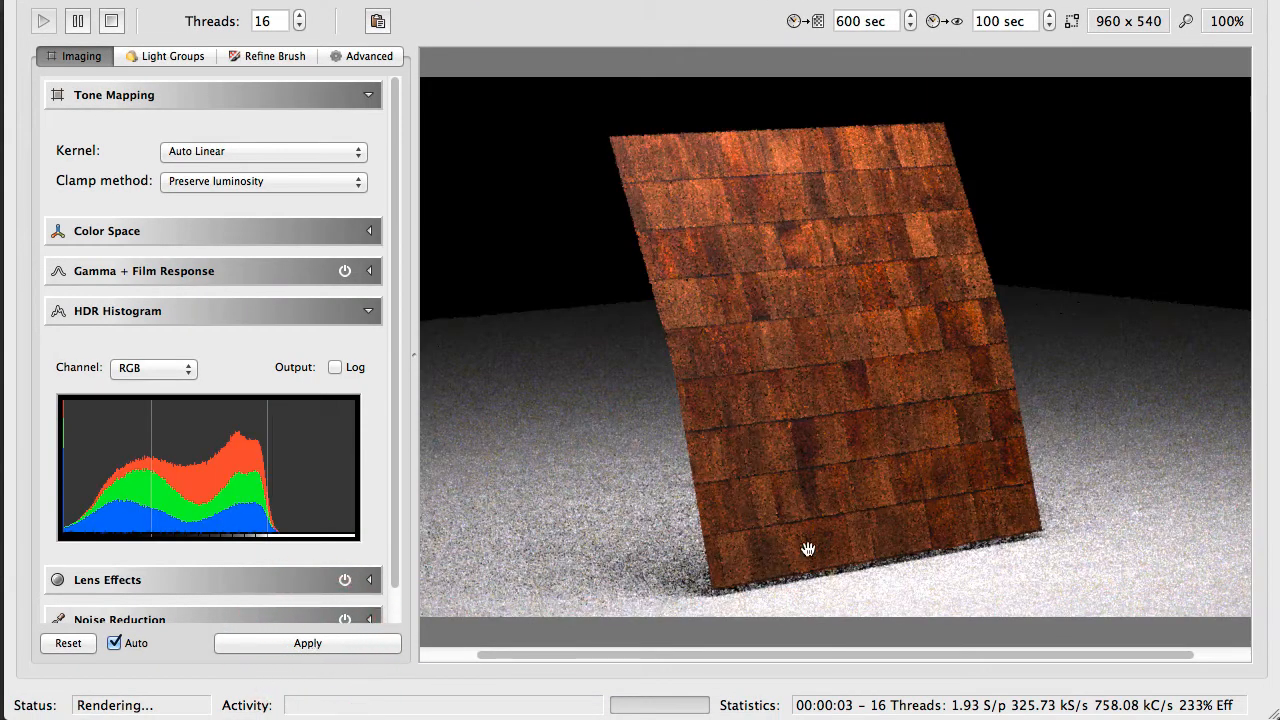
mouse_move(817, 540)
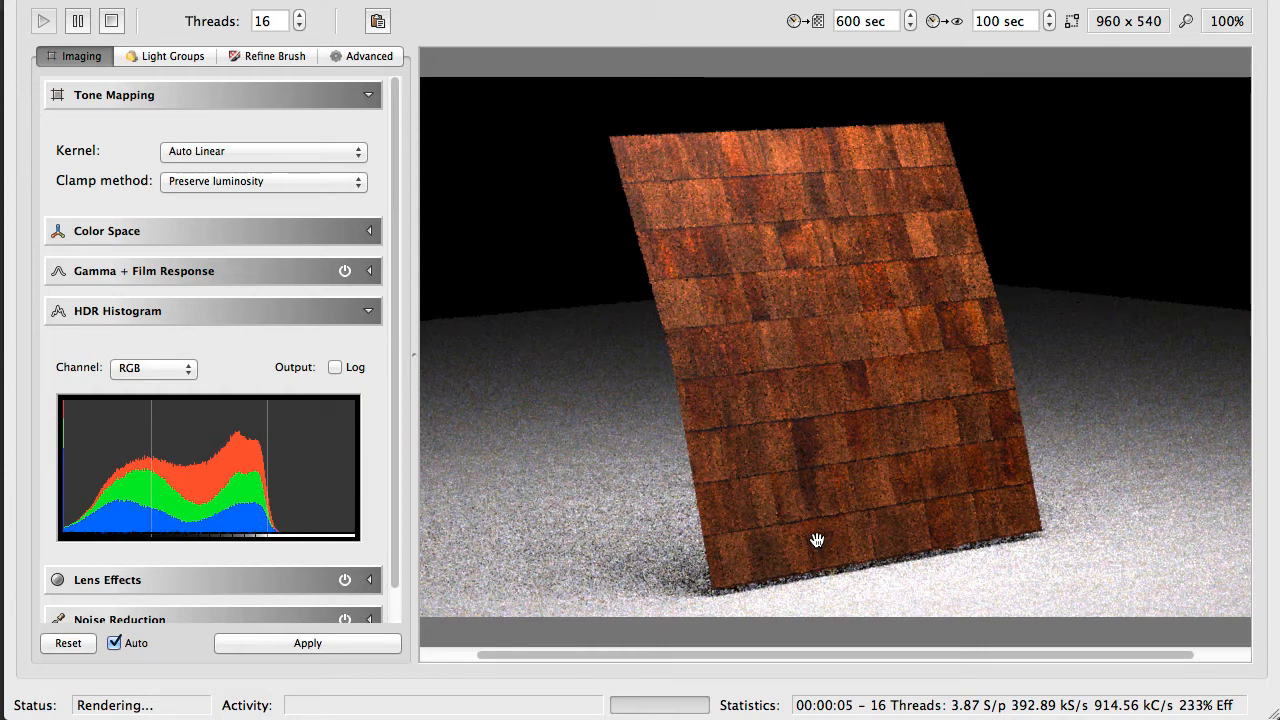
mouse_move(630, 182)
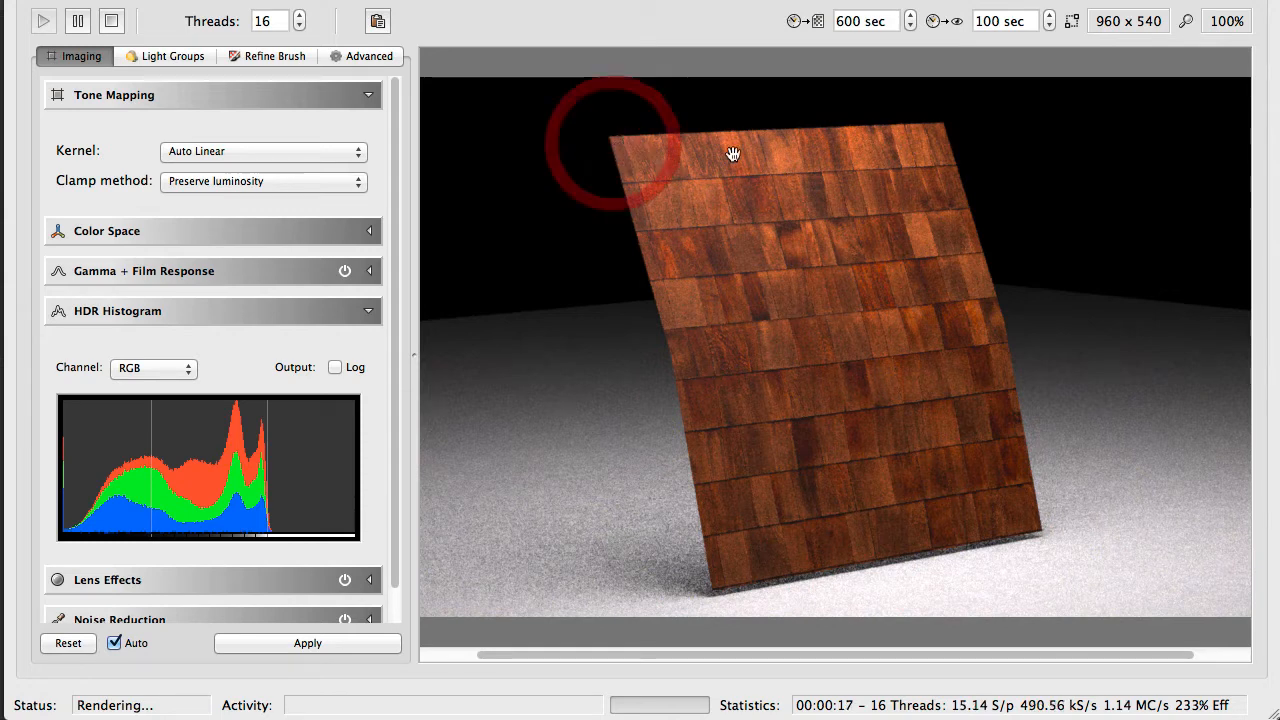
mouse_move(673, 538)
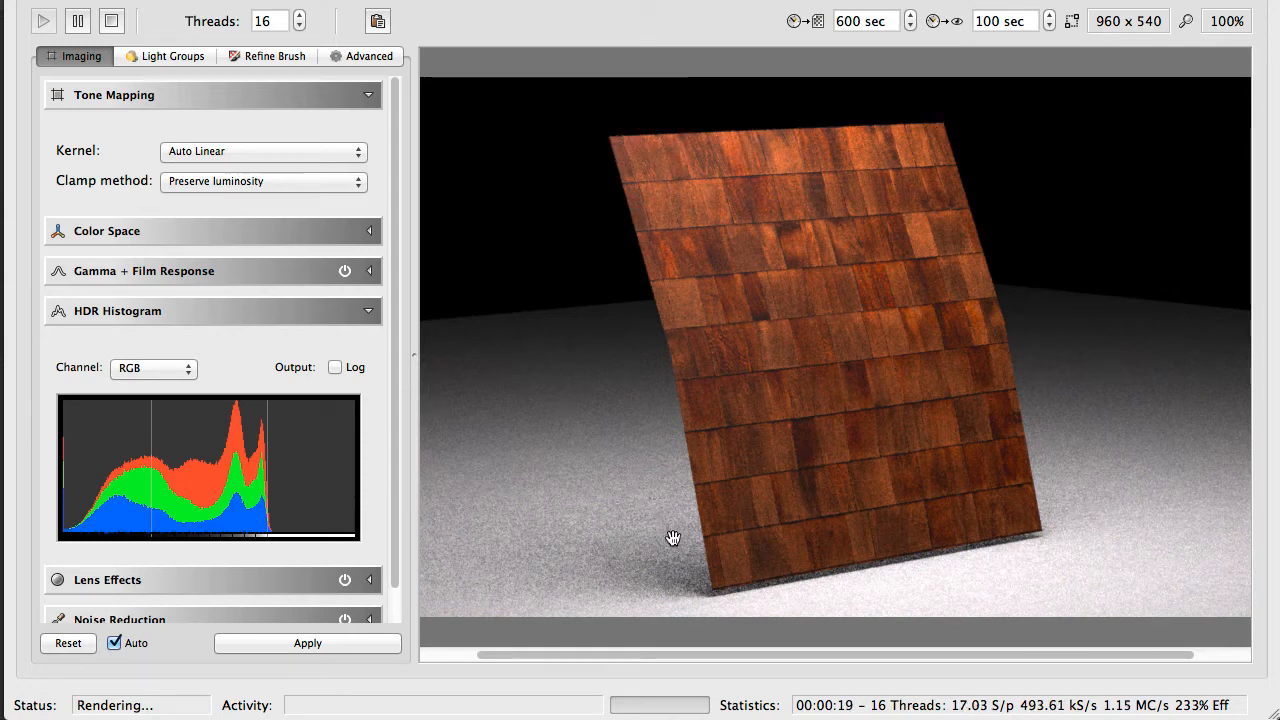
mouse_move(829, 398)
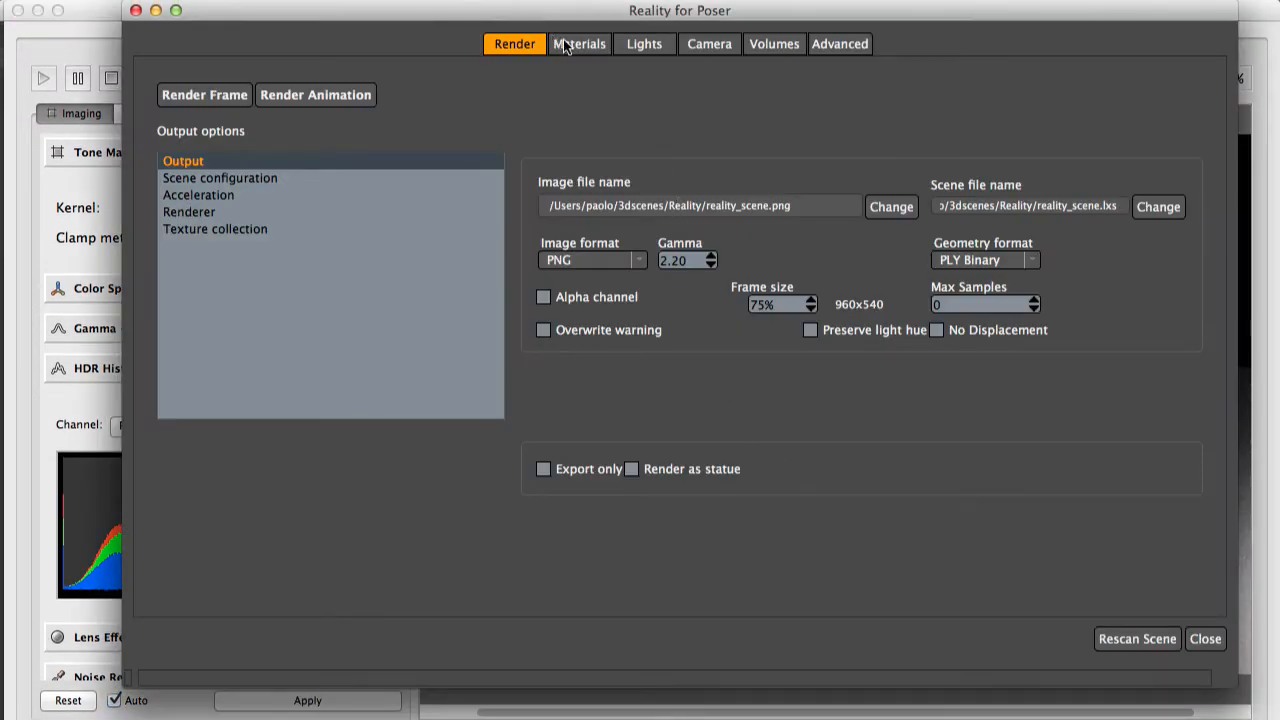
Return to RealityPlane's material modifier settings in Reality.
click(579, 43)
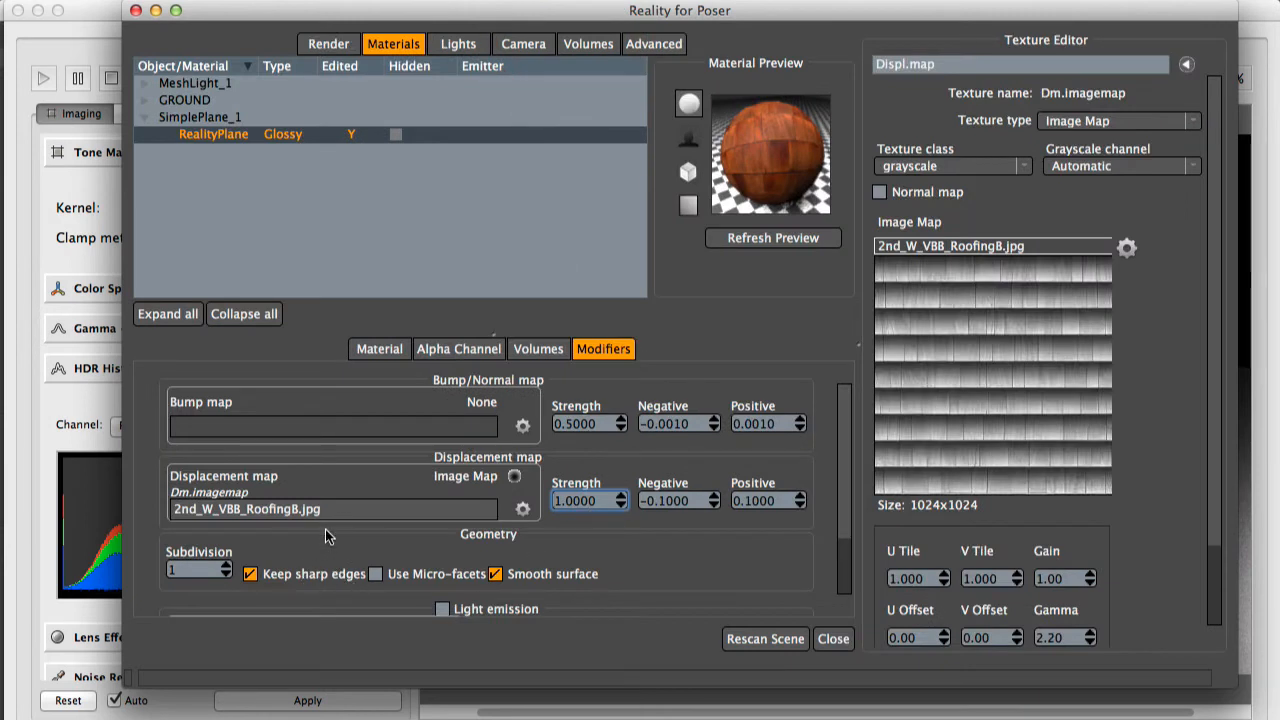
mouse_move(432, 428)
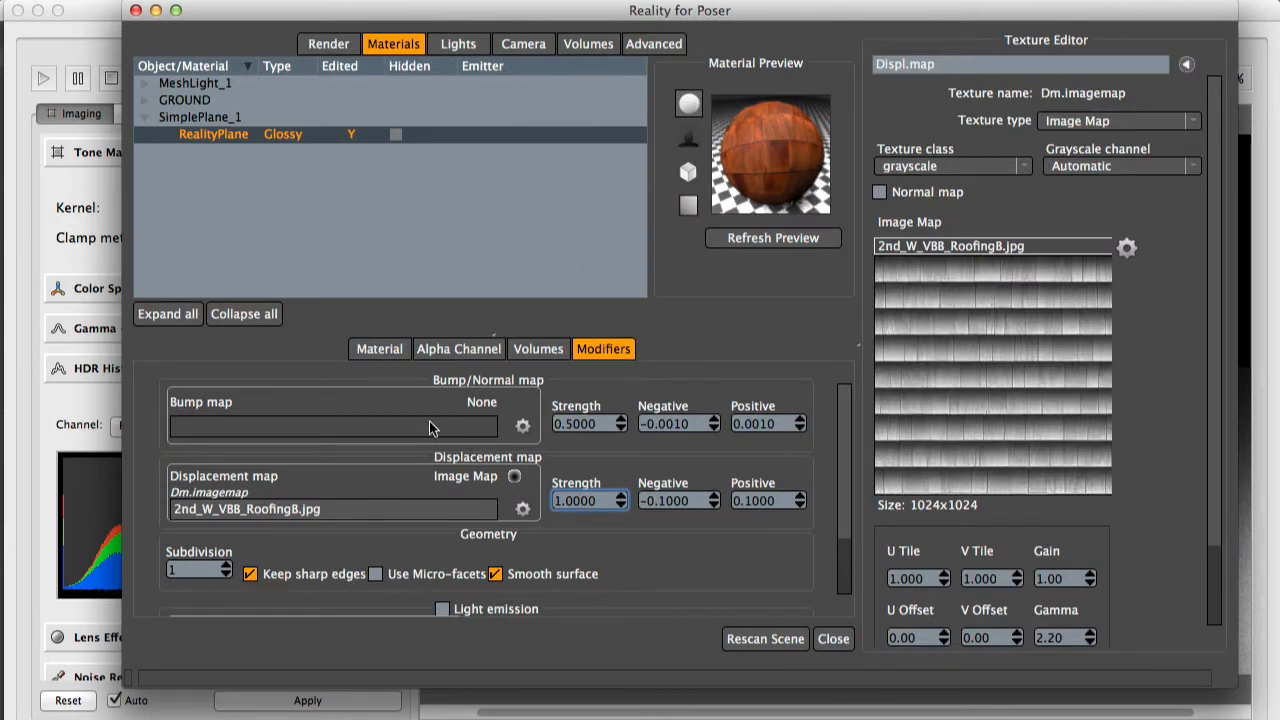
mouse_move(354, 503)
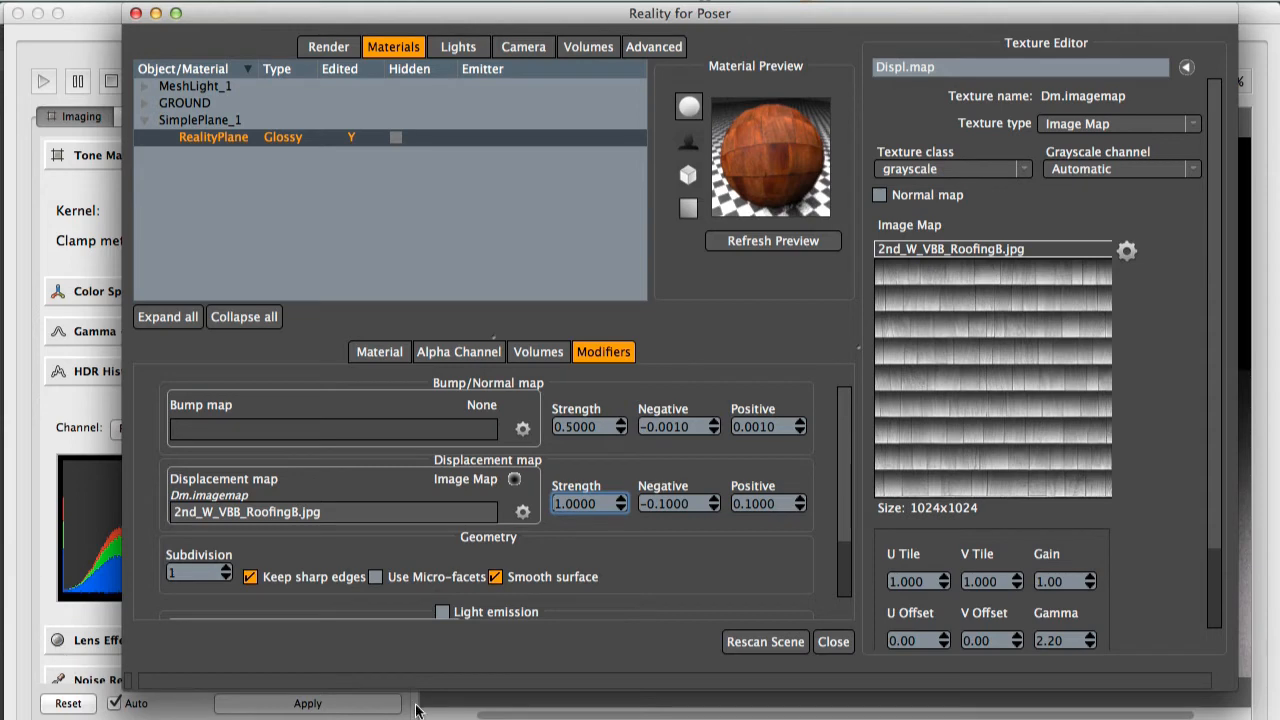
Bring the LuxRender reality_scene render forward to inspect the deeper shingle relief.
click(833, 641)
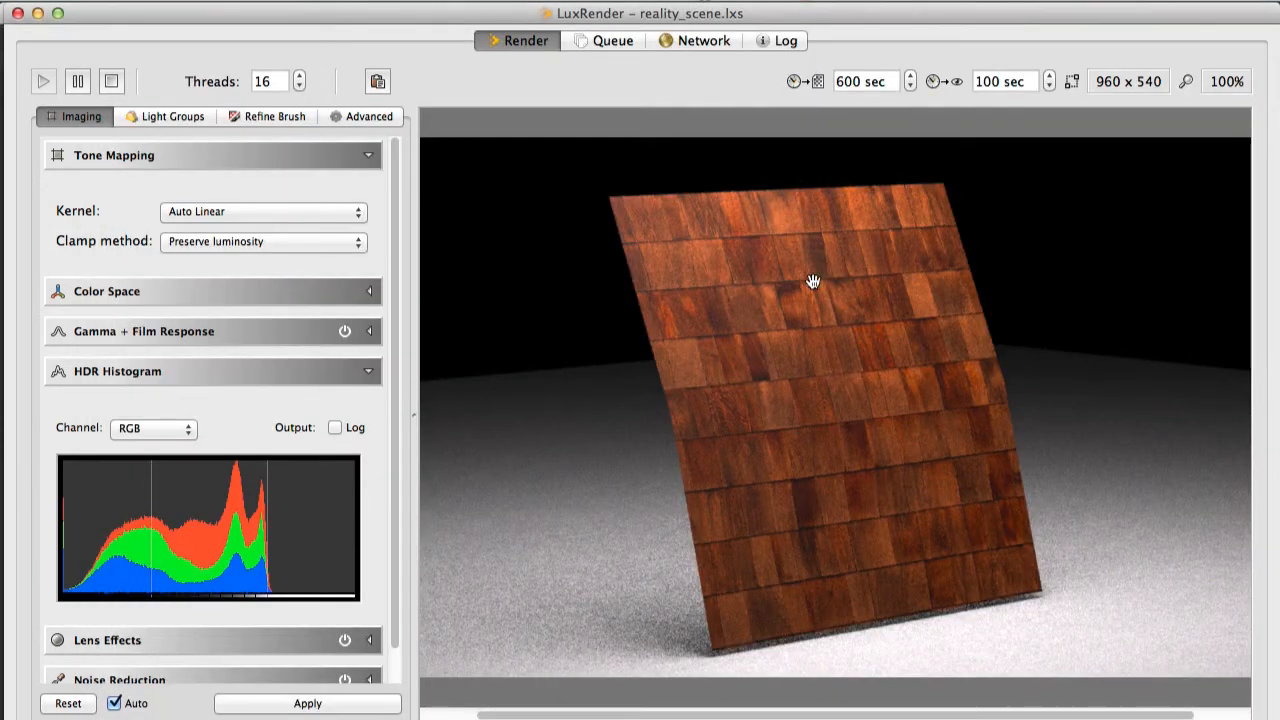
mouse_move(659, 431)
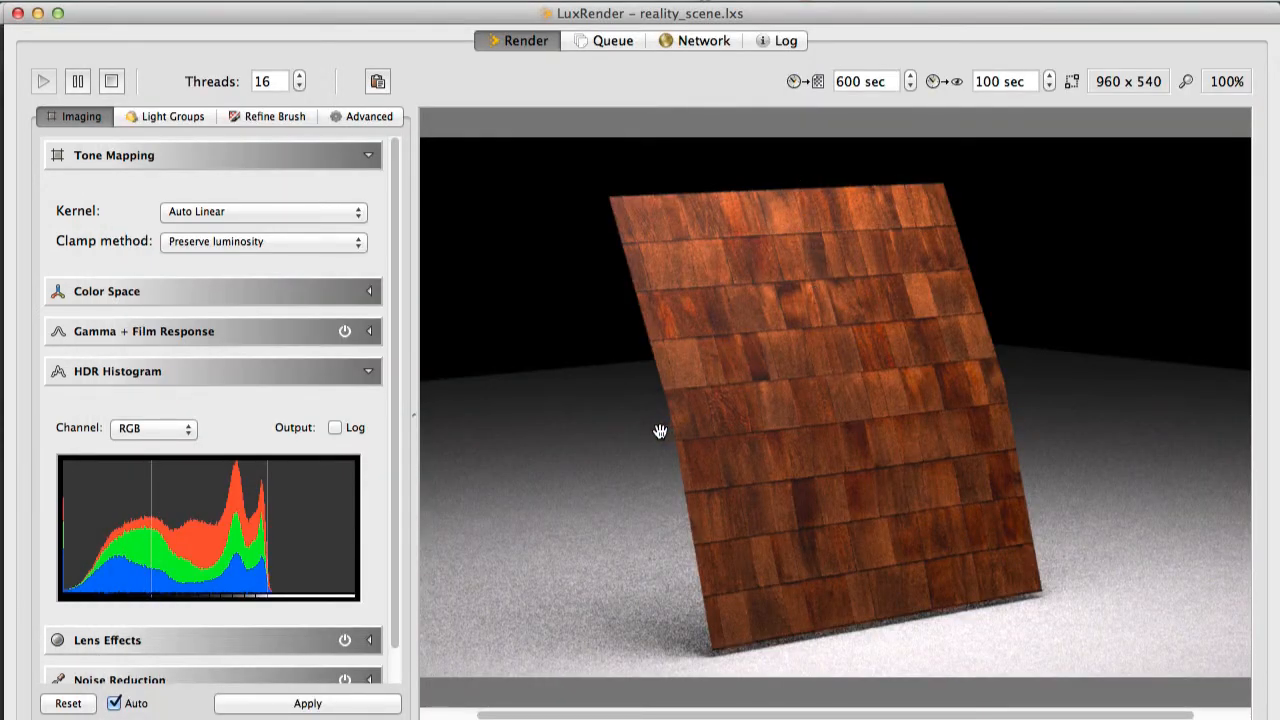
mouse_move(655, 435)
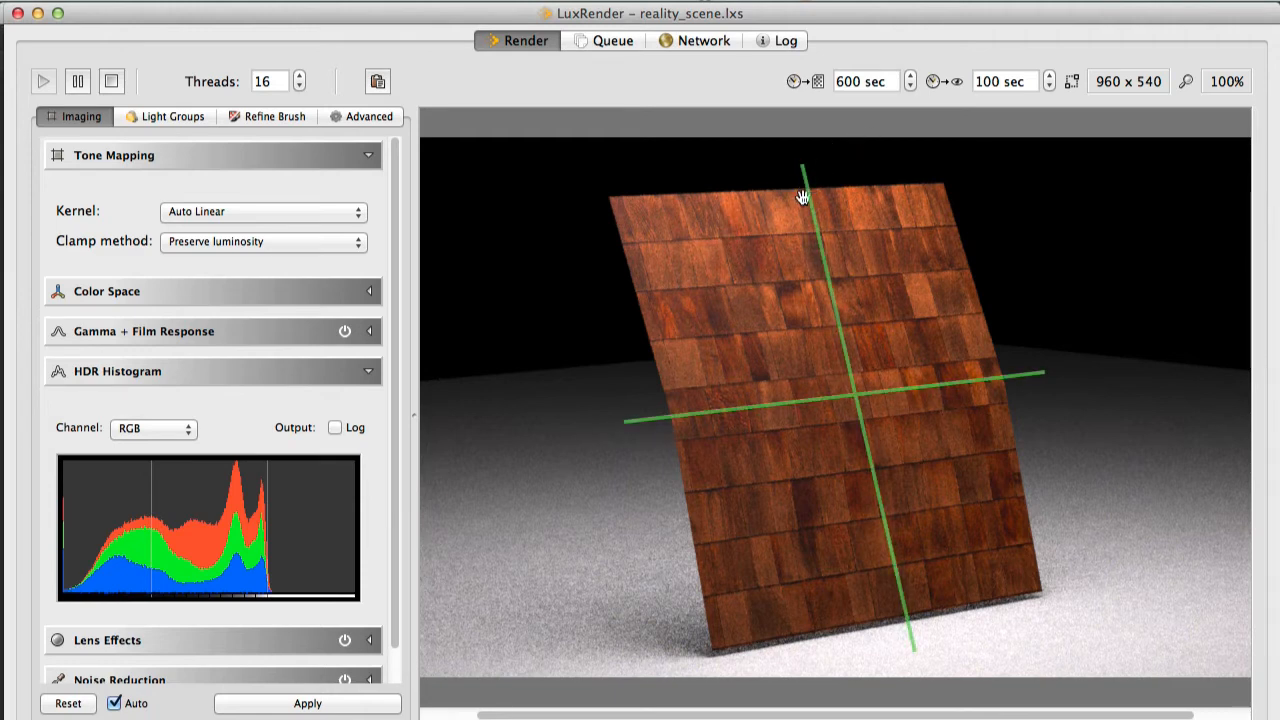
mouse_move(1020, 387)
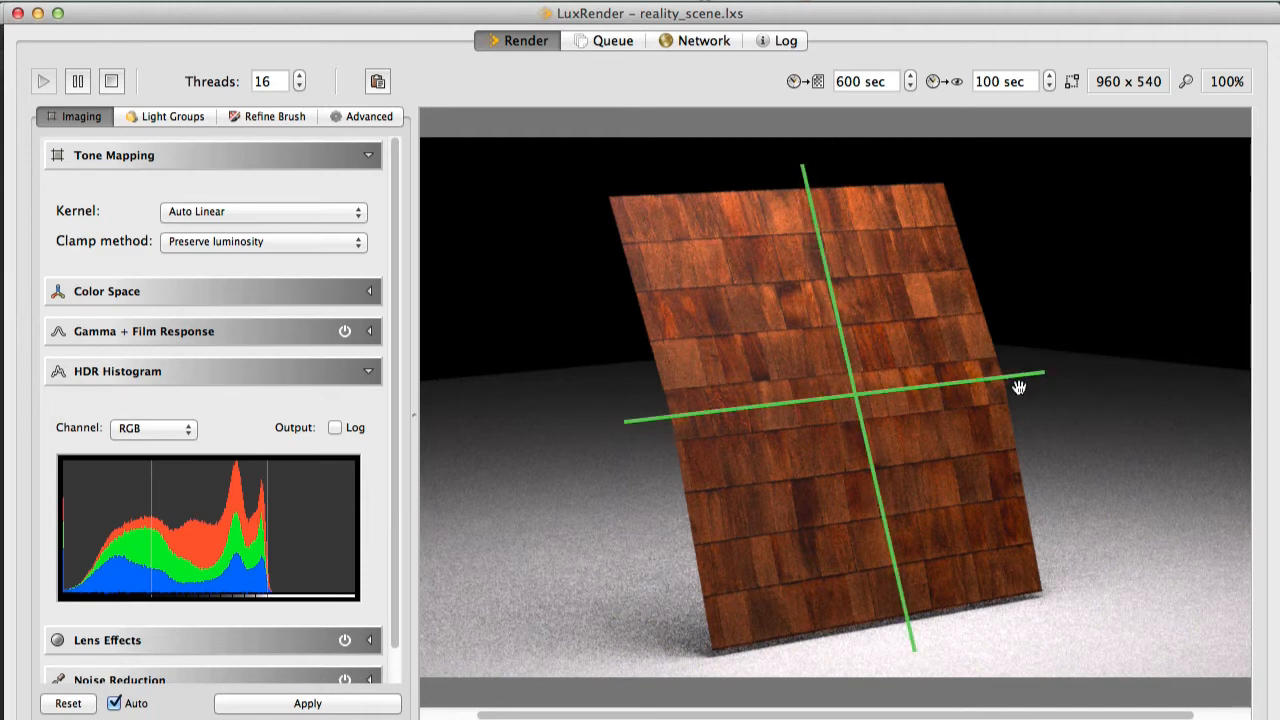
mouse_move(687, 422)
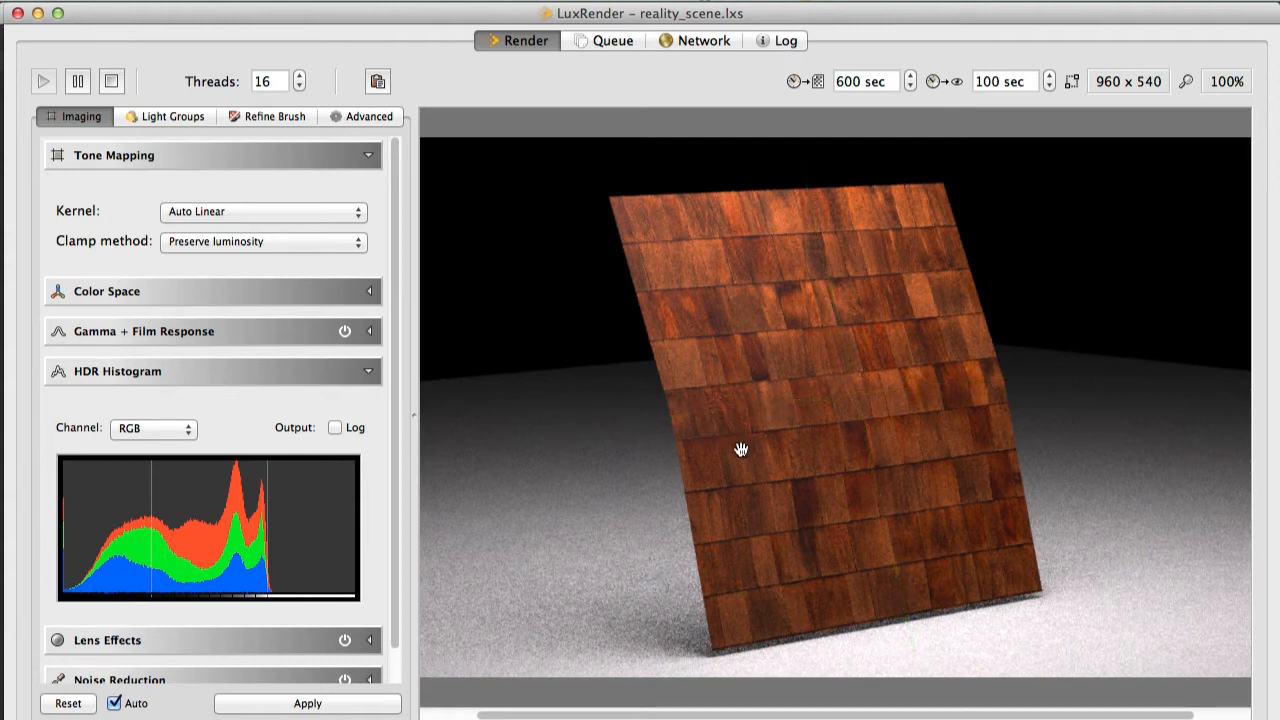
mouse_move(798, 178)
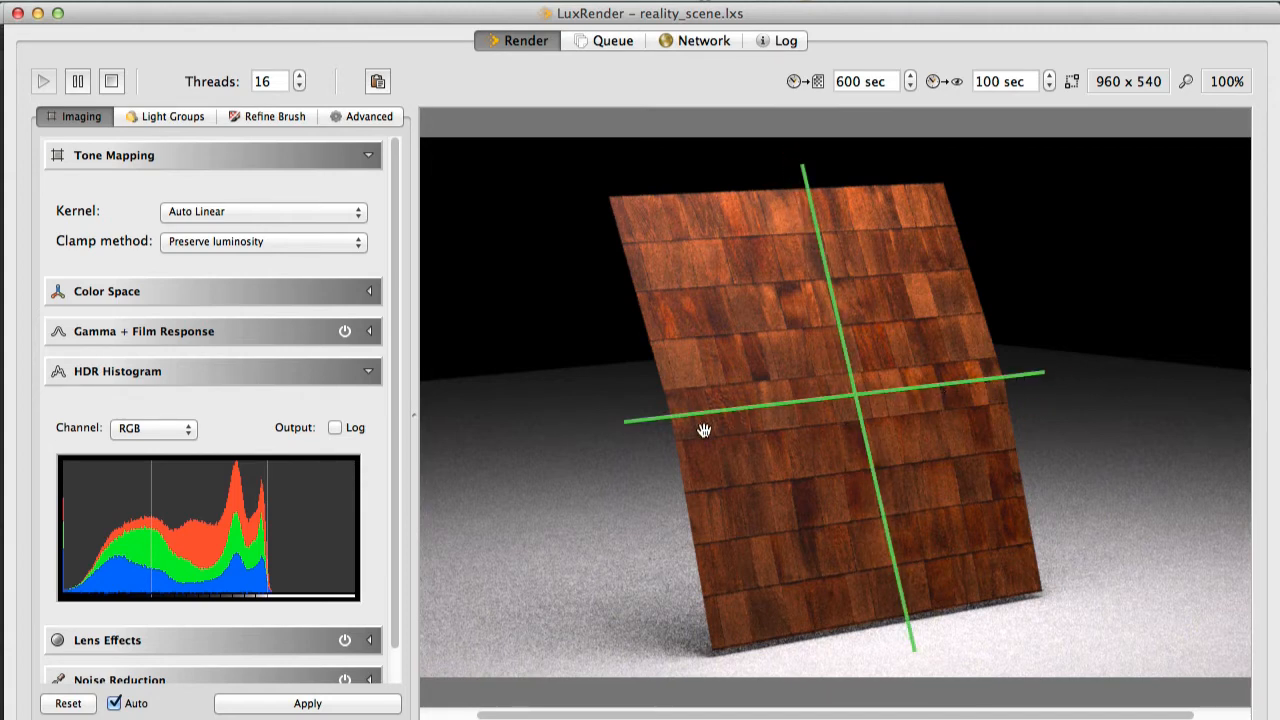
mouse_move(629, 471)
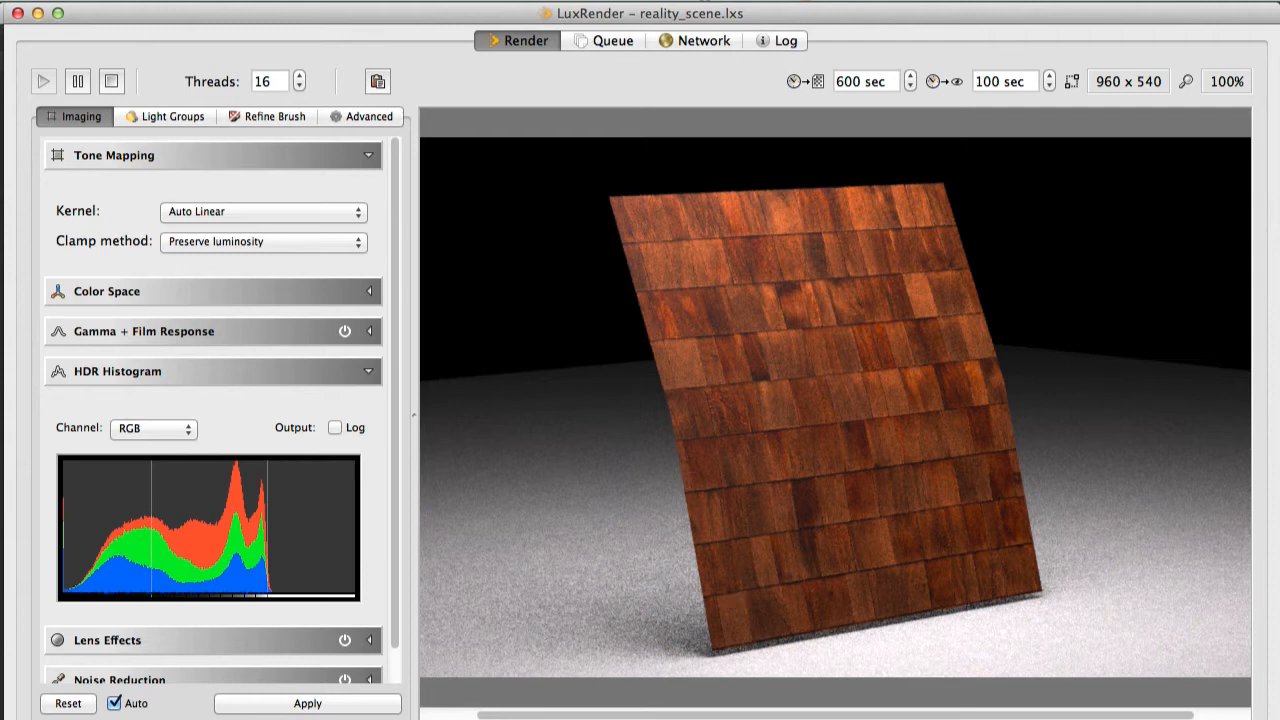
Watch the roof render refine in LuxRender, with the displacement range at -0.01 to 0.01.
click(307, 703)
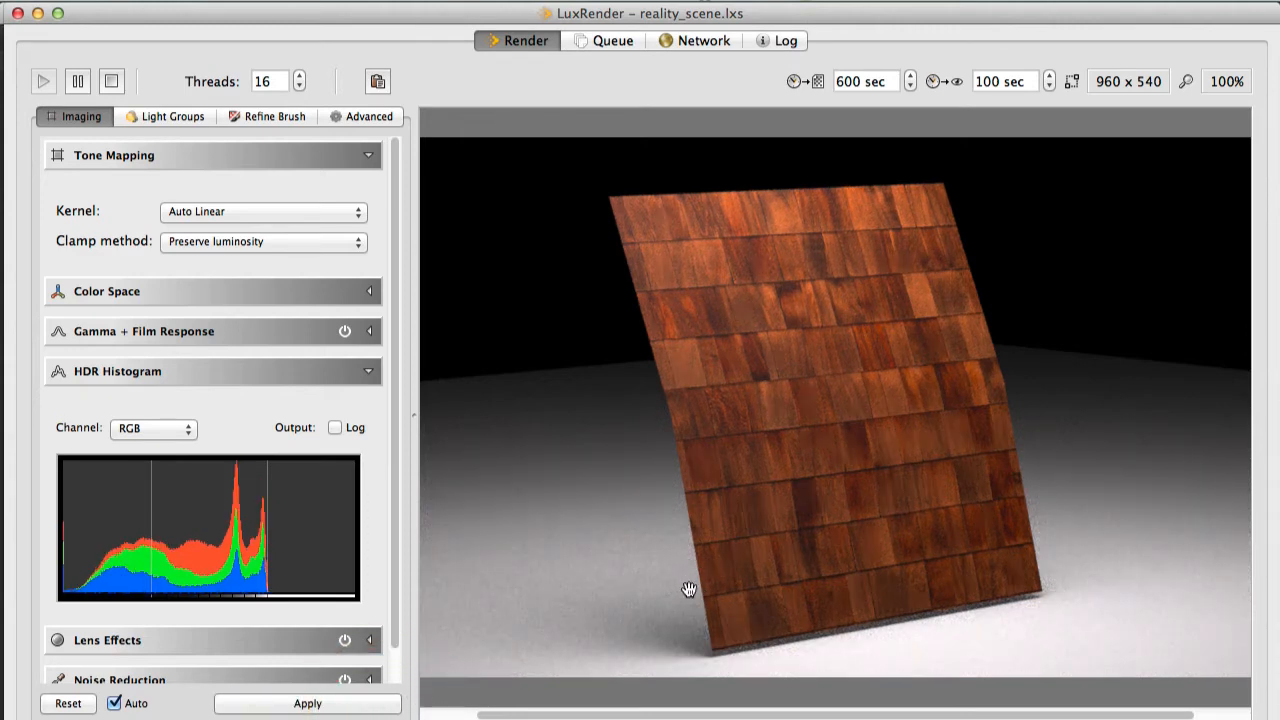
mouse_move(958, 638)
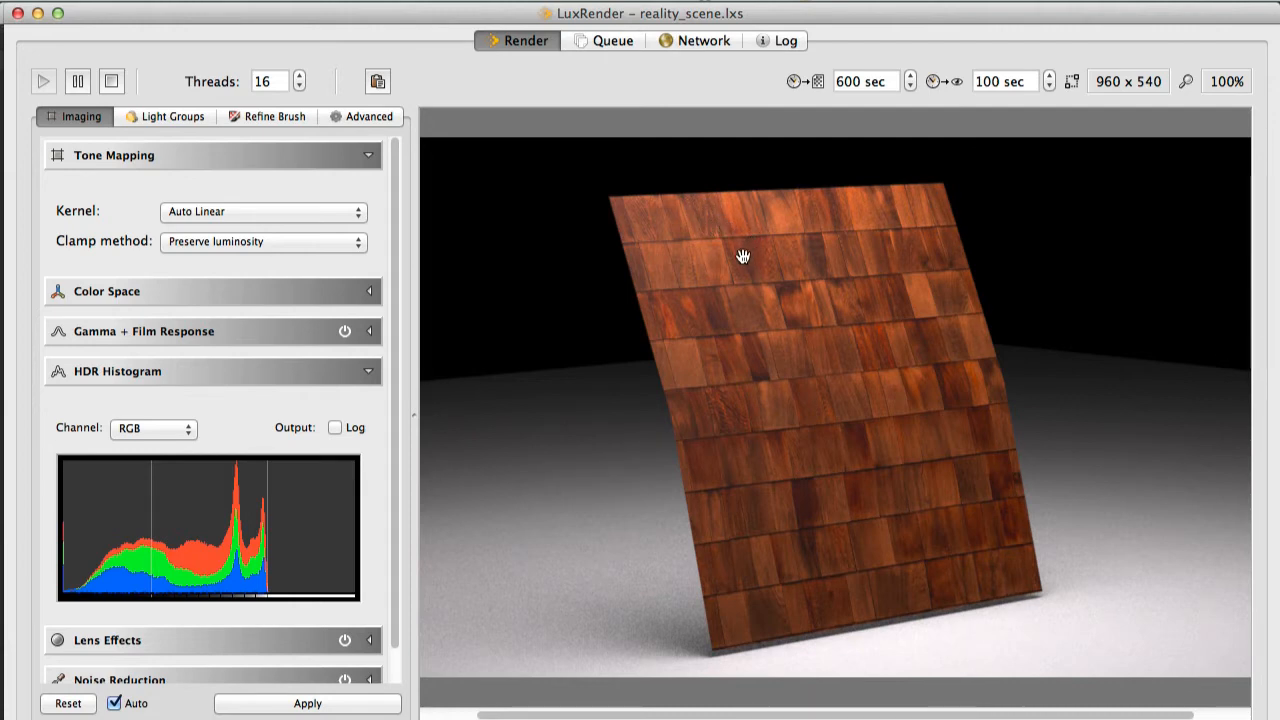
mouse_move(793, 286)
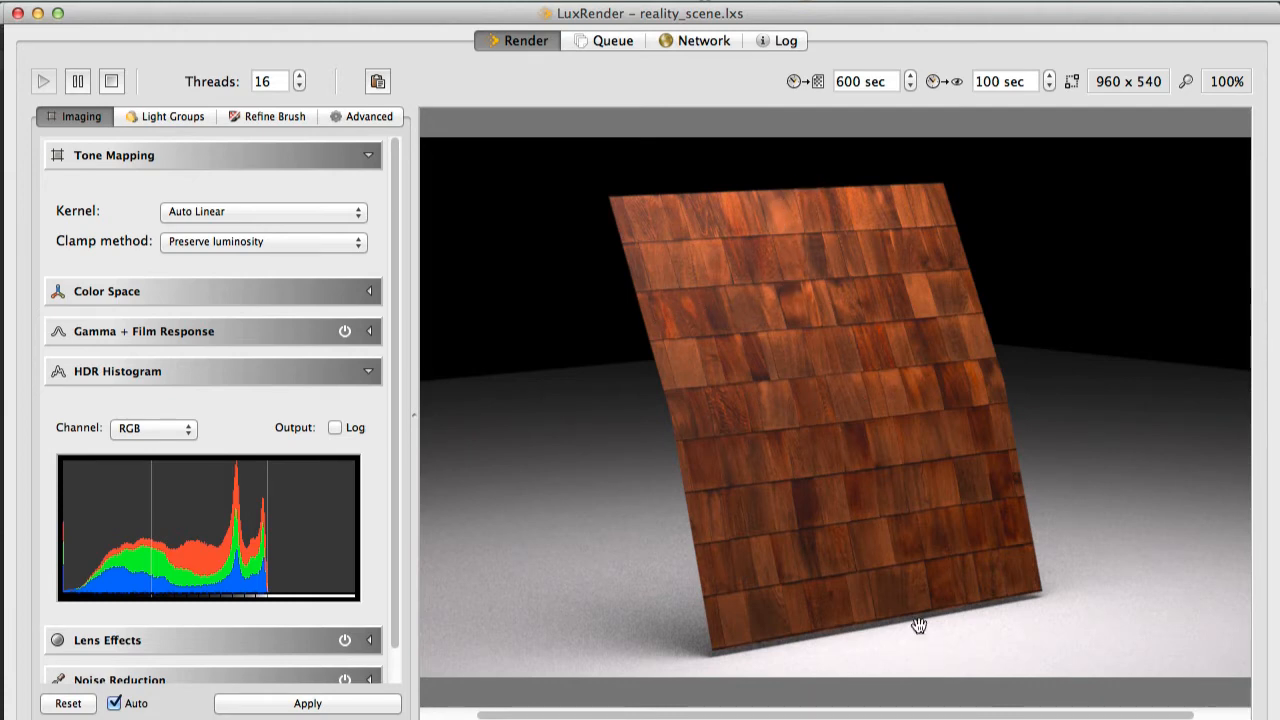
mouse_move(806, 200)
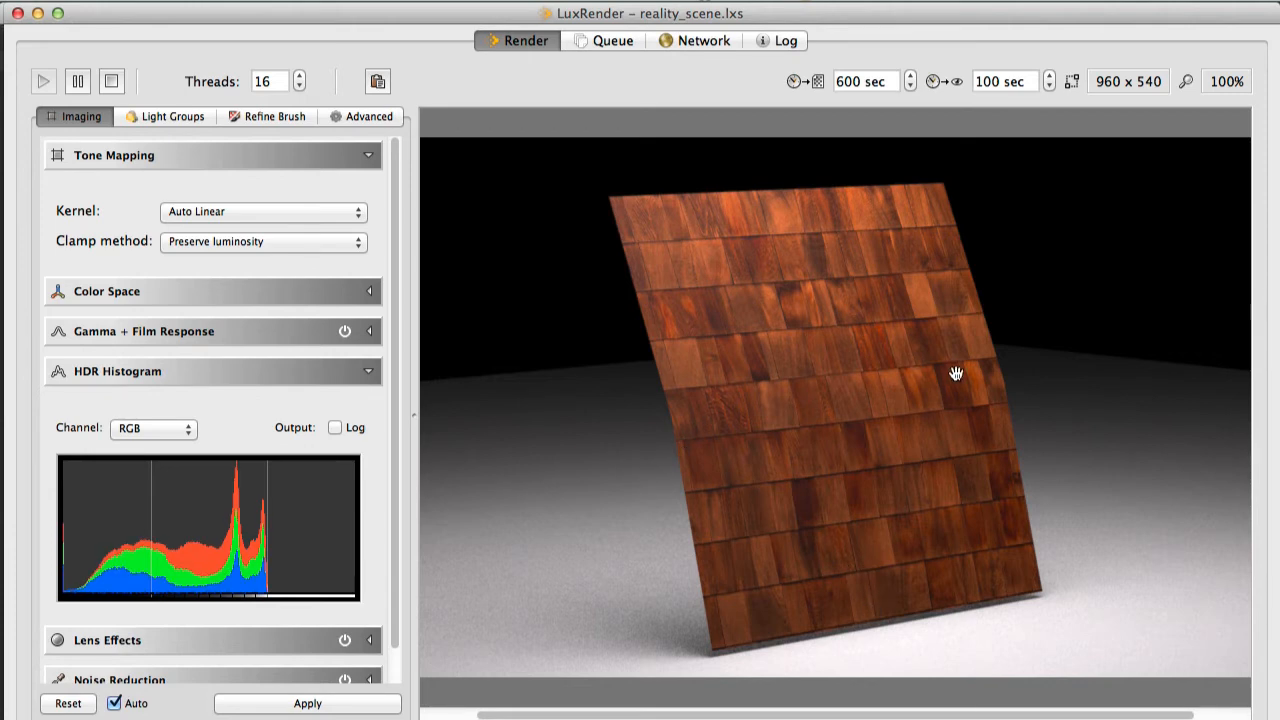
mouse_move(767, 338)
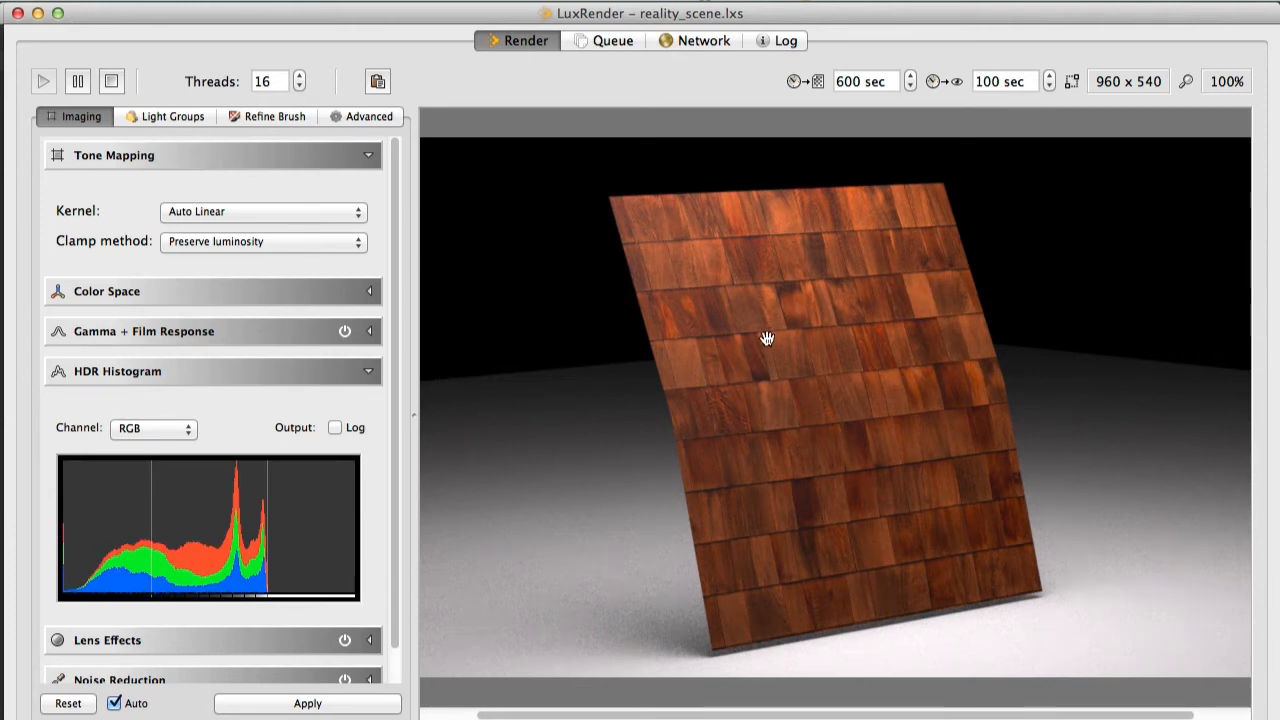
mouse_move(770, 347)
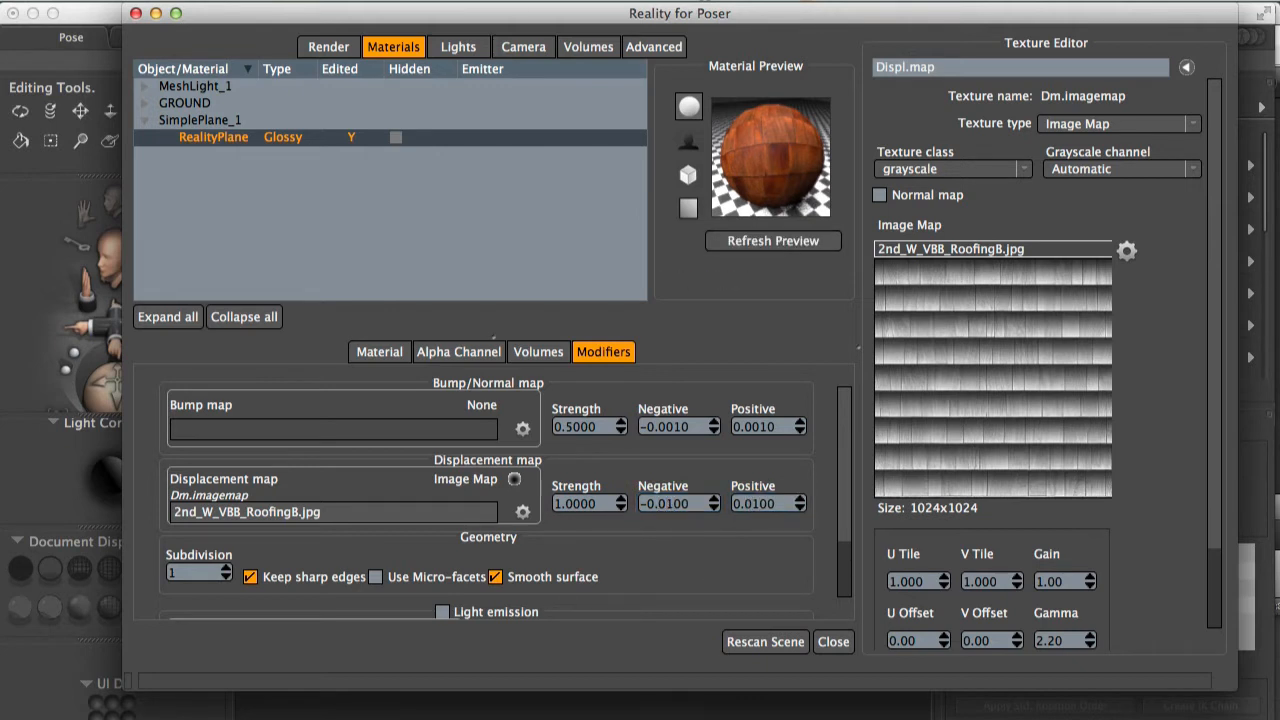
Raise RealityPlane's subdivision to 7 and render the frame in LuxRender.
click(217, 572)
text(7)
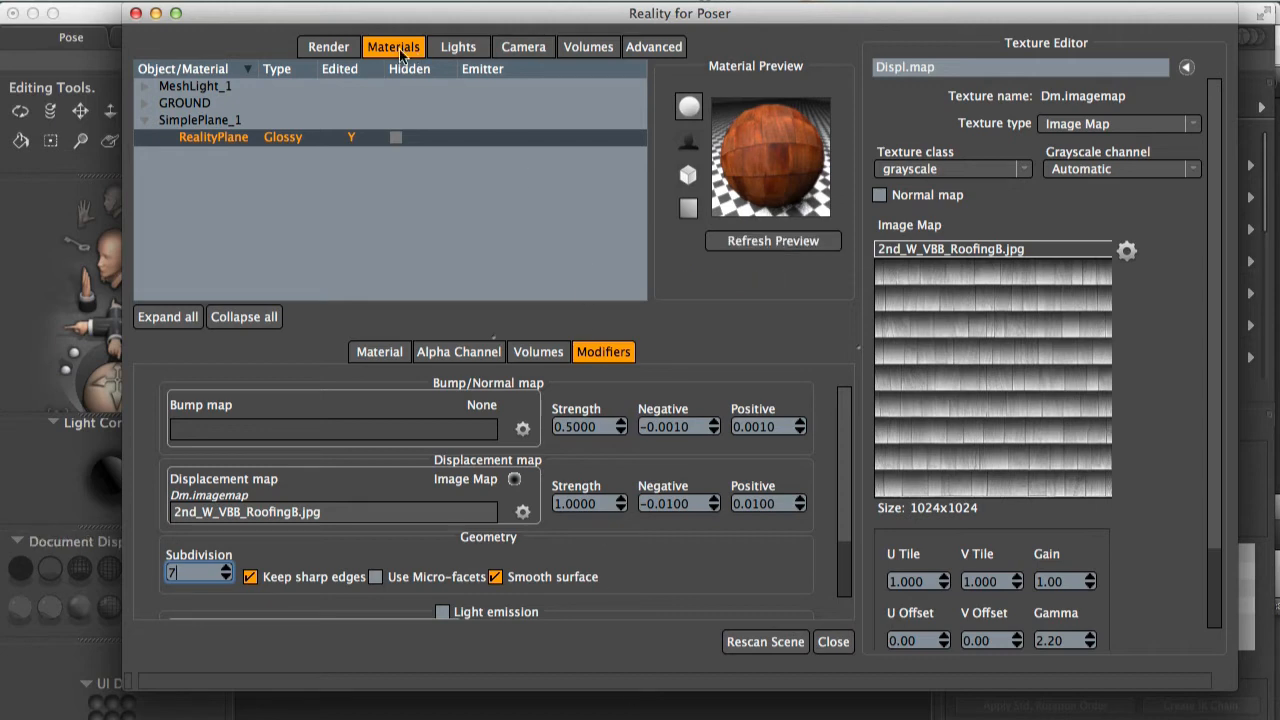
click(328, 46)
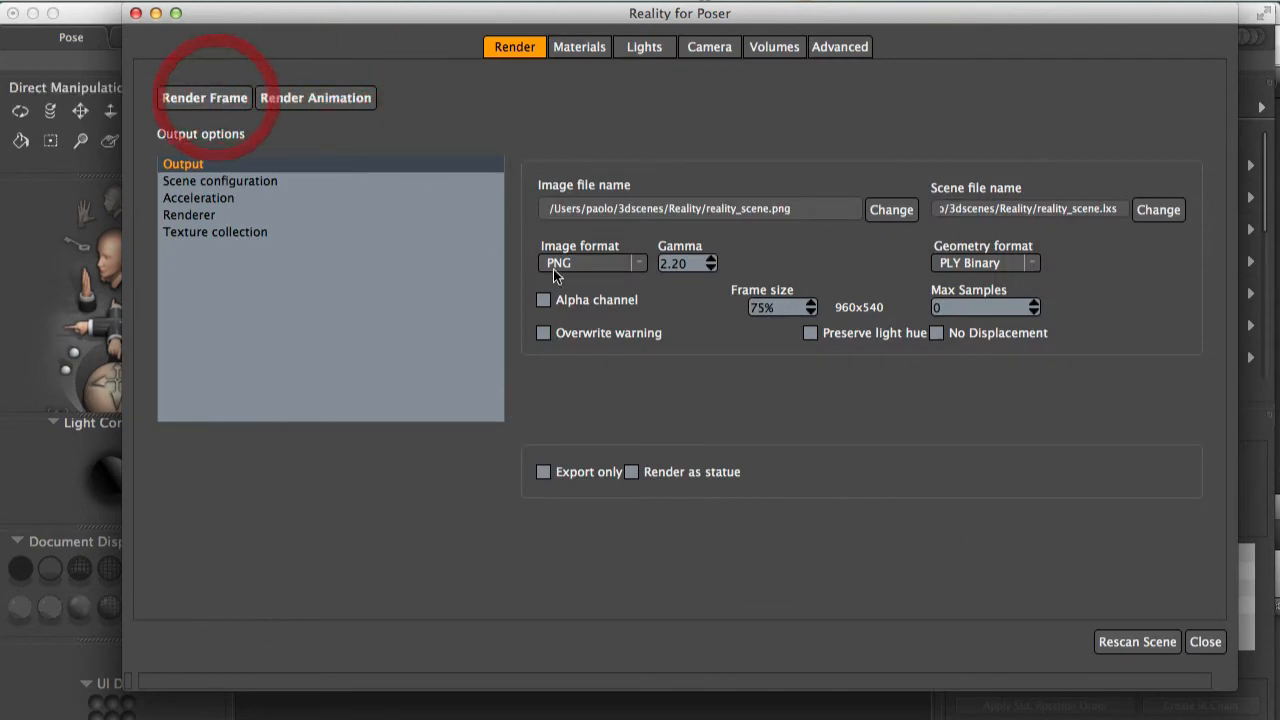
click(205, 97)
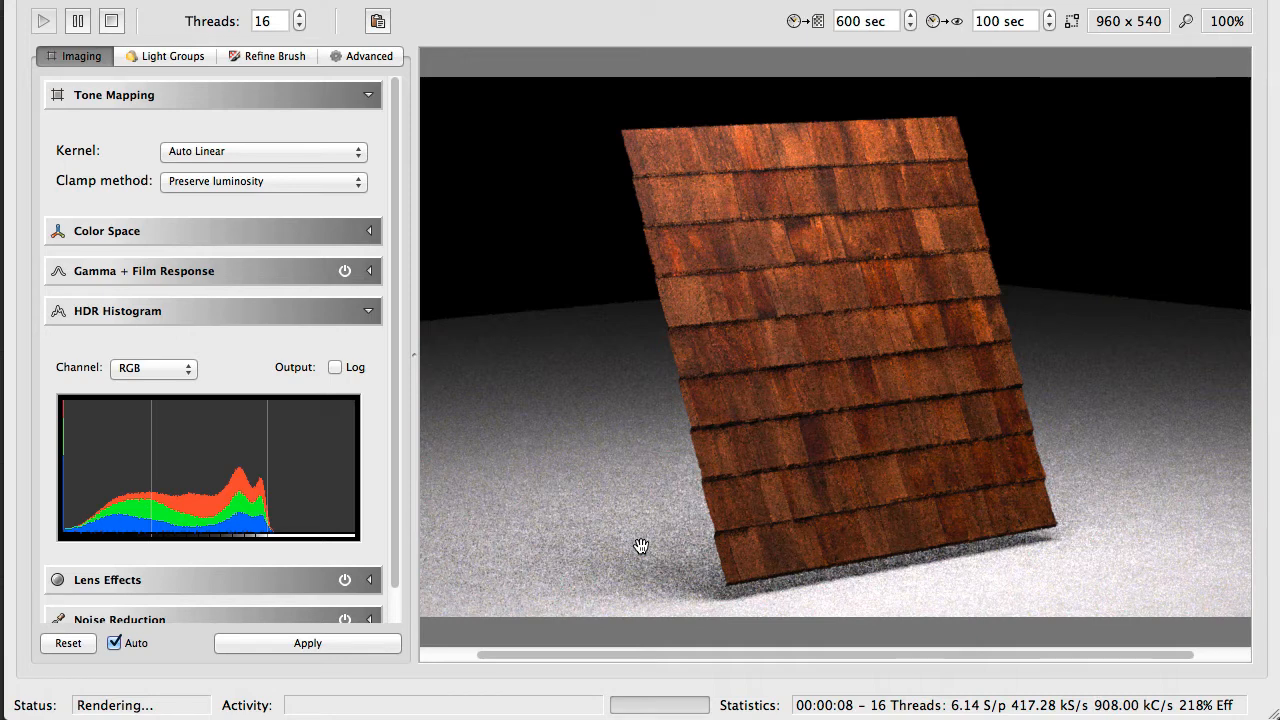
mouse_move(990, 438)
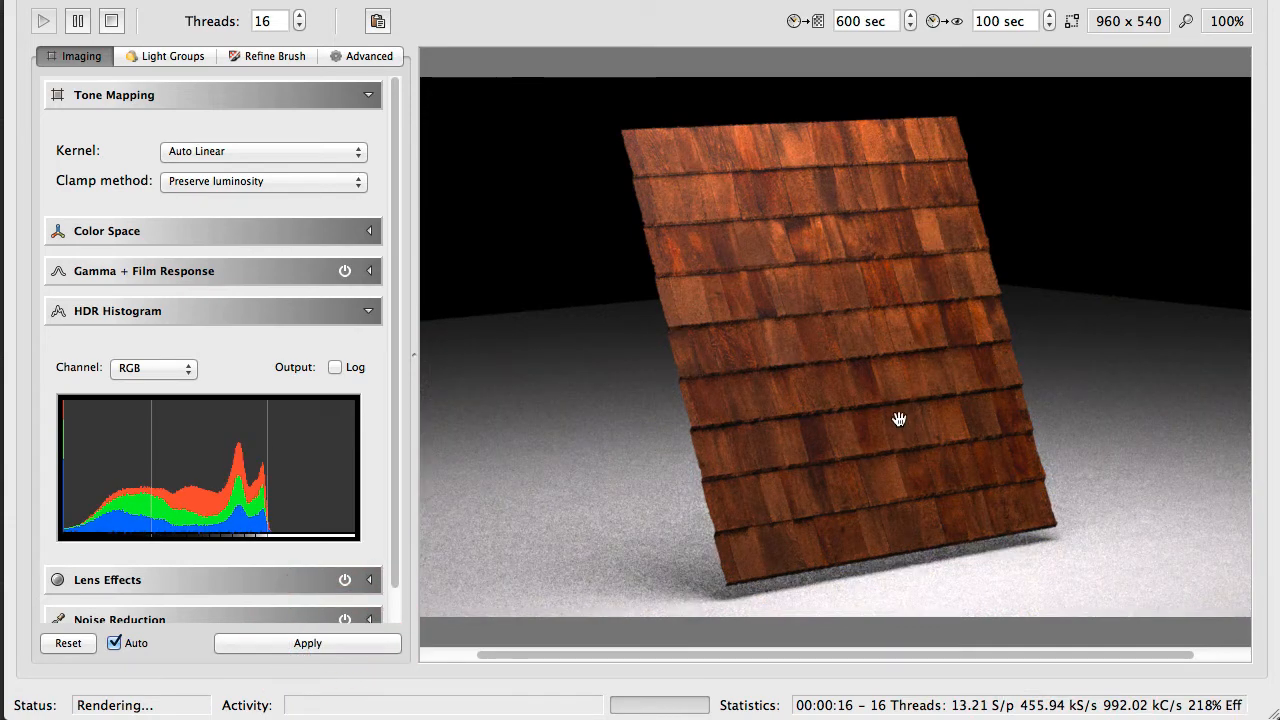
mouse_move(911, 421)
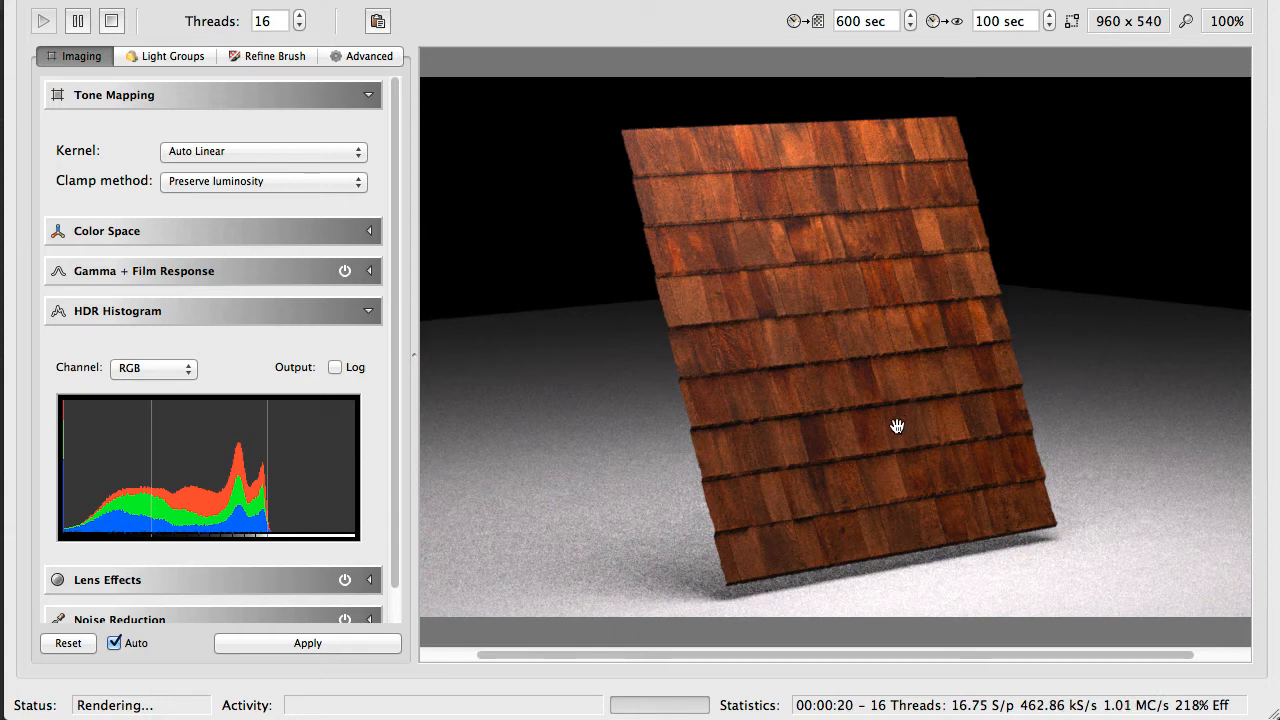
mouse_move(833, 458)
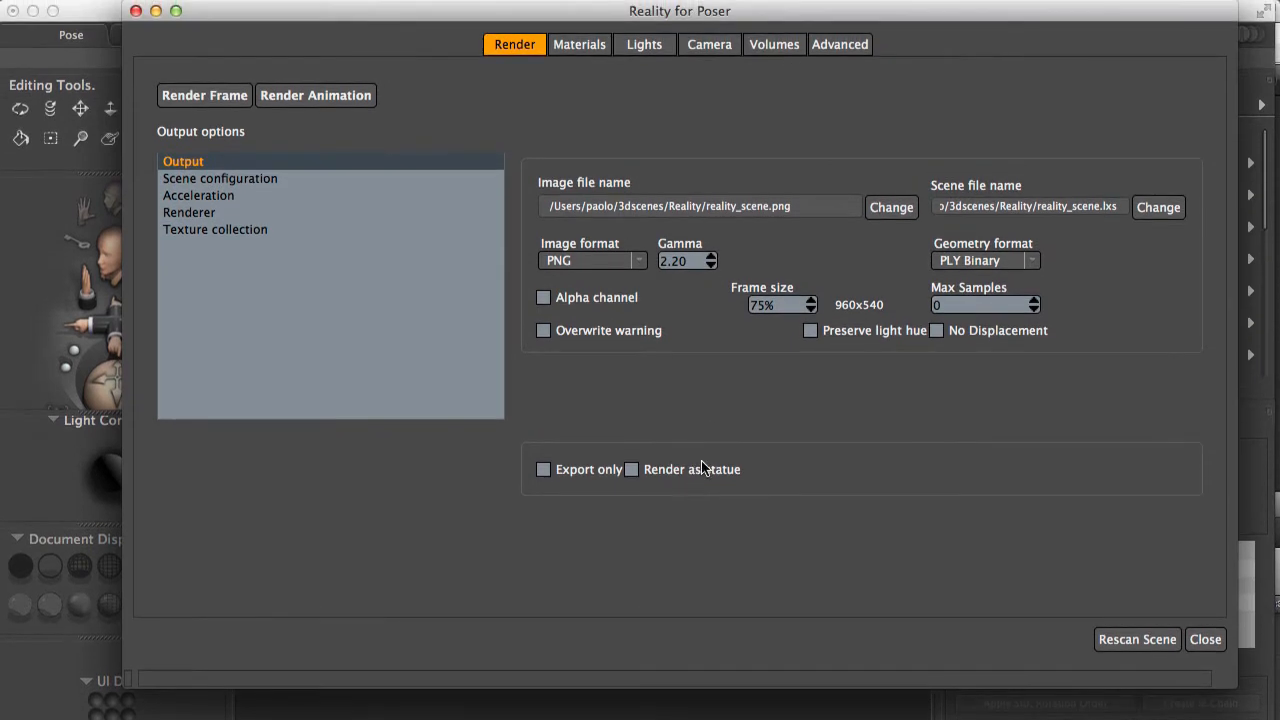
Set the Renderer output's log detail level to Information.
click(189, 212)
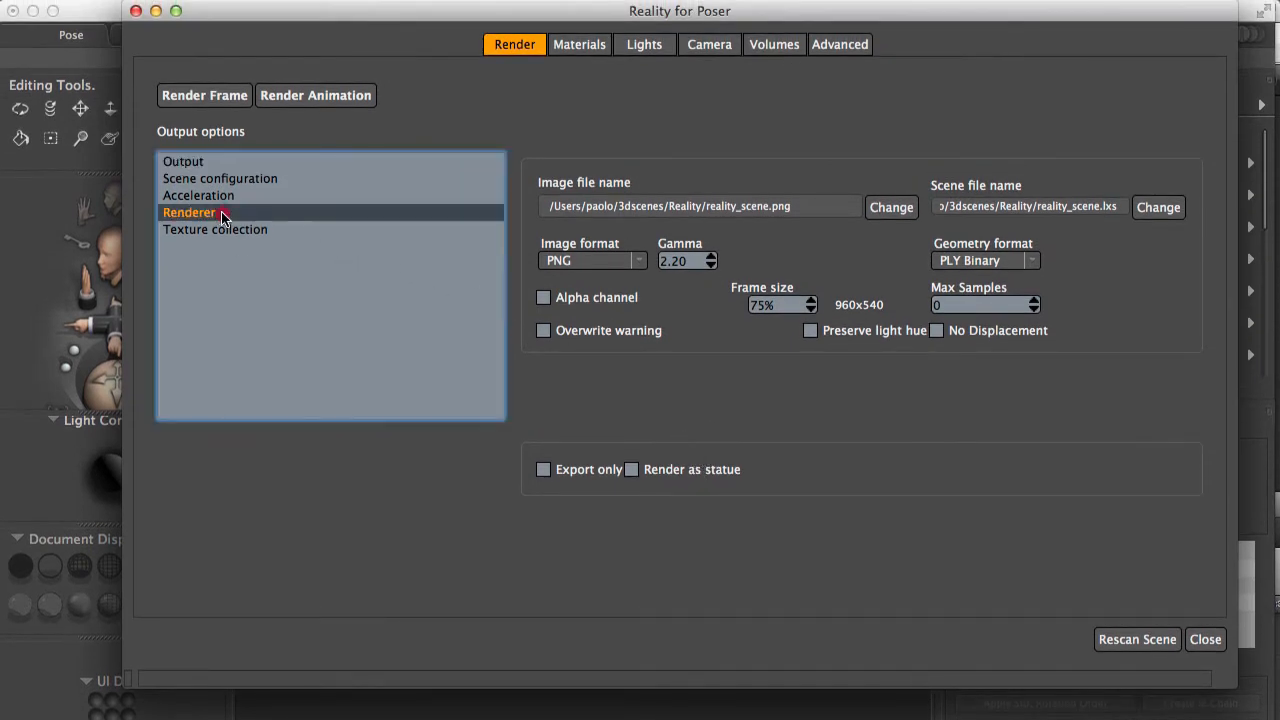
click(189, 212)
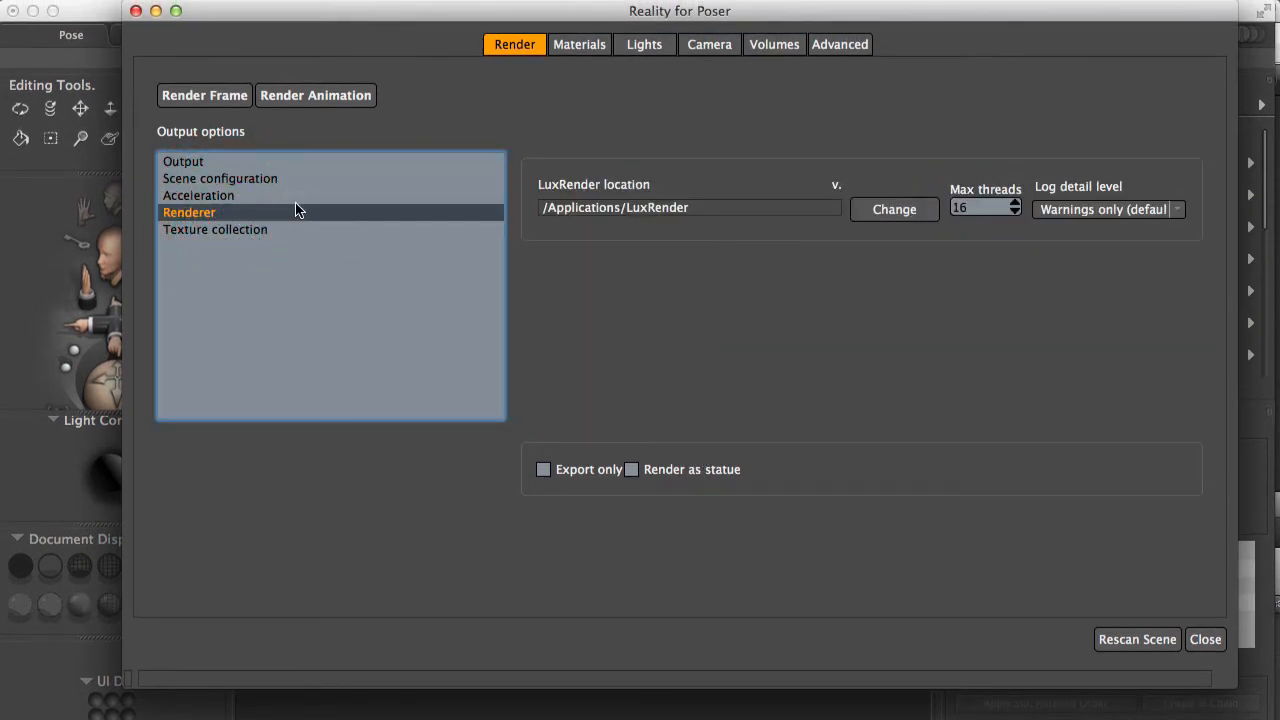
mouse_move(280, 238)
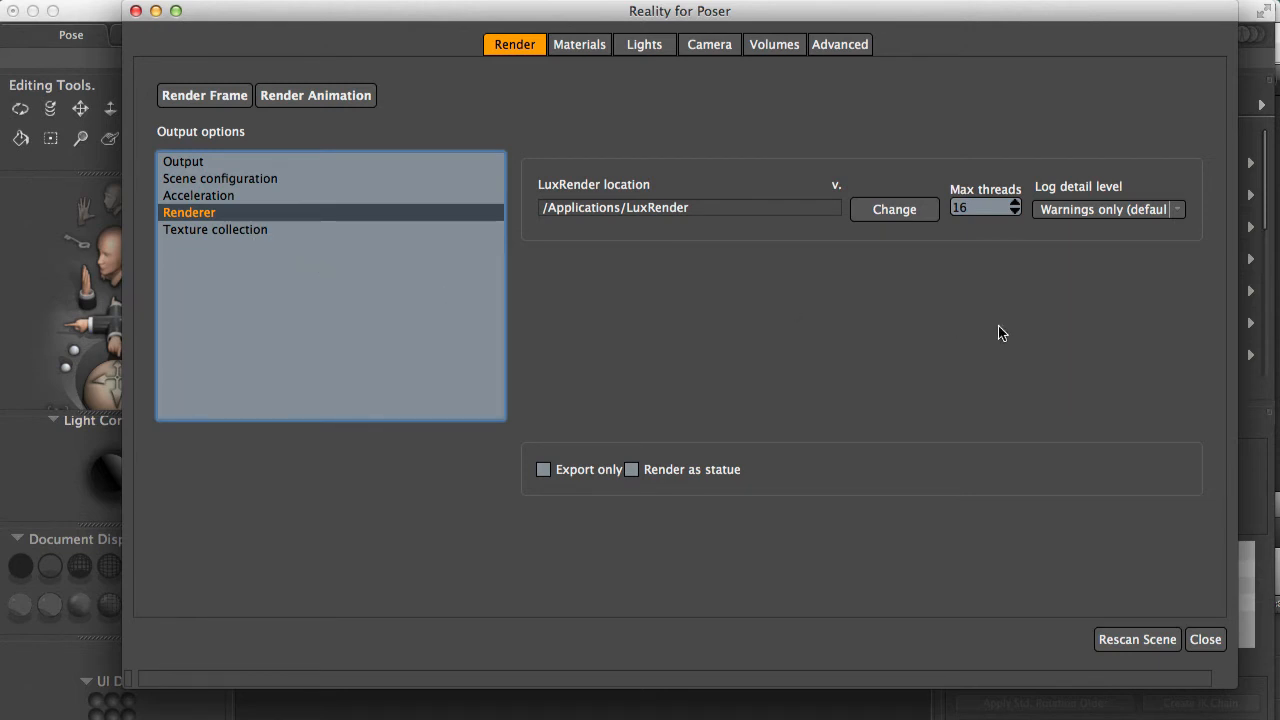
mouse_move(1052, 339)
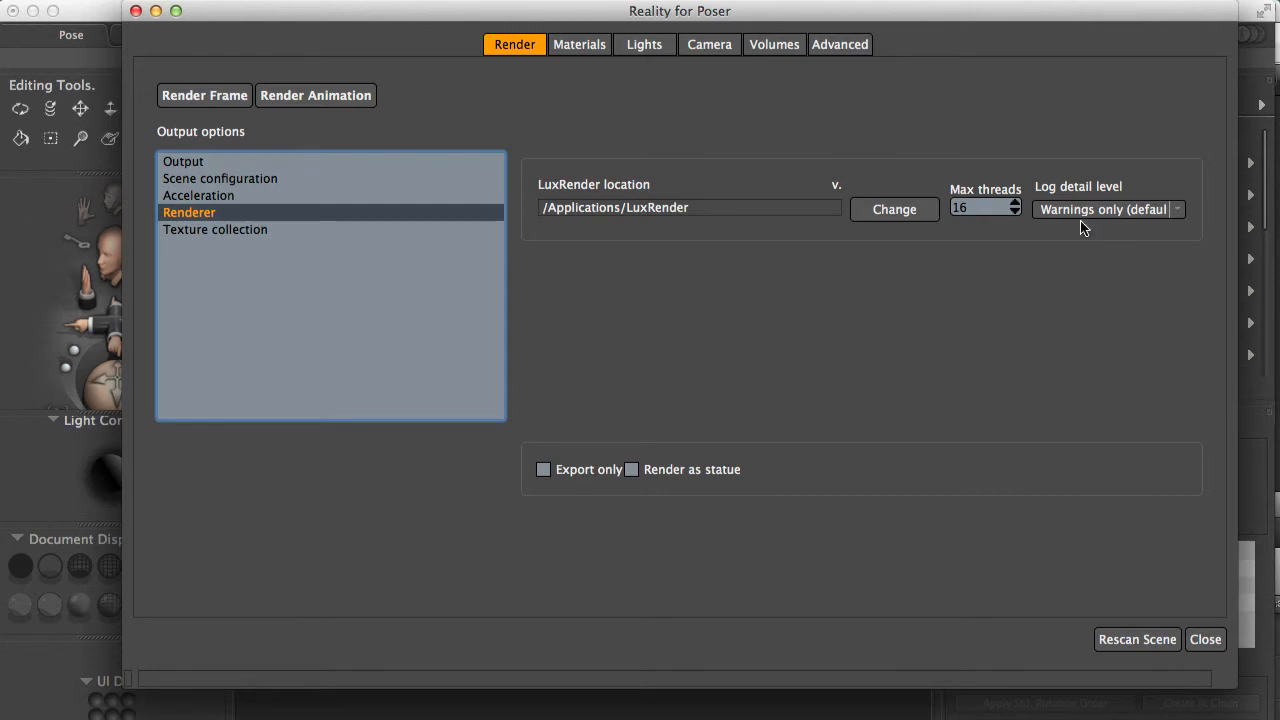
mouse_move(1078, 218)
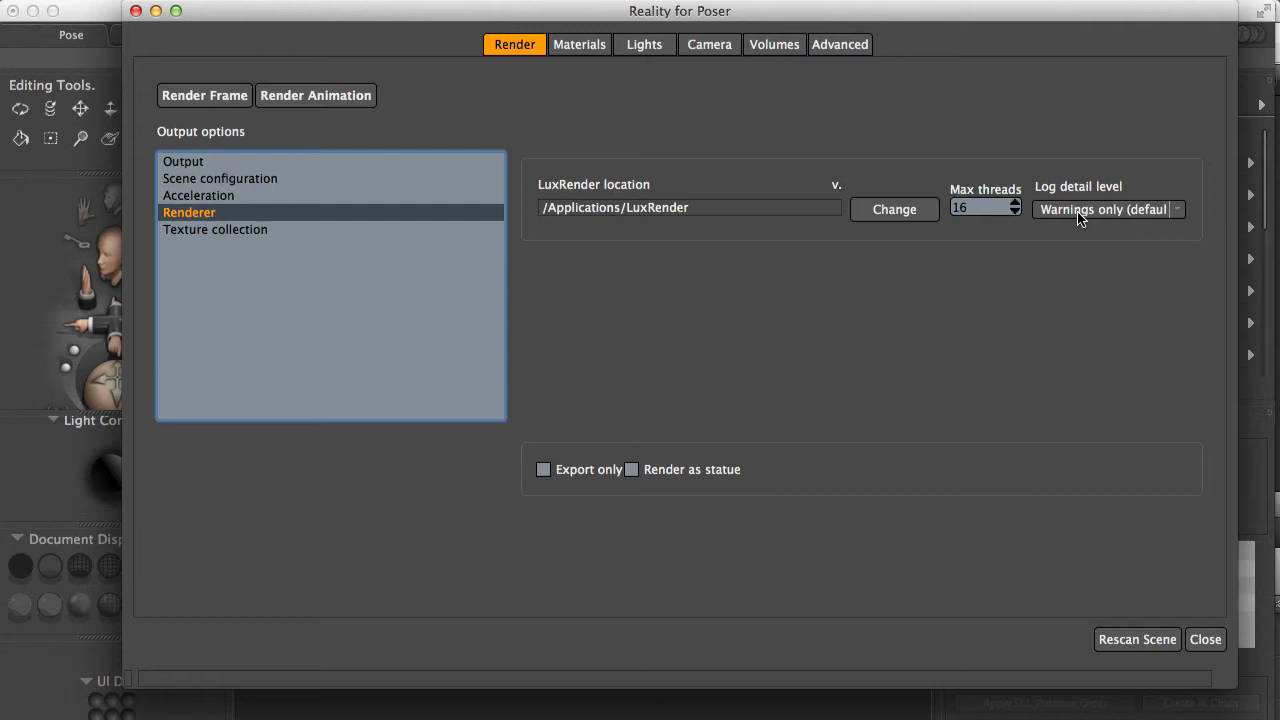
click(1105, 209)
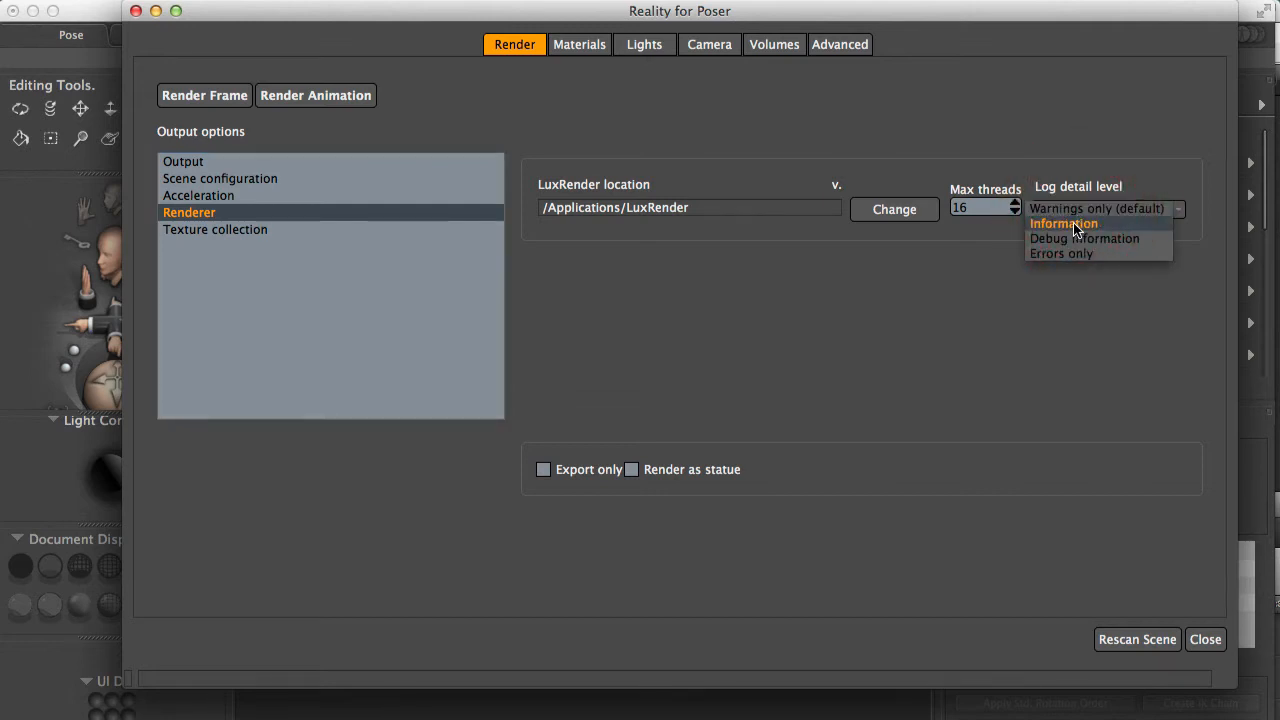
click(1063, 223)
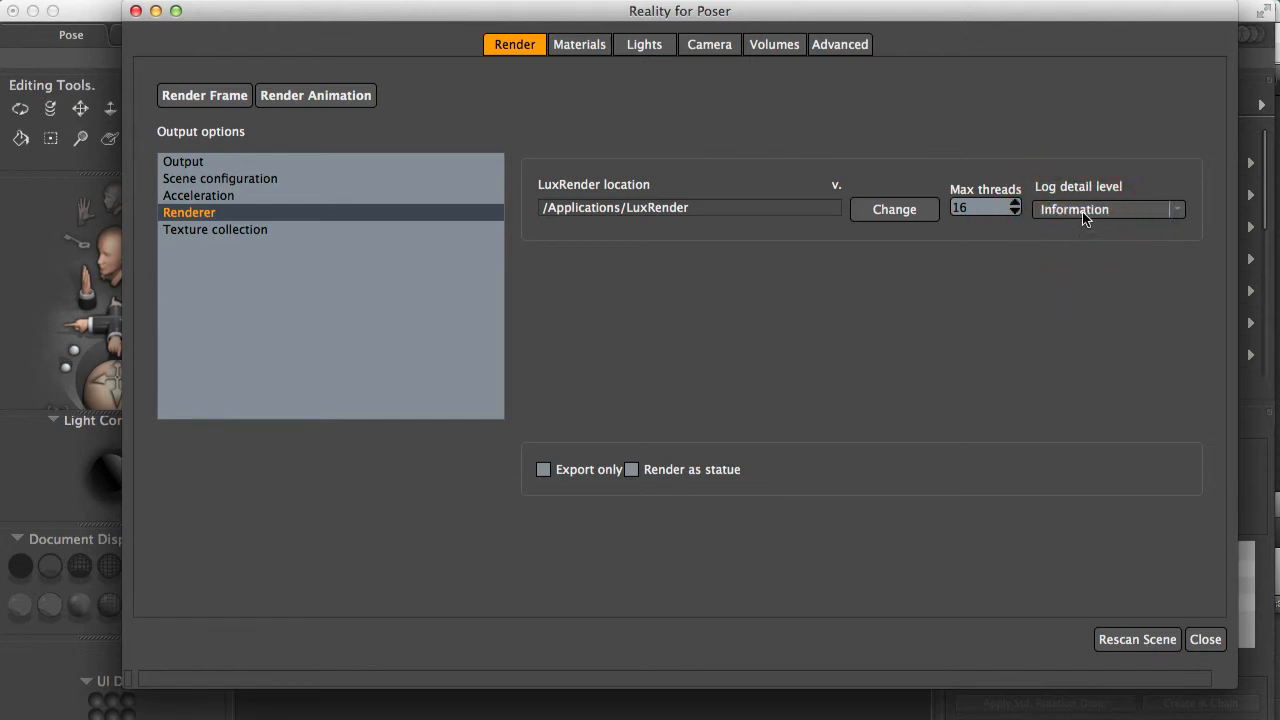
click(393, 44)
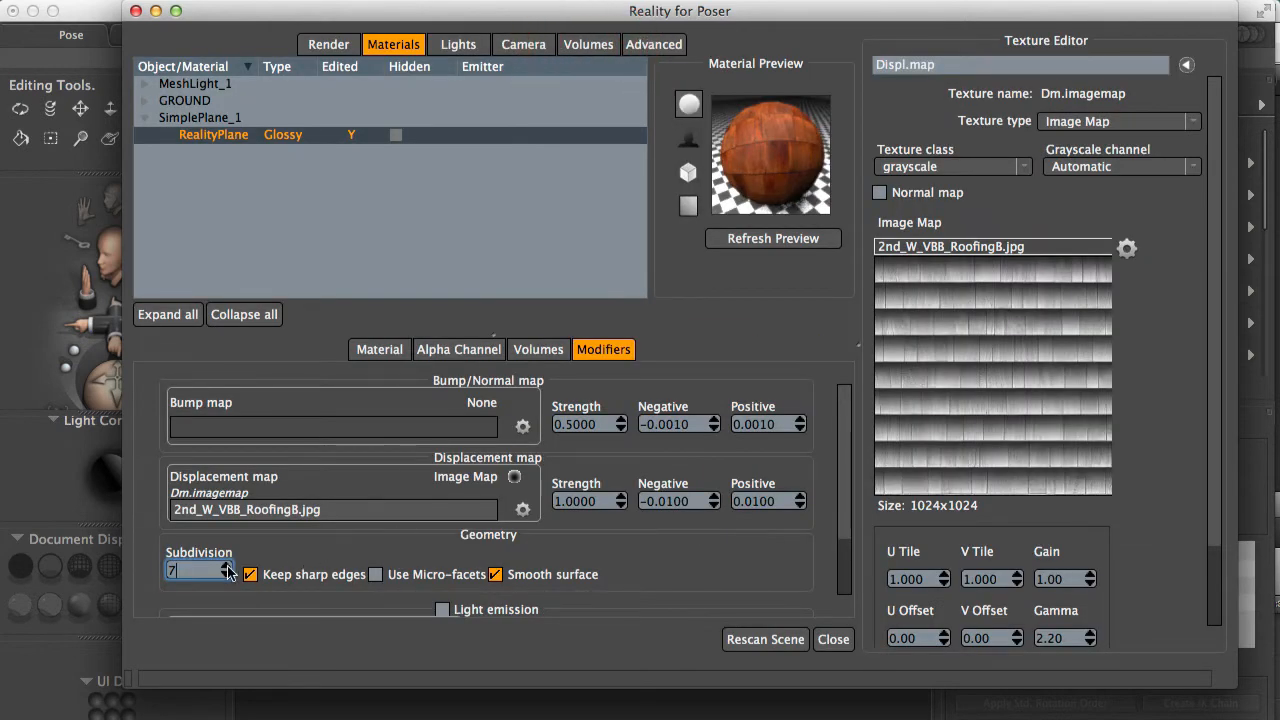
Raise RealityPlane's subdivision to 8, render the frame, and show LuxRender's log.
click(226, 569)
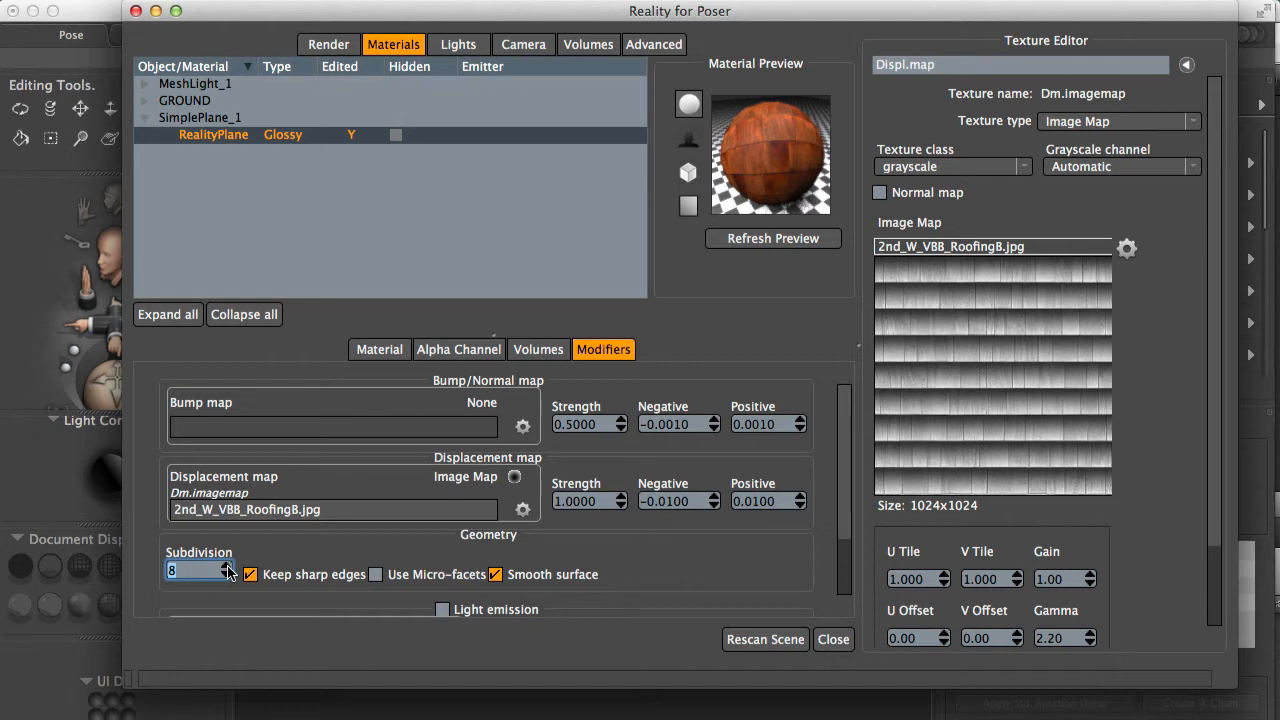
mouse_move(305, 20)
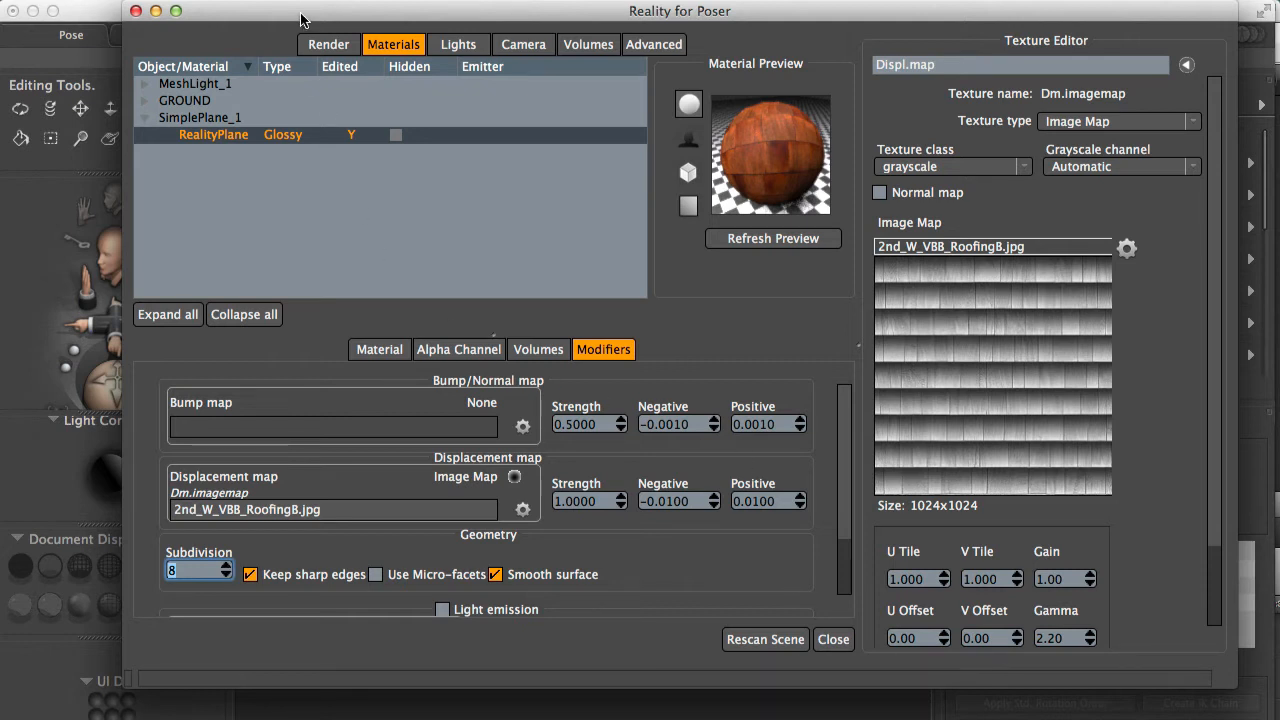
click(328, 44)
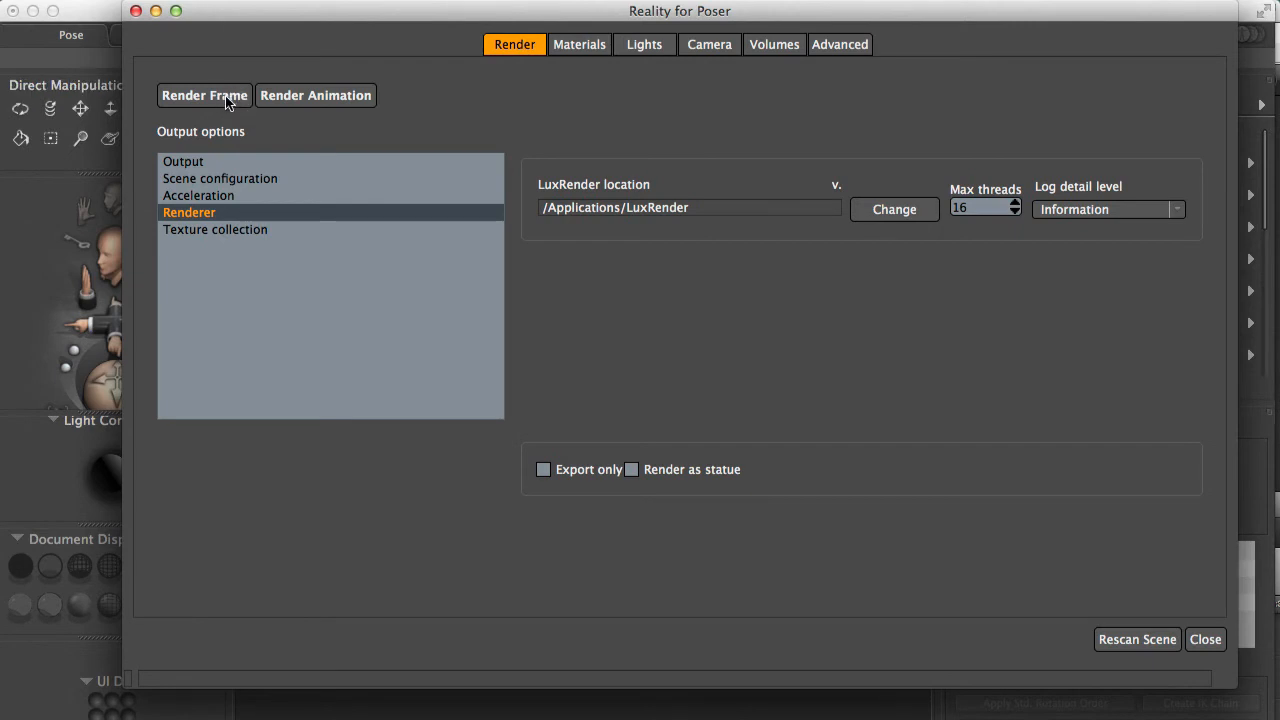
click(204, 95)
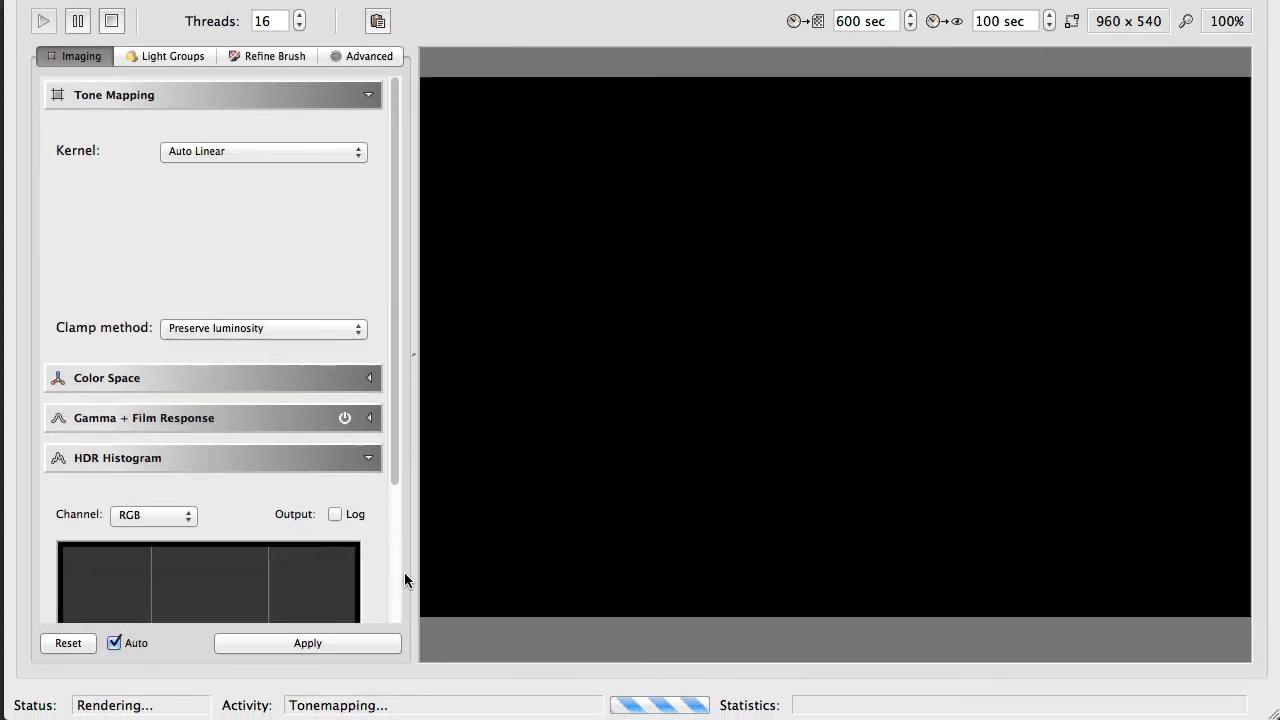
click(307, 643)
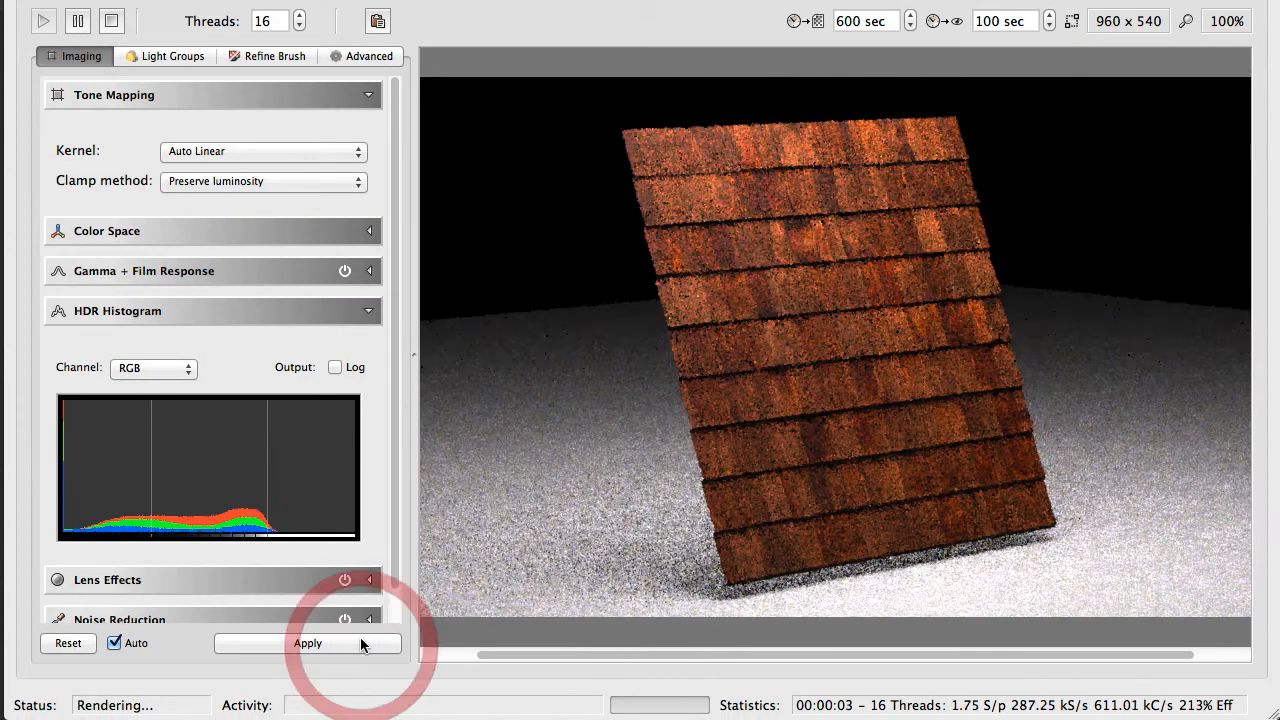
click(308, 643)
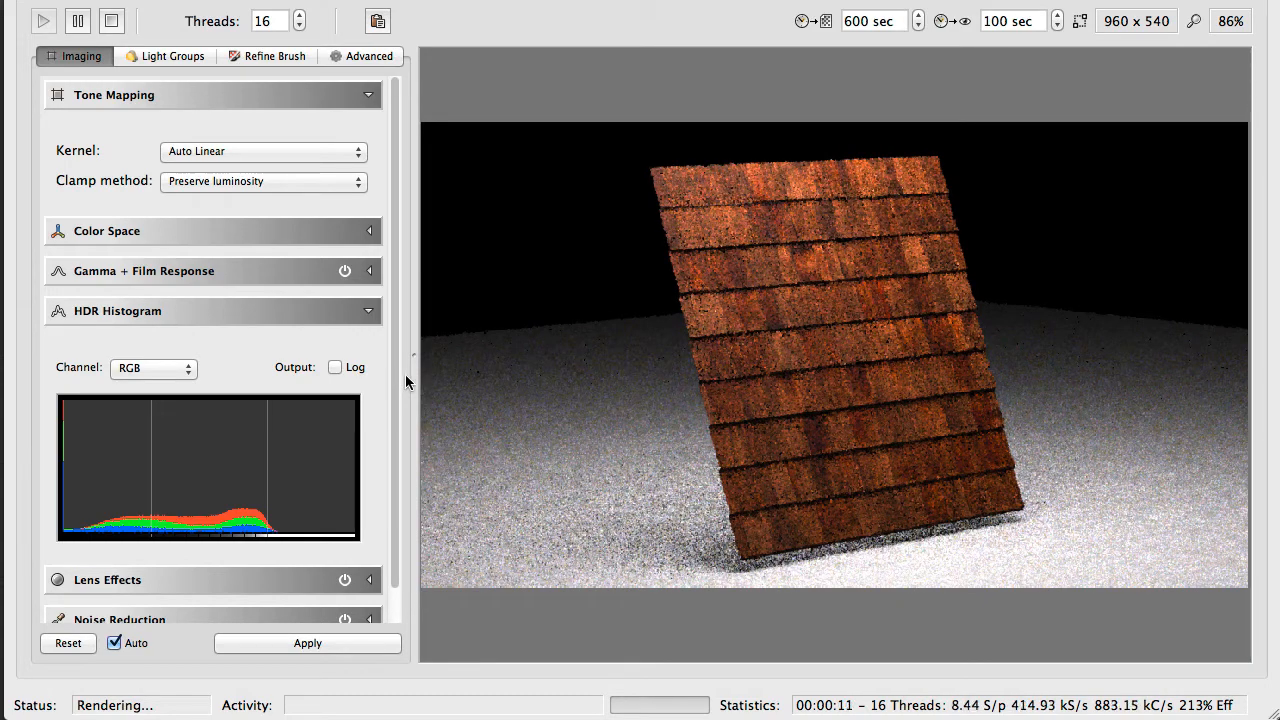
click(307, 643)
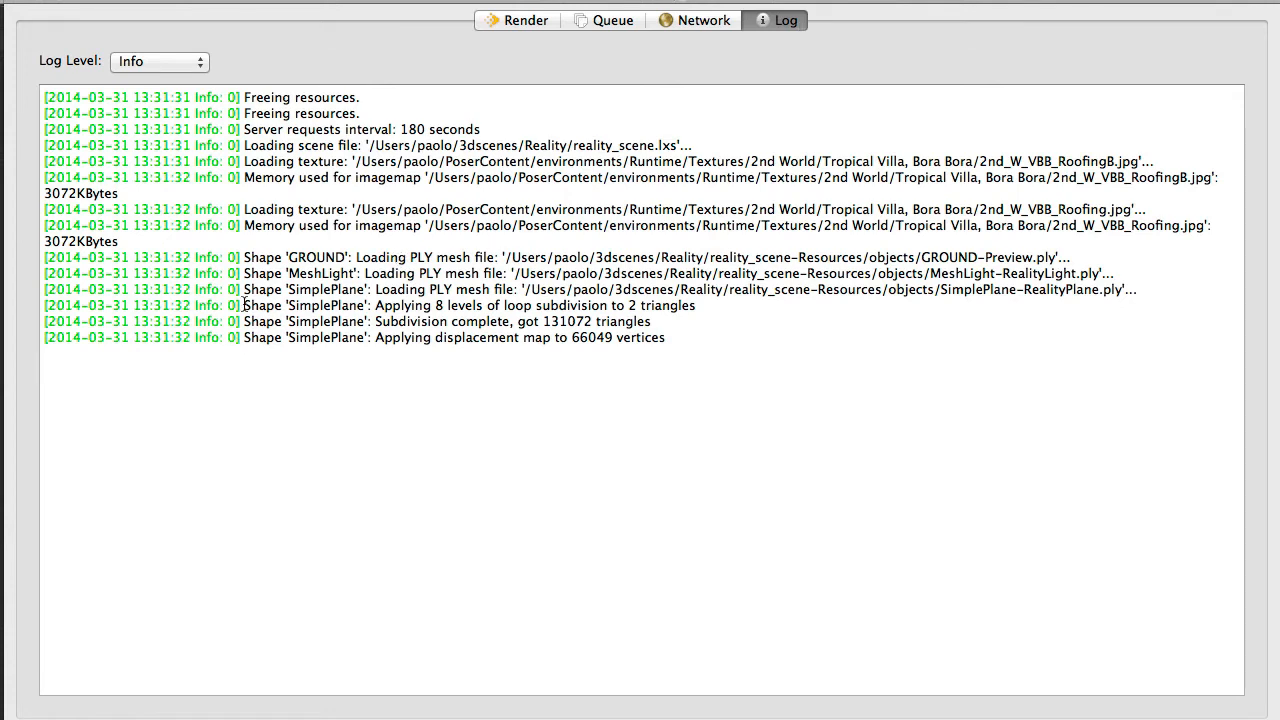
Highlight the log's subdivision line and its starting count of 2 triangles.
double_click(305, 305)
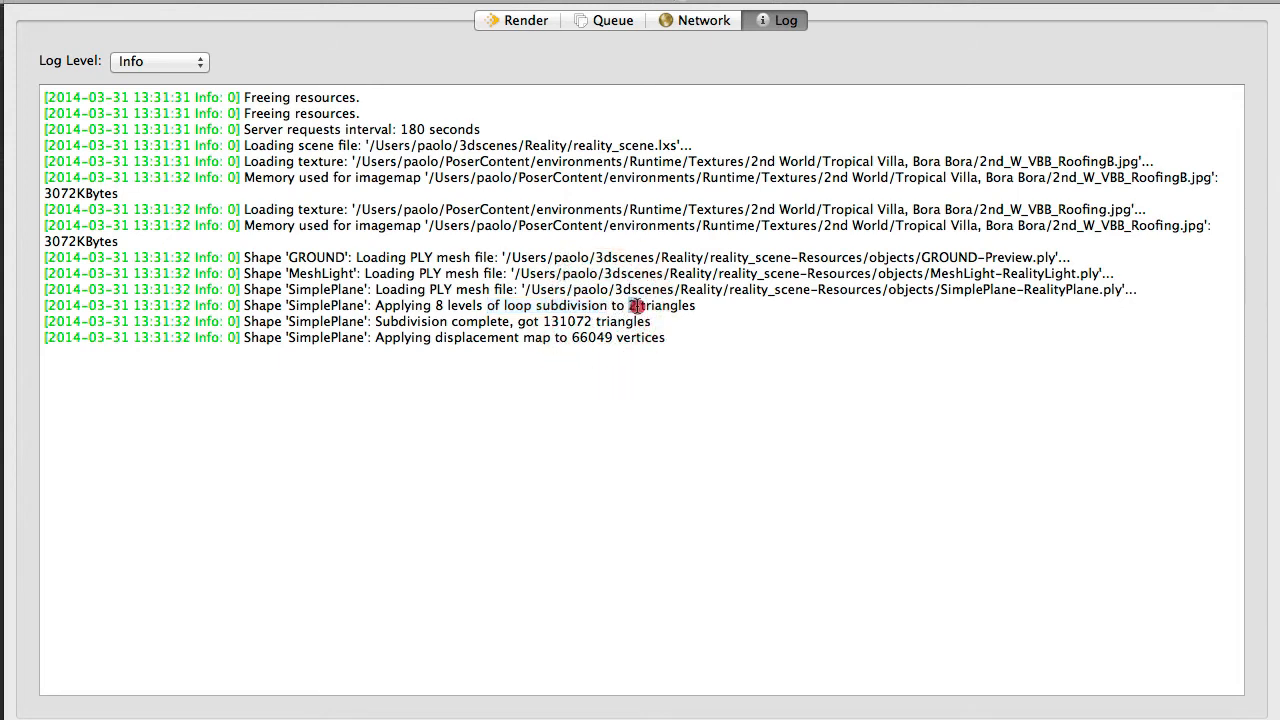
double_click(634, 305)
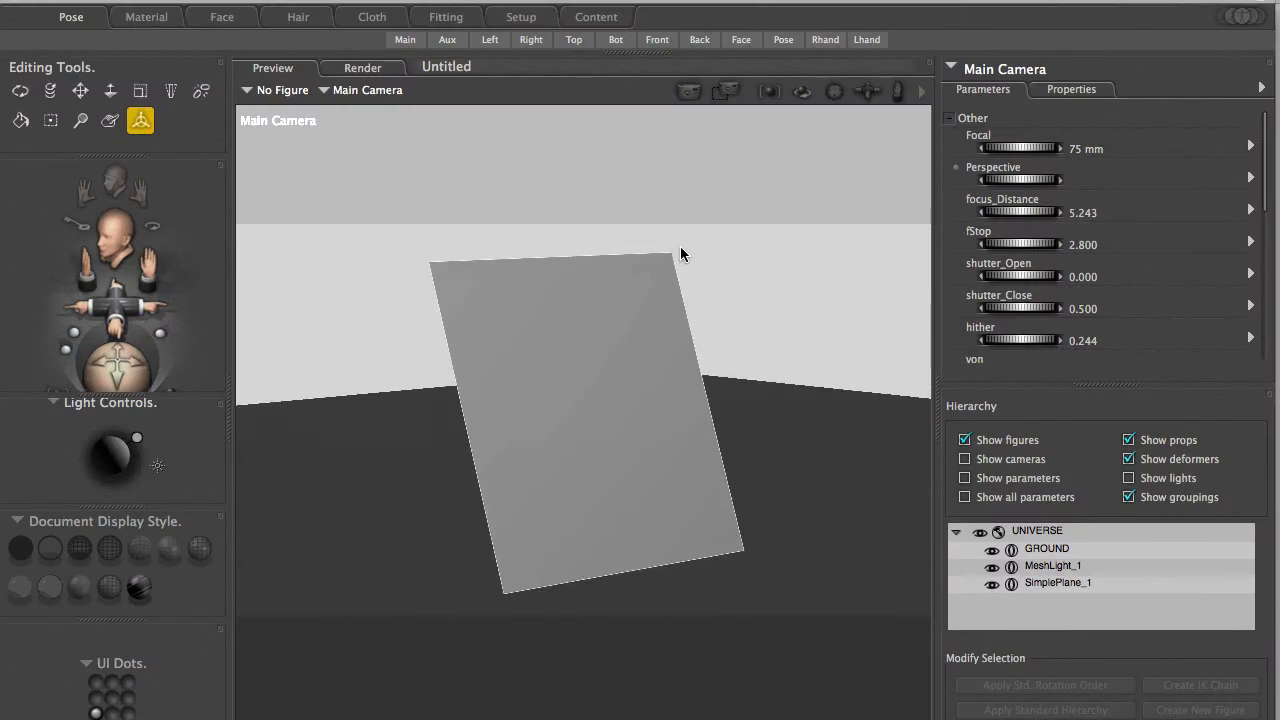
mouse_move(678, 262)
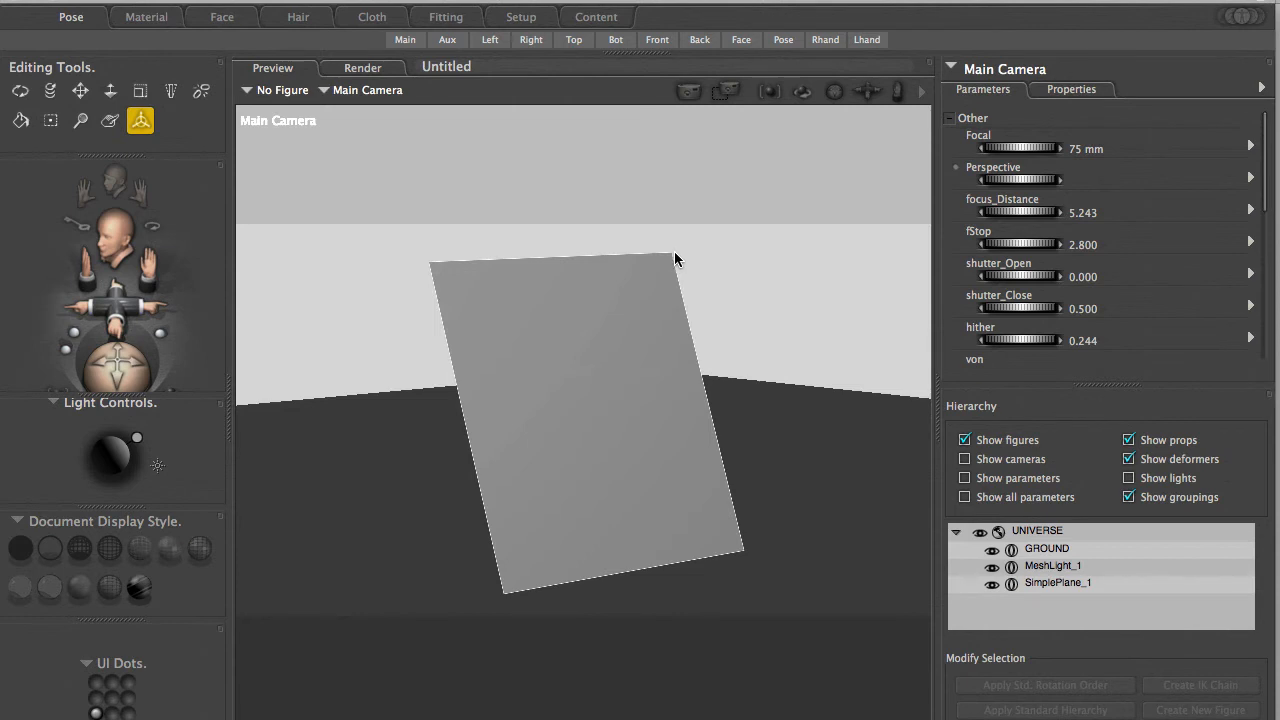
Select the plane with the Translate tool to reveal its two-triangle diagonal.
click(80, 90)
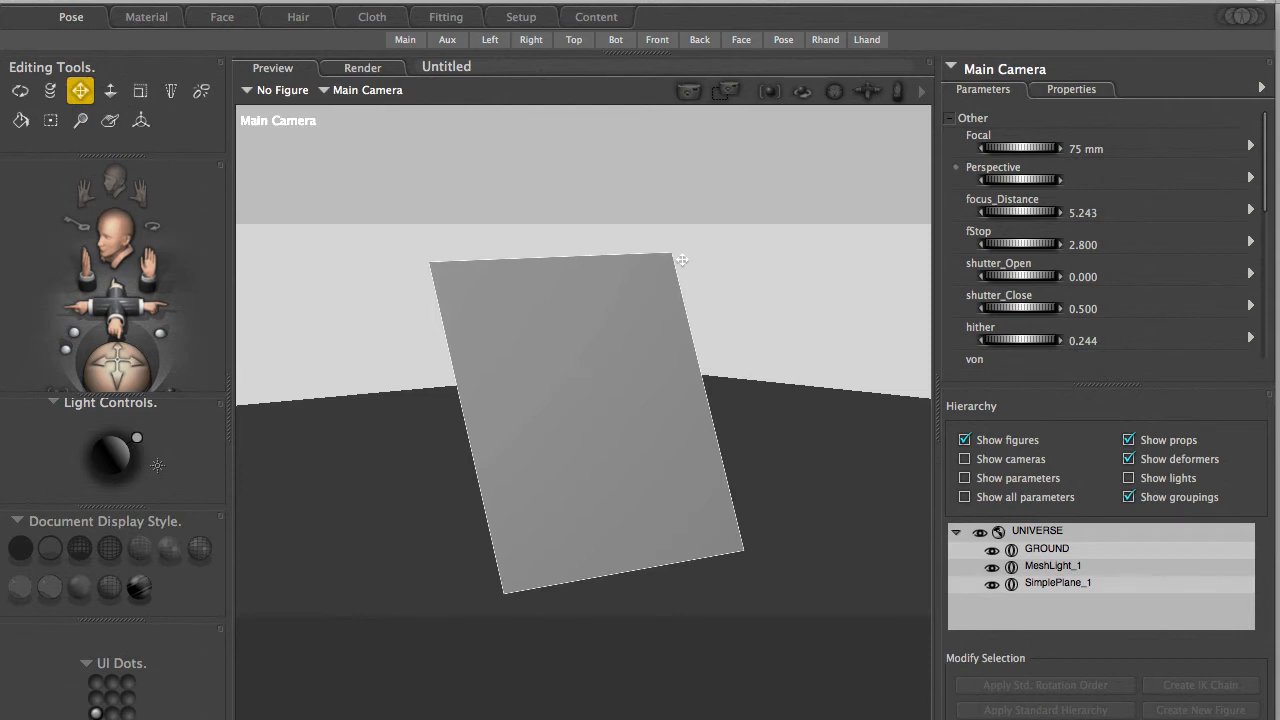
click(585, 420)
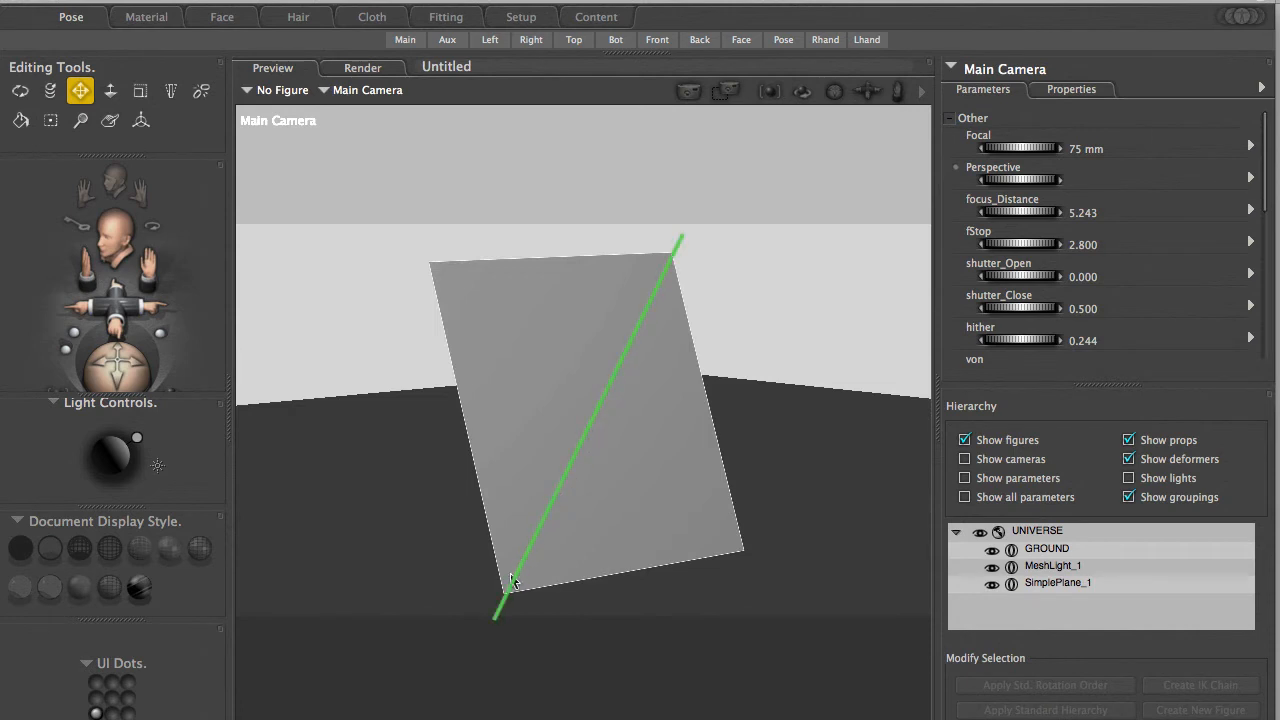
mouse_move(695, 484)
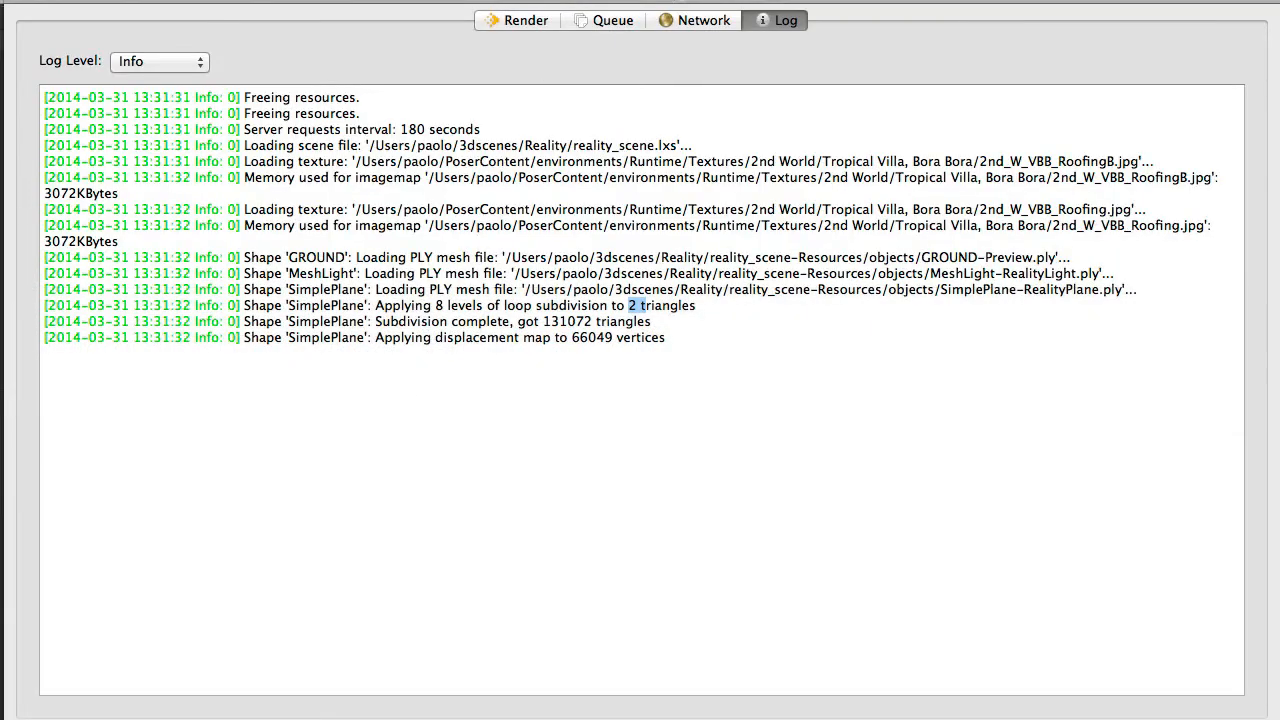
Review the roof render, highlight the log's 131072 triangle count, and start typing 2 in Alfred.
click(525, 20)
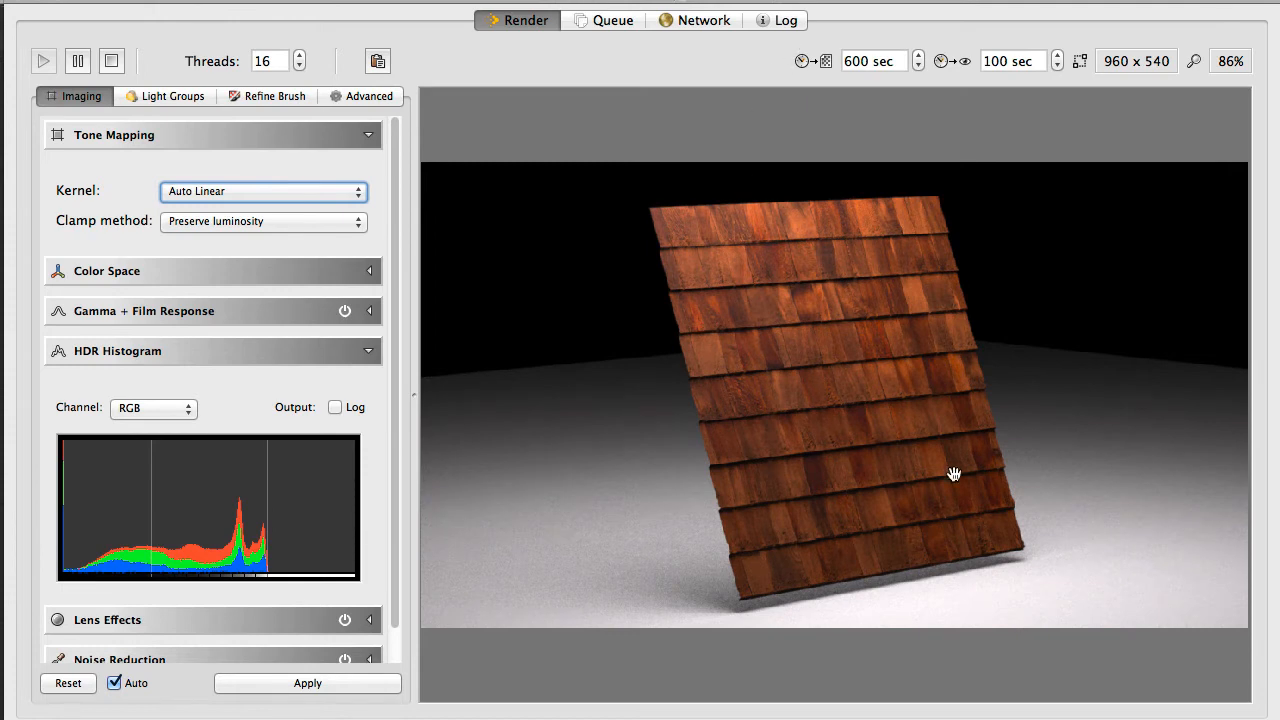
mouse_move(498, 567)
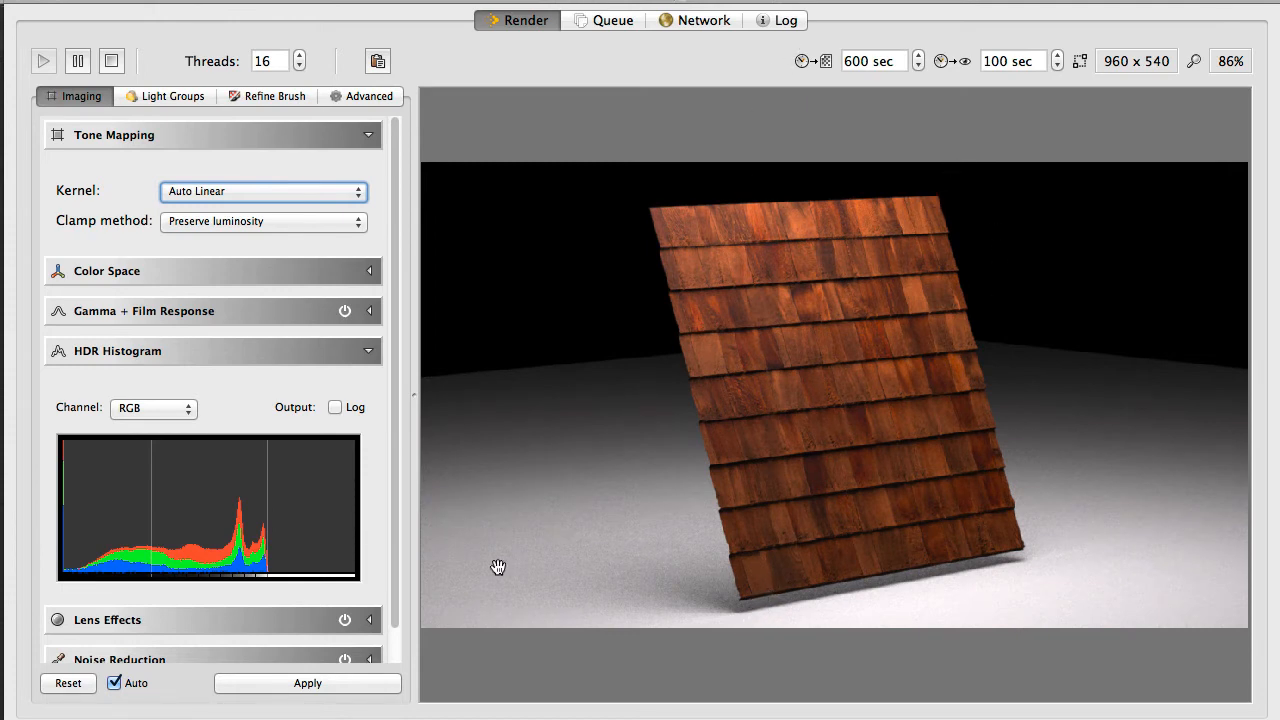
mouse_move(927, 375)
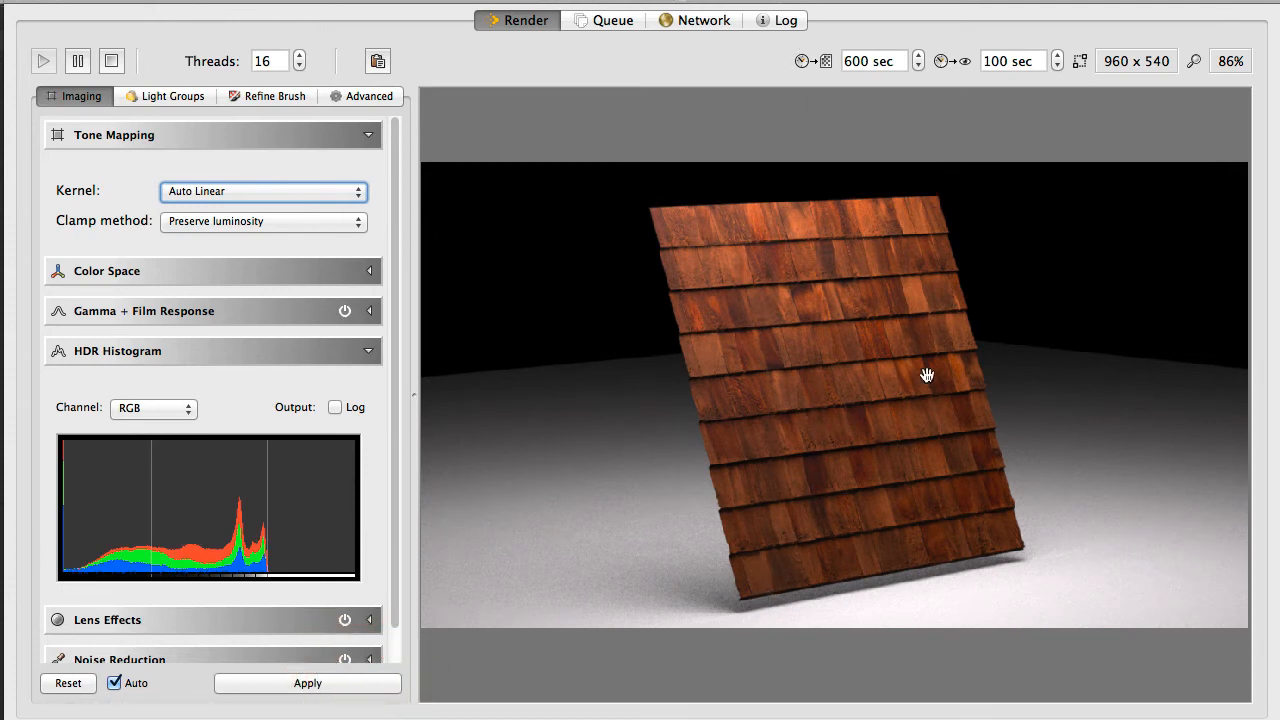
click(785, 20)
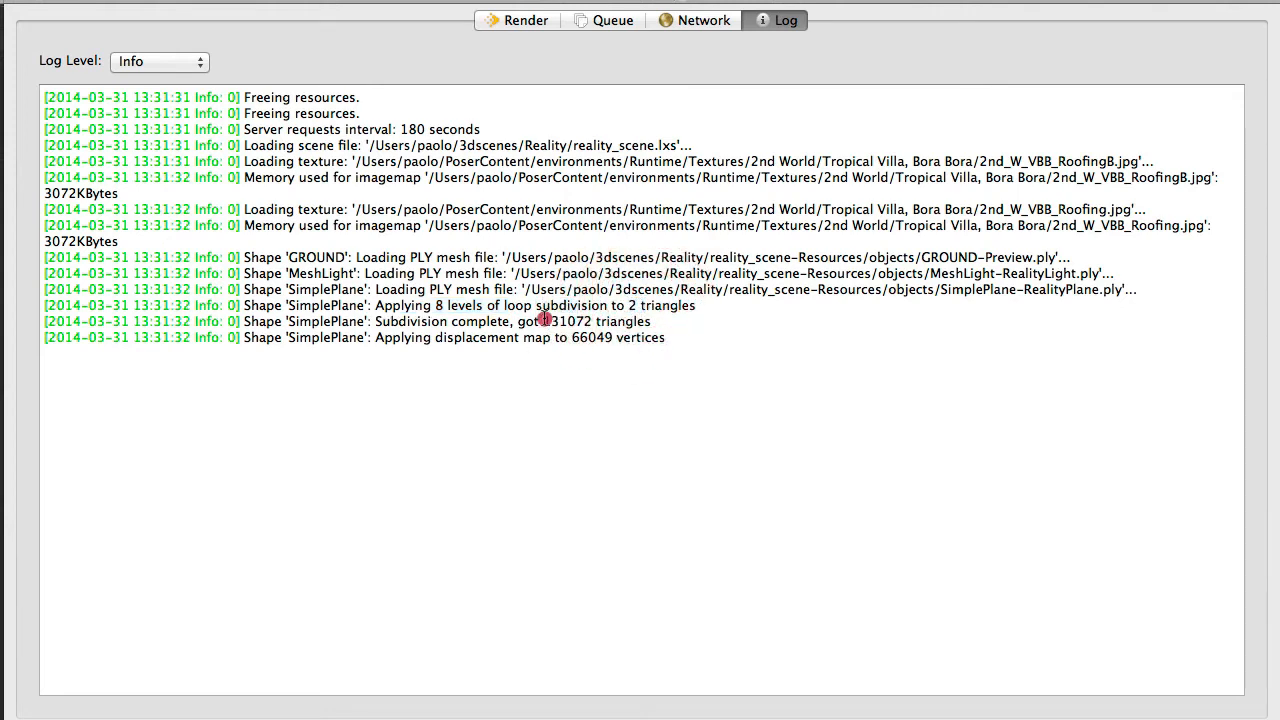
double_click(566, 321)
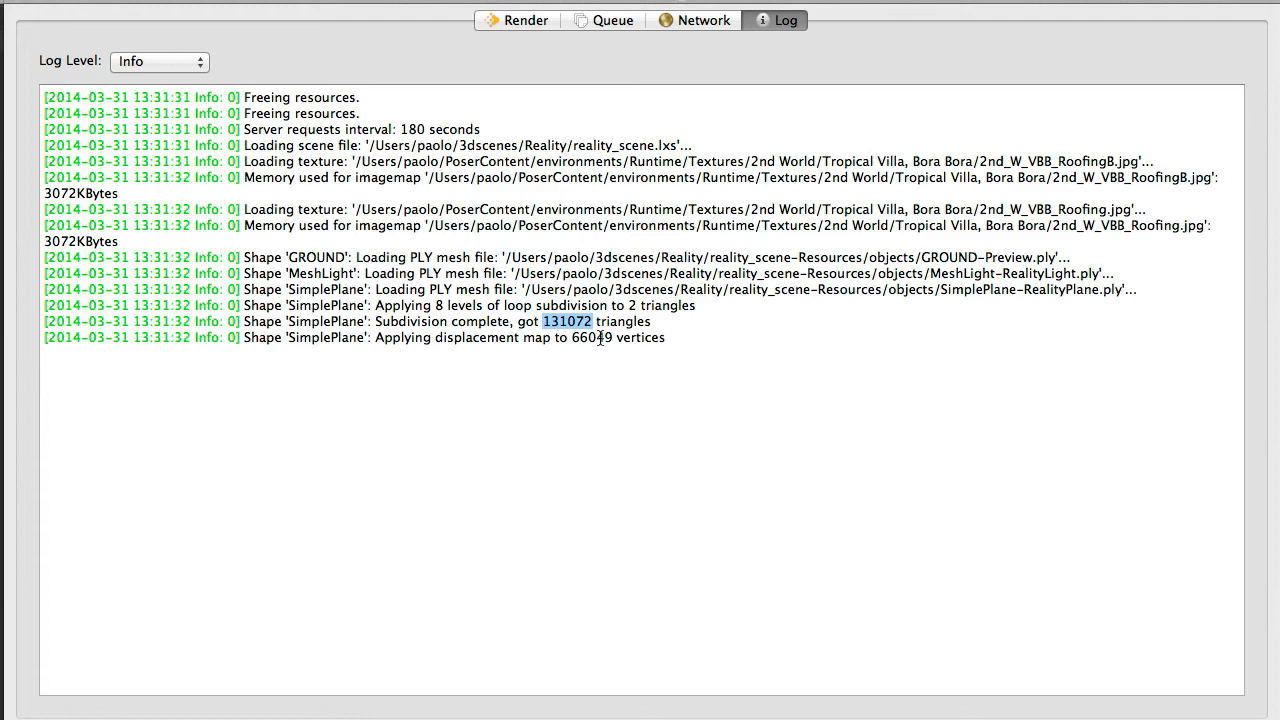
text(2)
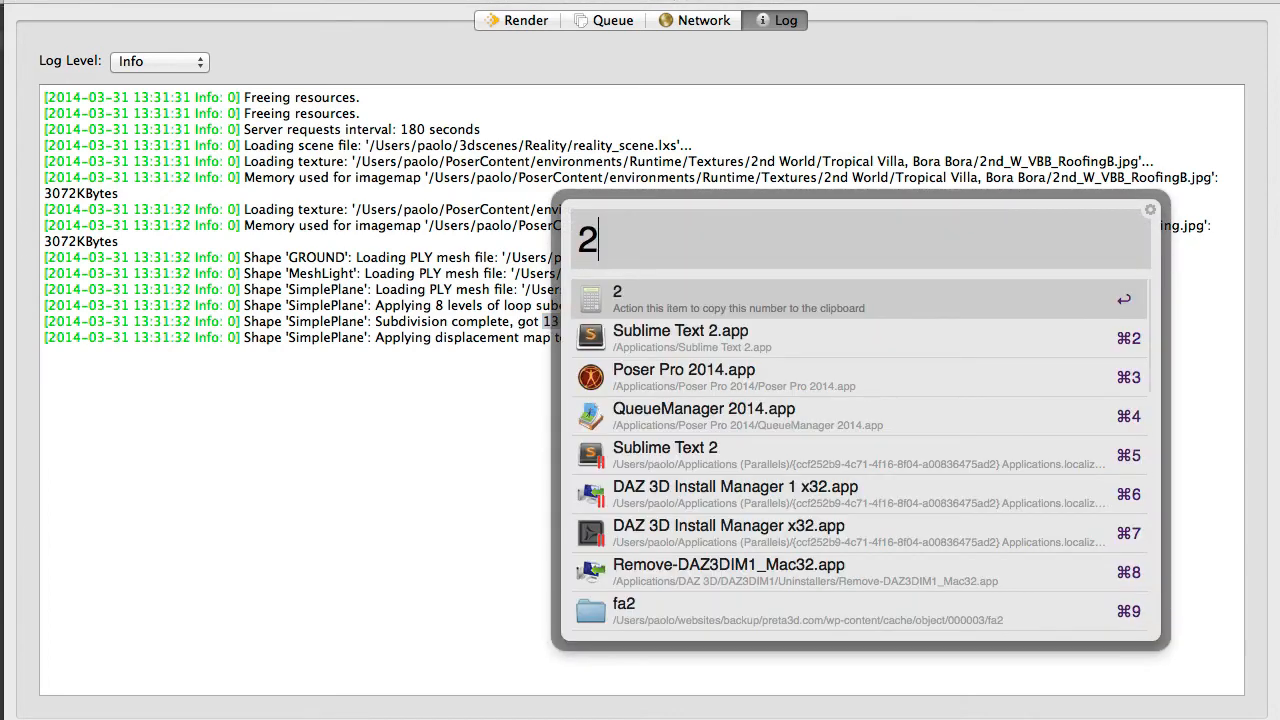
Compute 2*4*4*4*4*4*4*4*4 in Alfred, confirming 131,072 triangles.
text(*)
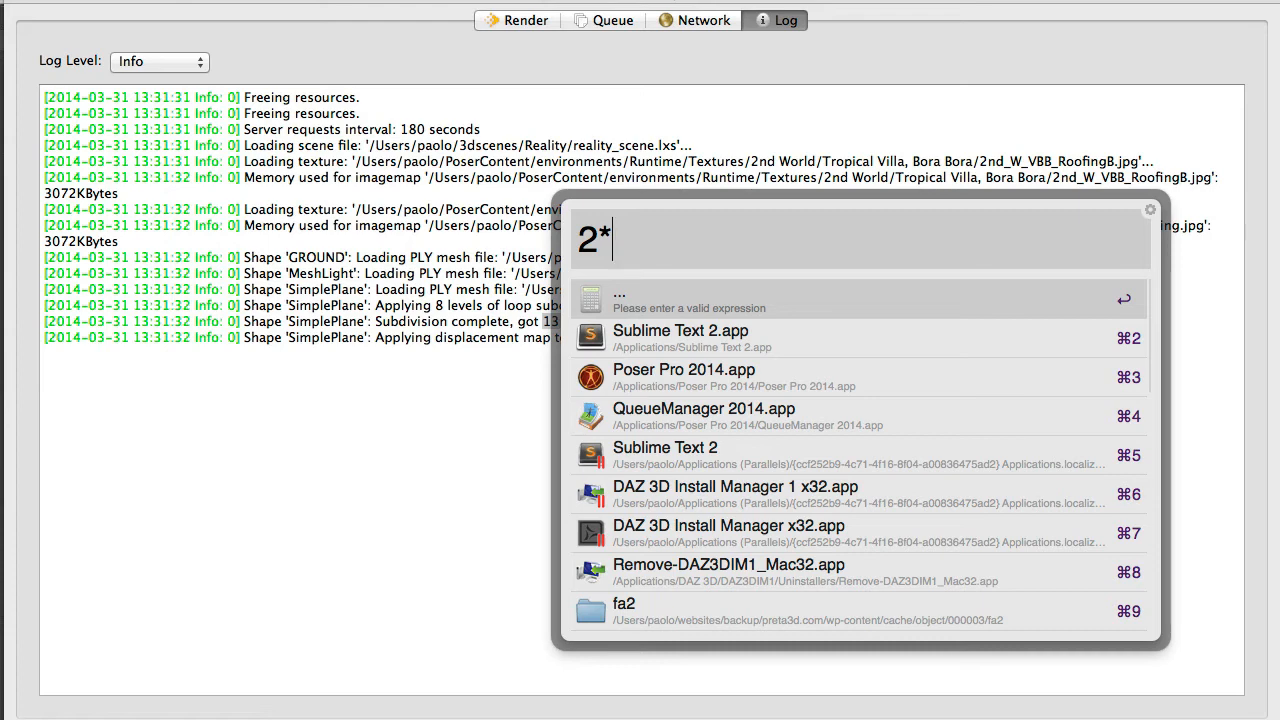
text(4)
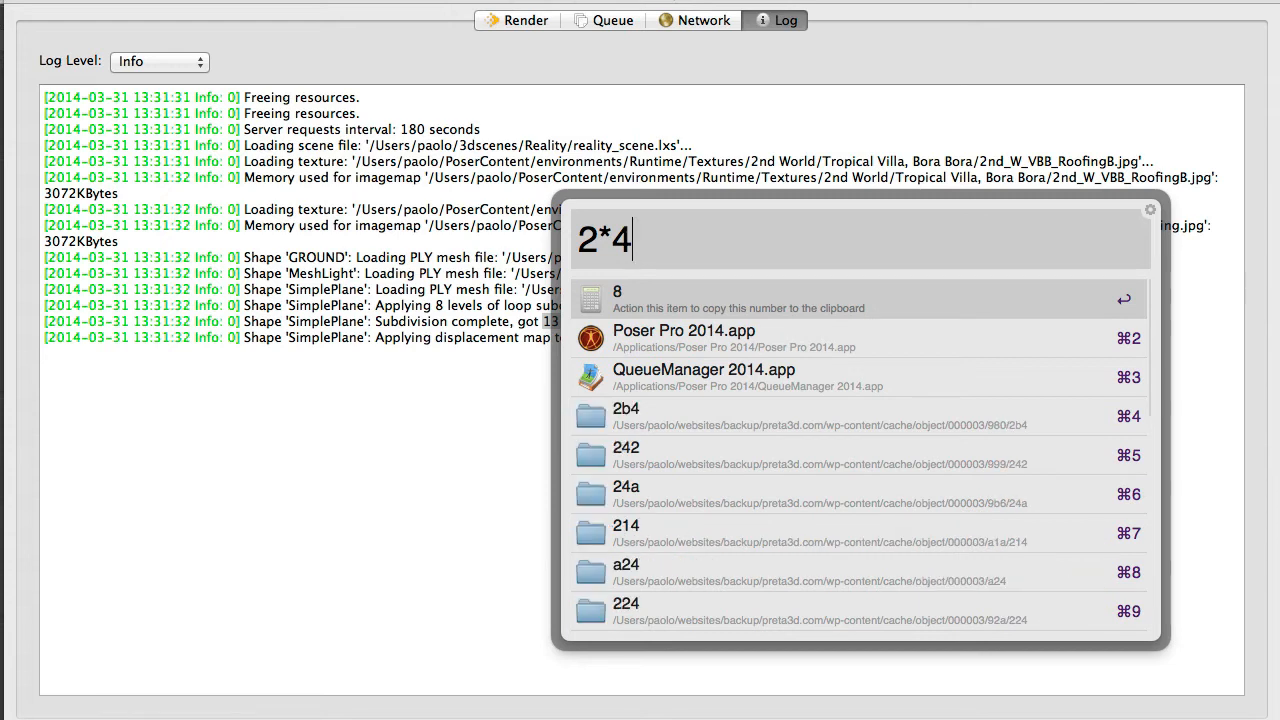
text(*)
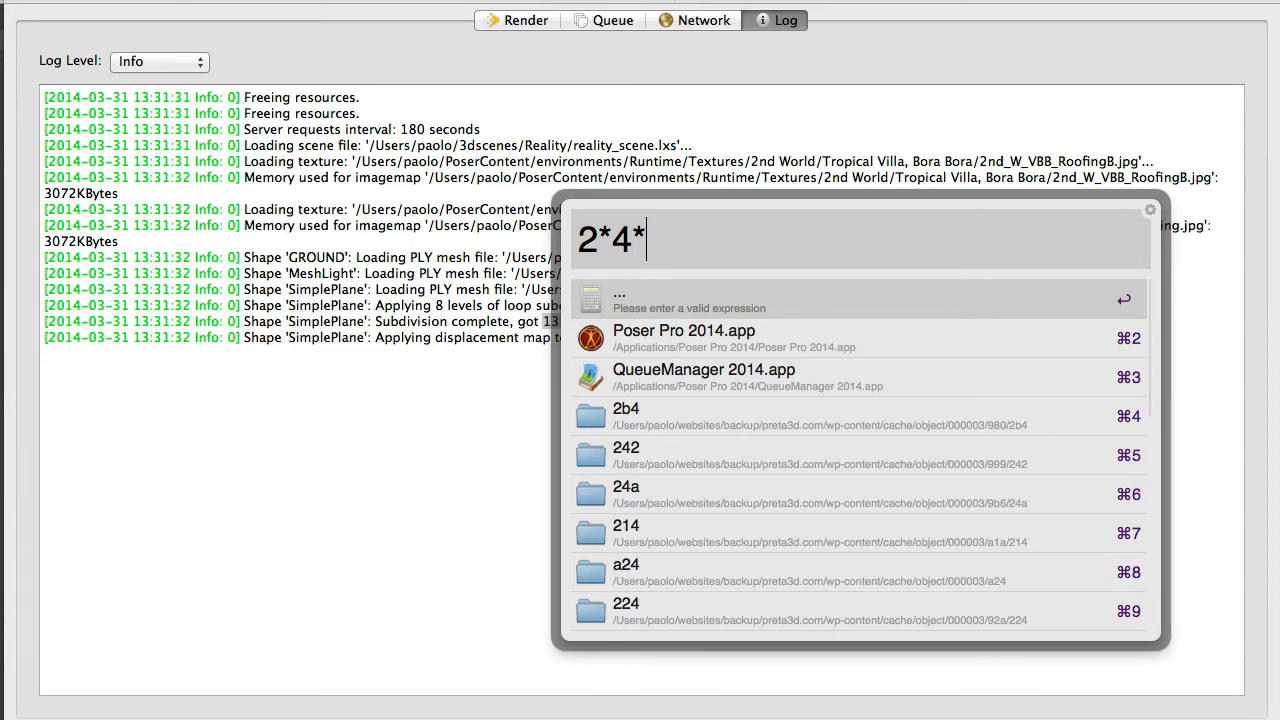
text(4*4)
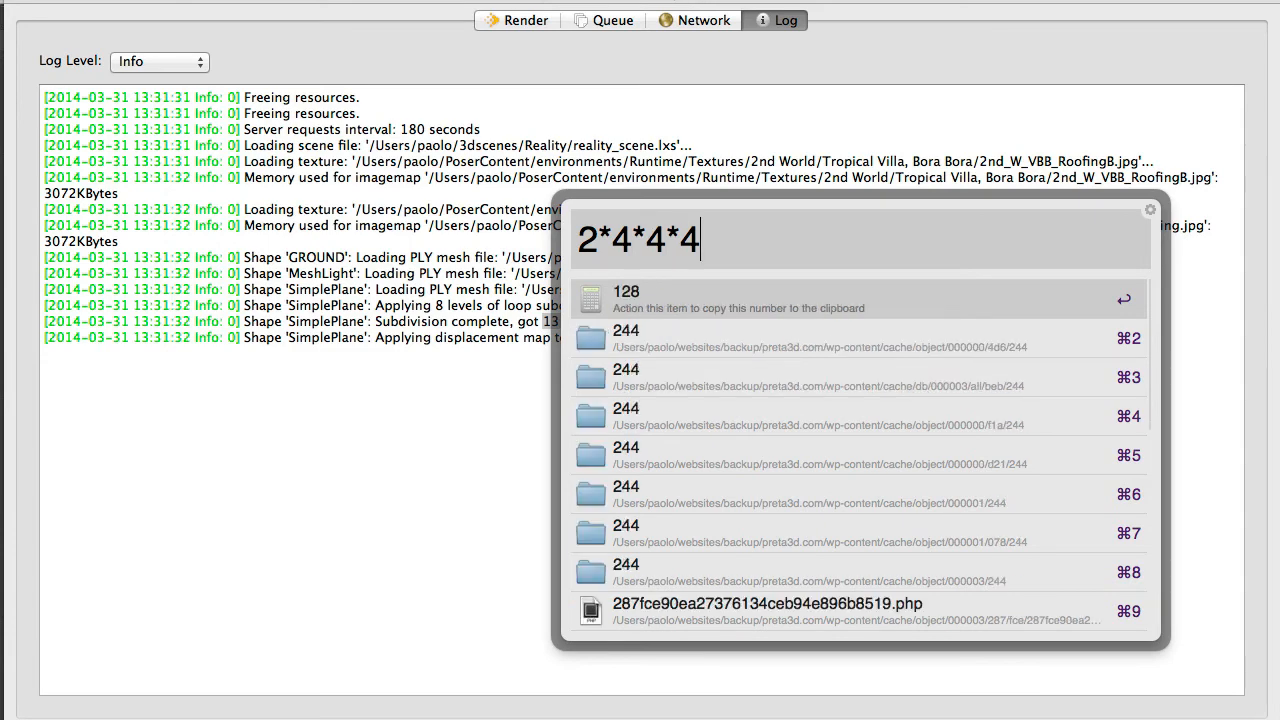
text(*4)
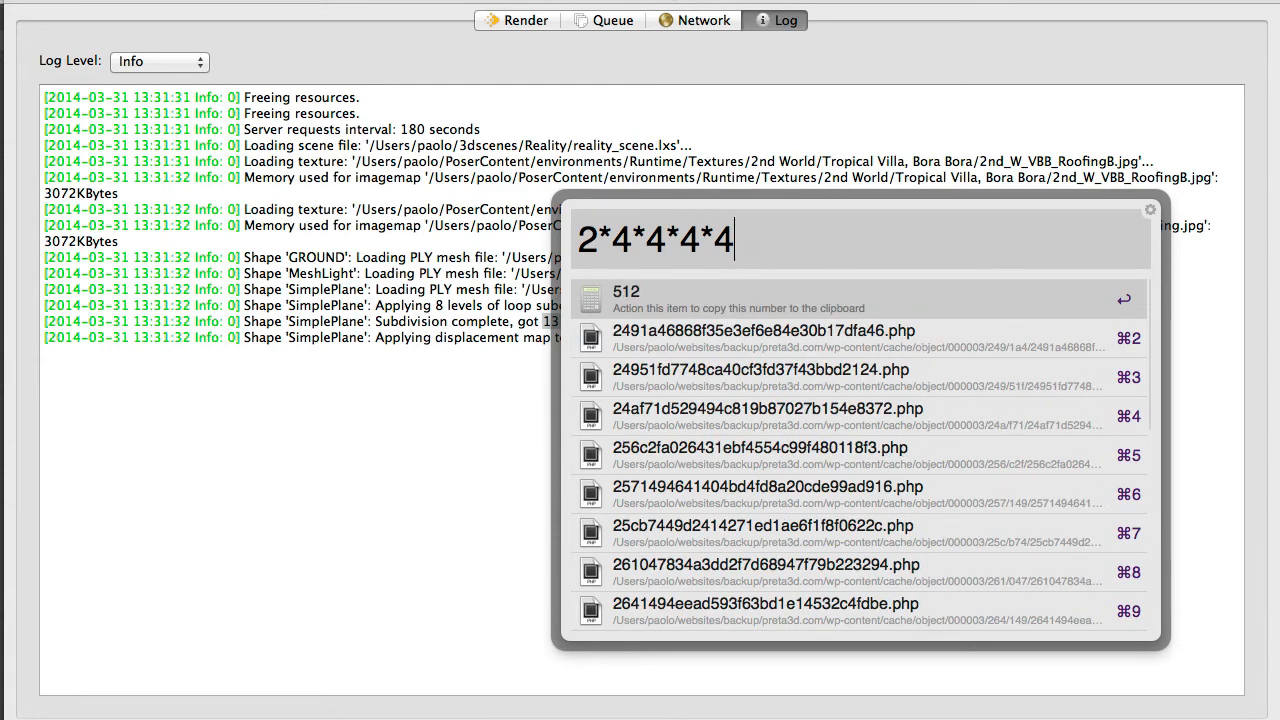
text(*4)
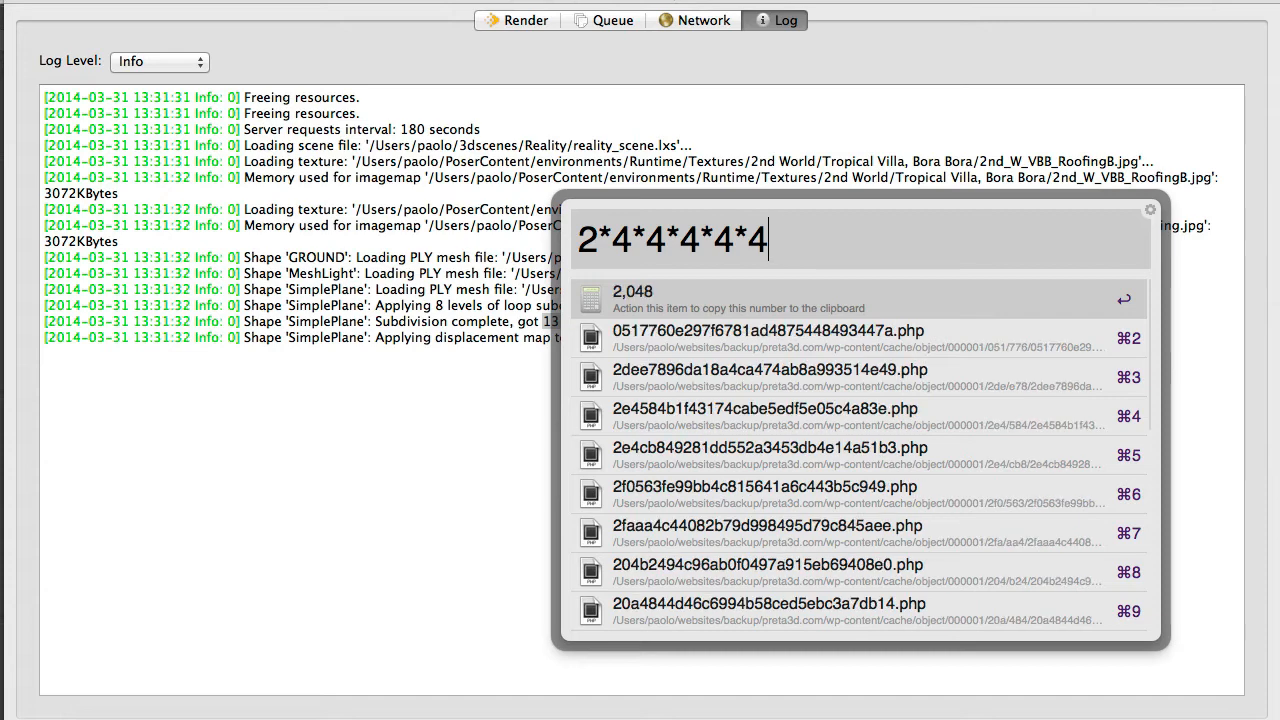
text(*)
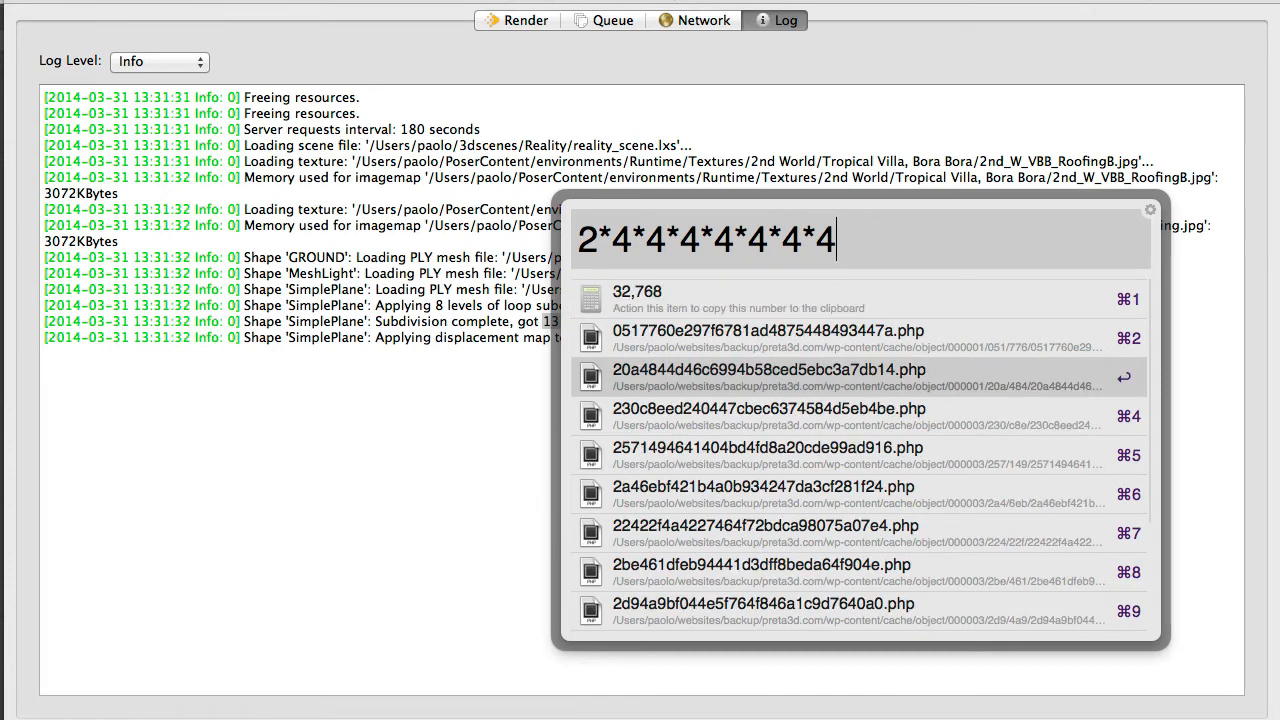
text(*)
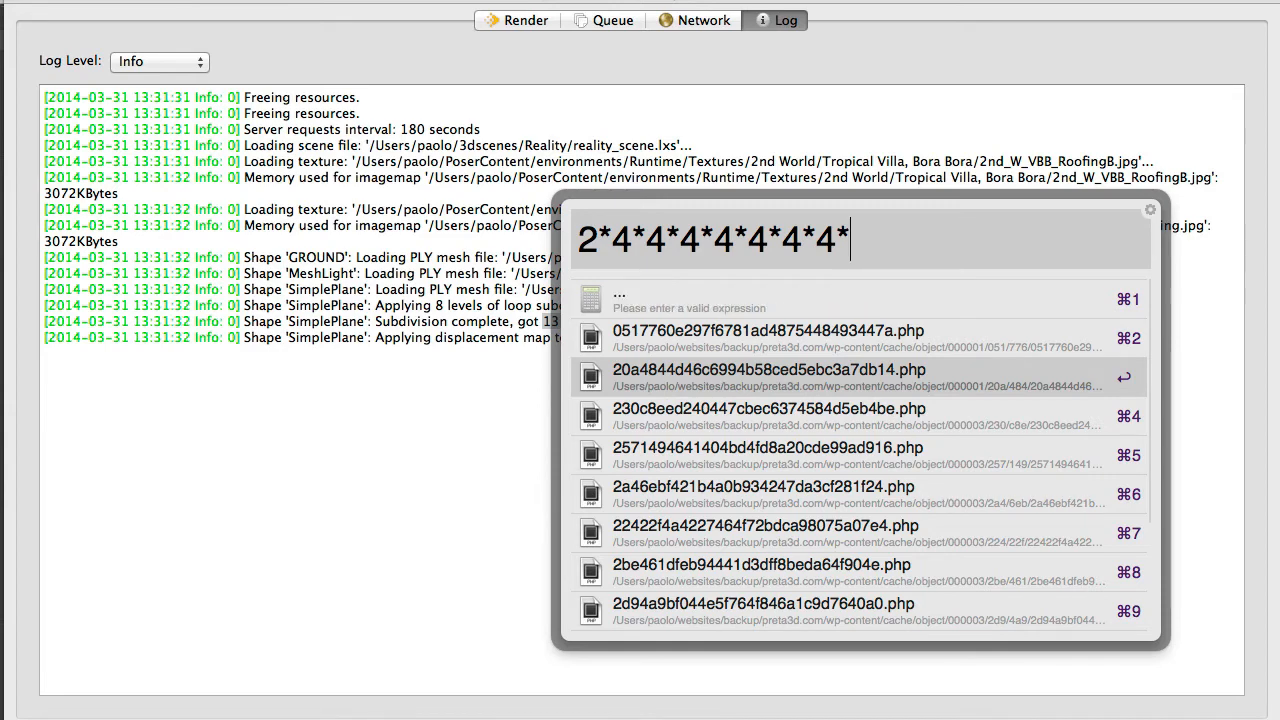
text(4)
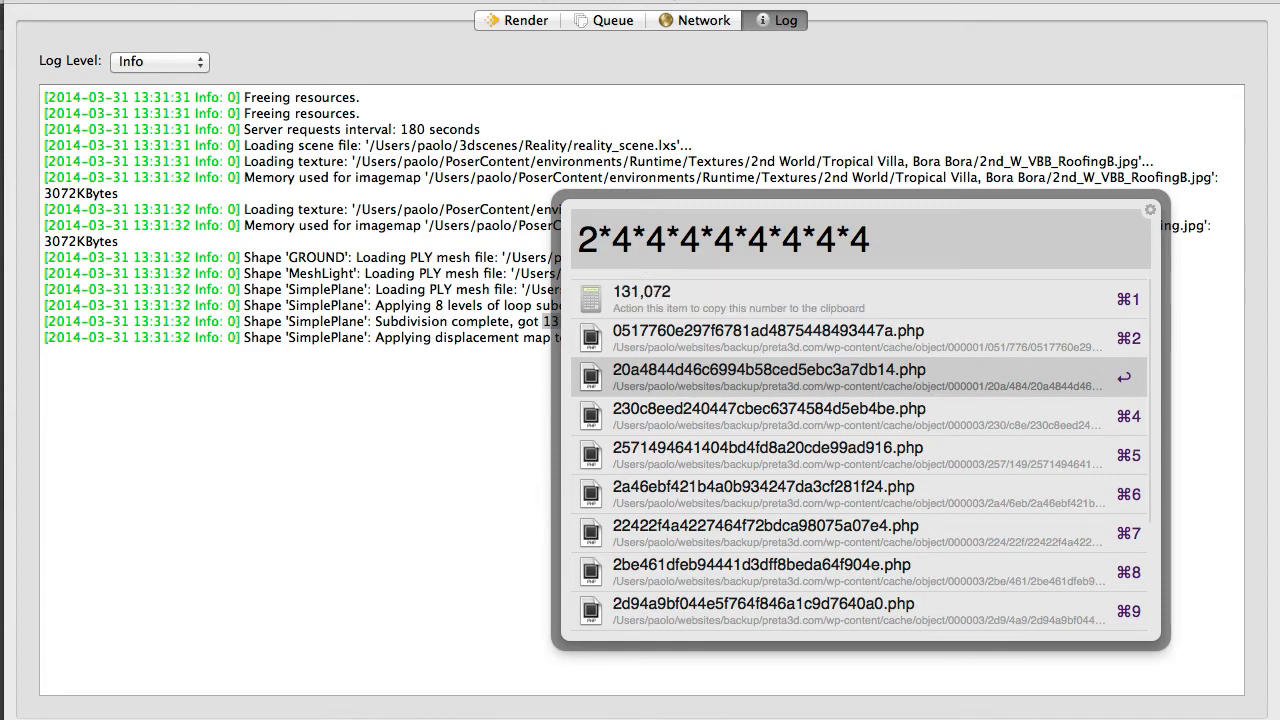
mouse_move(648, 300)
text(act)
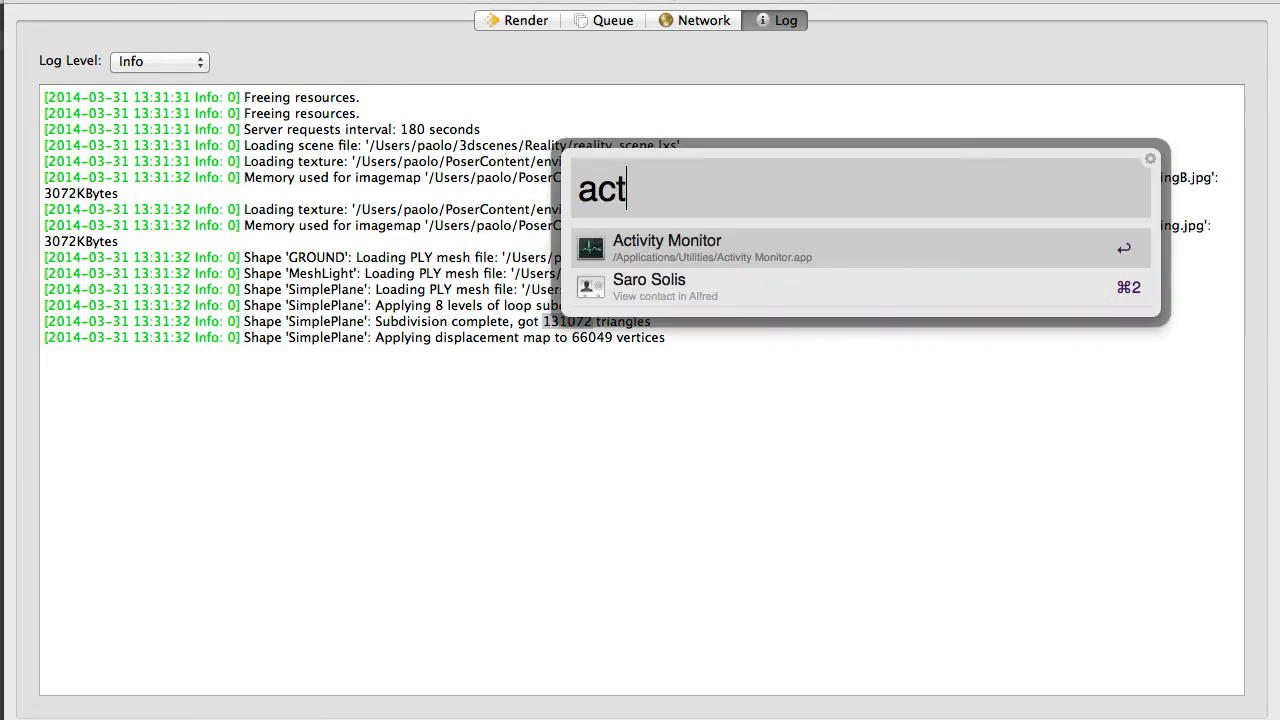
Check per-process memory in Activity Monitor, with LuxRender at 297.9 MB.
key(escape)
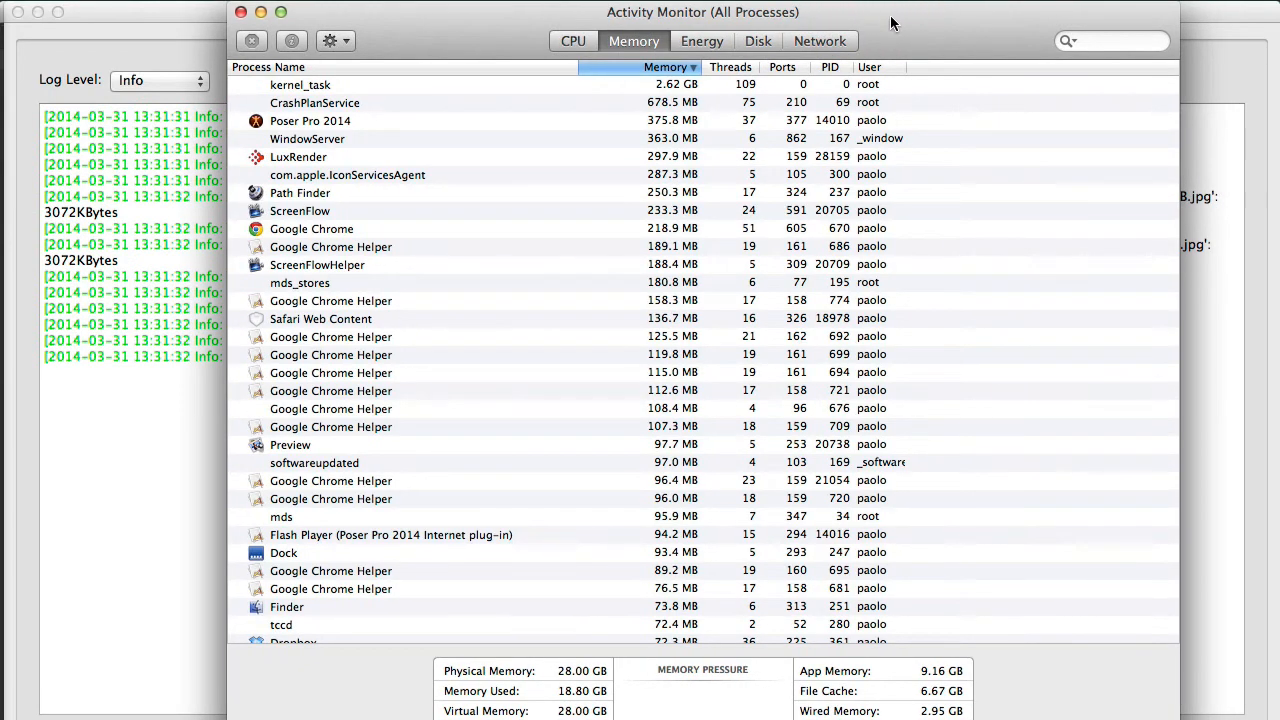
mouse_move(910, 27)
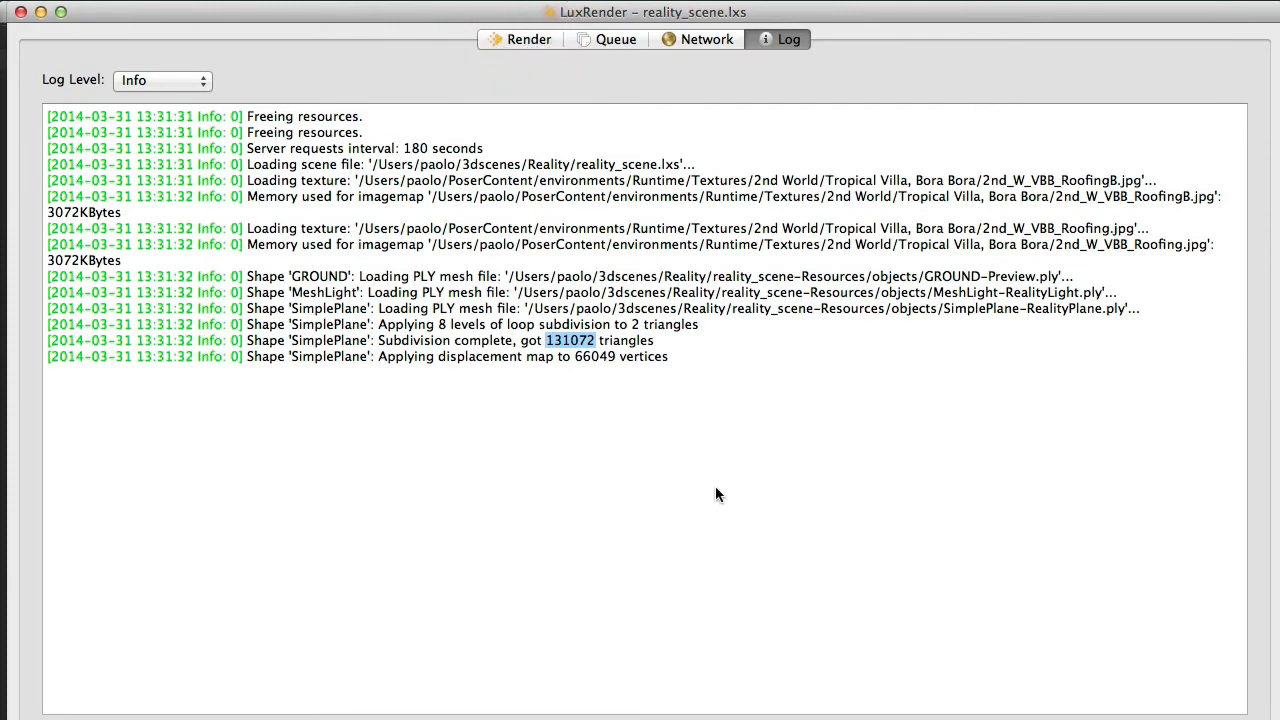
Review the displaced roof-tile render, then return to Reality's renderer settings.
click(528, 39)
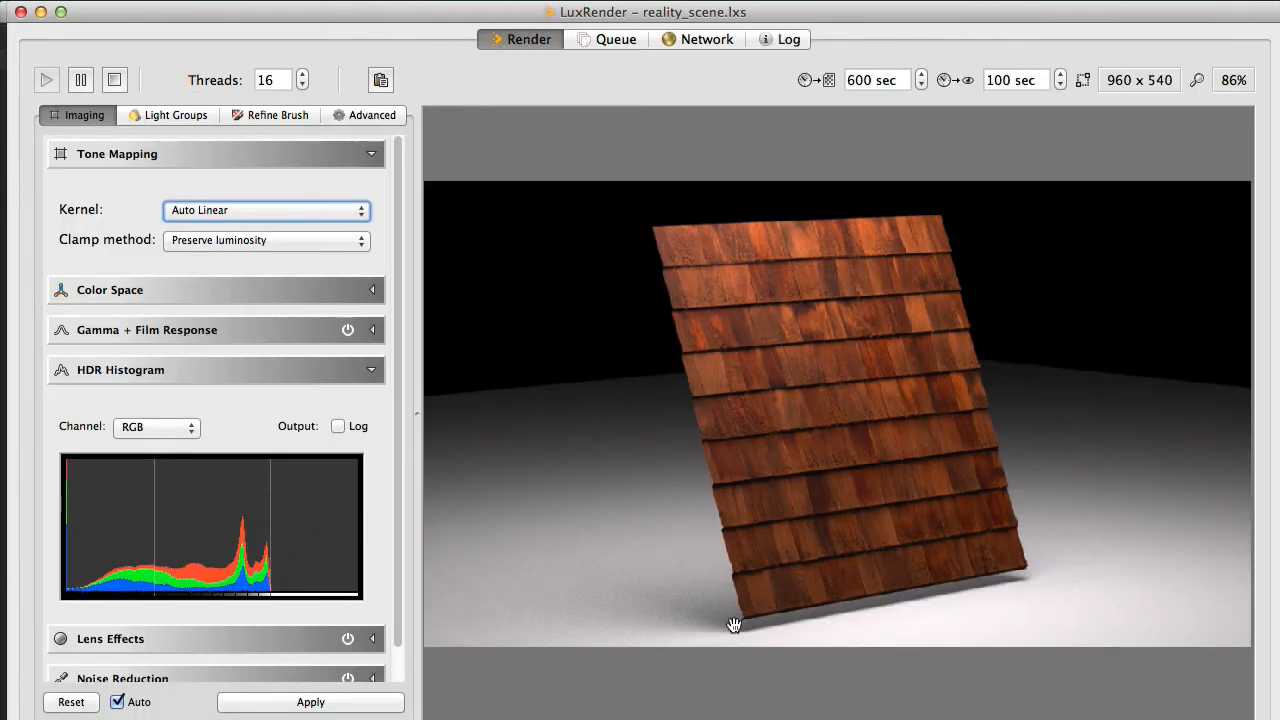
mouse_move(536, 673)
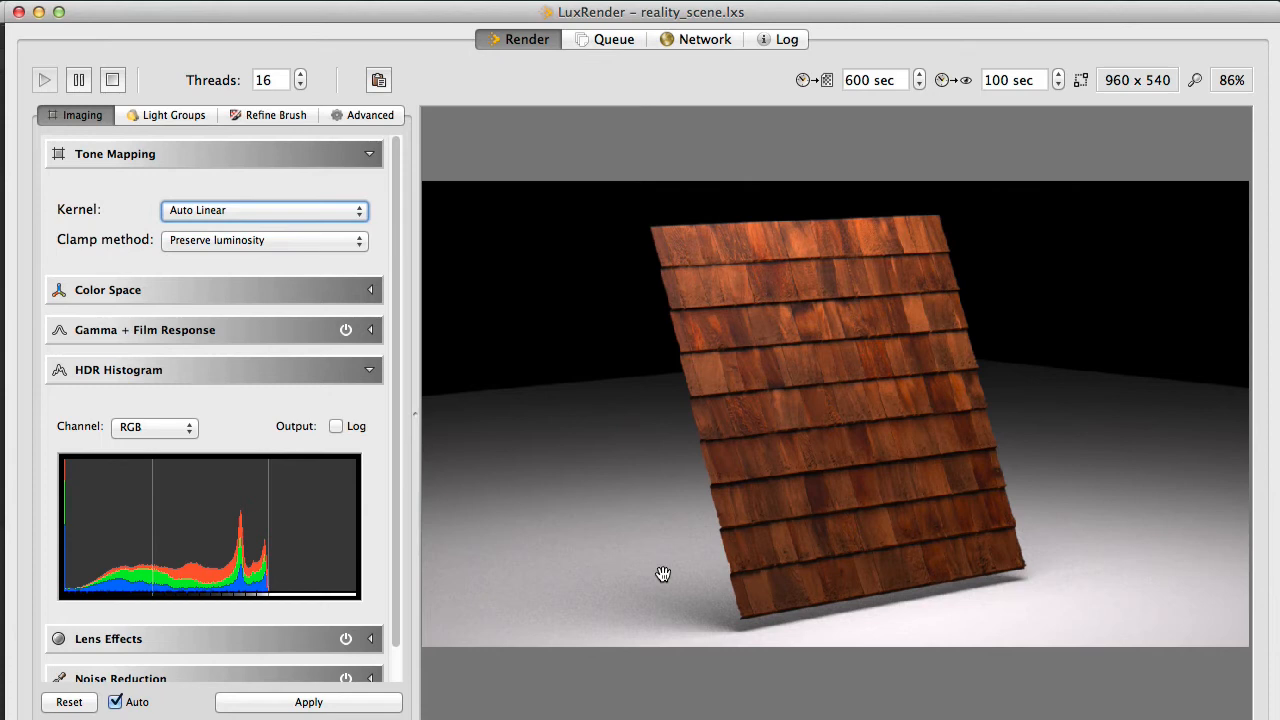
mouse_move(749, 519)
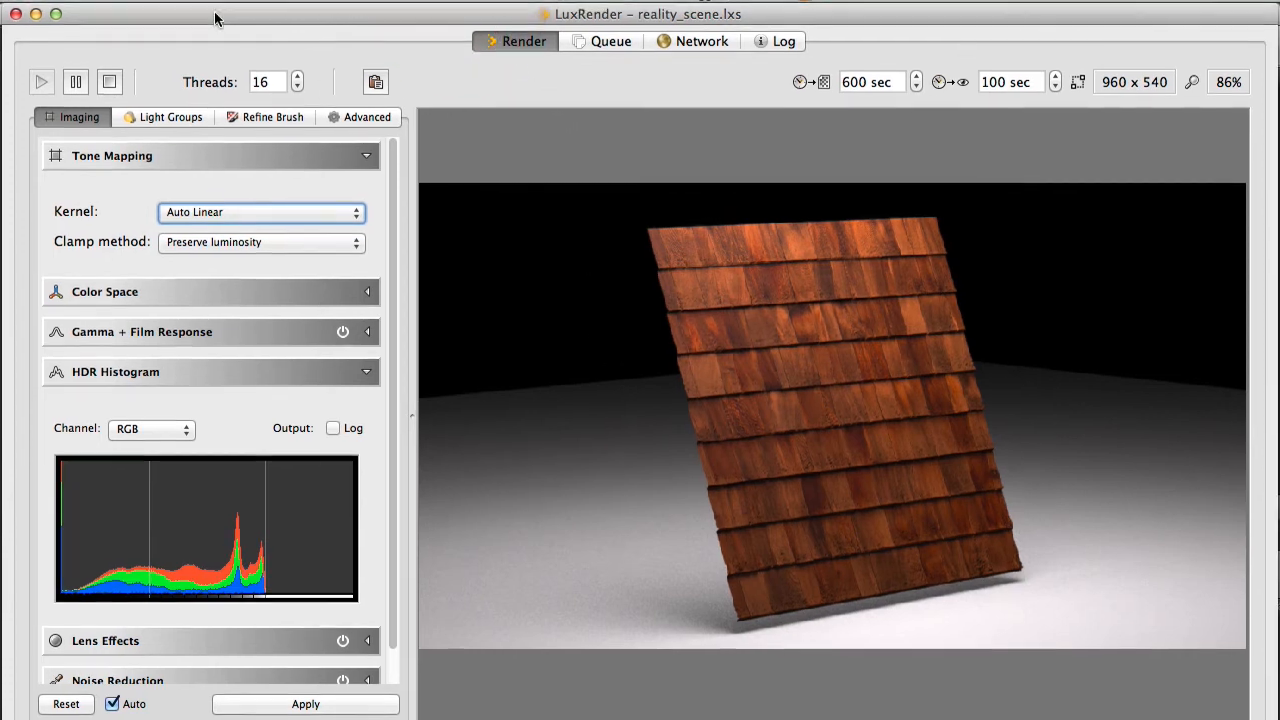
click(92, 11)
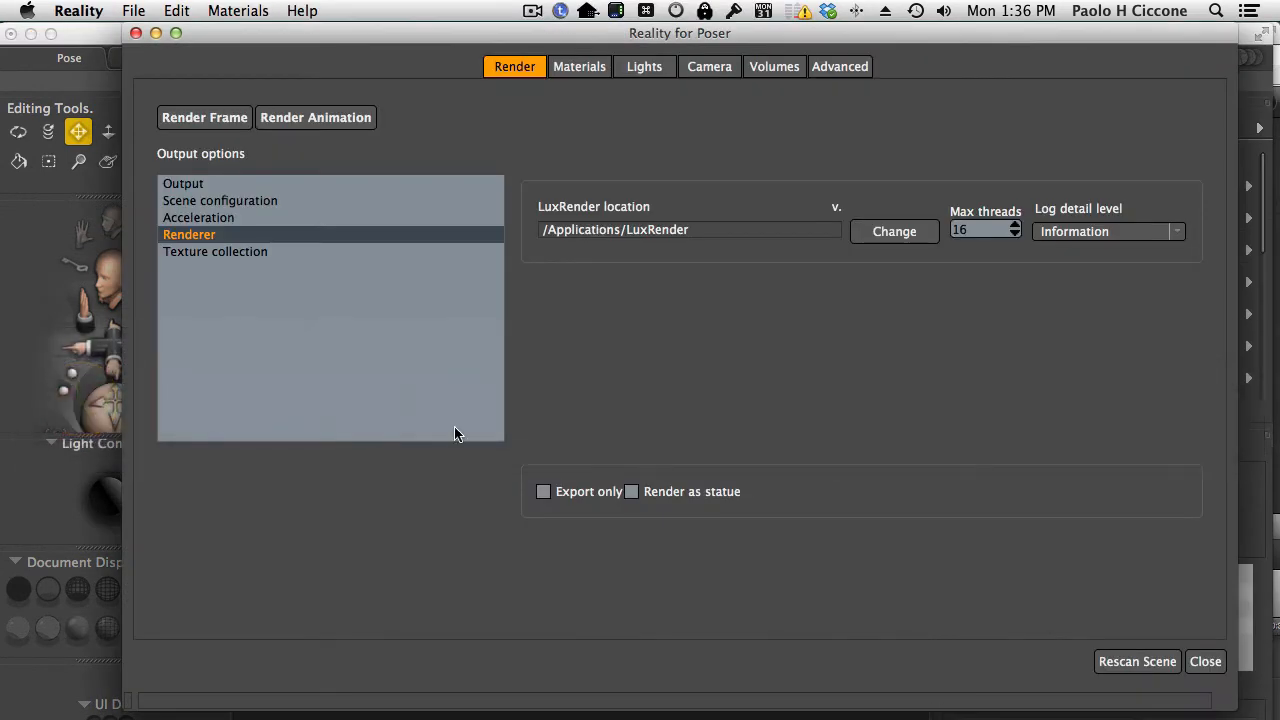
Enable Use Micro-facets in RealityPlane's material modifiers, leaving subdivision at 8.
click(393, 66)
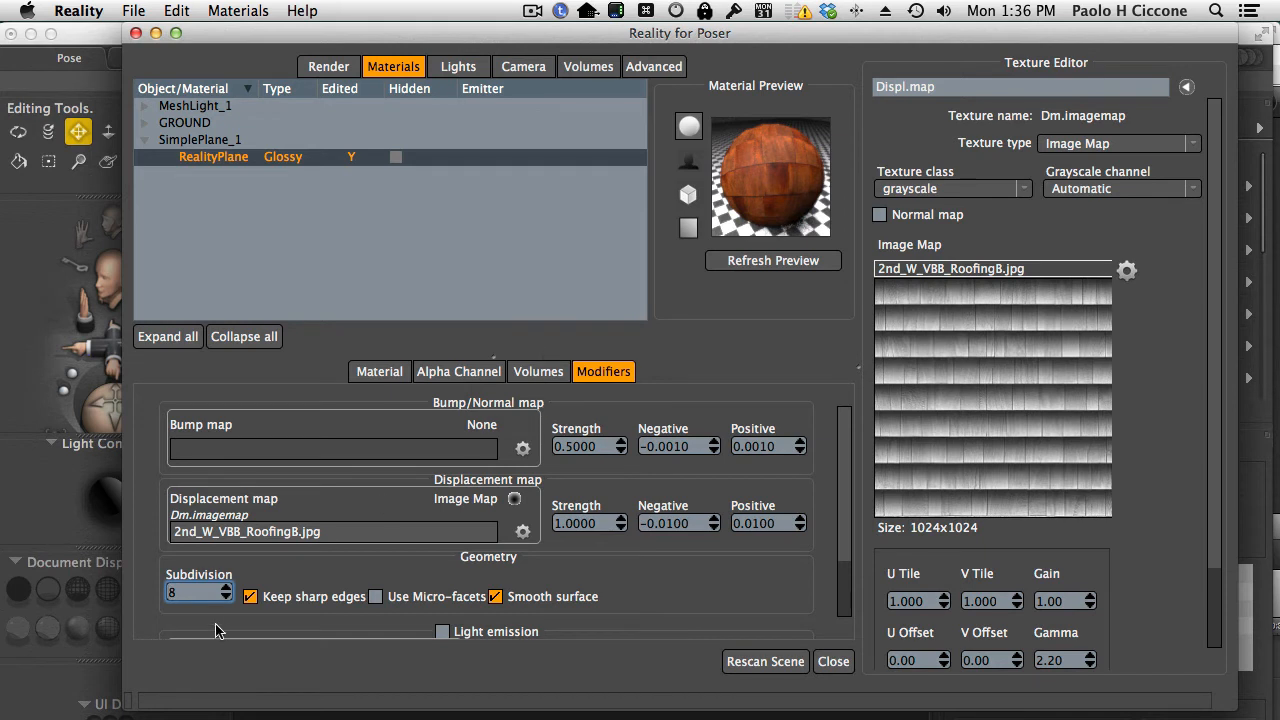
mouse_move(425, 590)
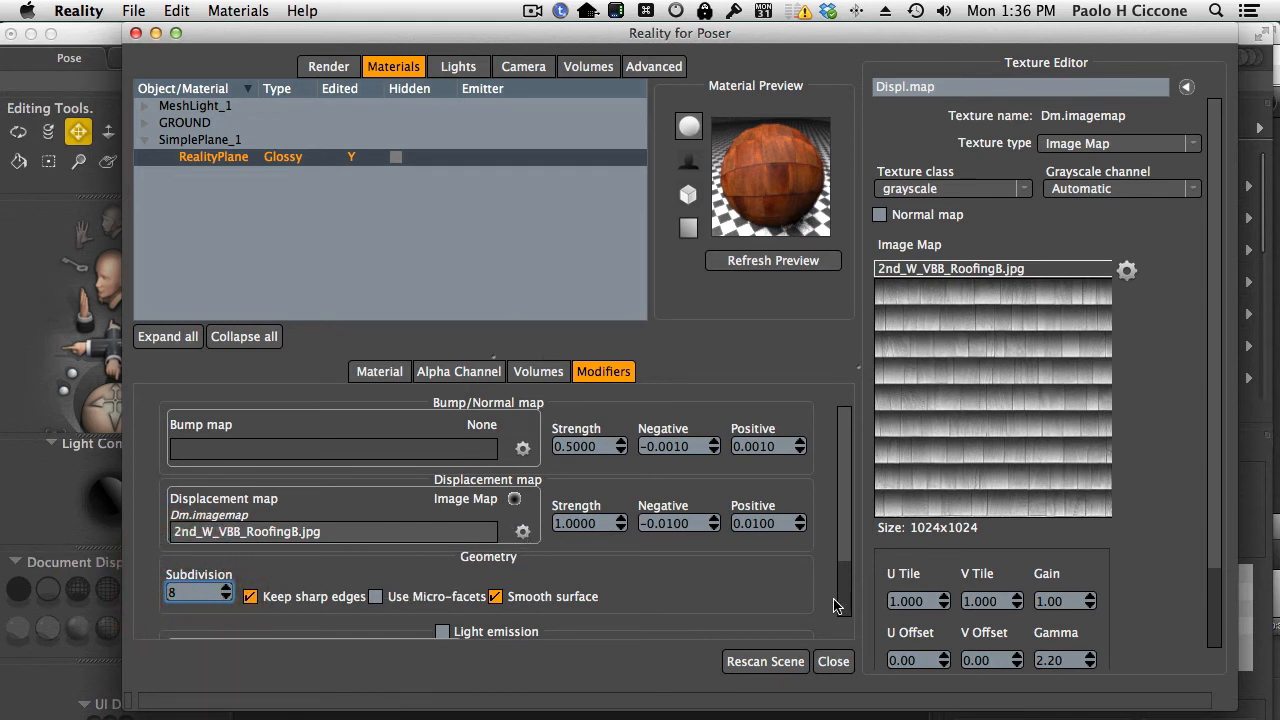
scroll(down, 3)
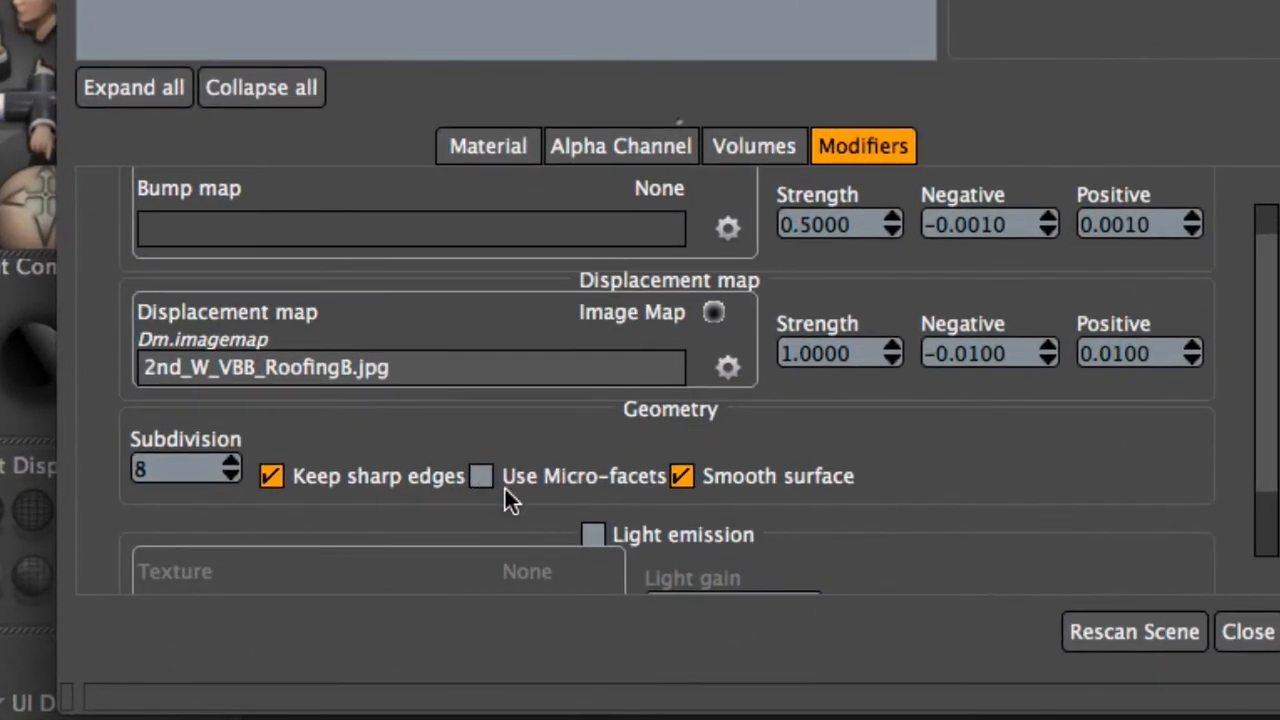
mouse_move(490, 490)
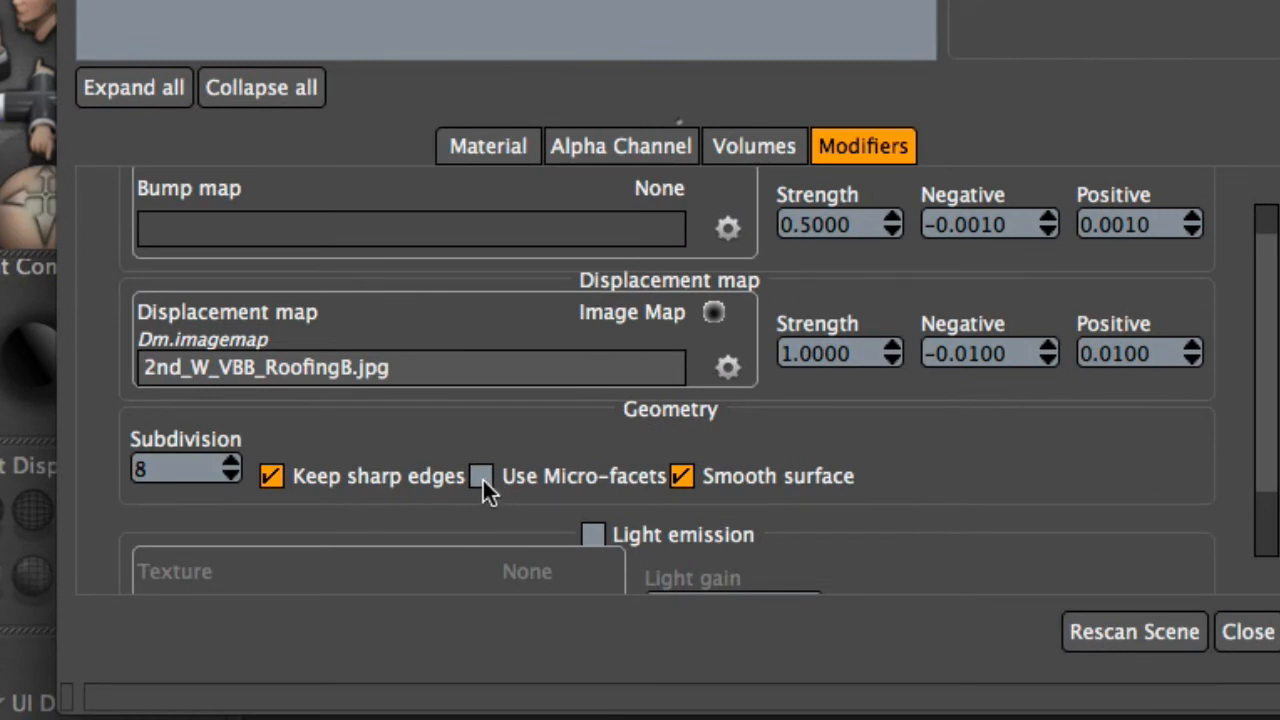
click(481, 476)
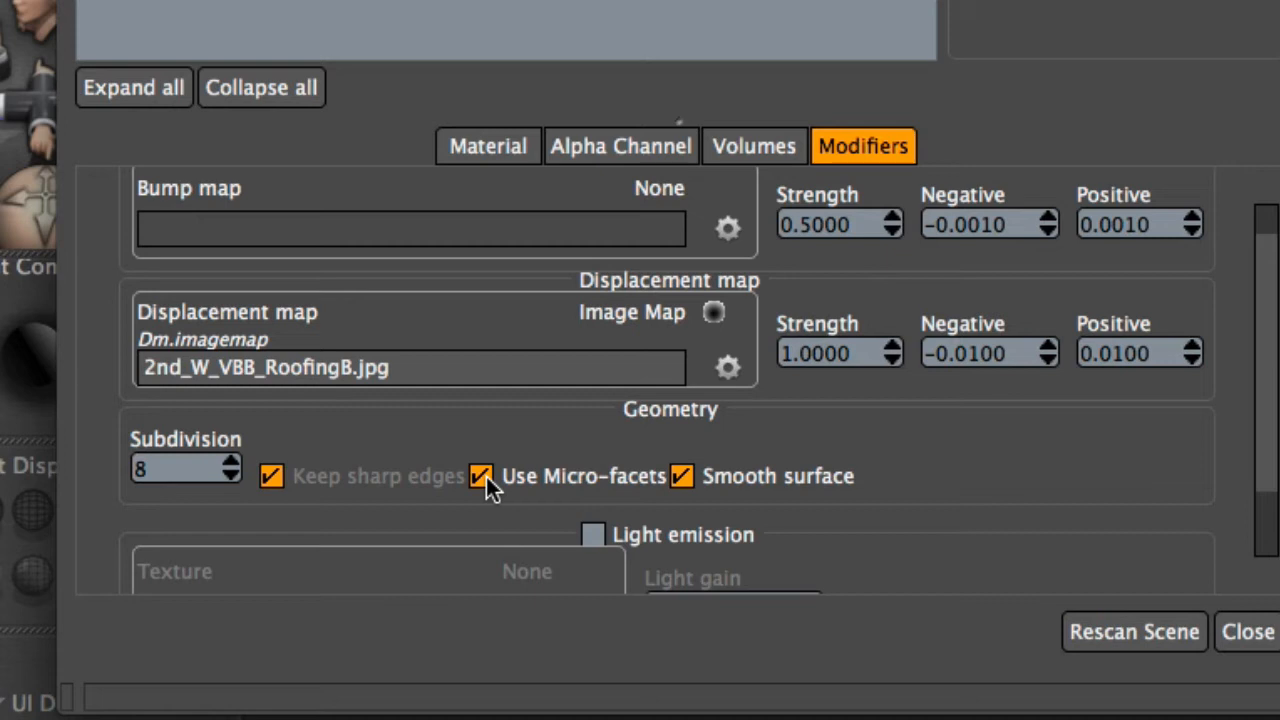
Enter 200 in RealityPlane's Geometry subdivision field.
click(185, 469)
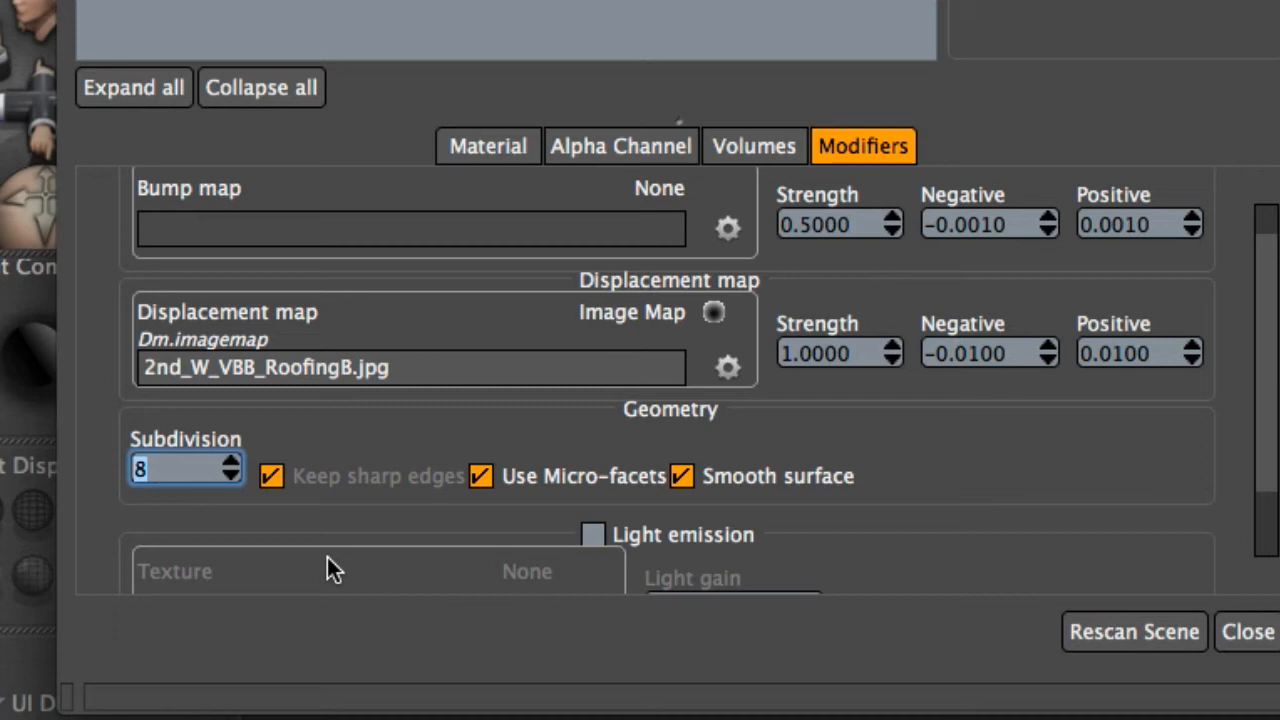
text(2)
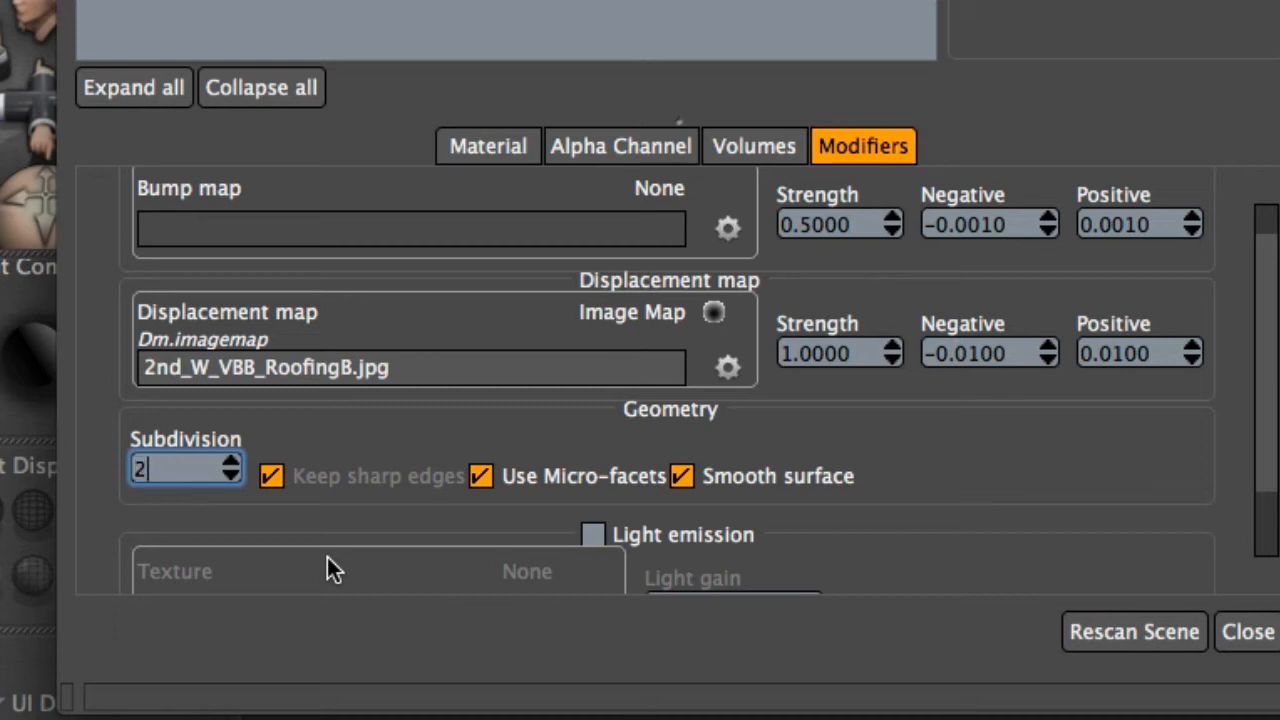
click(226, 463)
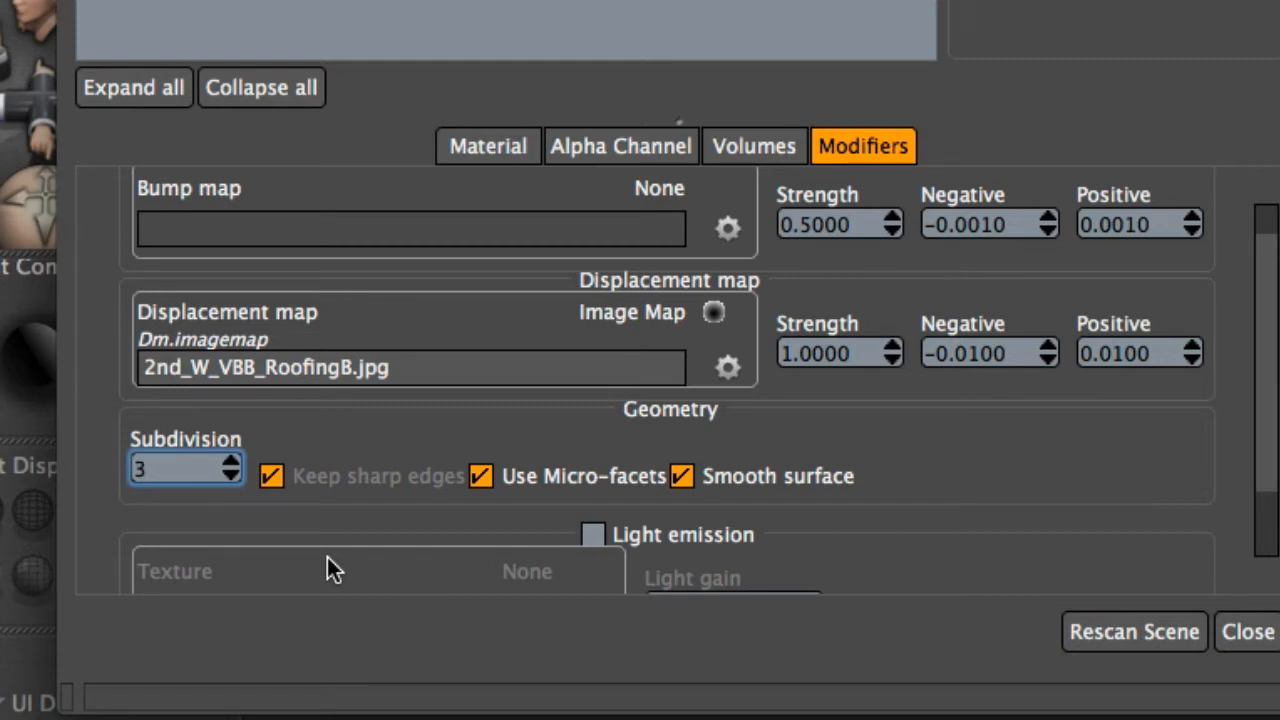
text(200)
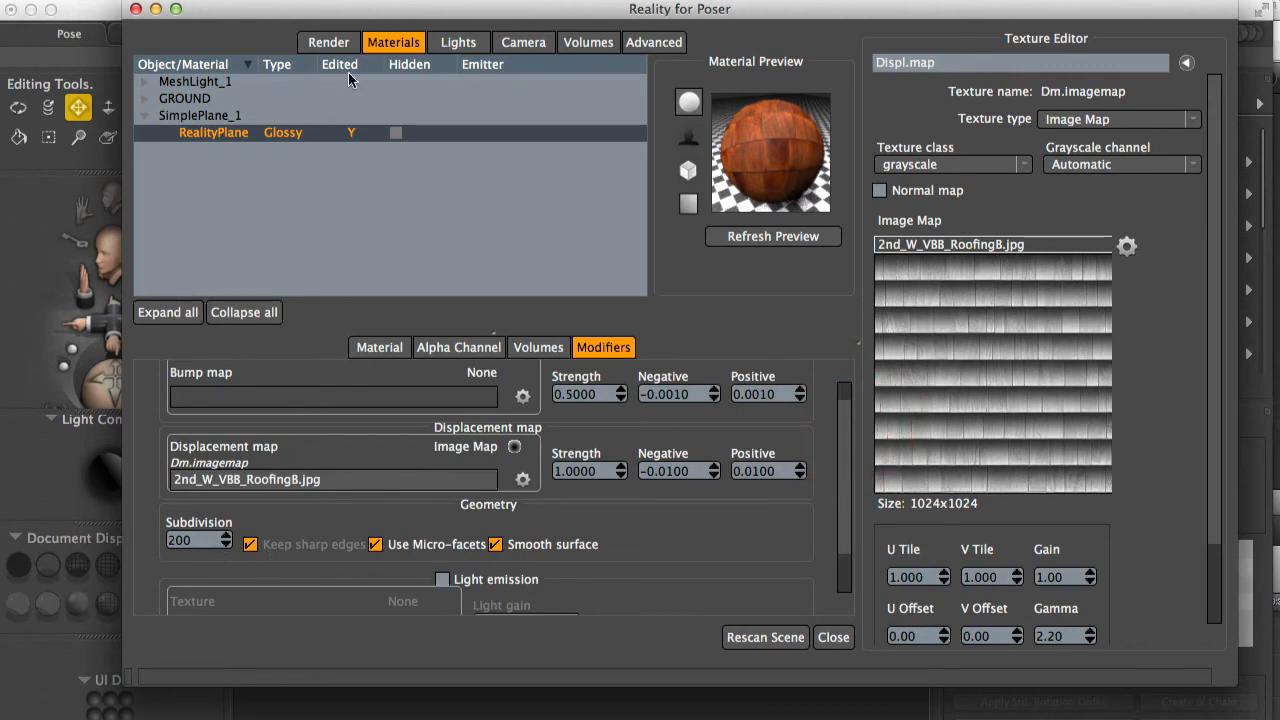
Render the frame in LuxRender to show the micro-facet shingle relief.
click(328, 42)
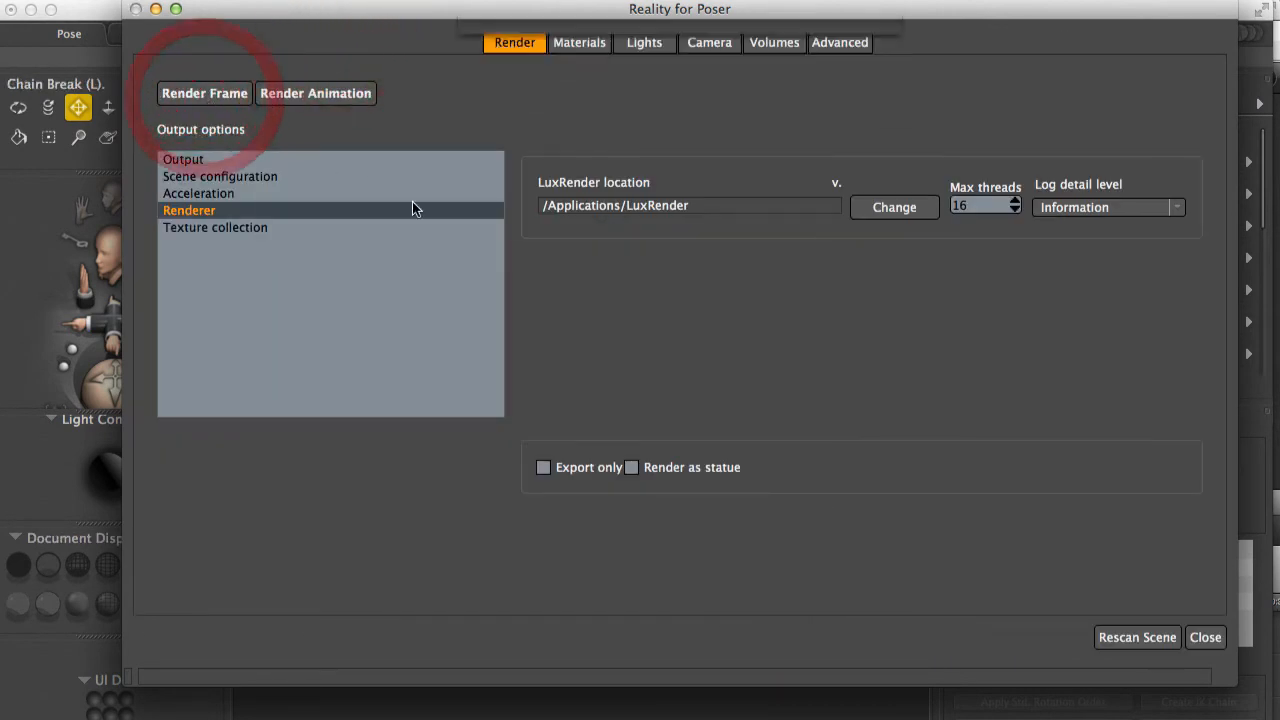
click(204, 93)
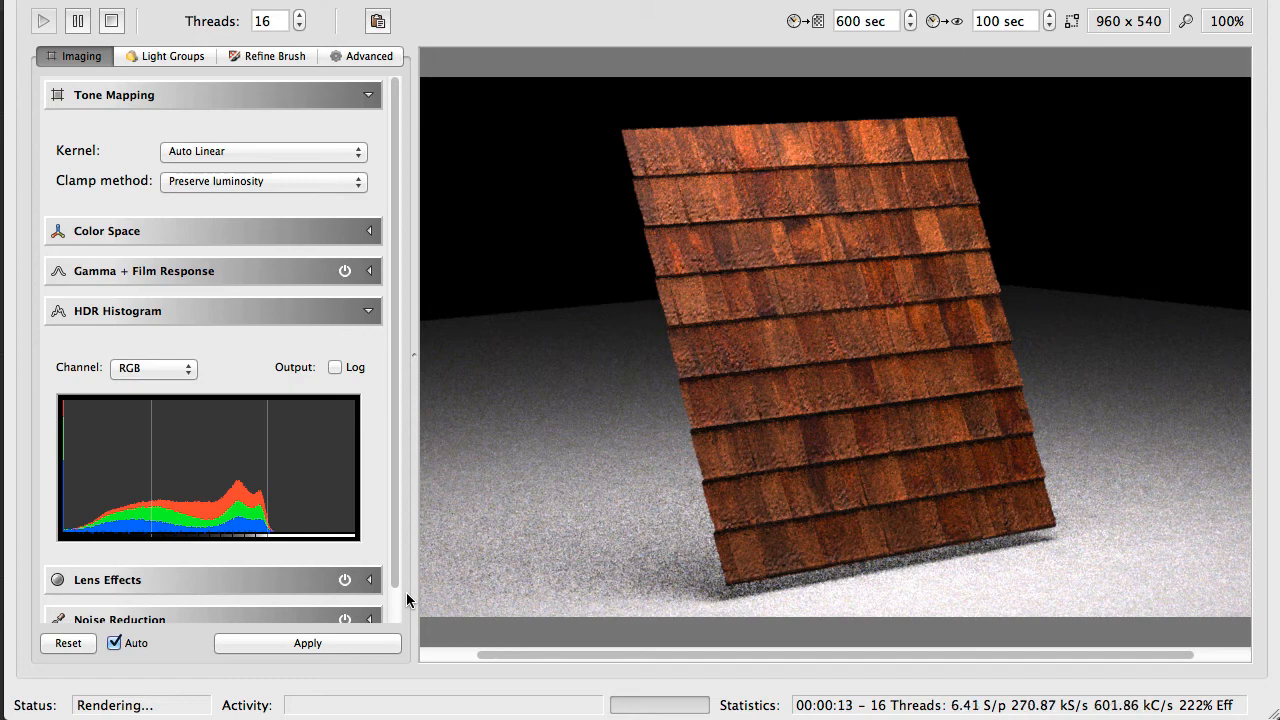
mouse_move(465, 635)
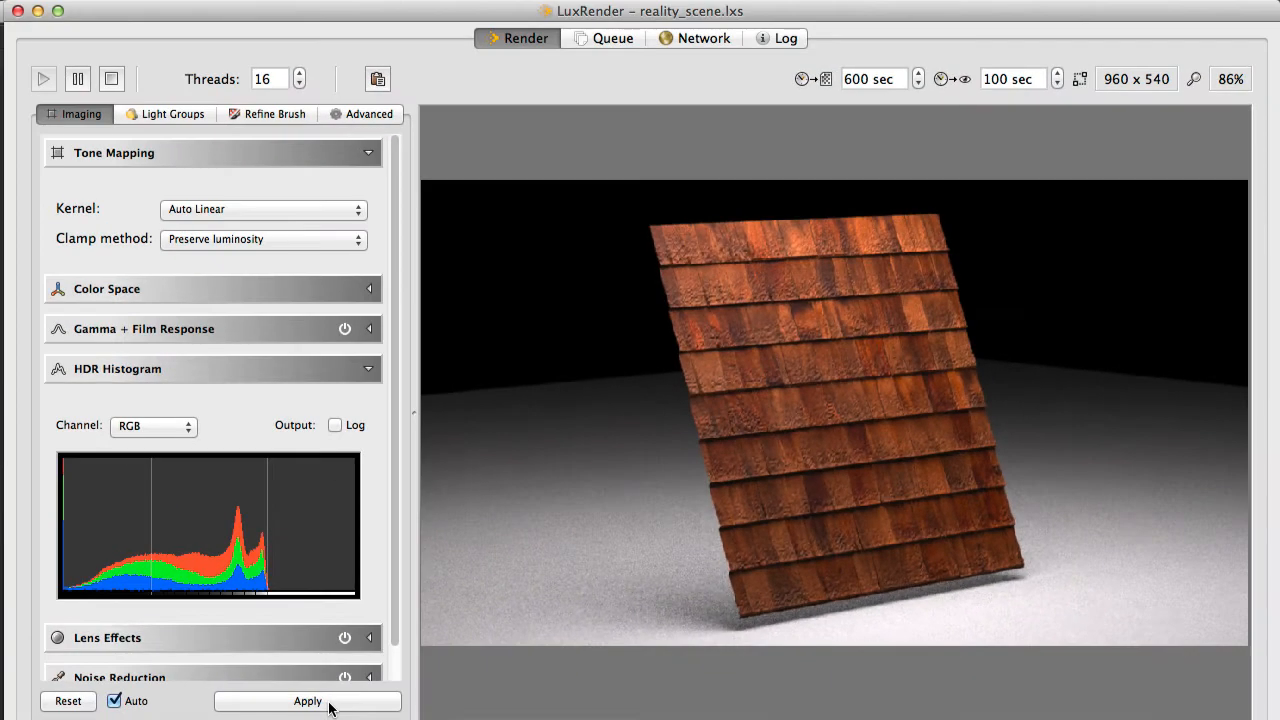
Check LuxRender's 124.8 MB memory use in Activity Monitor, then return to the render.
click(307, 700)
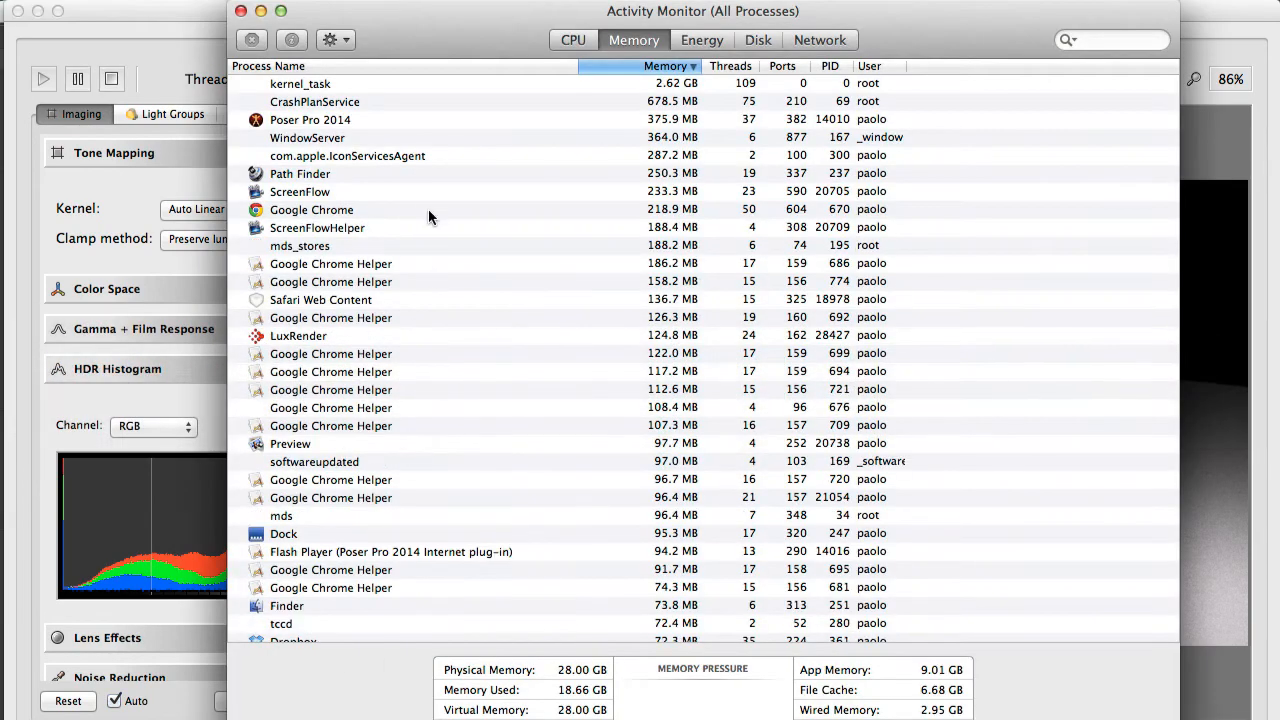
click(298, 335)
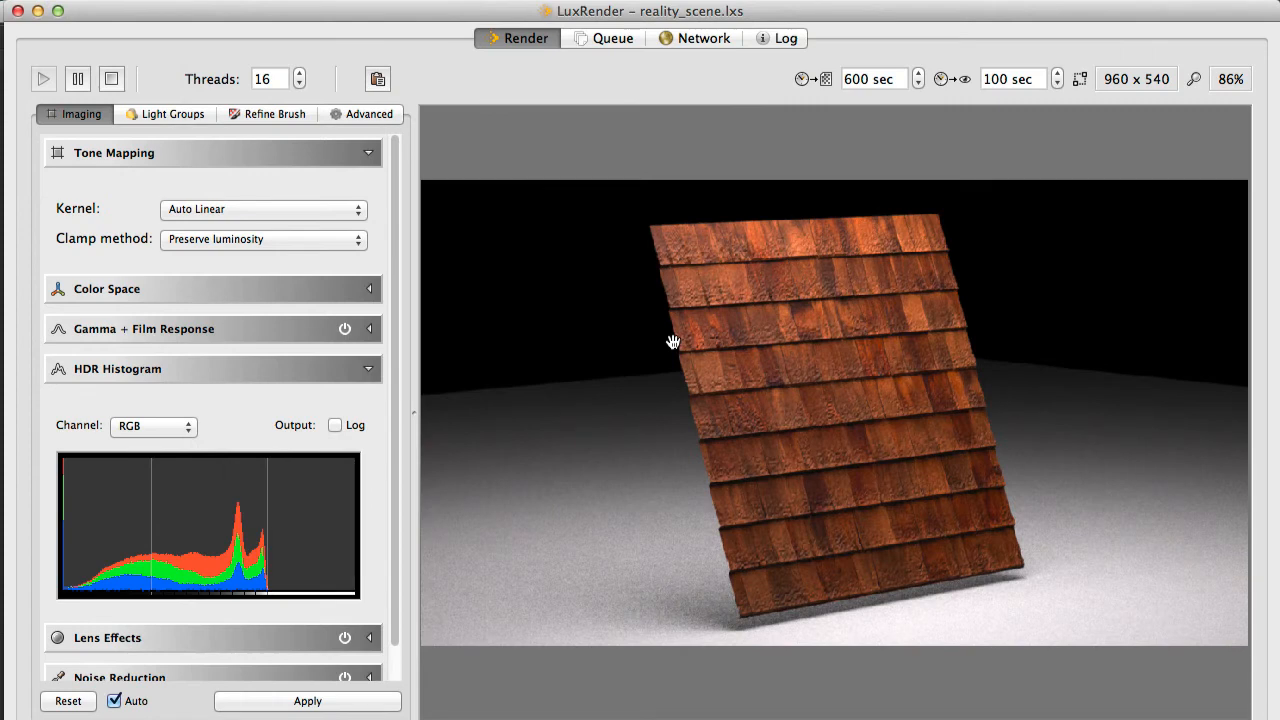
mouse_move(838, 447)
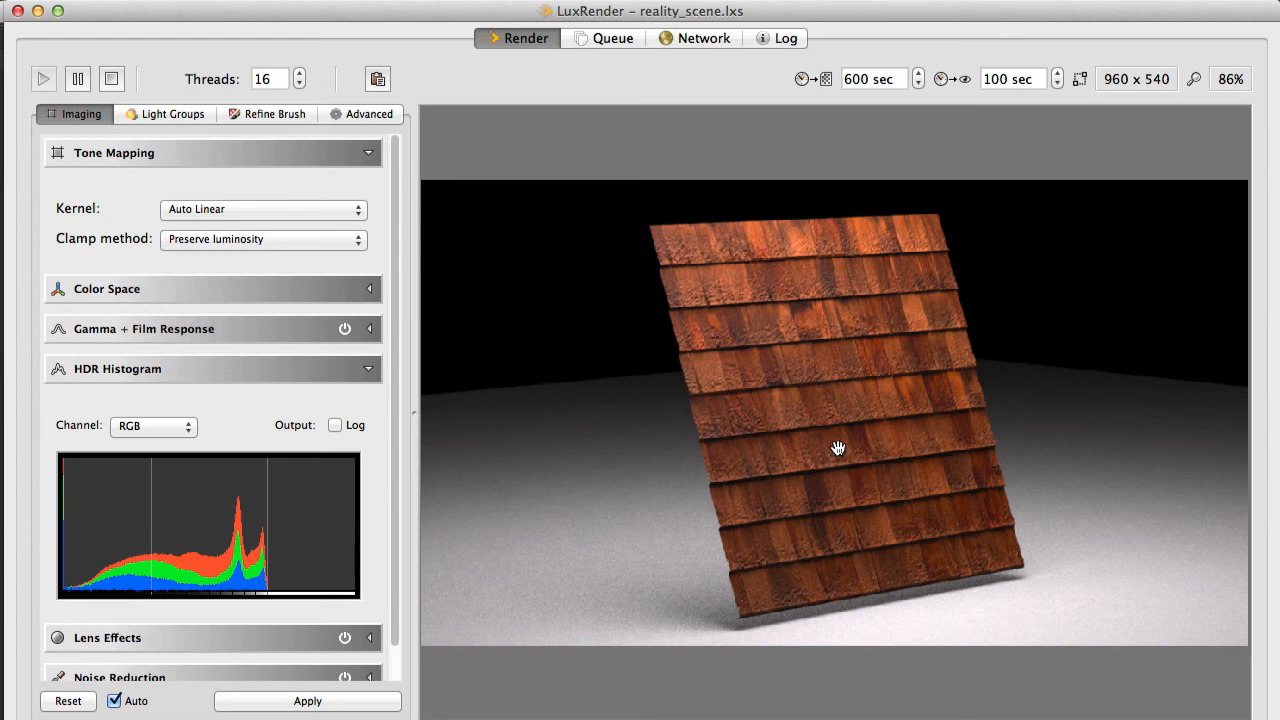
mouse_move(879, 367)
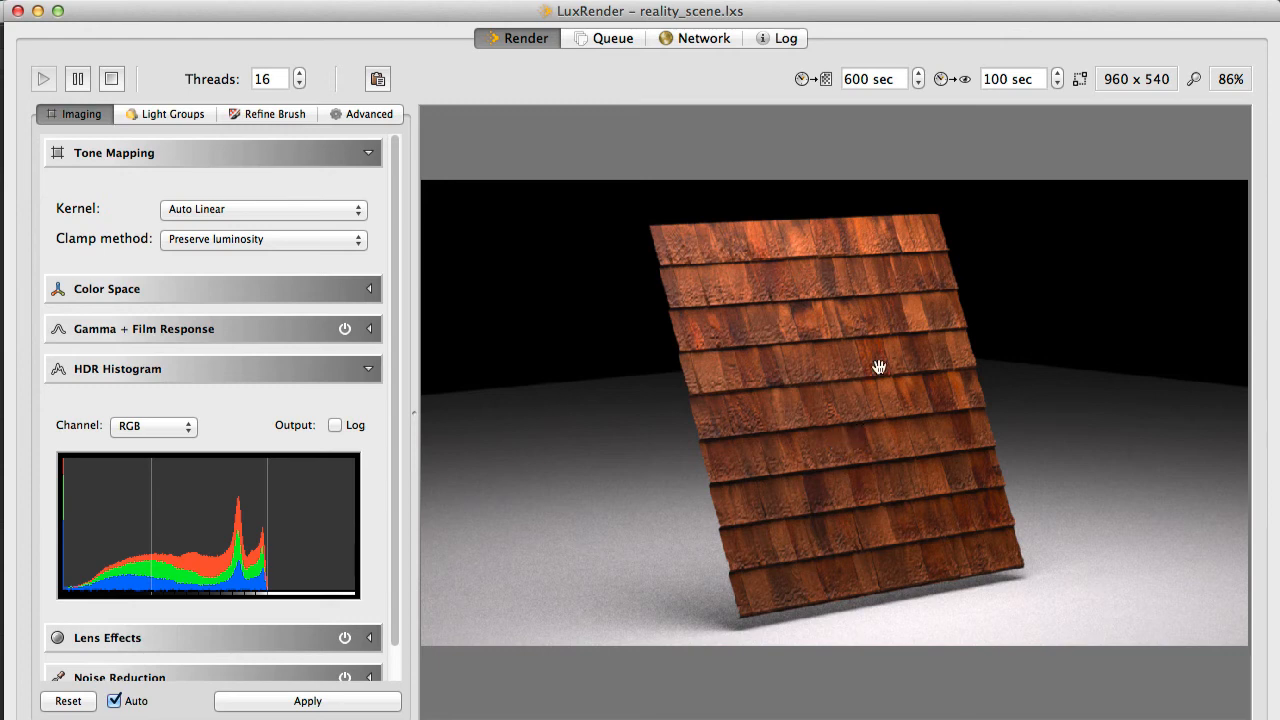
mouse_move(871, 380)
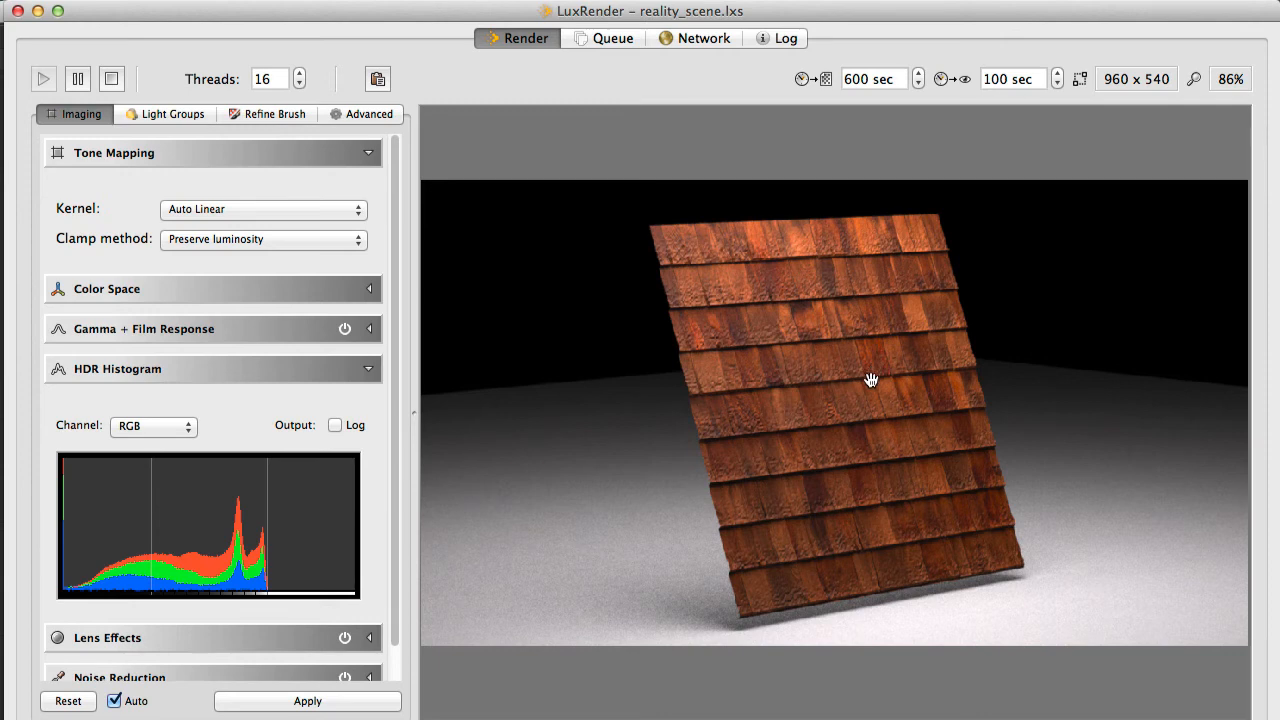
mouse_move(717, 387)
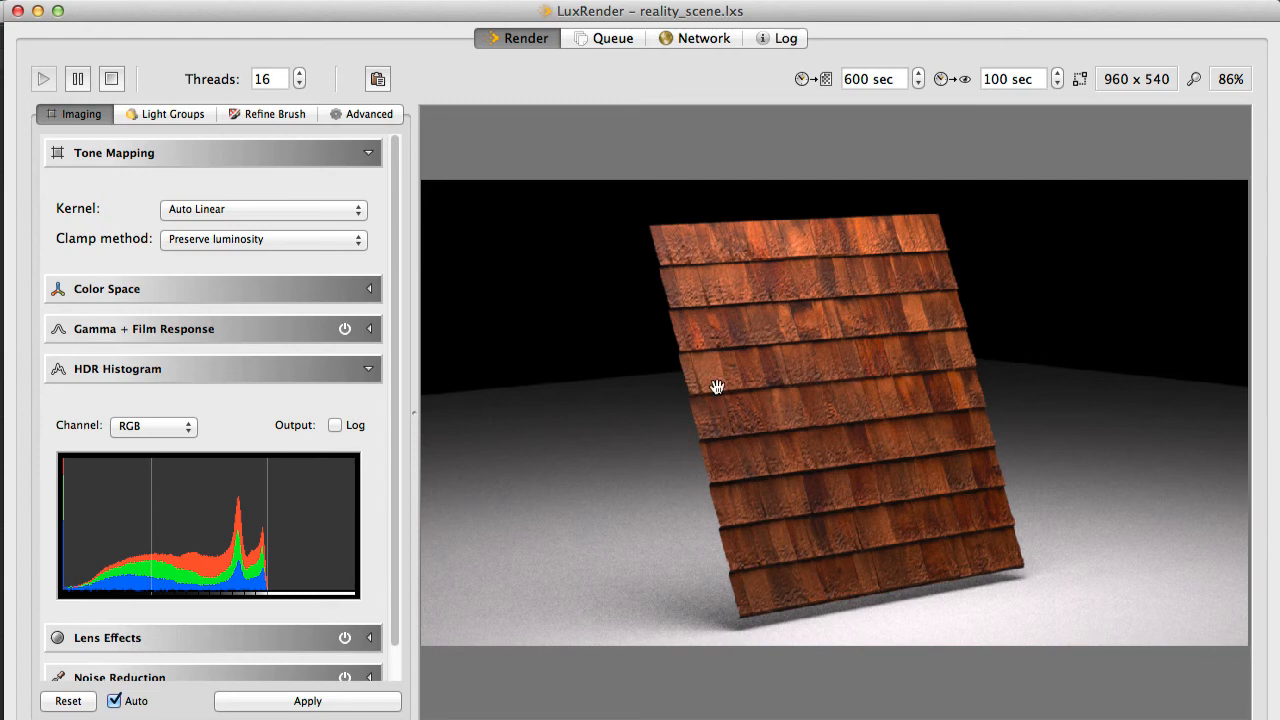
mouse_move(753, 398)
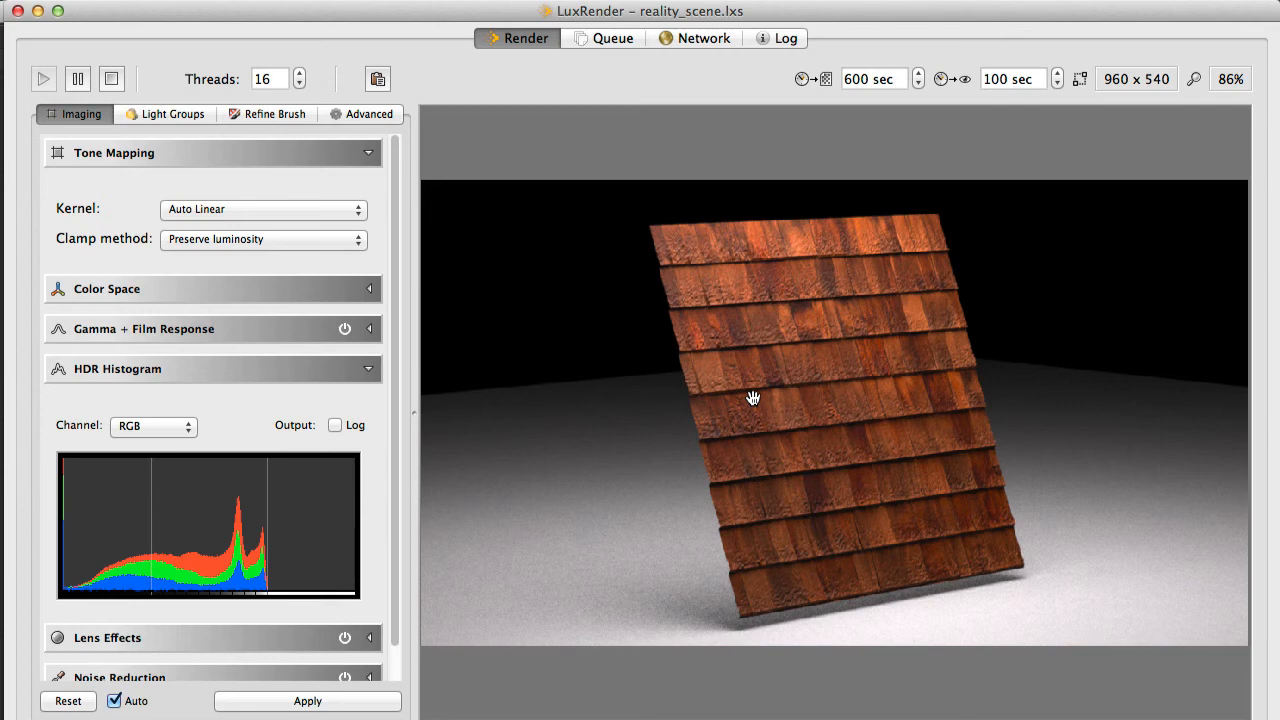
mouse_move(872, 356)
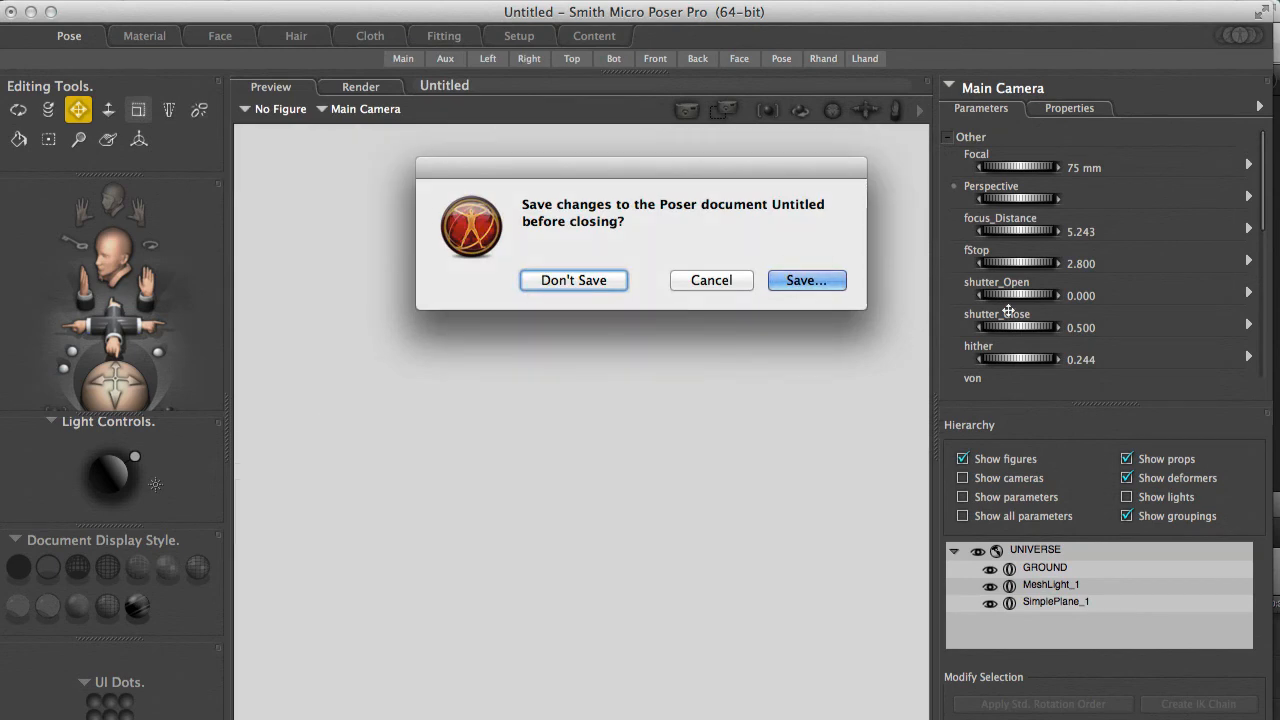
Discard the untitled scene without saving and switch to Reality for Poser.
click(573, 280)
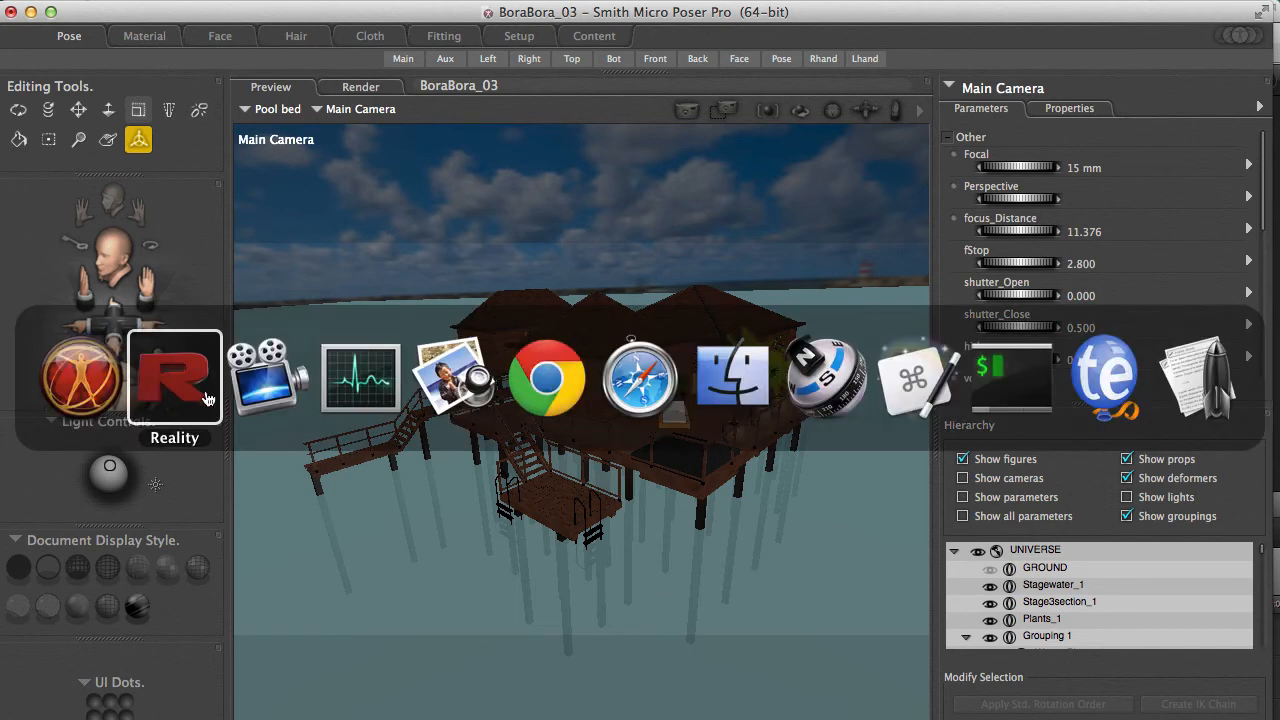
click(174, 377)
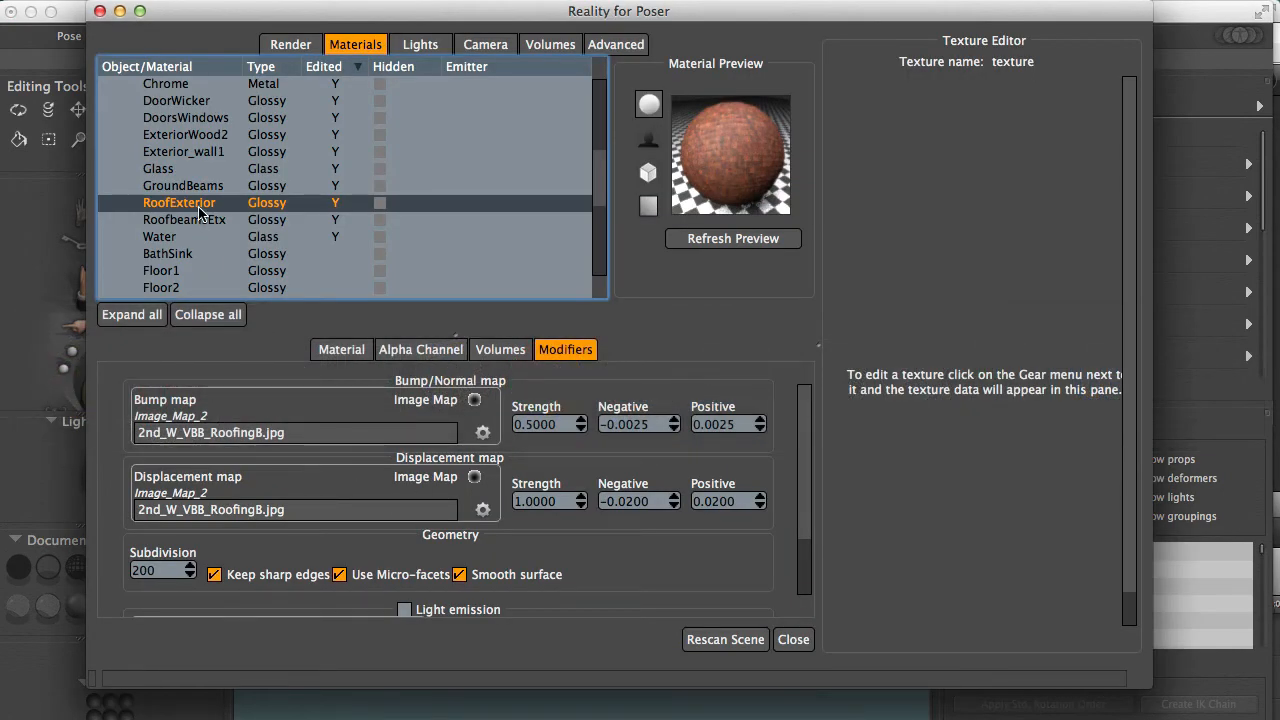
mouse_move(236, 393)
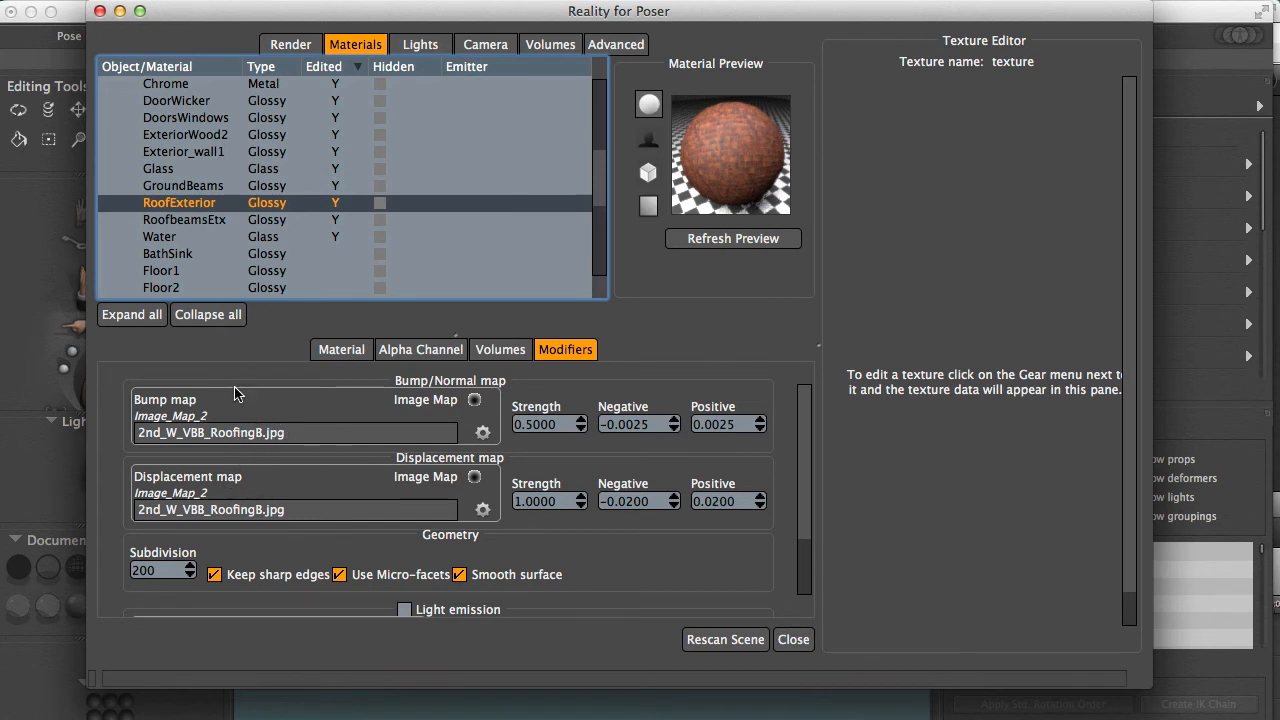
mouse_move(263, 418)
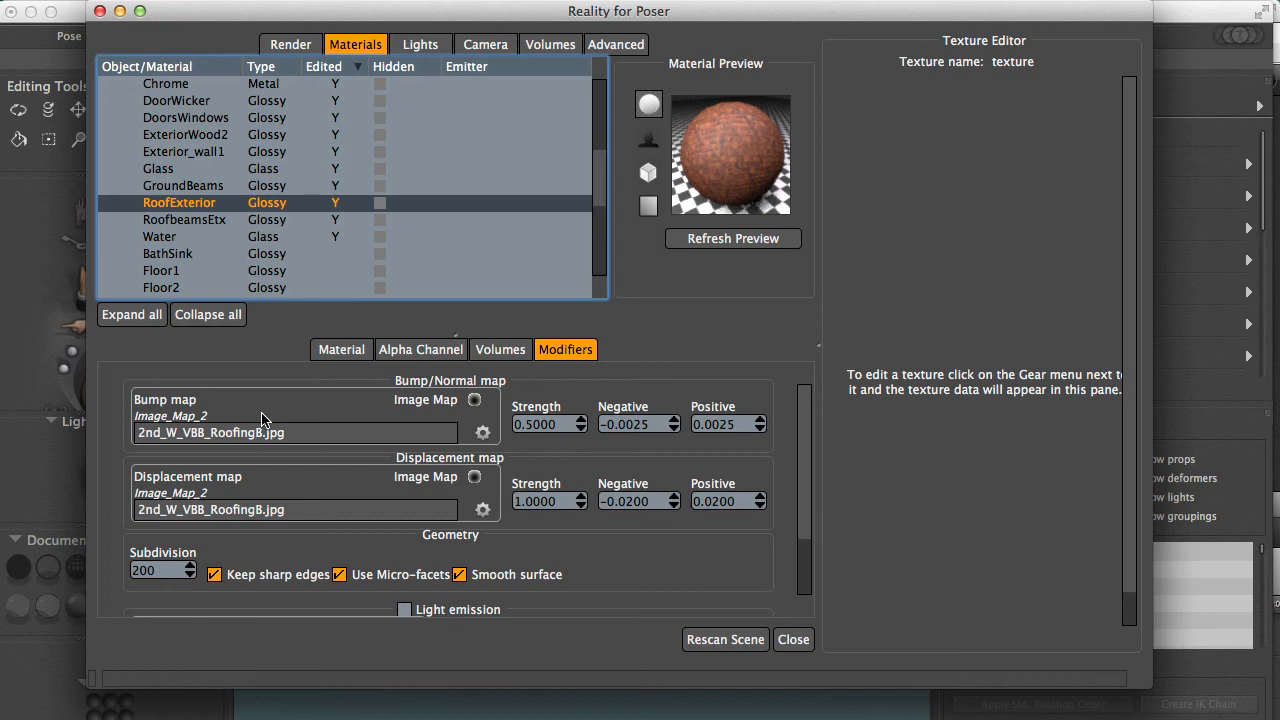
mouse_move(297, 503)
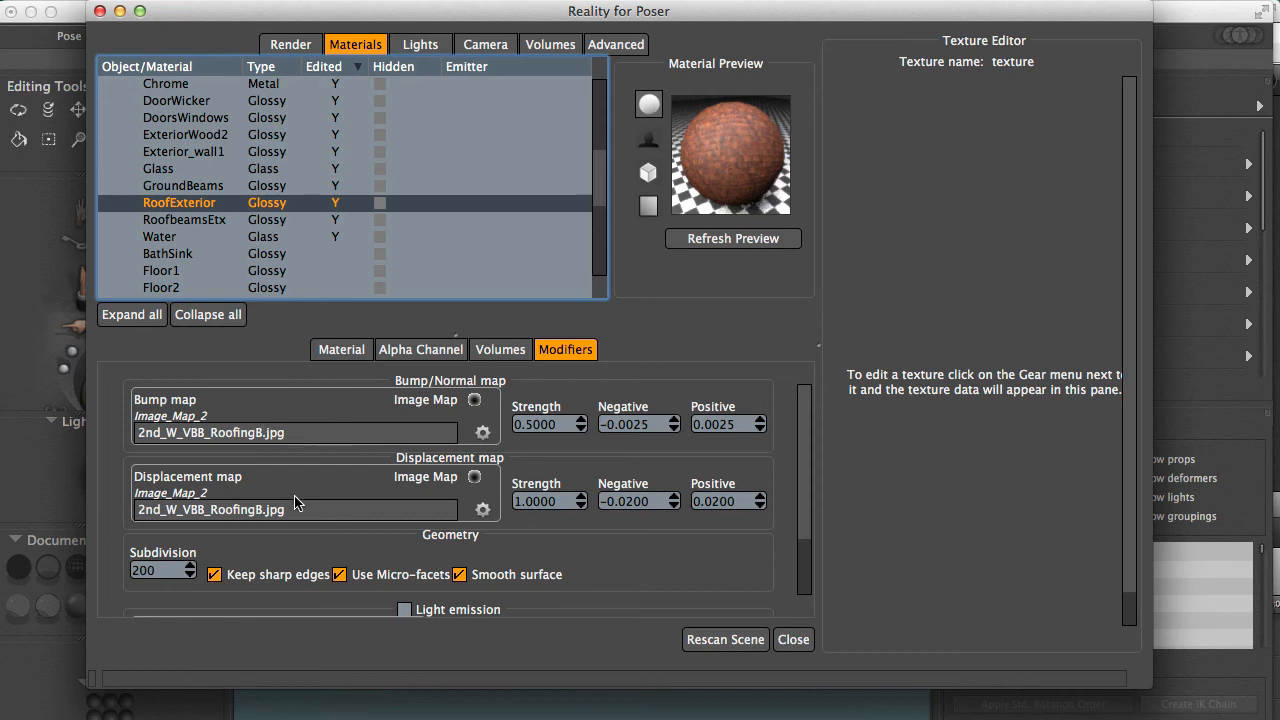
mouse_move(300, 509)
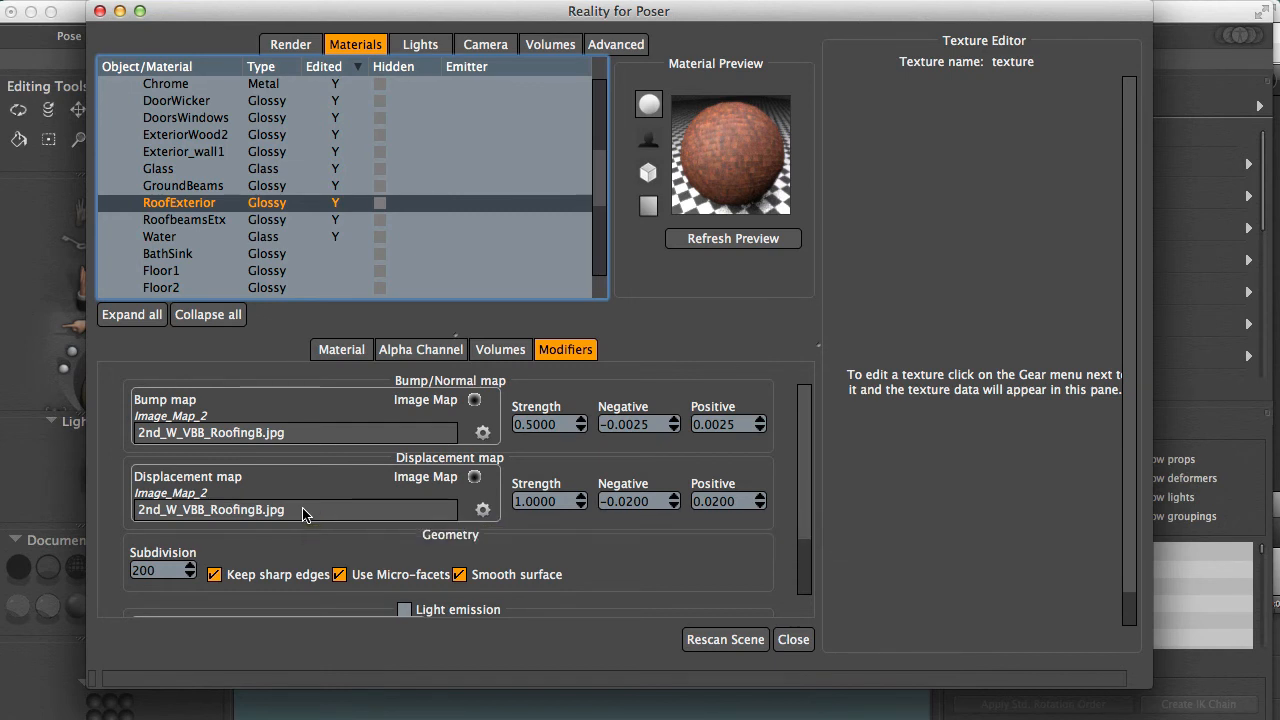
mouse_move(396, 505)
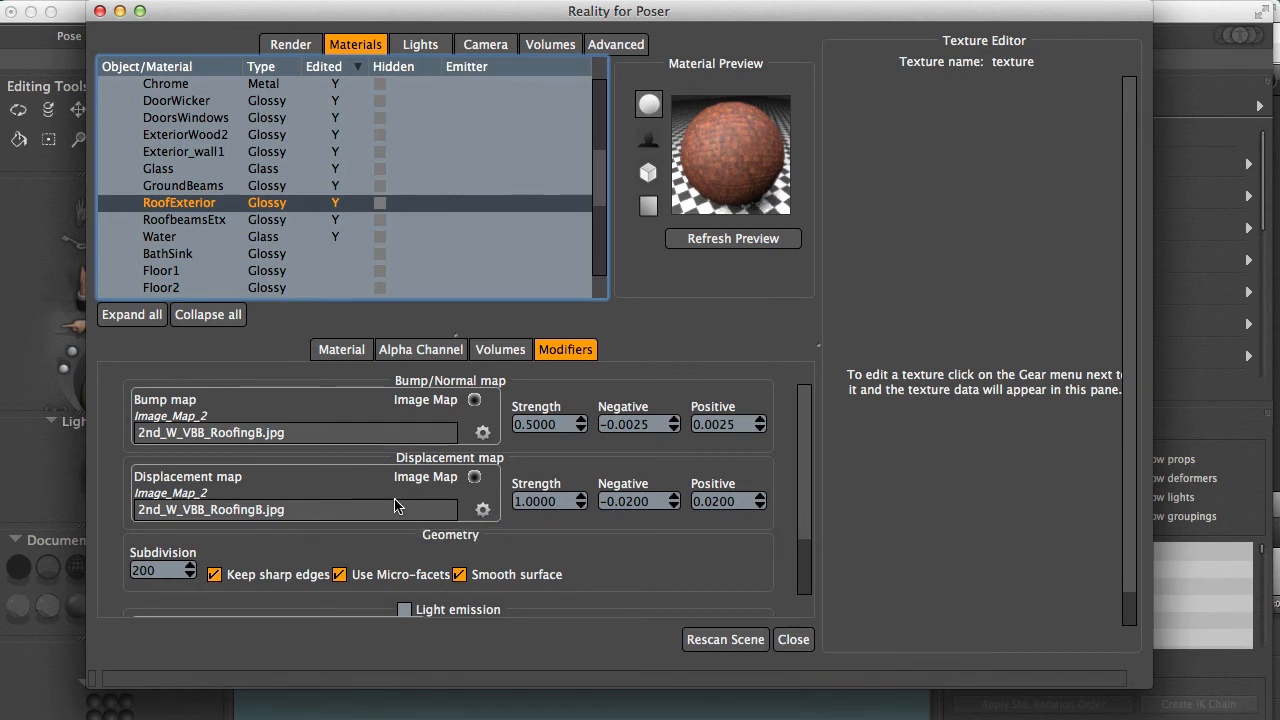
click(155, 570)
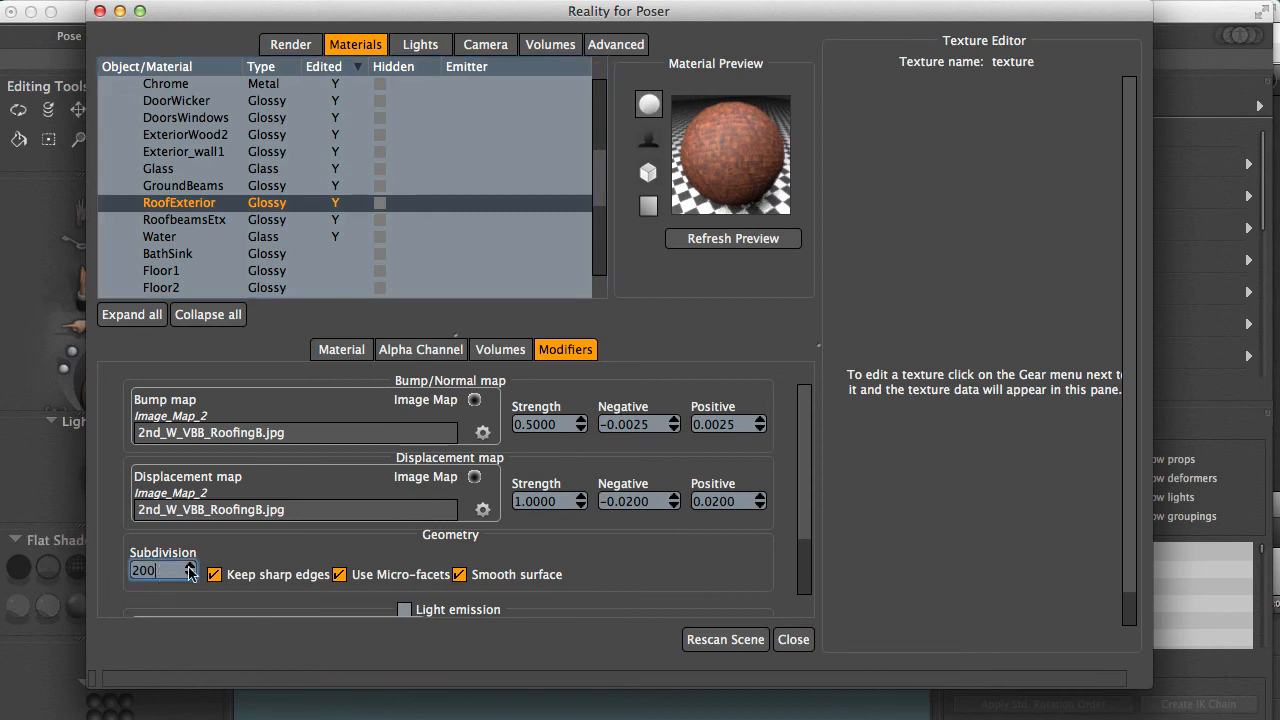
click(639, 500)
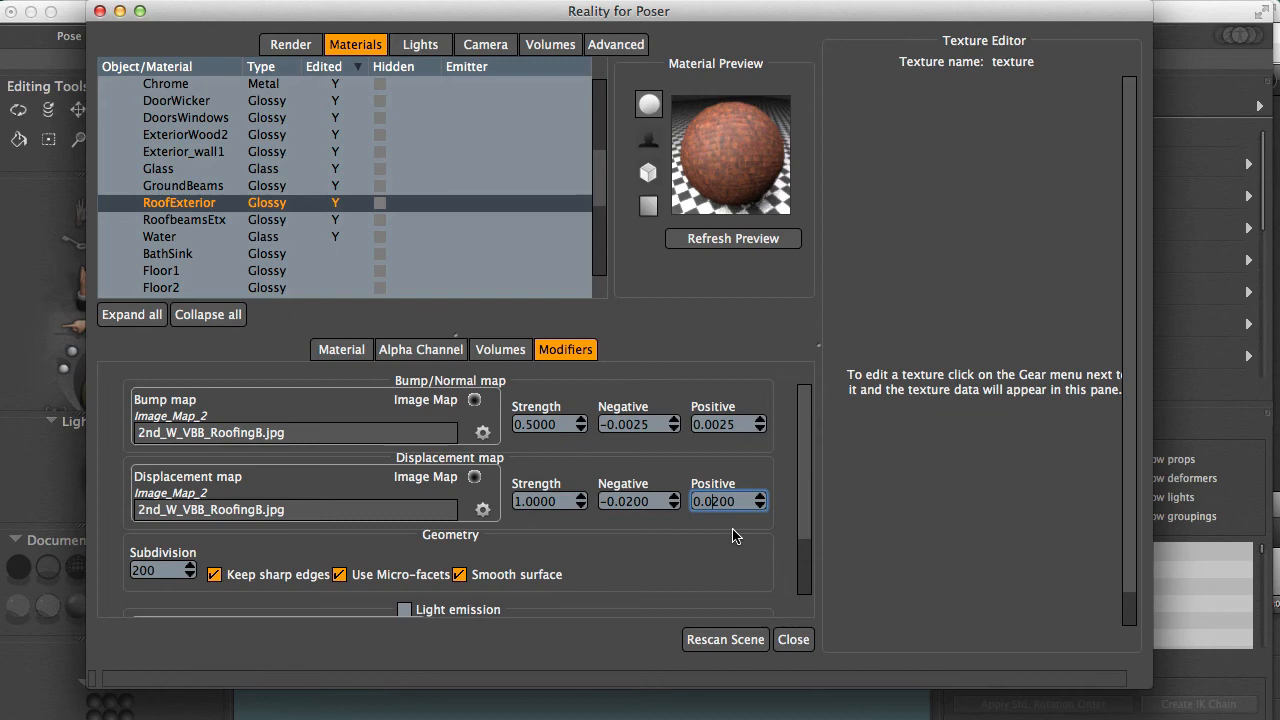
click(793, 639)
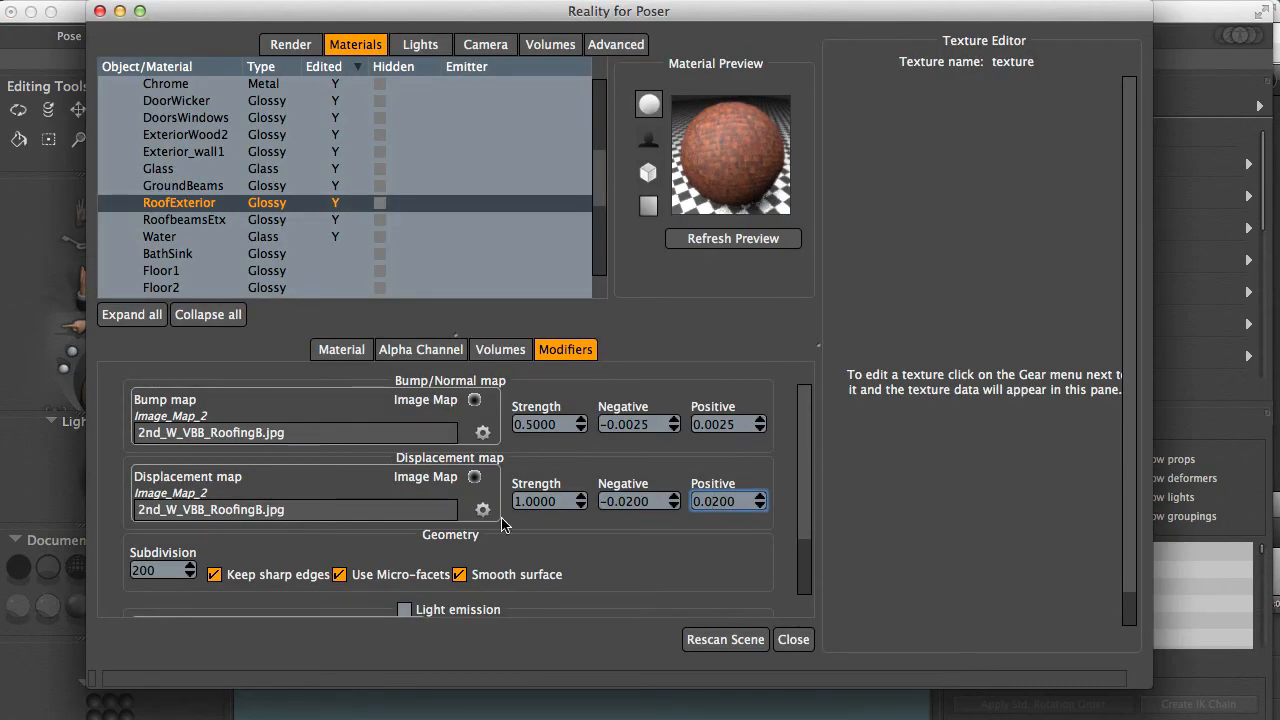
mouse_move(420, 518)
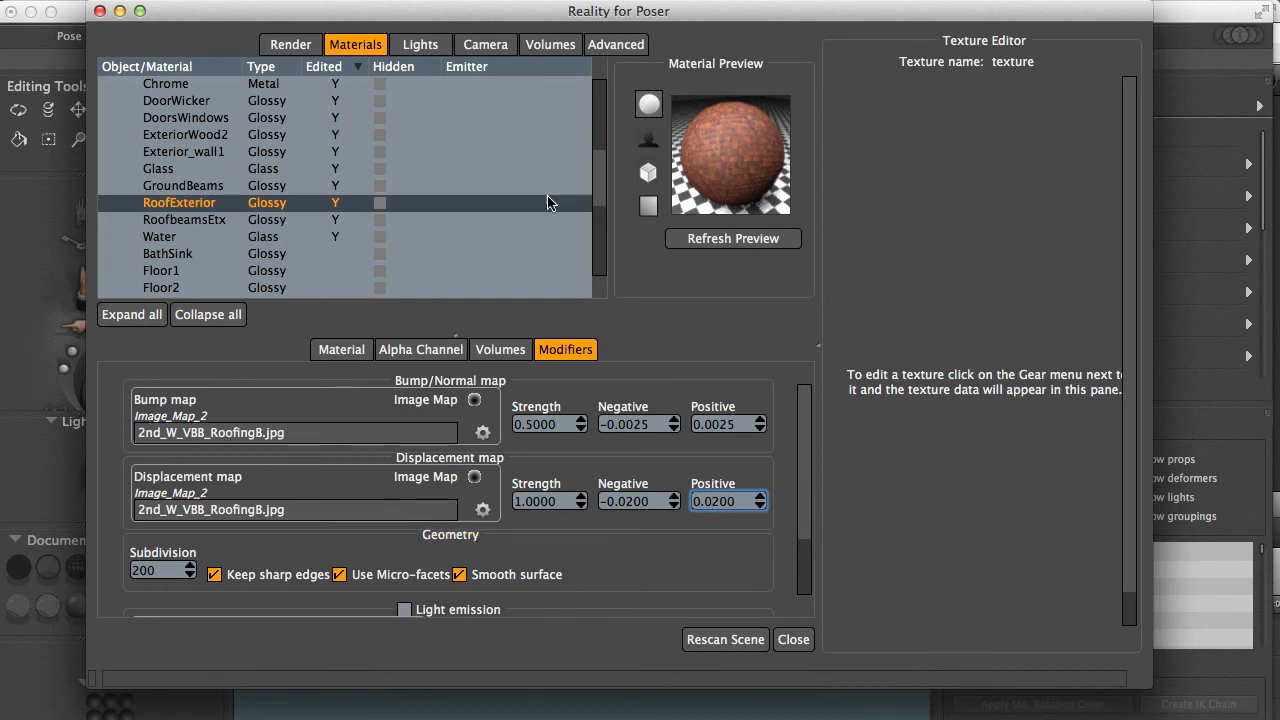
Open Water_Plane_1's RealityWater material settings and its 252:254:255 tint colour chooser.
scroll(down, 3)
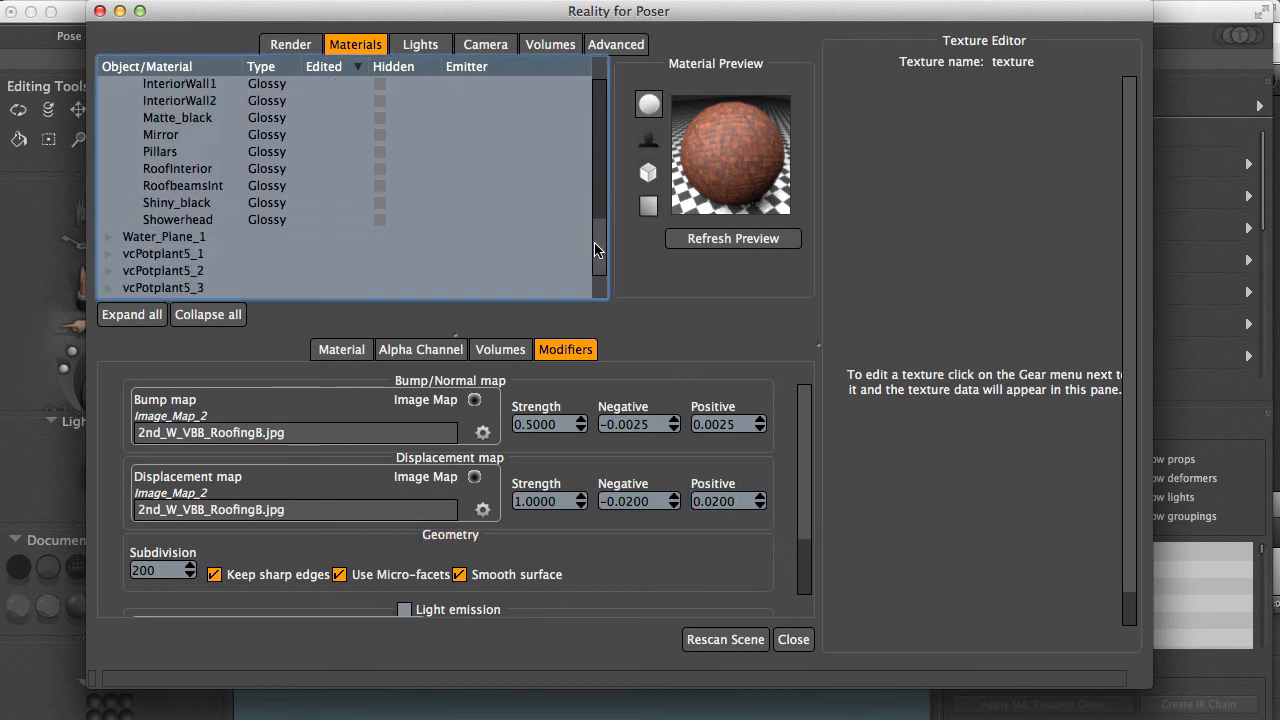
click(110, 238)
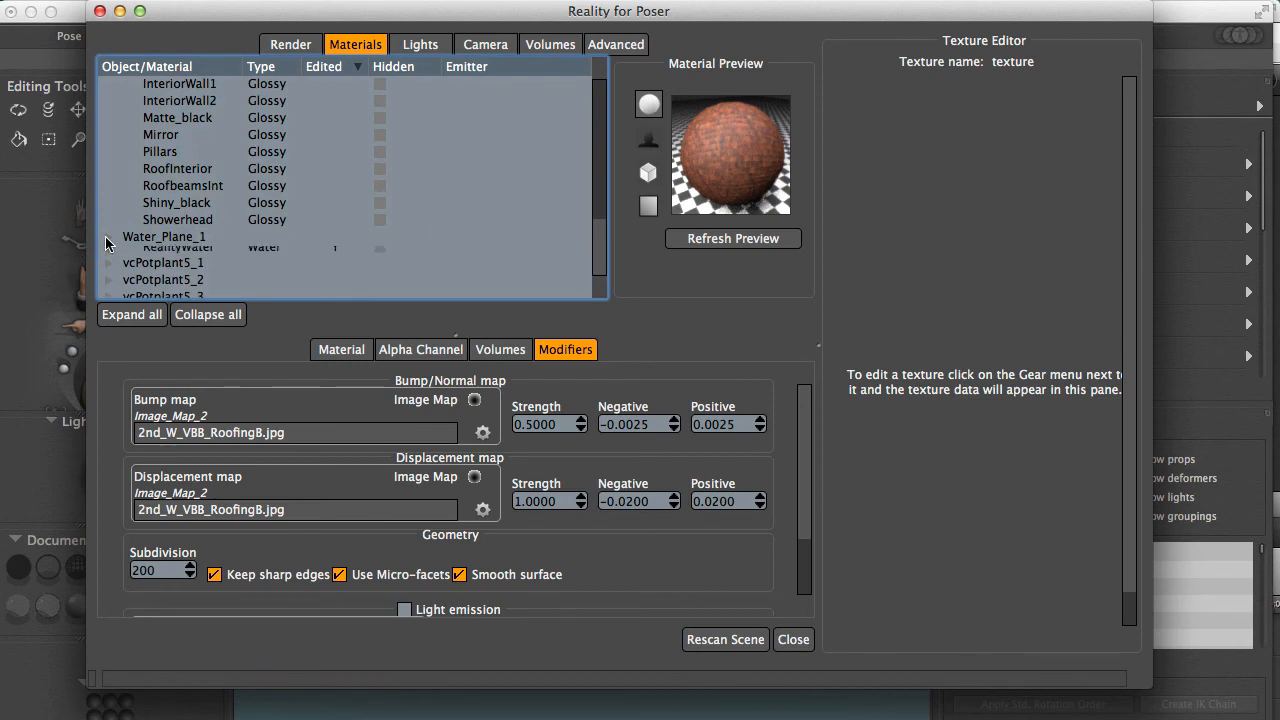
click(178, 253)
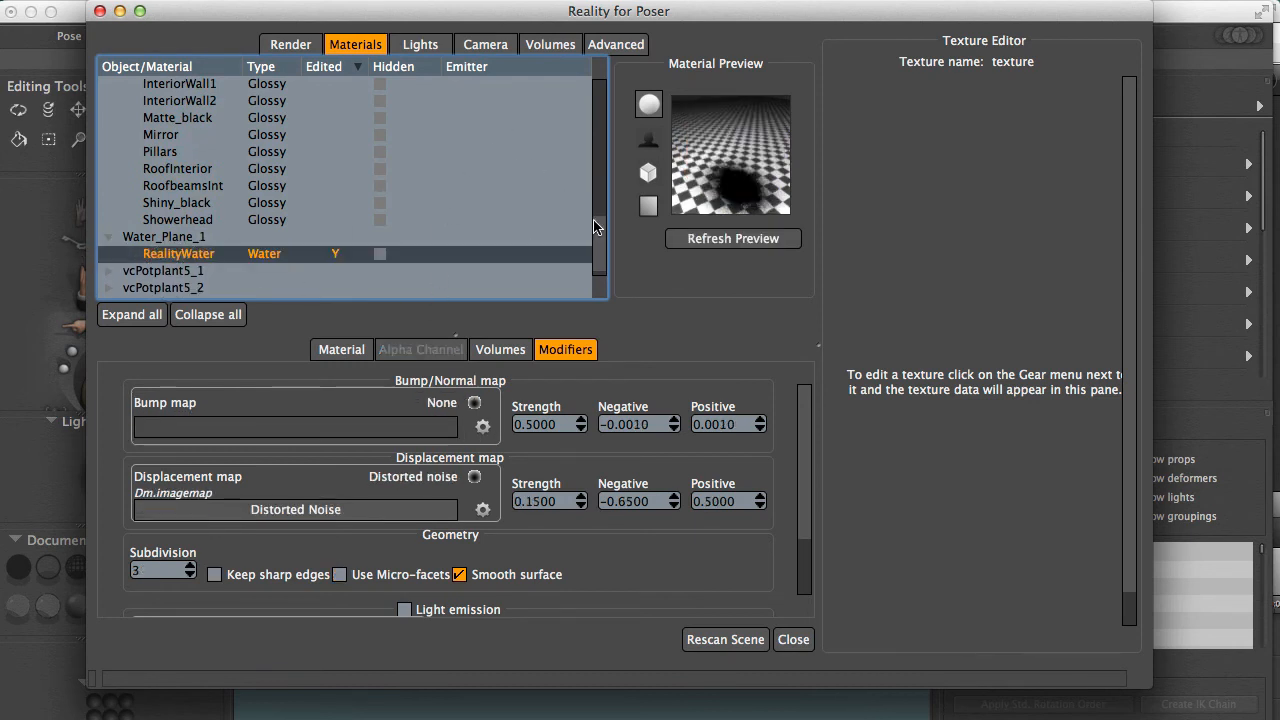
click(341, 349)
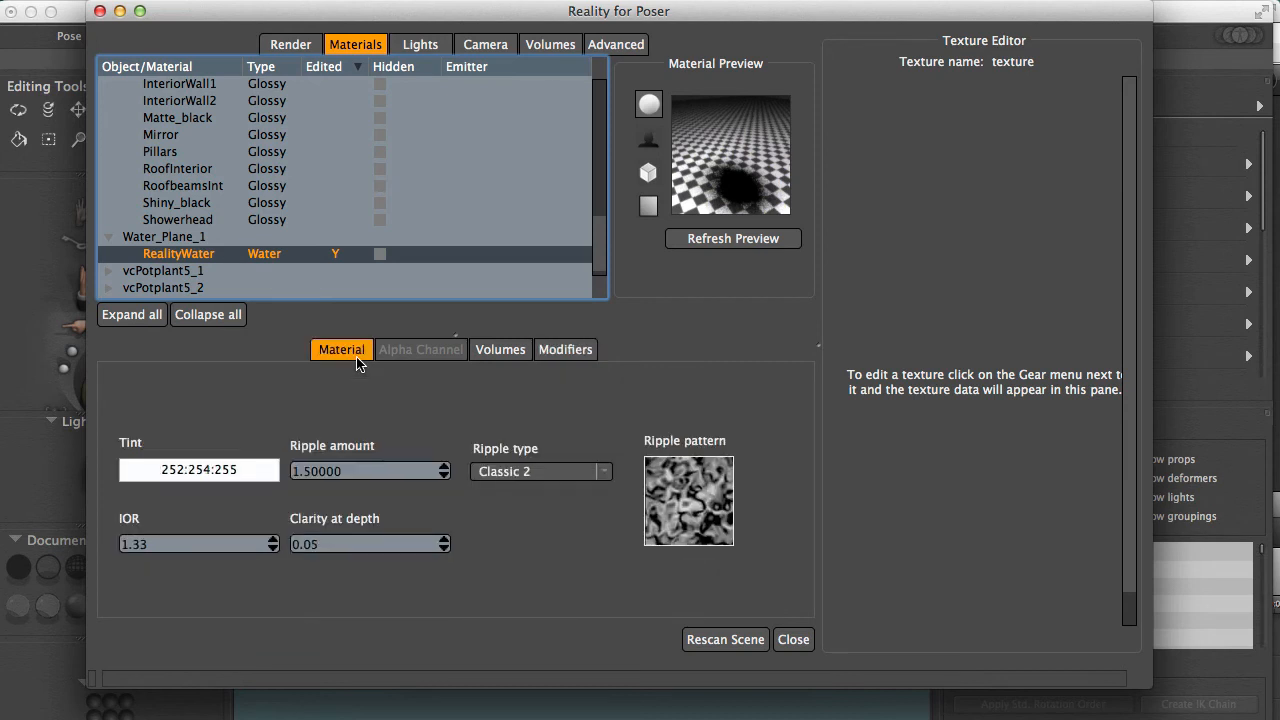
mouse_move(328, 442)
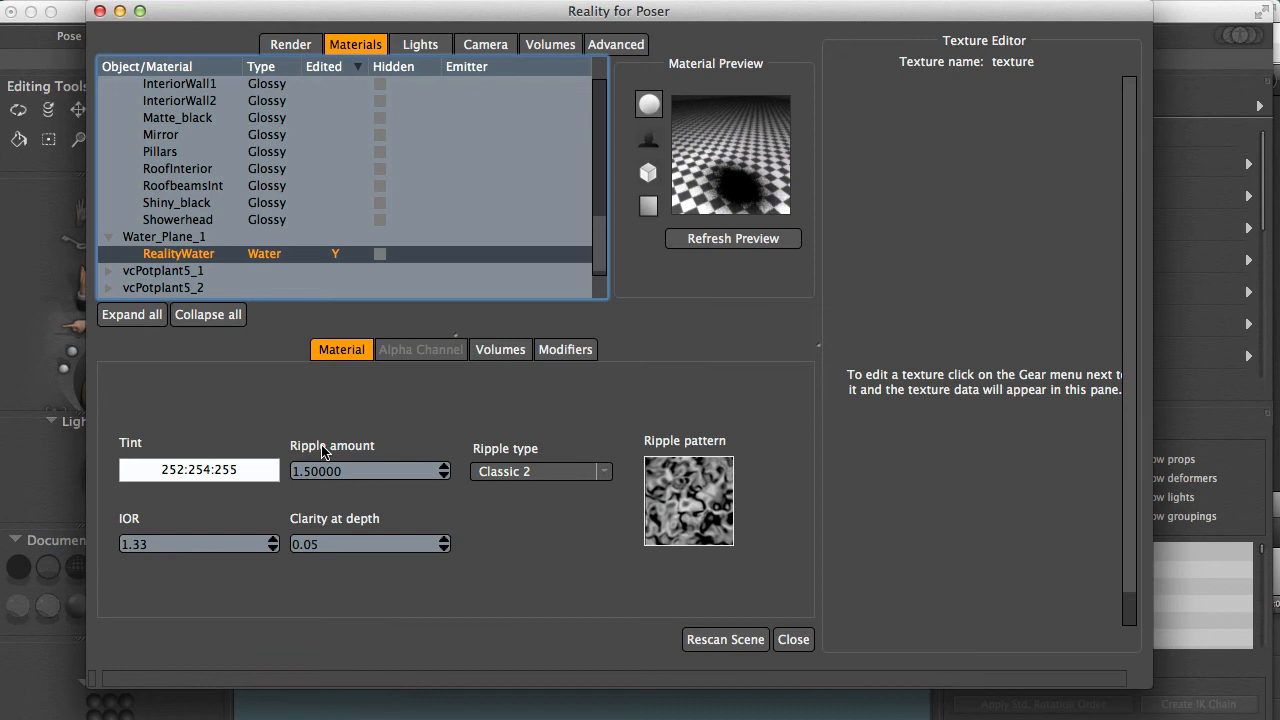
mouse_move(185, 470)
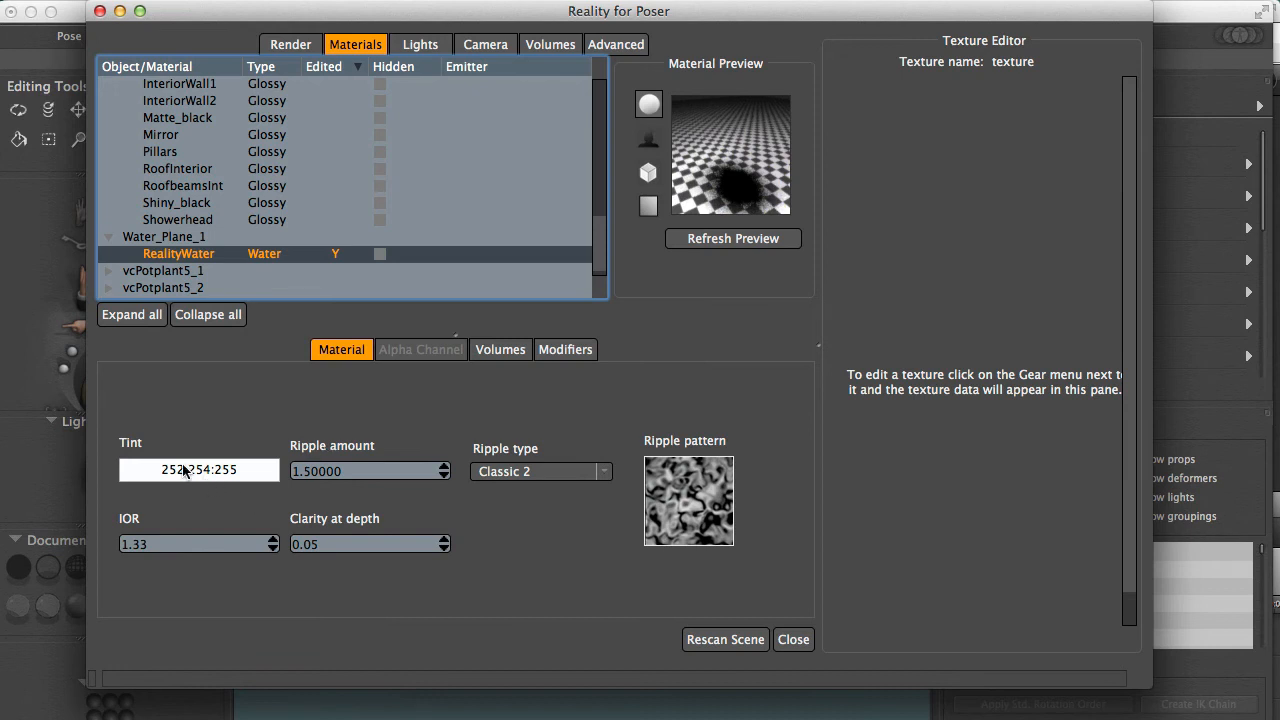
click(198, 470)
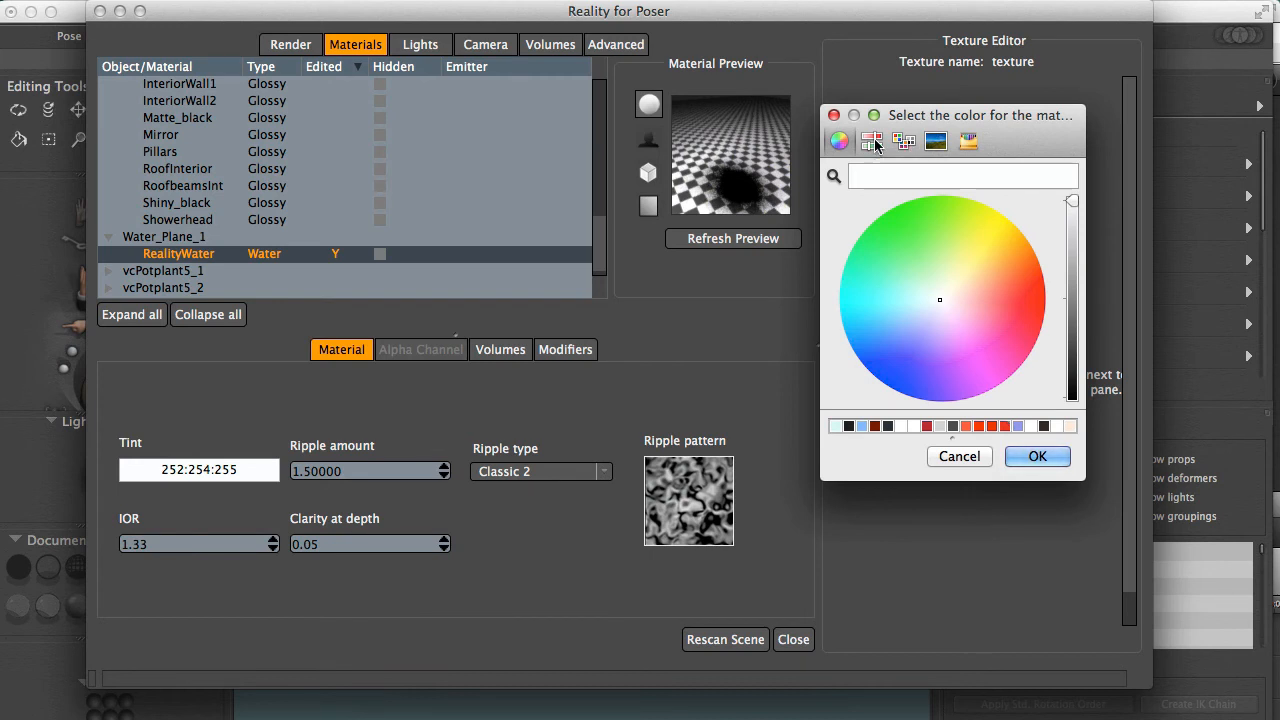
Switch the tint chooser to HSB sliders and raise saturation toward light blue.
click(871, 141)
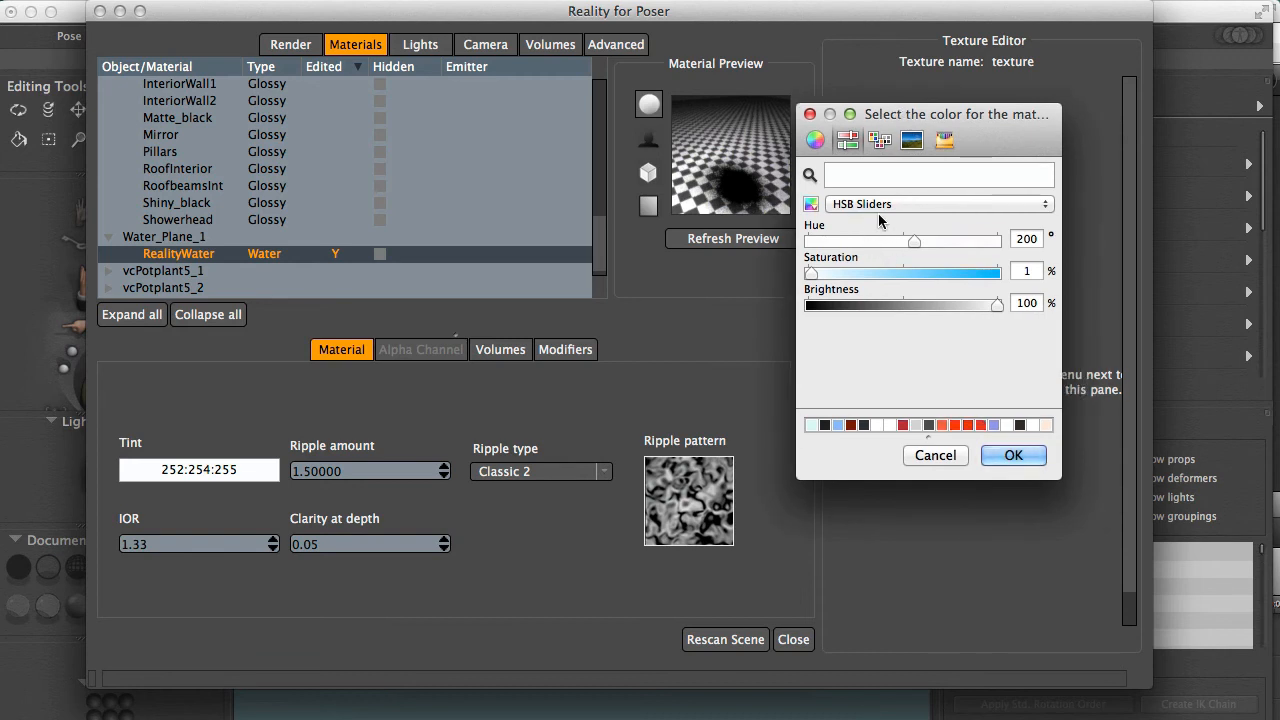
mouse_move(838, 219)
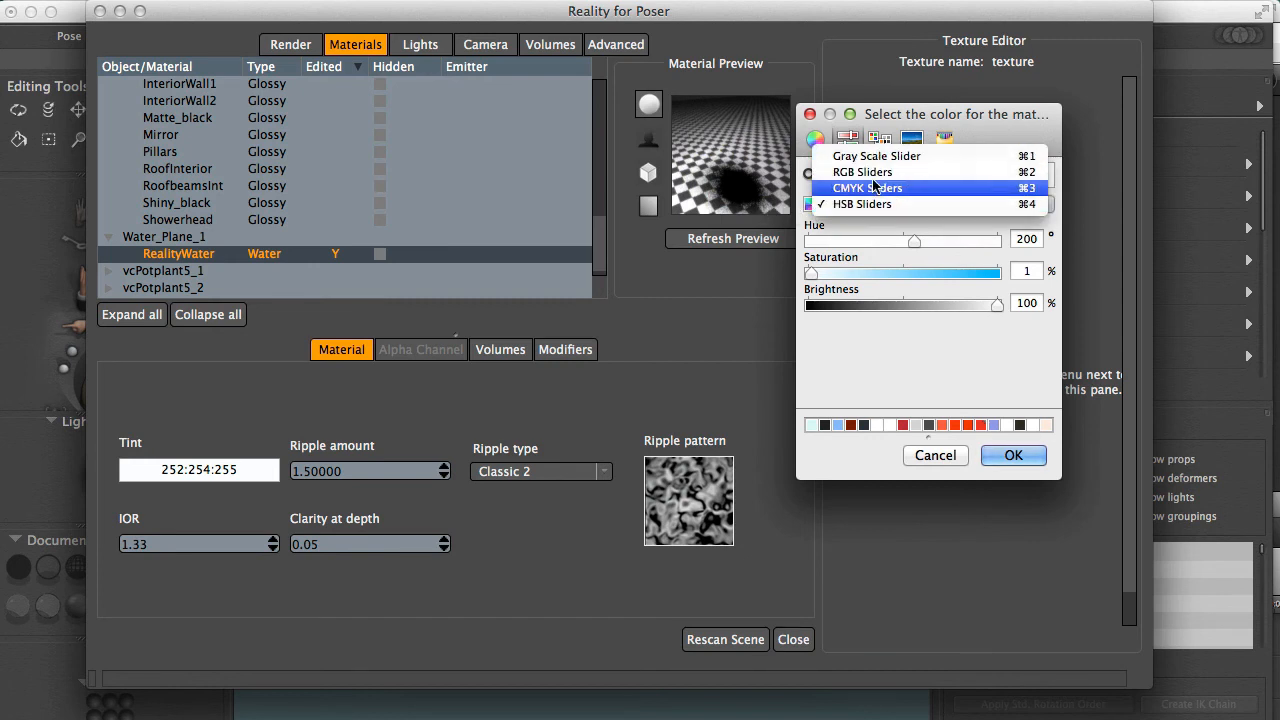
click(862, 171)
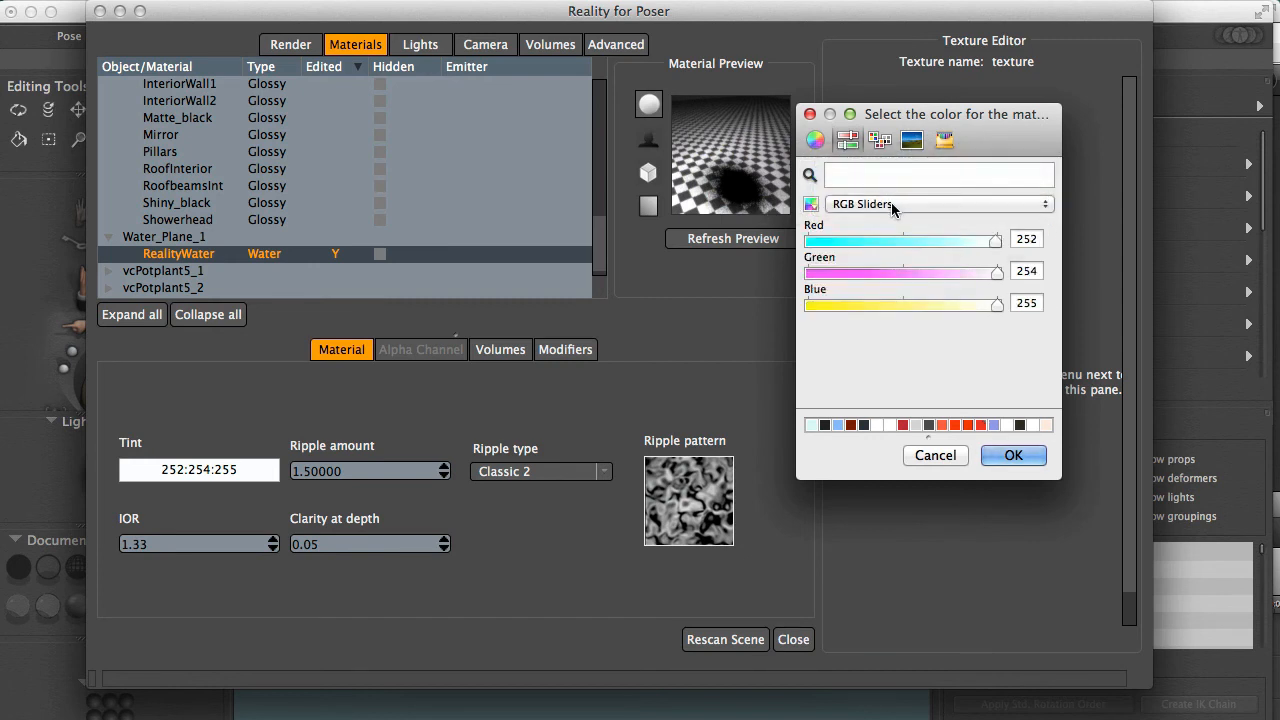
click(938, 204)
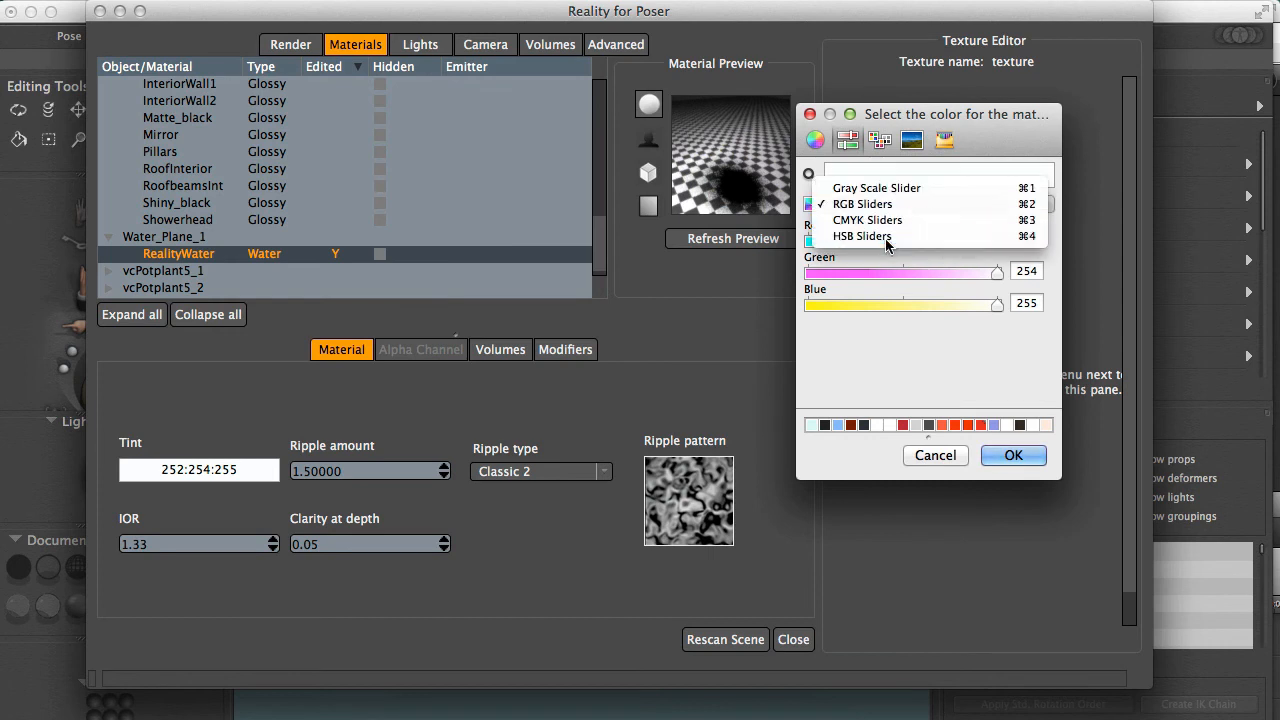
click(862, 236)
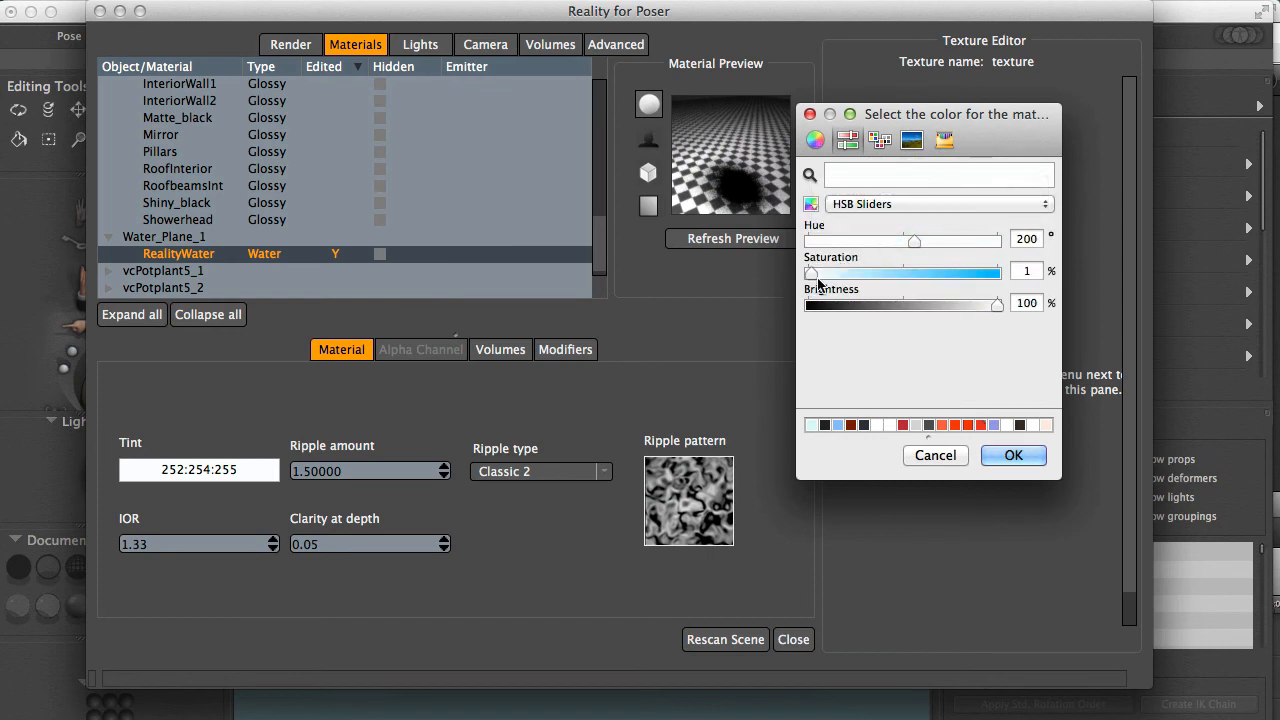
drag(810, 272, 820, 272)
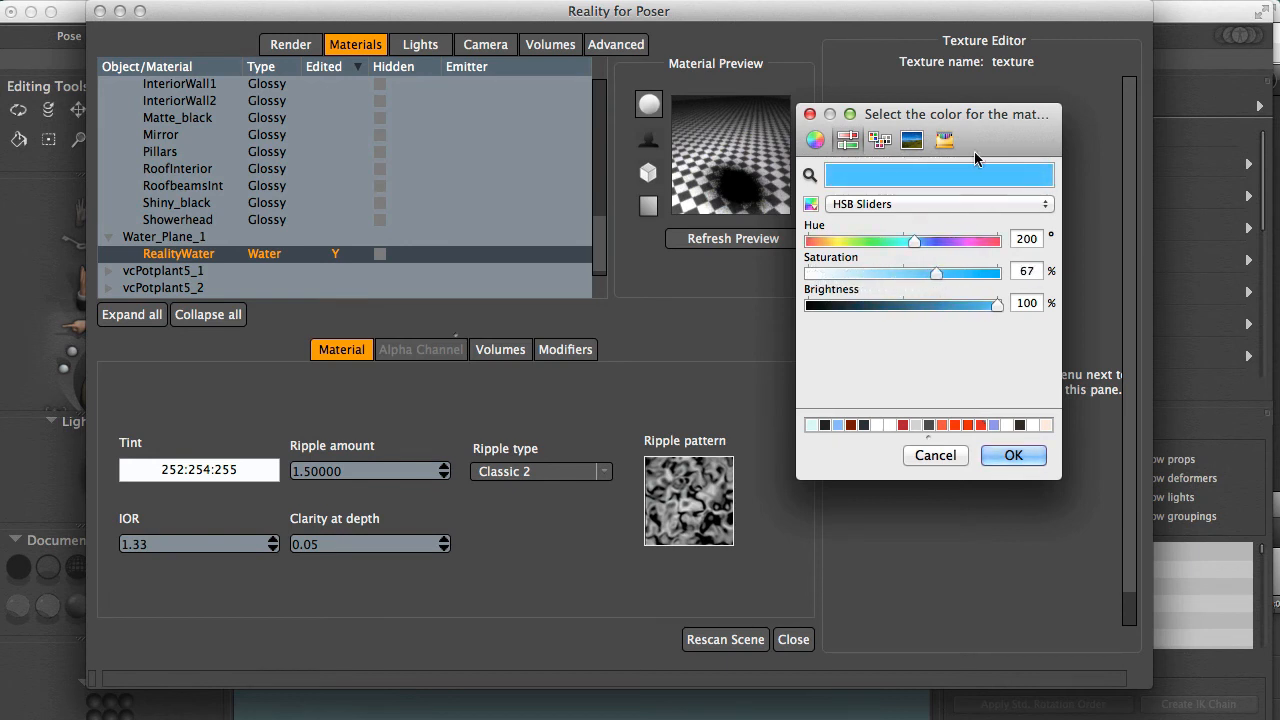
mouse_move(960, 195)
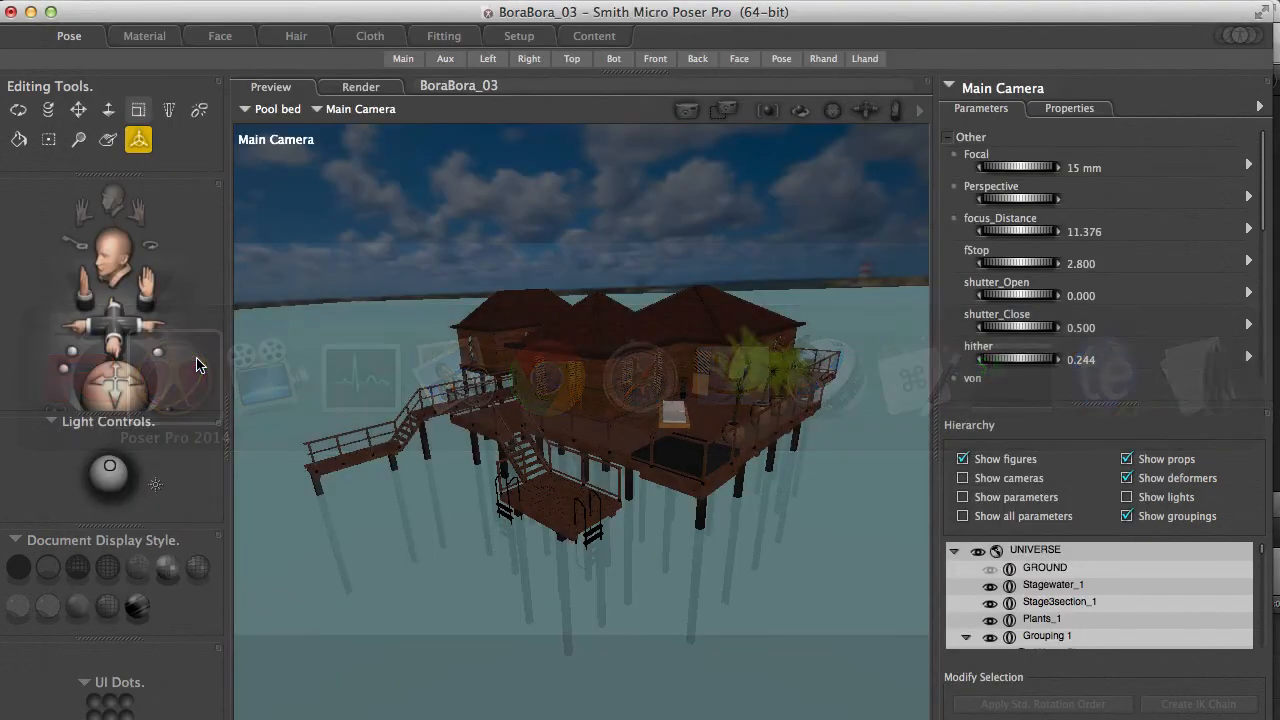
Bring the Reality for Poser material window back in front of Poser.
click(445, 58)
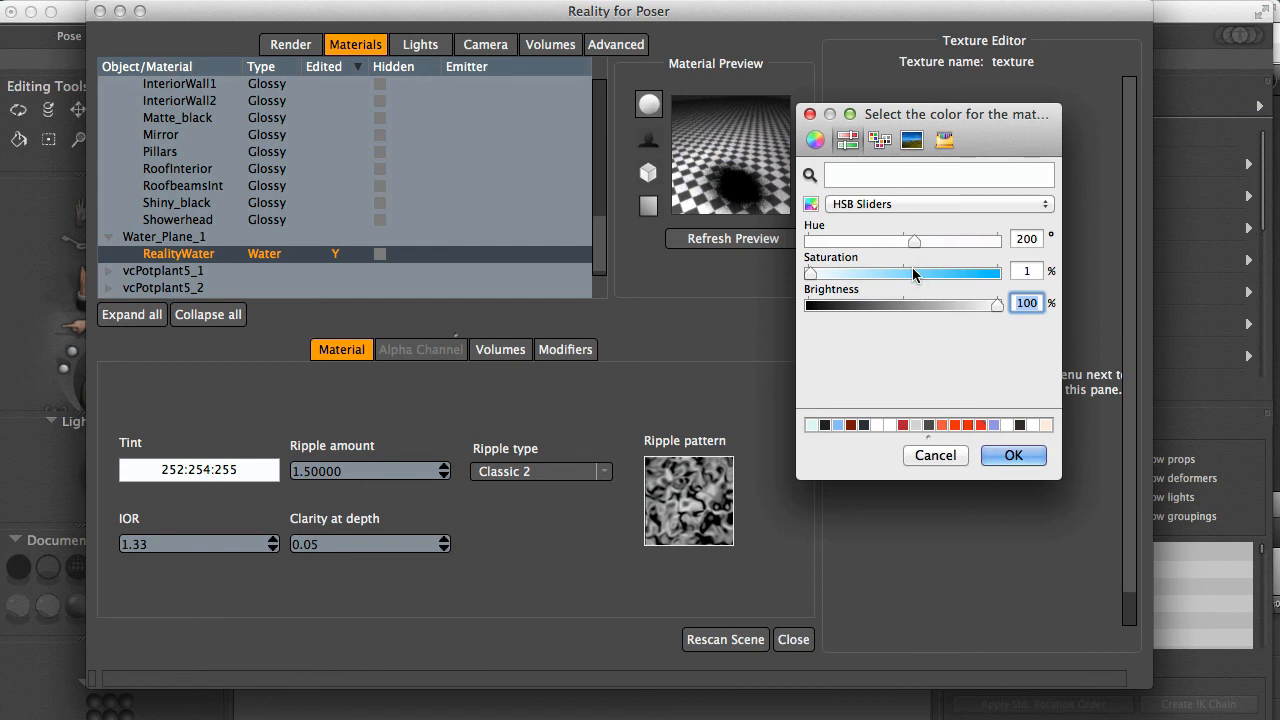
Try raising saturation, then cancel the chooser, keeping the tint at 252:254:255.
drag(810, 272, 913, 272)
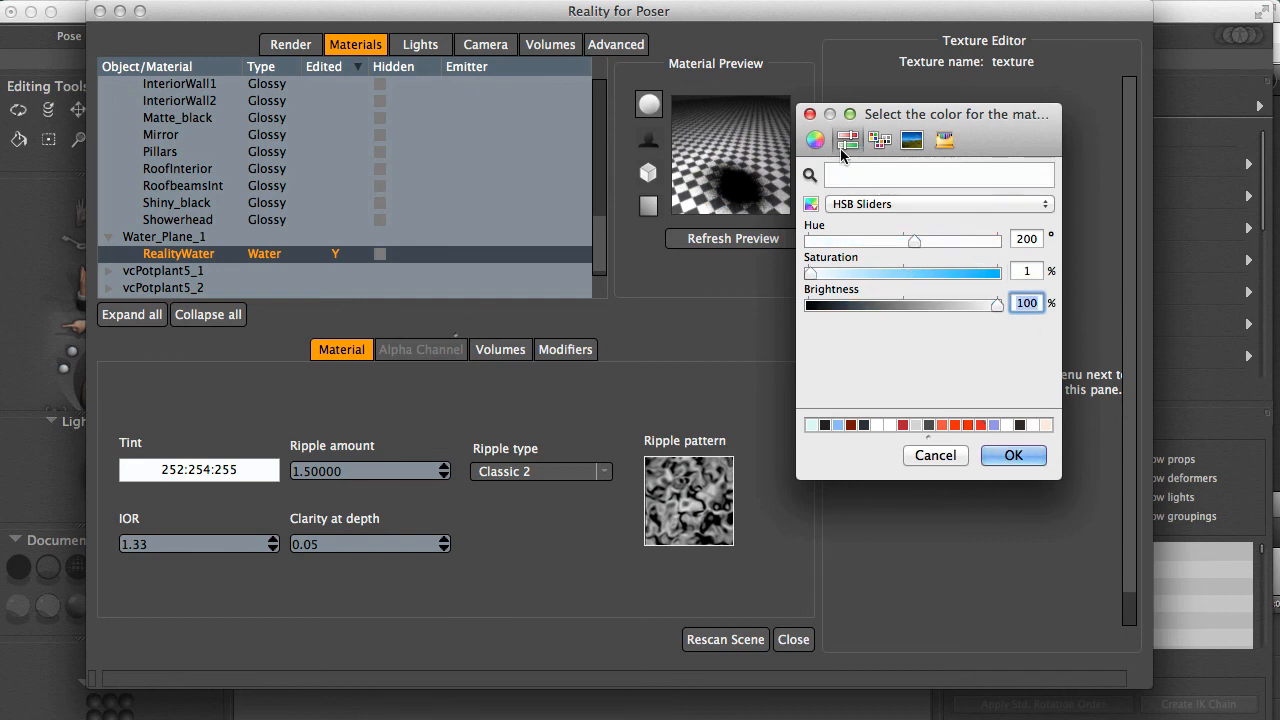
mouse_move(847, 140)
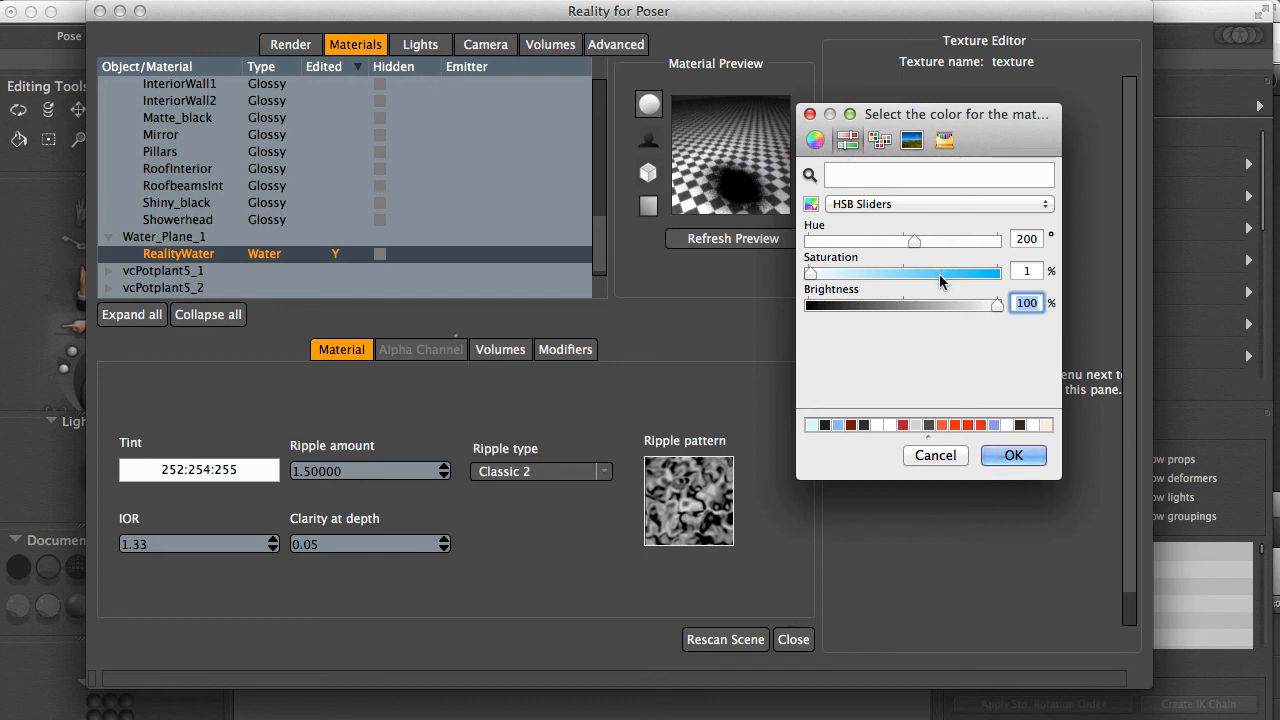
click(814, 140)
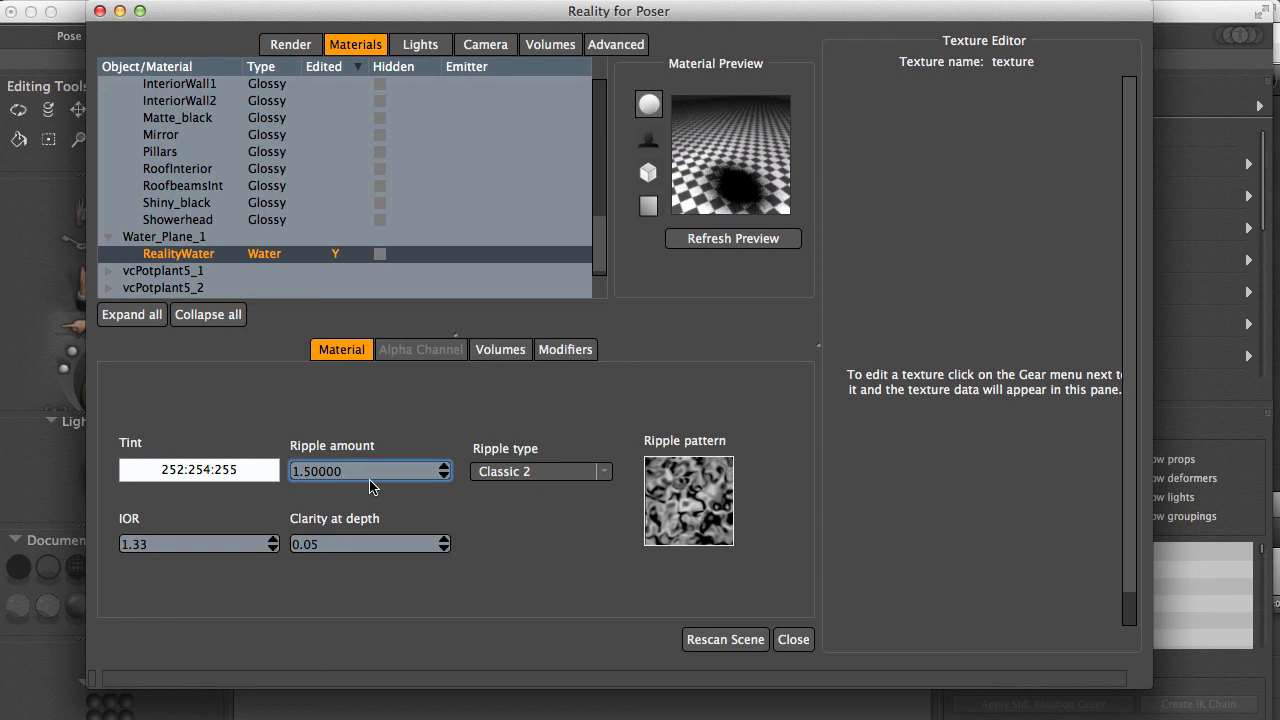
click(540, 471)
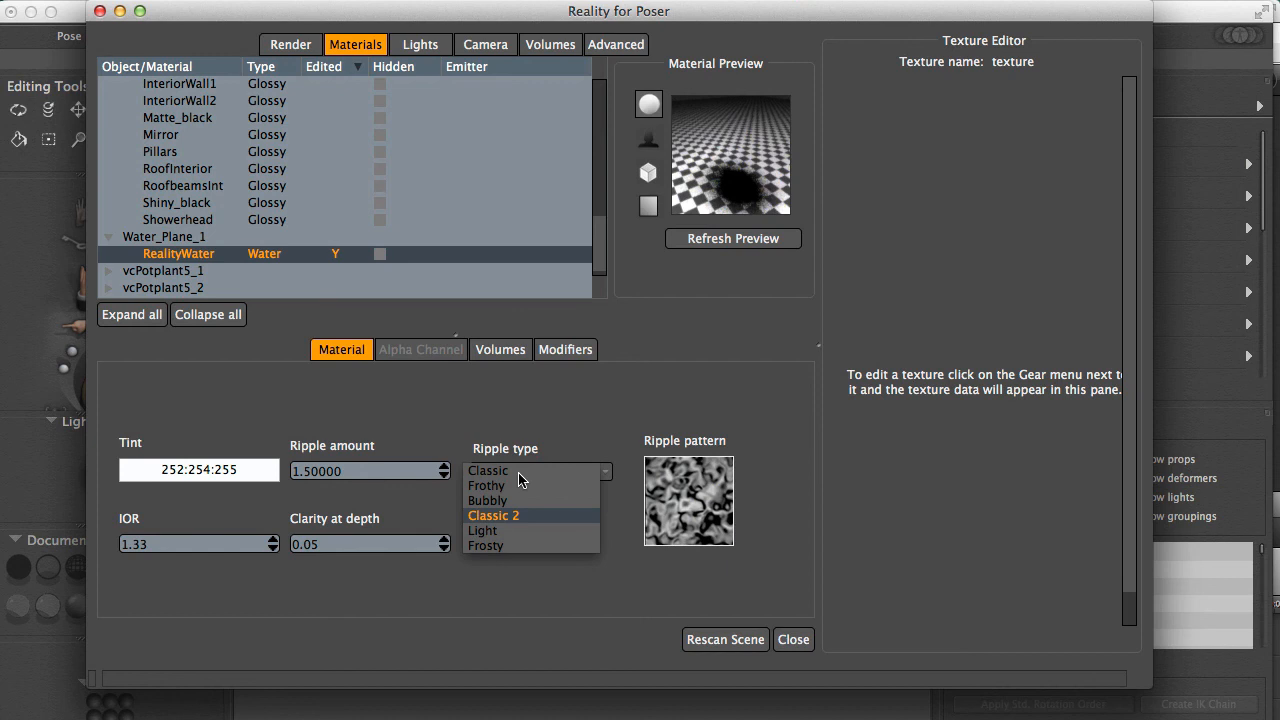
click(493, 515)
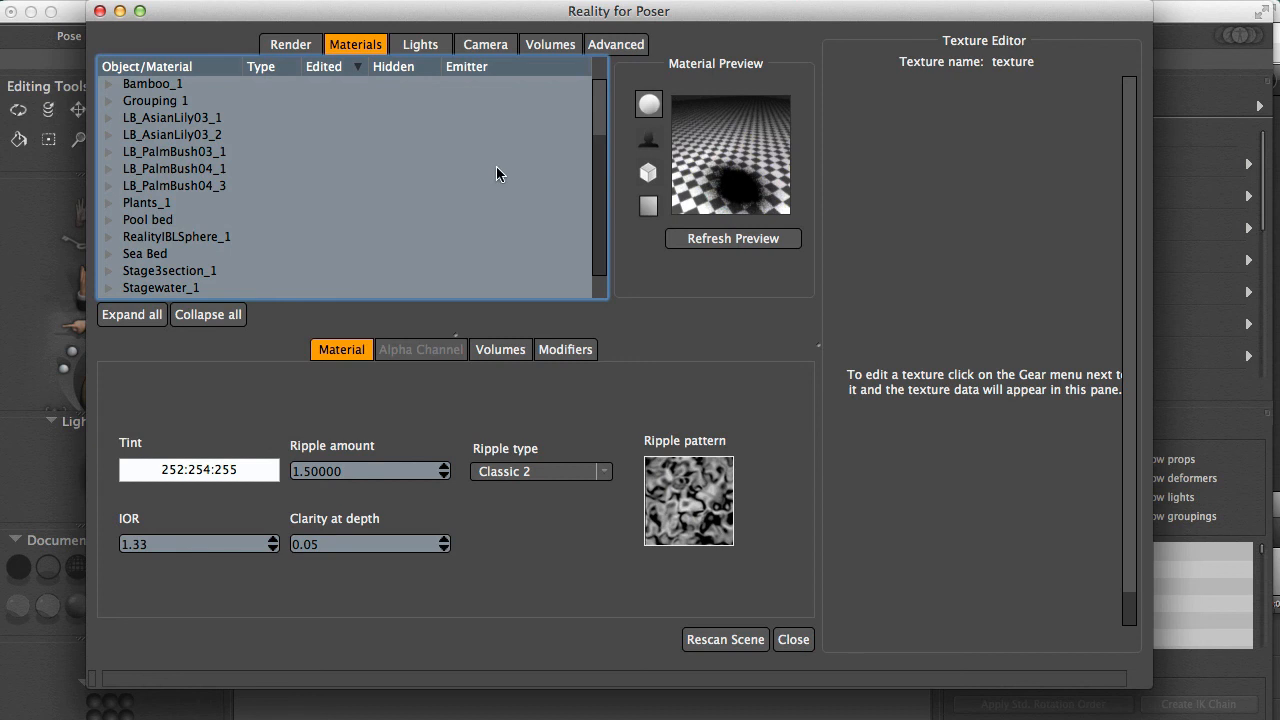
scroll(down, 3)
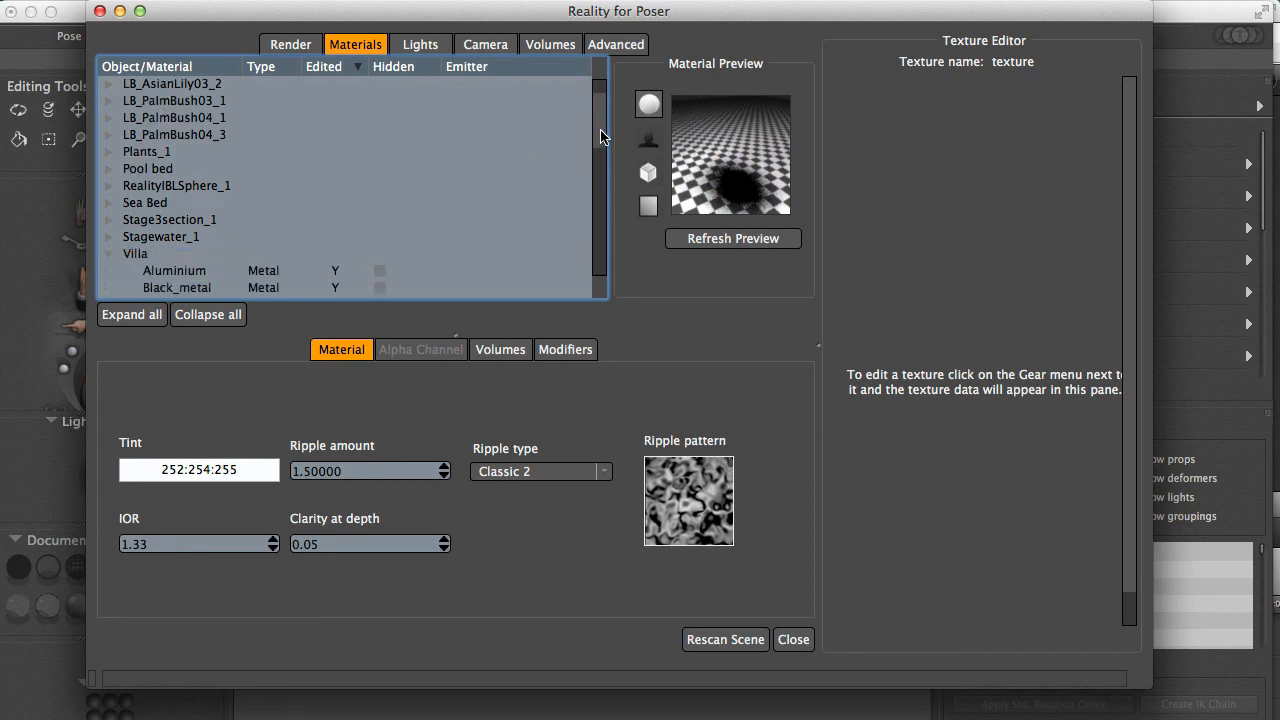